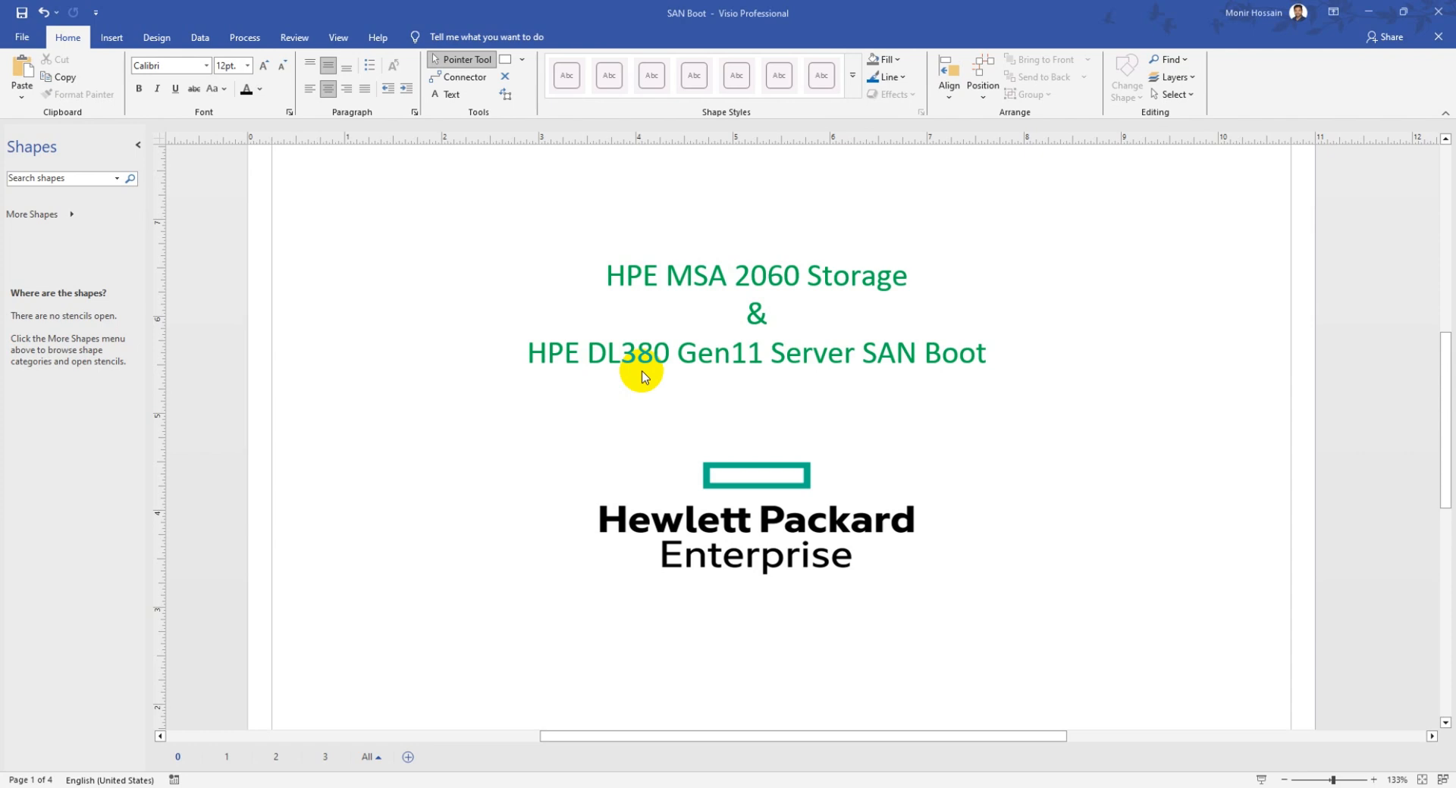
pyautogui.moveTo(445, 494)
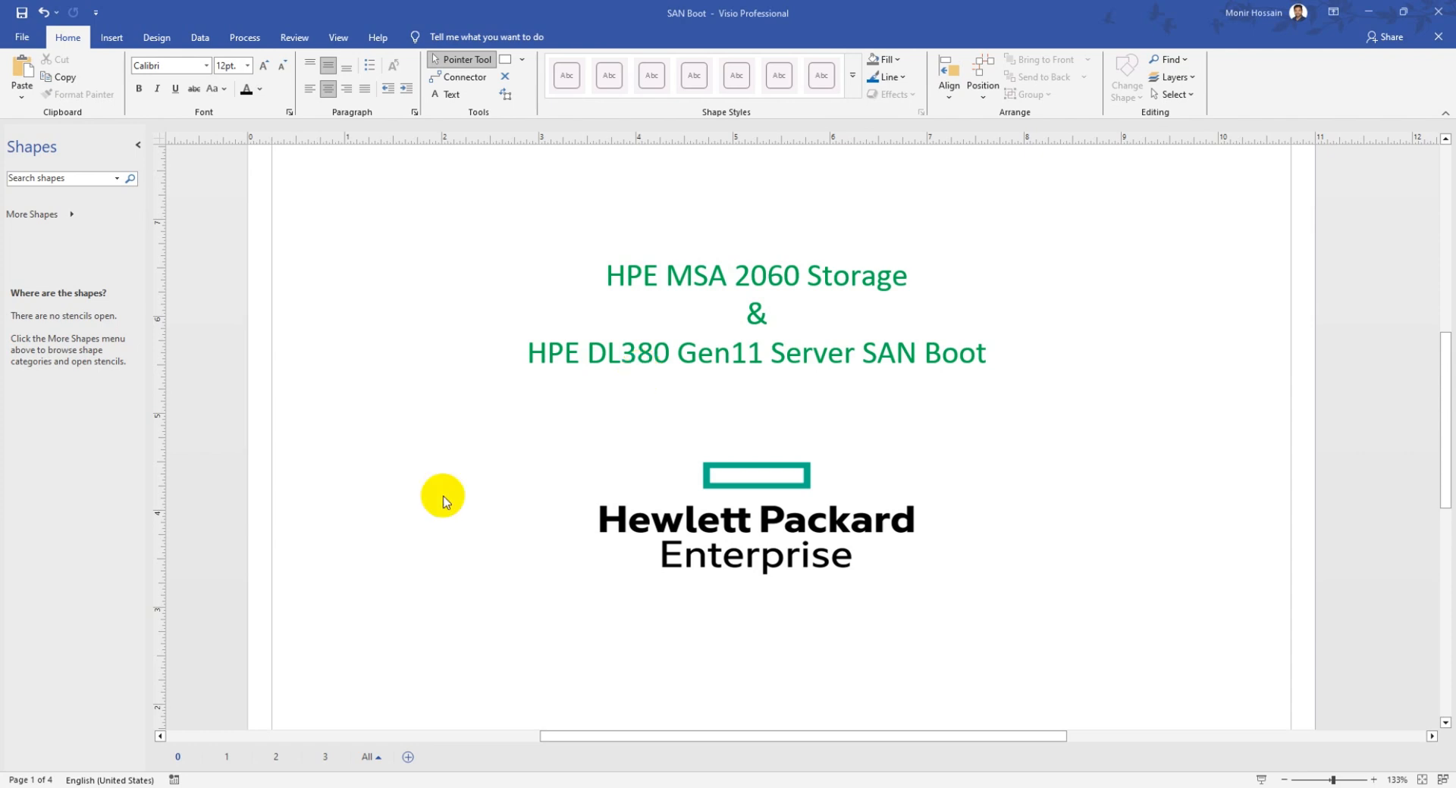
pyautogui.moveTo(446, 621)
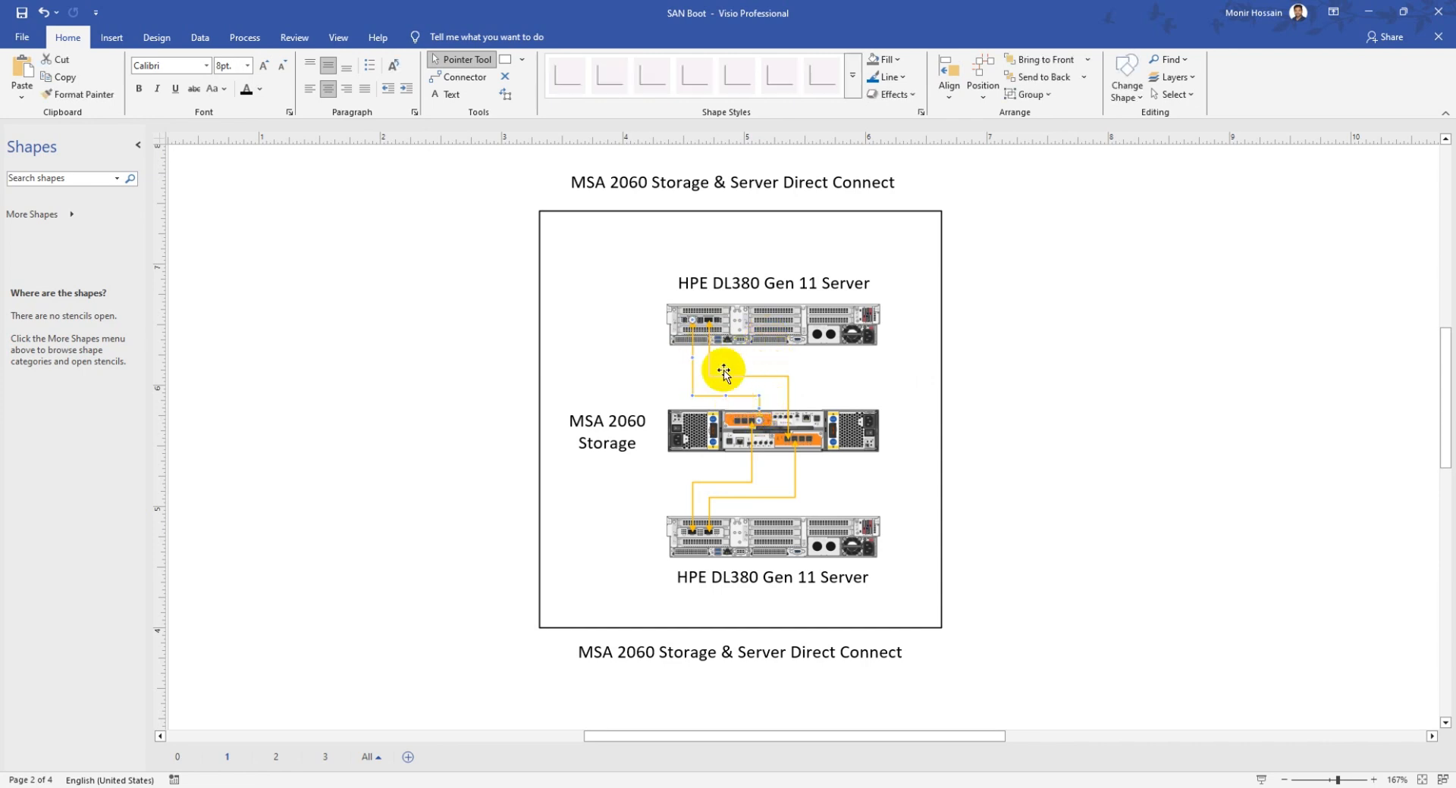
pyautogui.moveTo(664, 372)
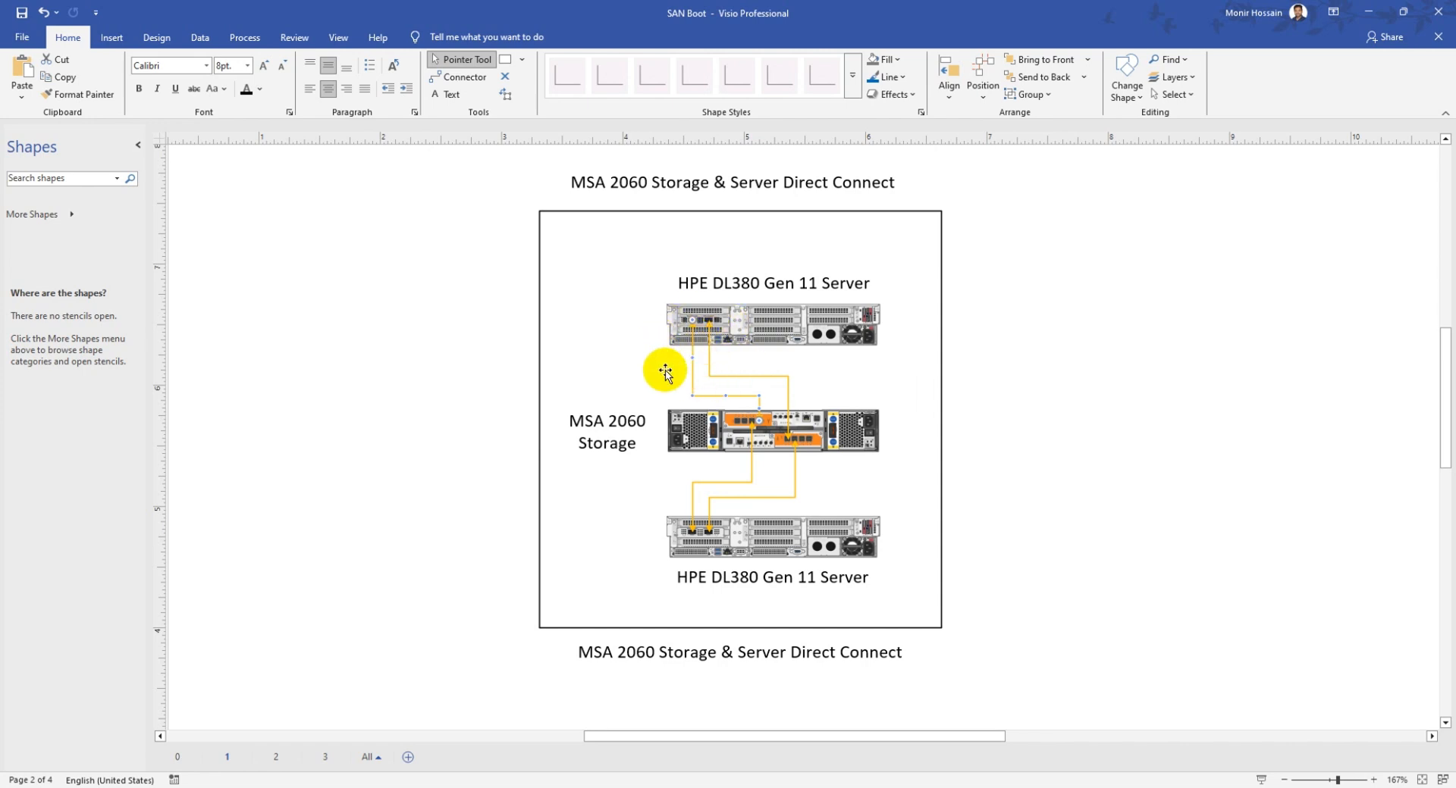
pyautogui.moveTo(761, 430)
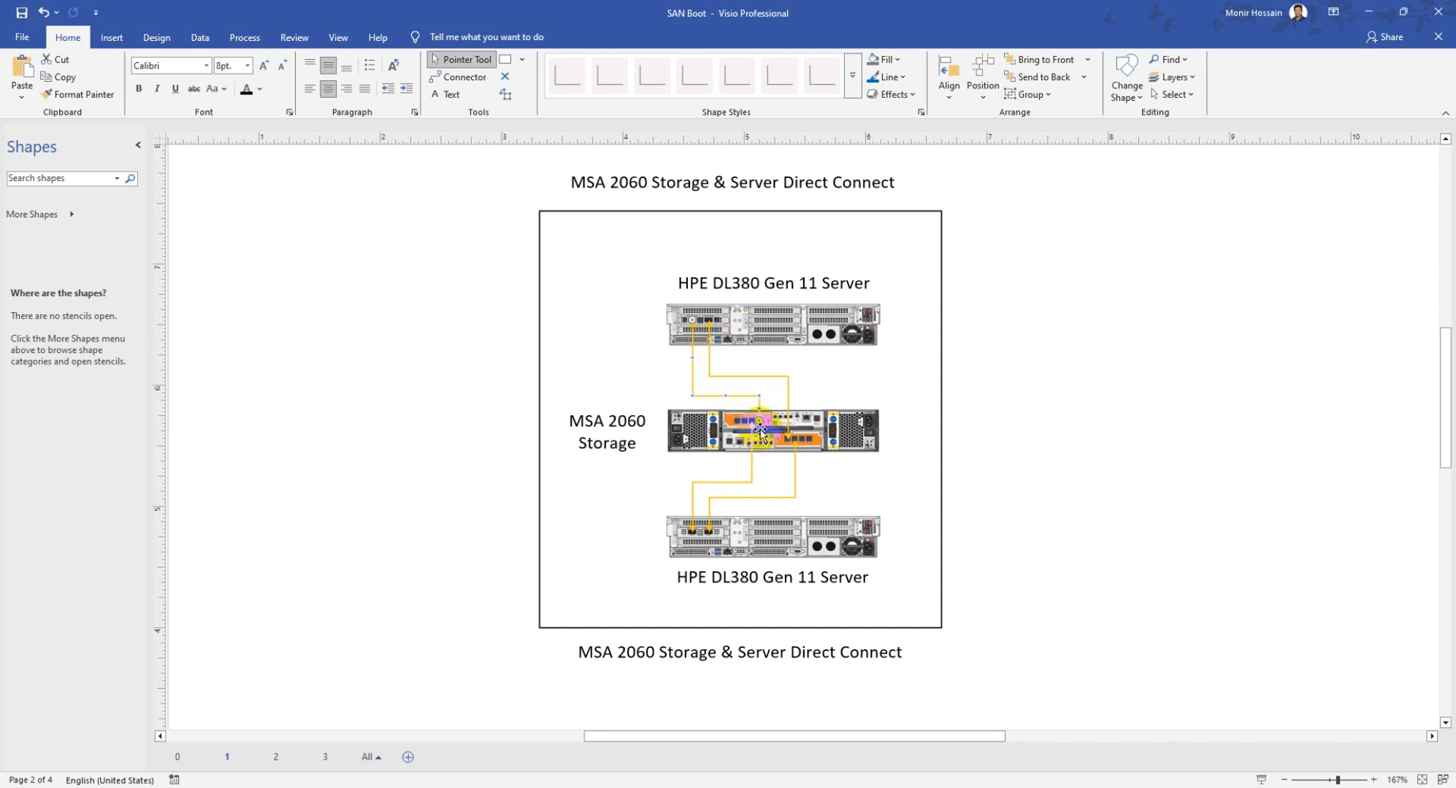
pyautogui.moveTo(788, 397)
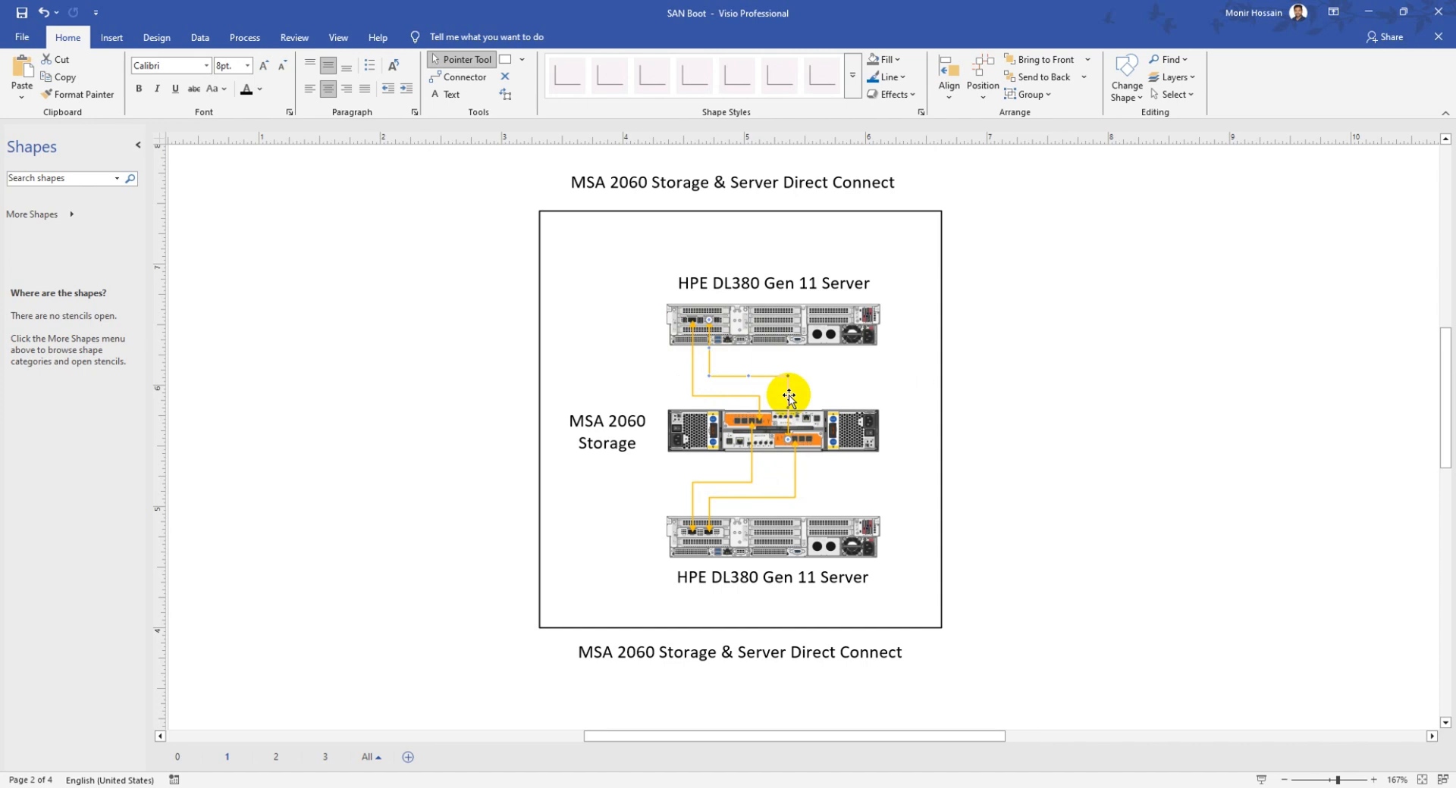
pyautogui.moveTo(694, 360)
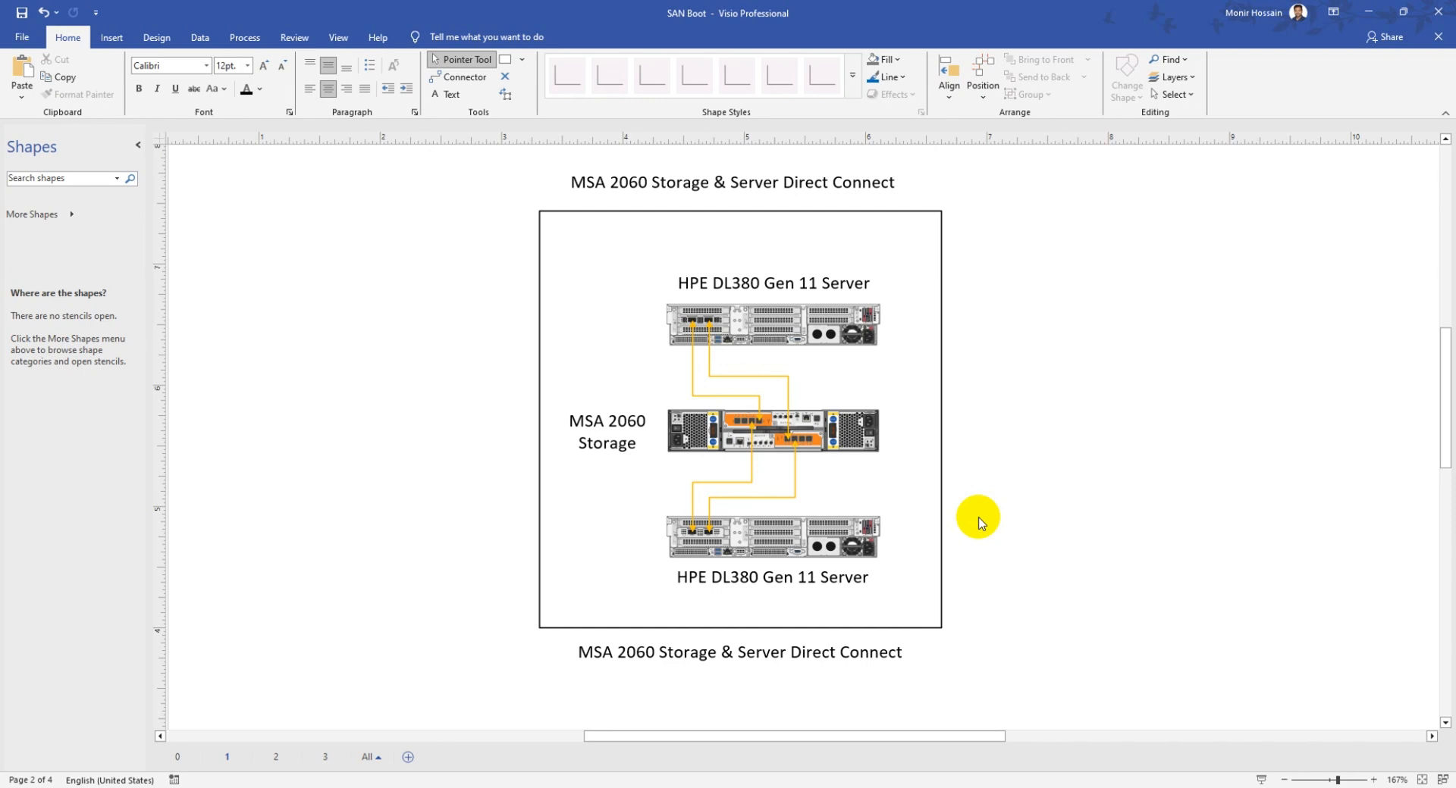
pyautogui.moveTo(999, 491)
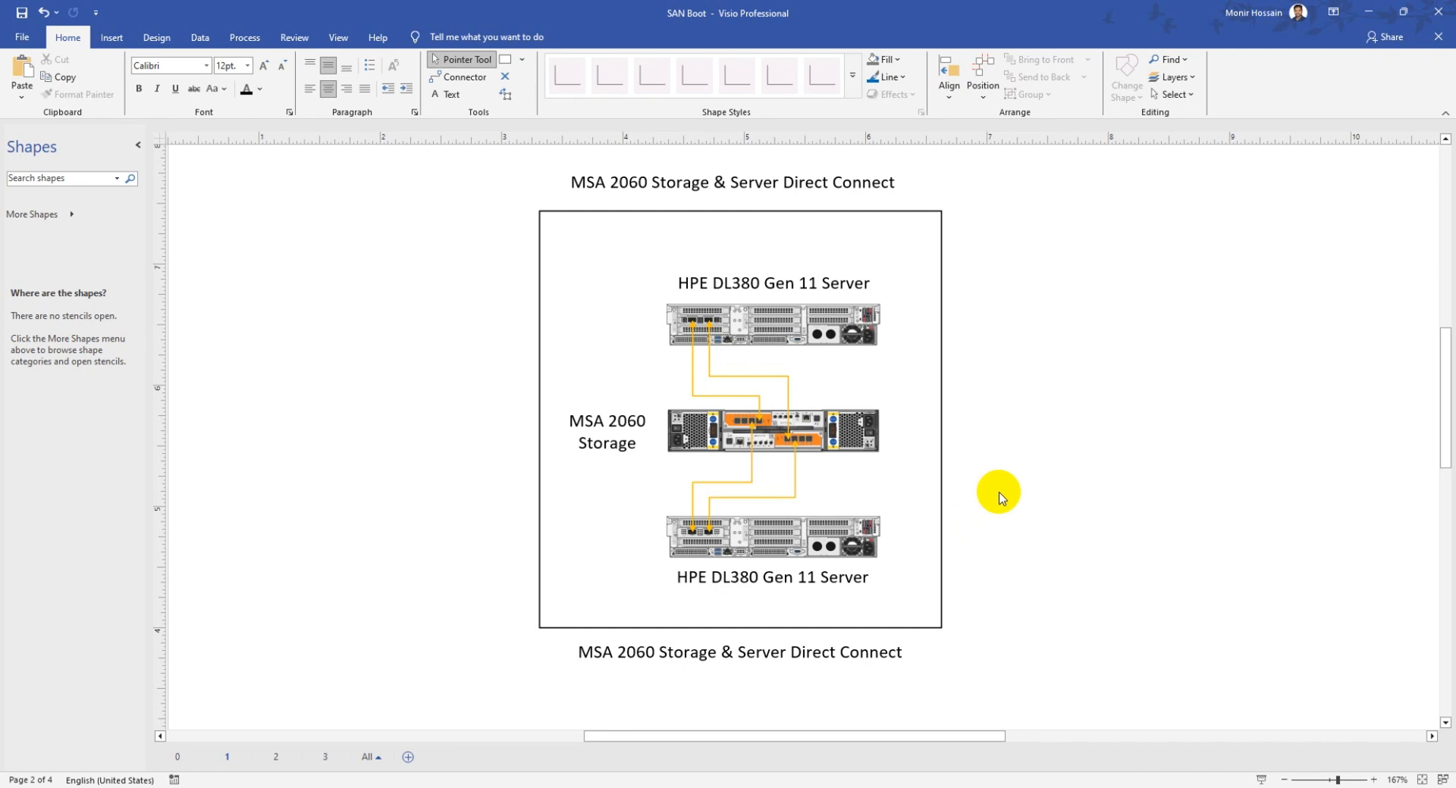
pyautogui.moveTo(240, 549)
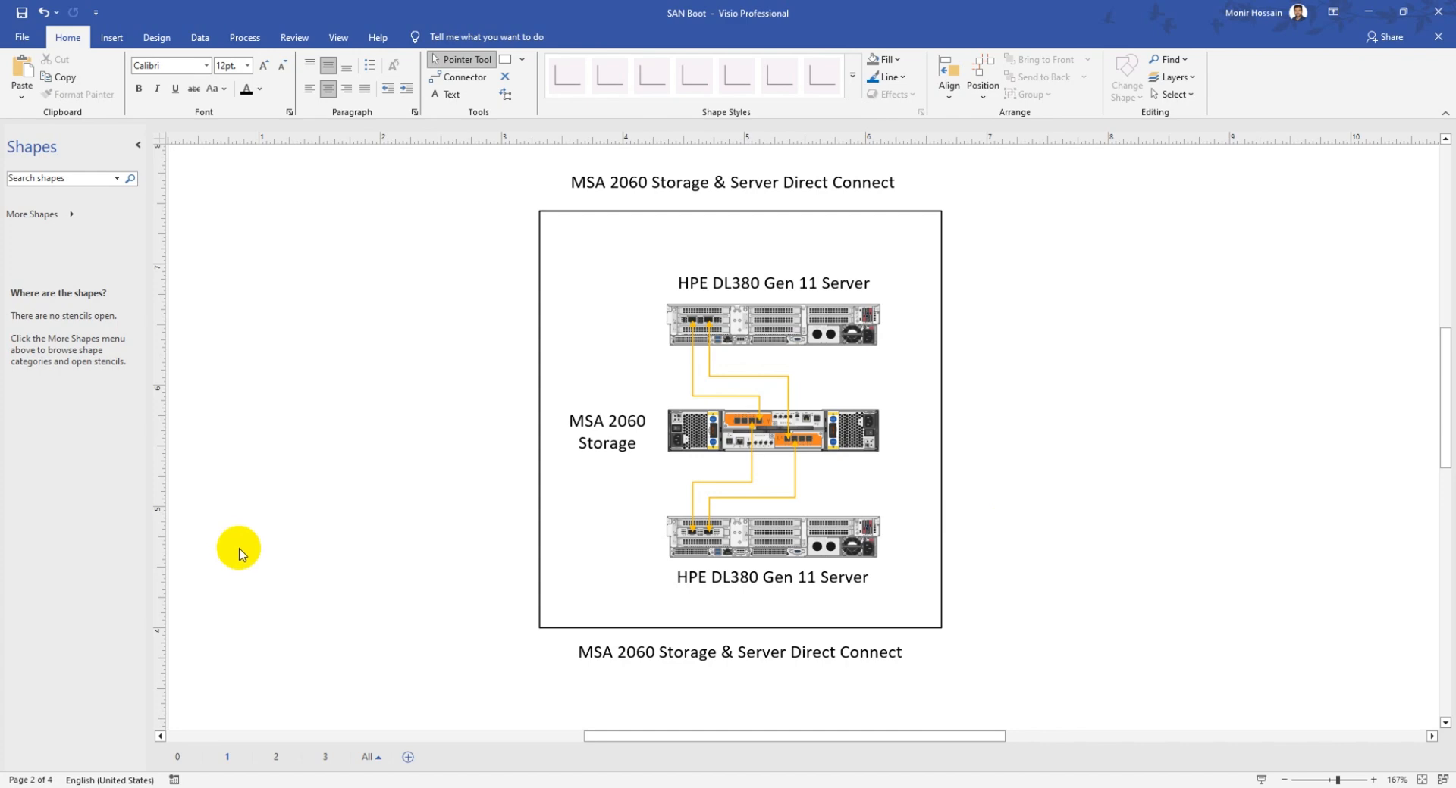
# Switch to the SAN Connect diagram page and select shapes linking storage to the switches
pyautogui.click(276, 756)
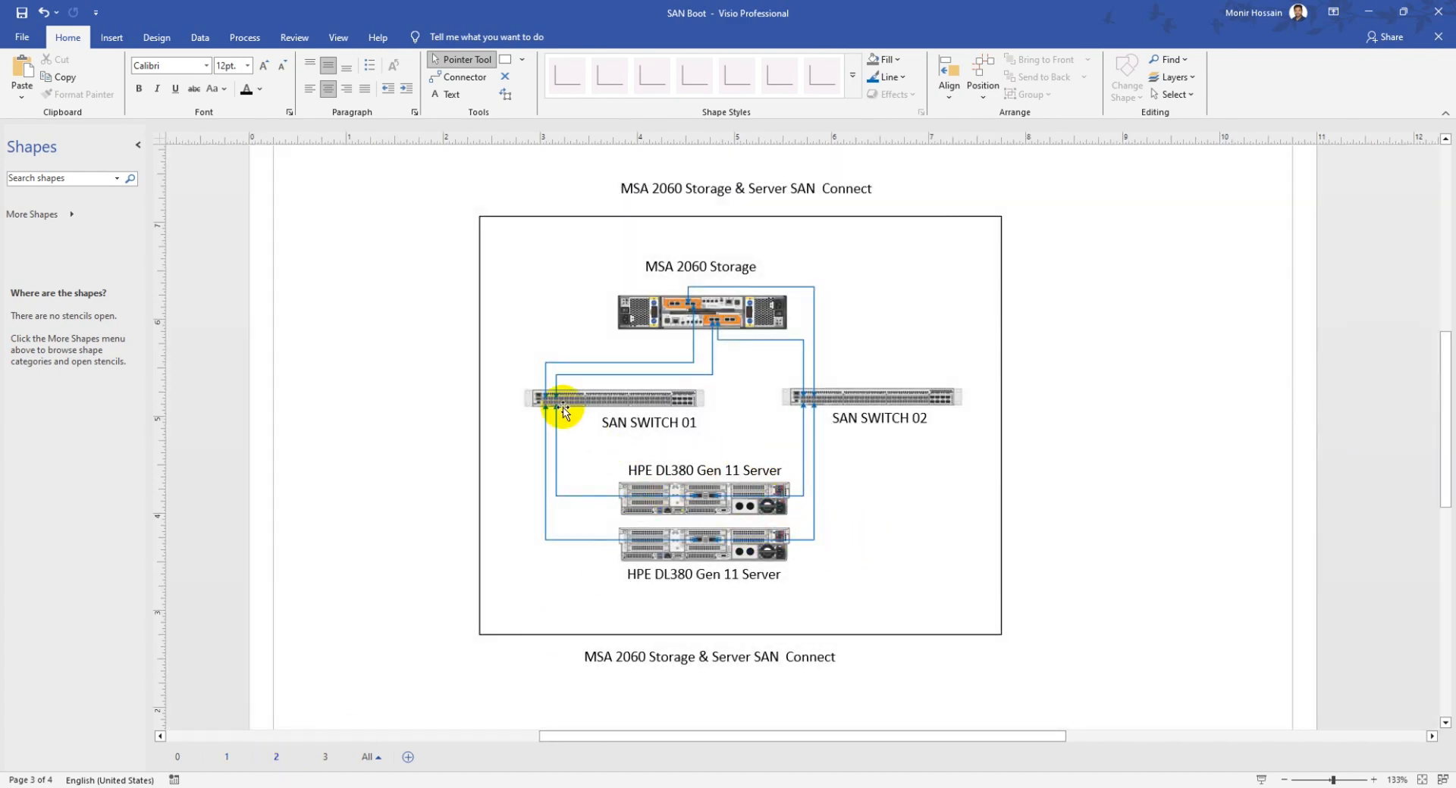
pyautogui.moveTo(966, 501)
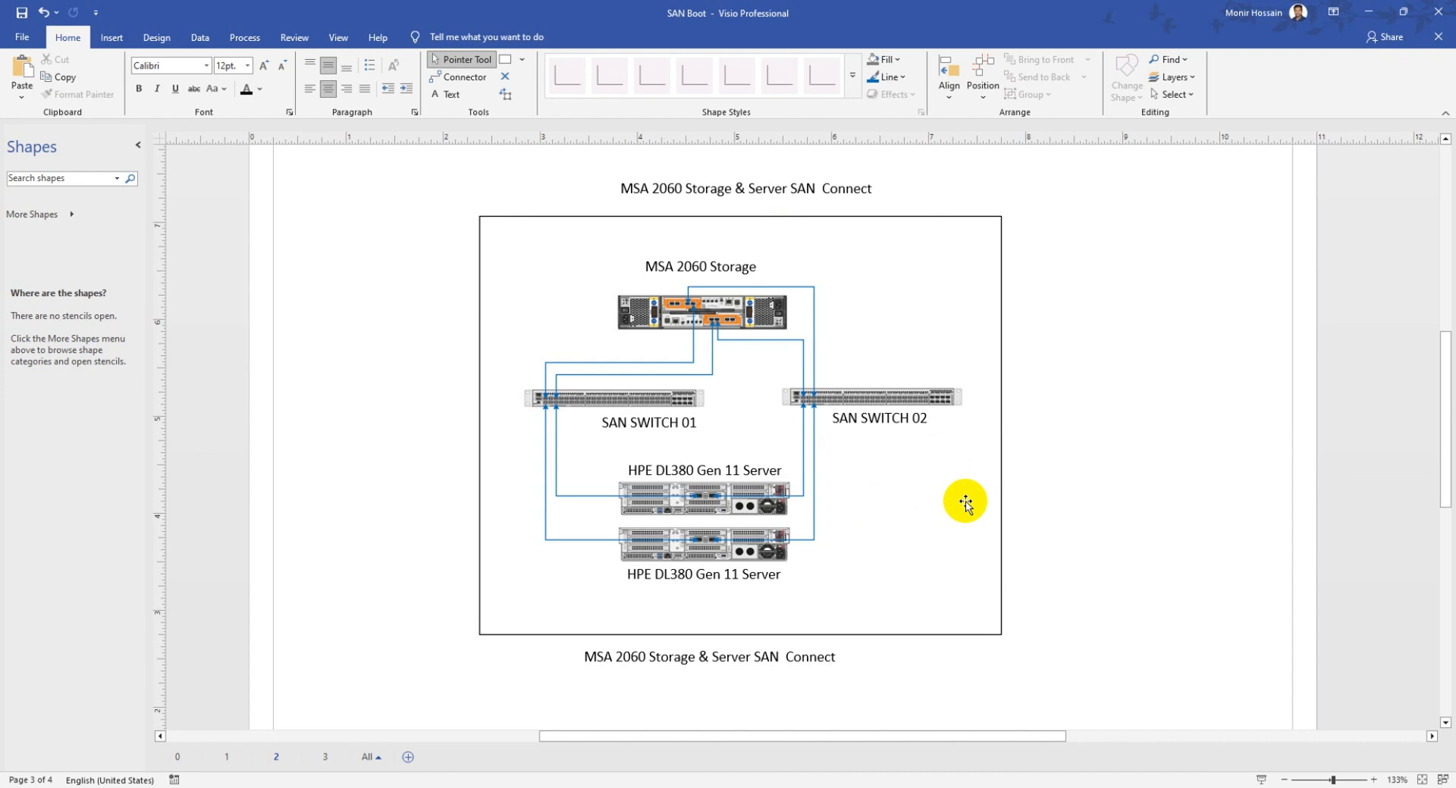
pyautogui.moveTo(804, 521)
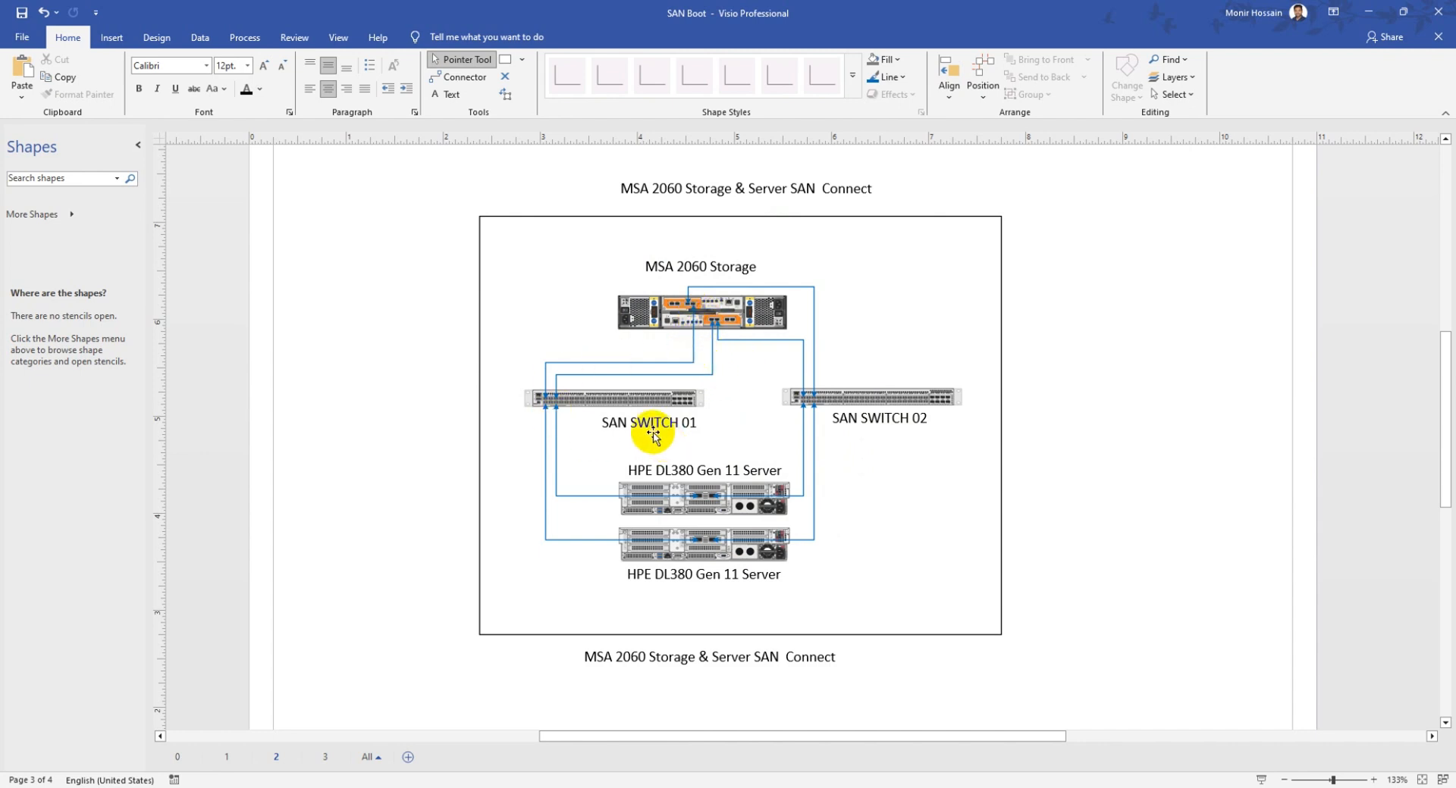
pyautogui.moveTo(825, 427)
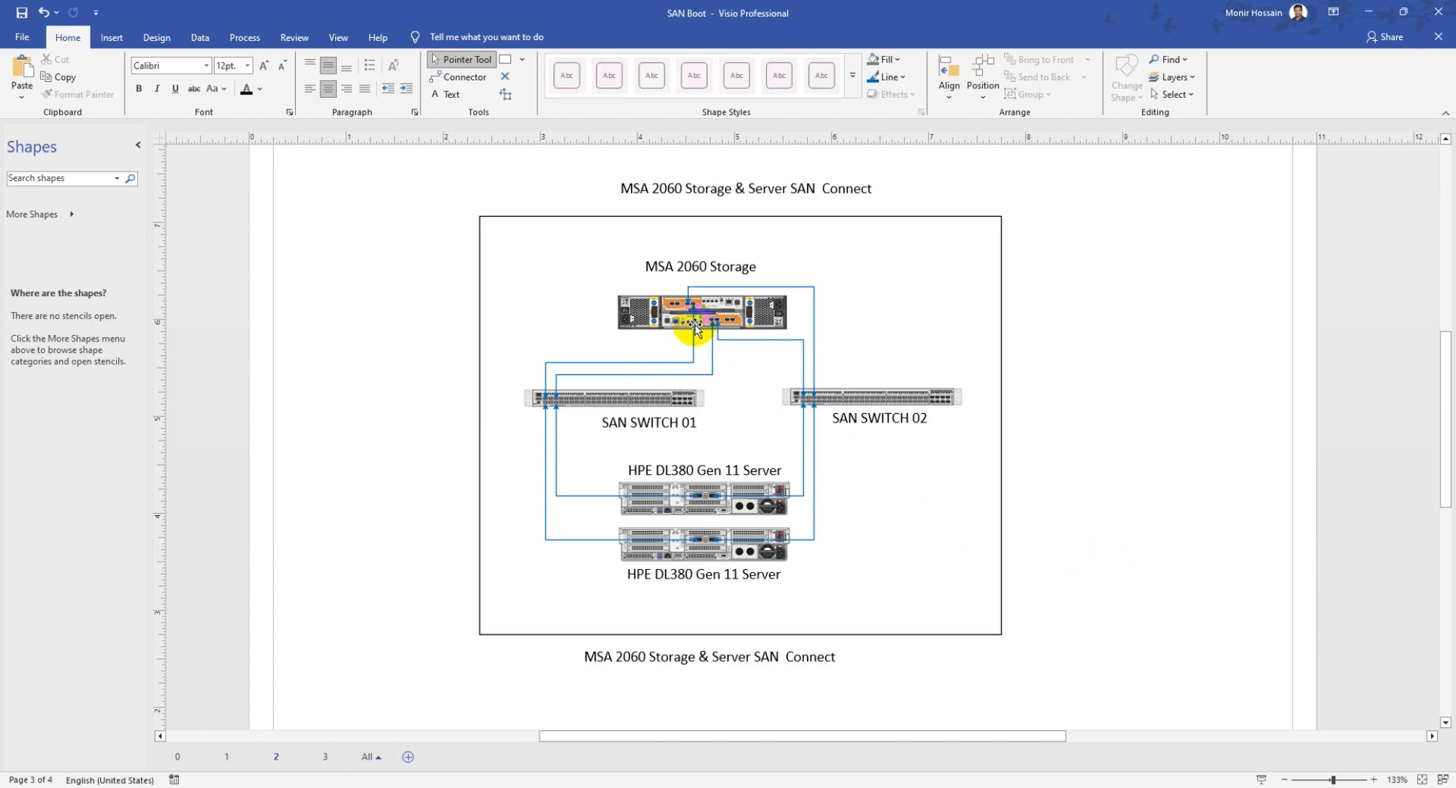
pyautogui.moveTo(734, 515)
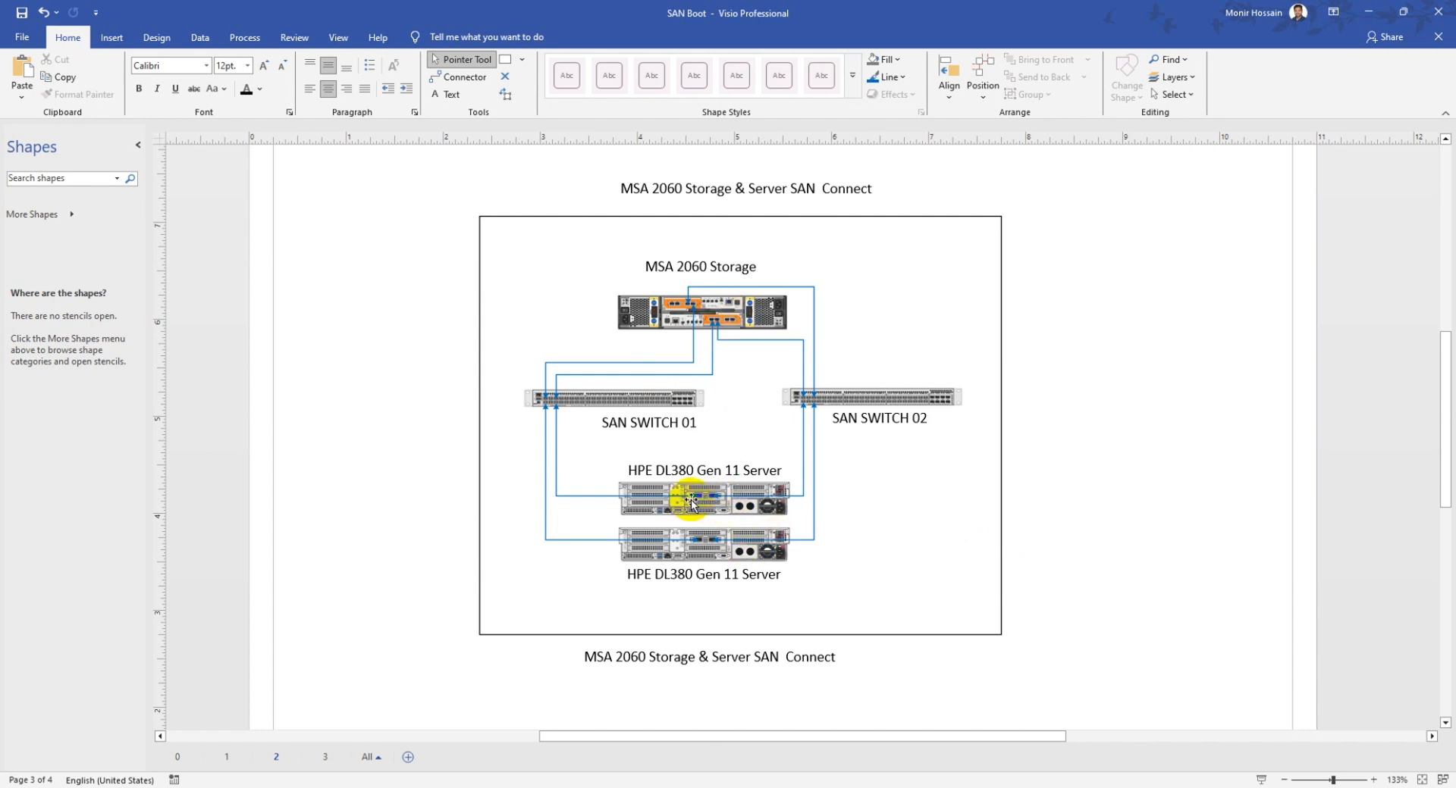
pyautogui.click(556, 398)
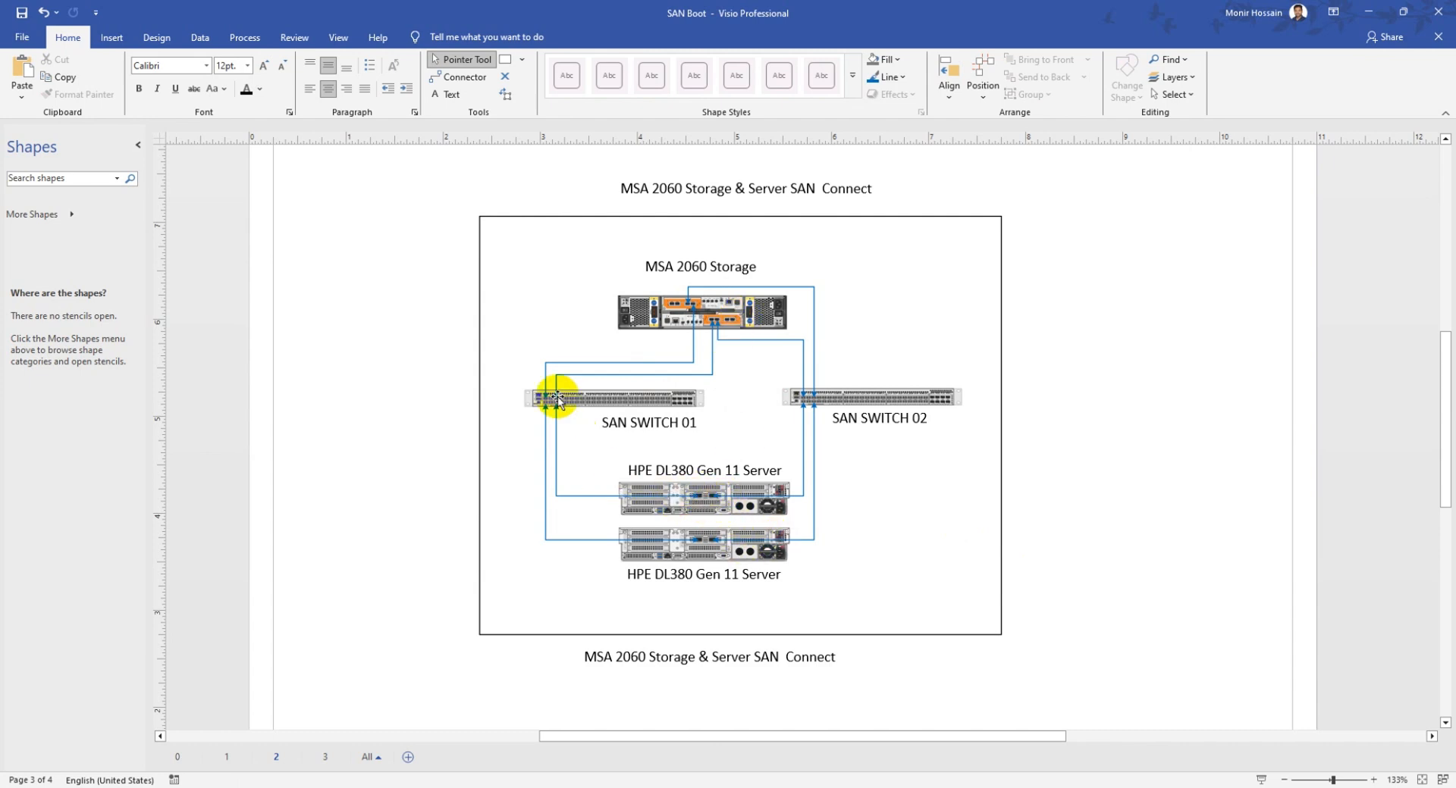
pyautogui.click(734, 505)
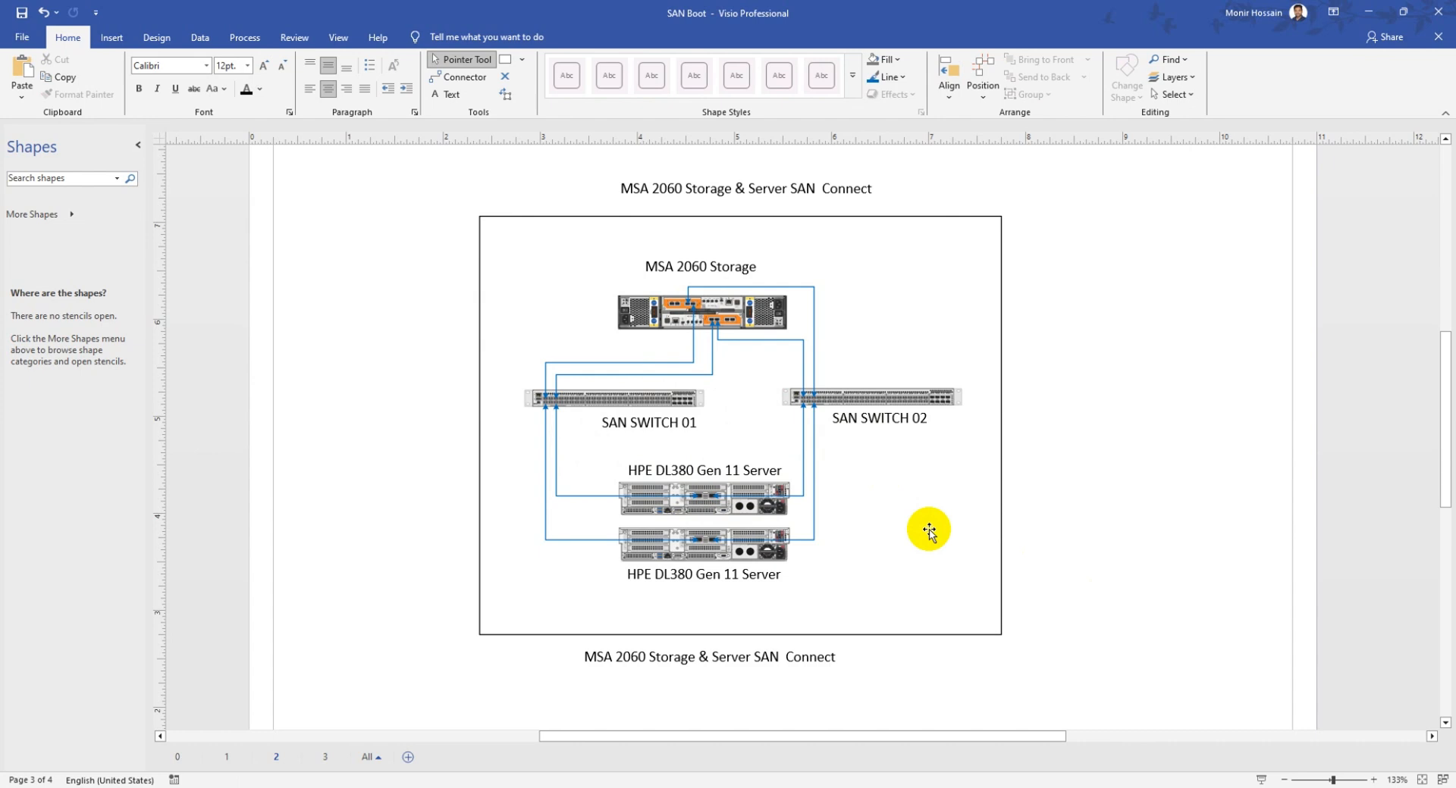
pyautogui.moveTo(909, 476)
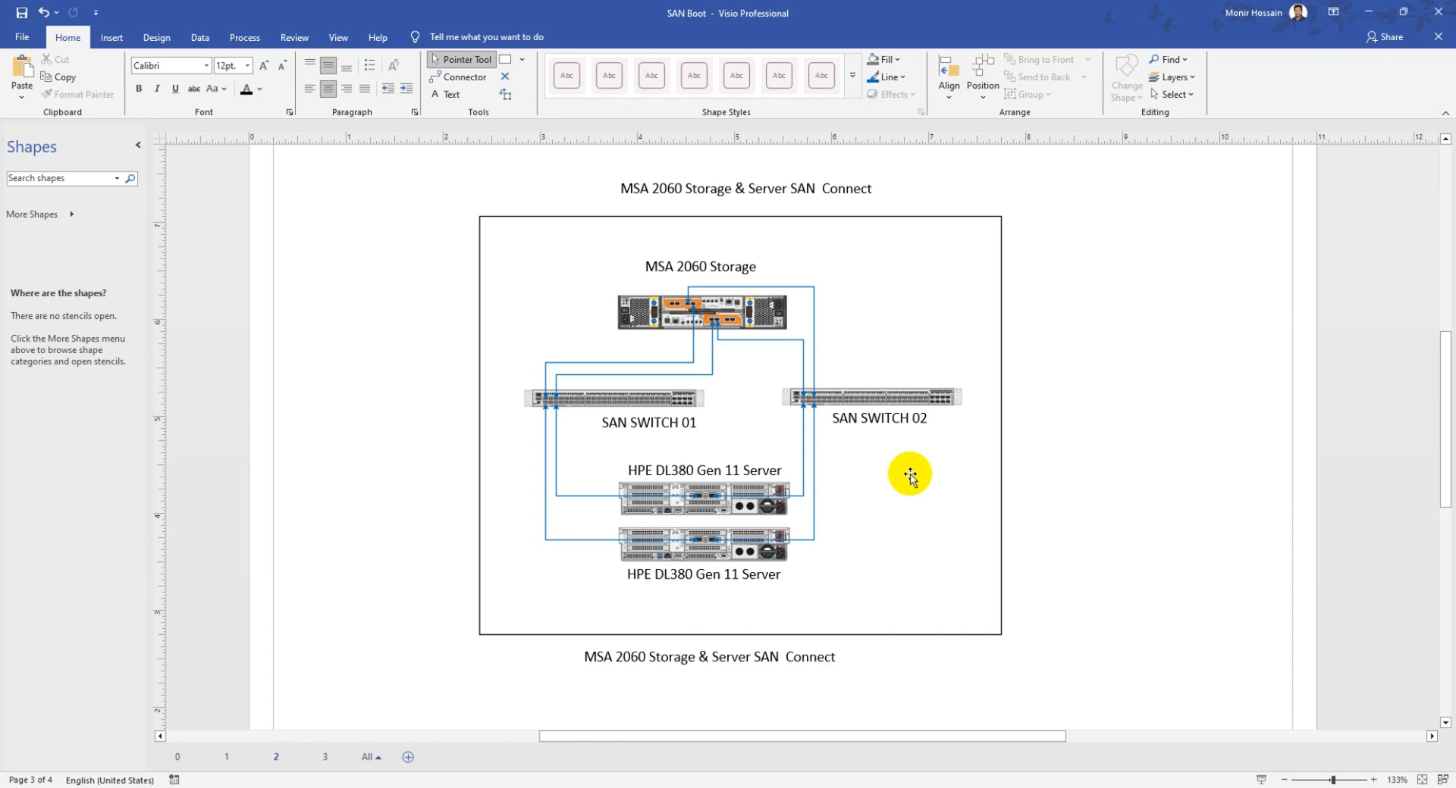
pyautogui.moveTo(703, 279)
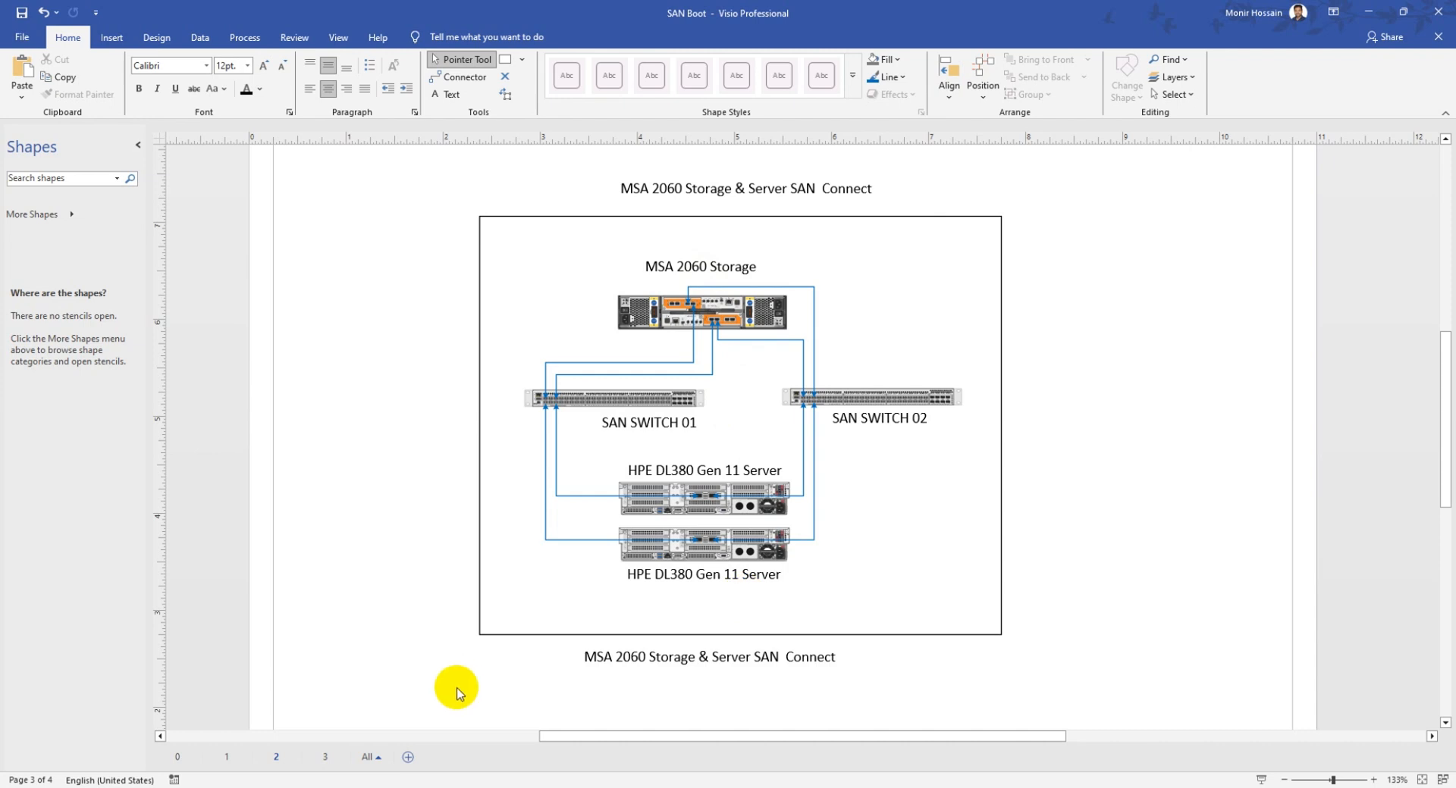
pyautogui.moveTo(632, 576)
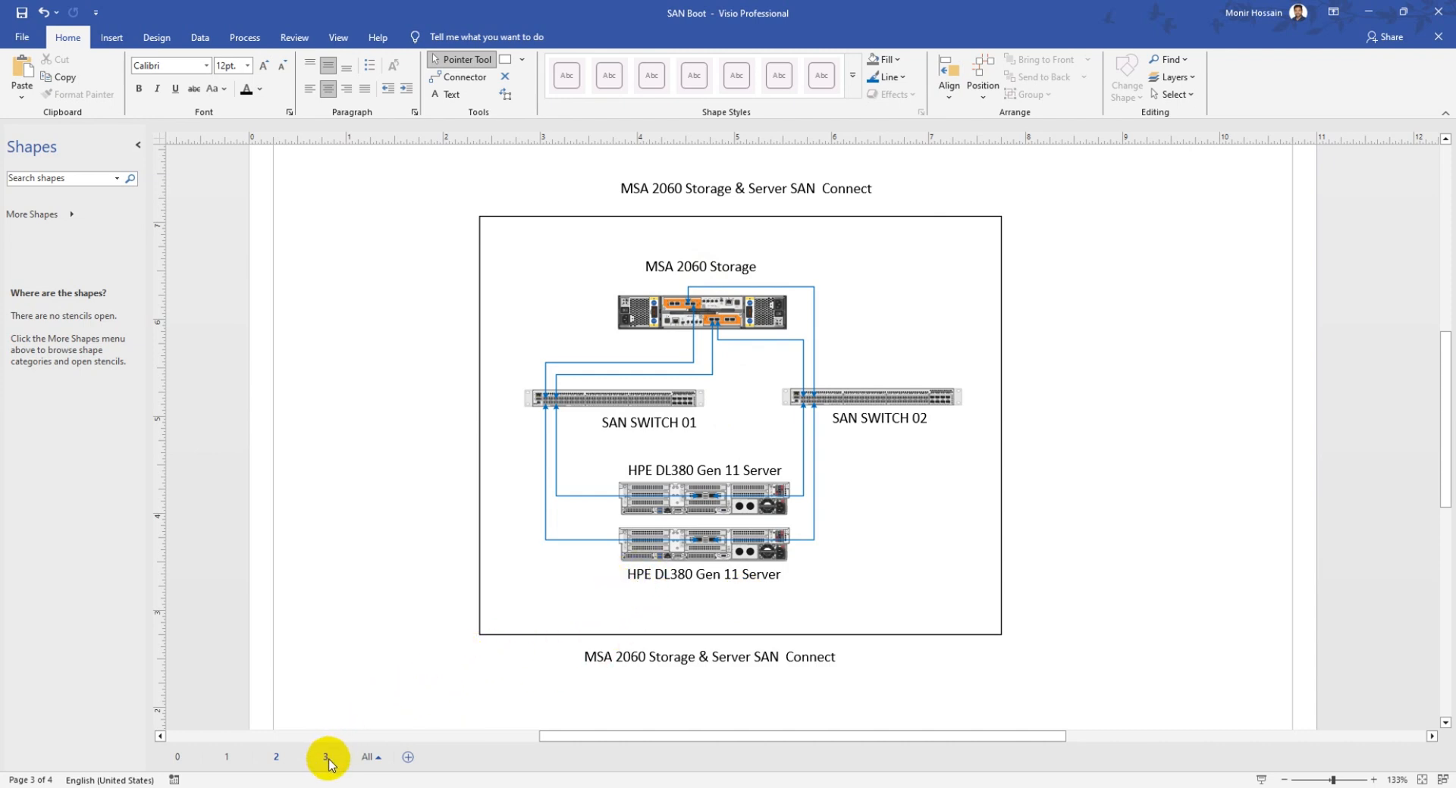
pyautogui.moveTo(323, 743)
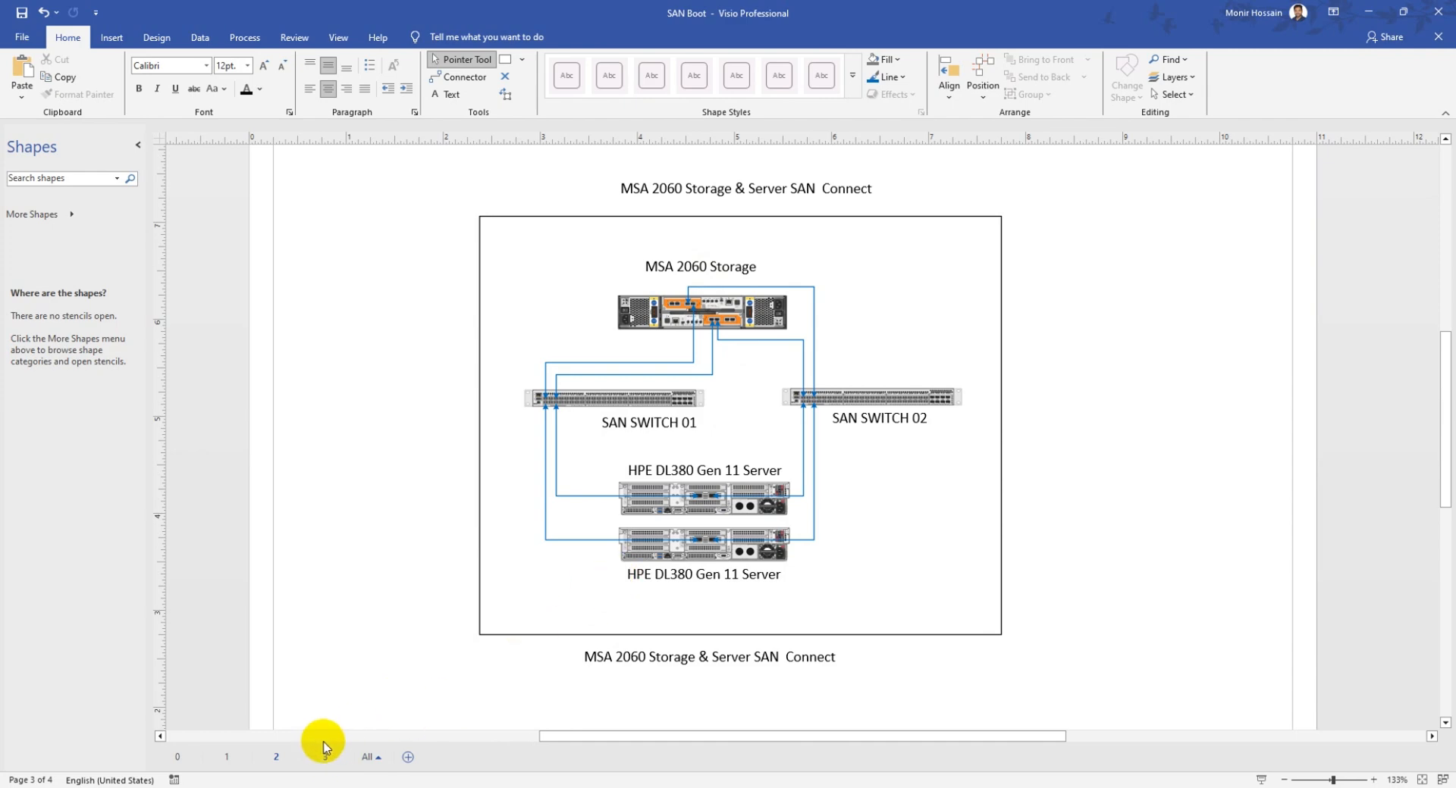
pyautogui.click(324, 757)
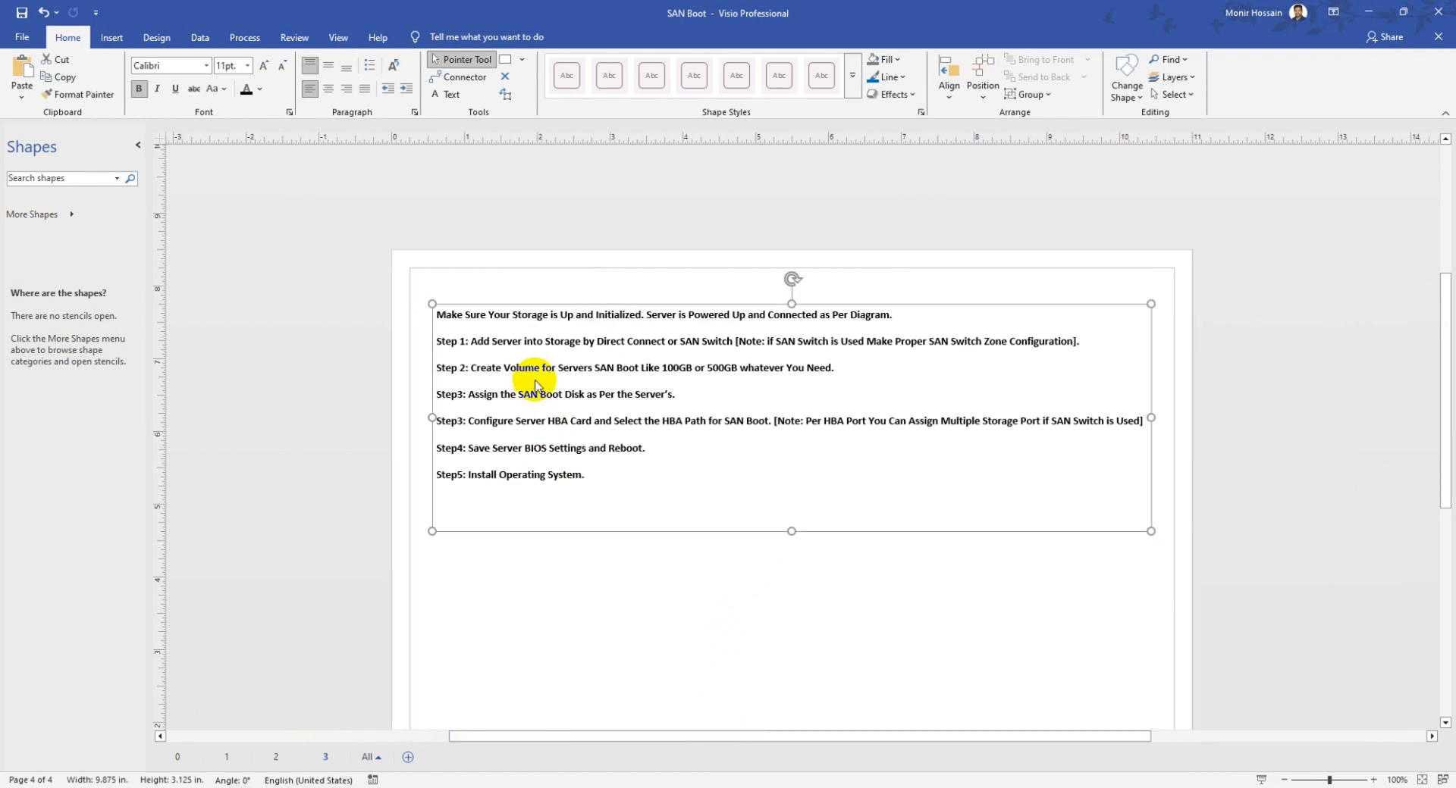
pyautogui.moveTo(590, 567)
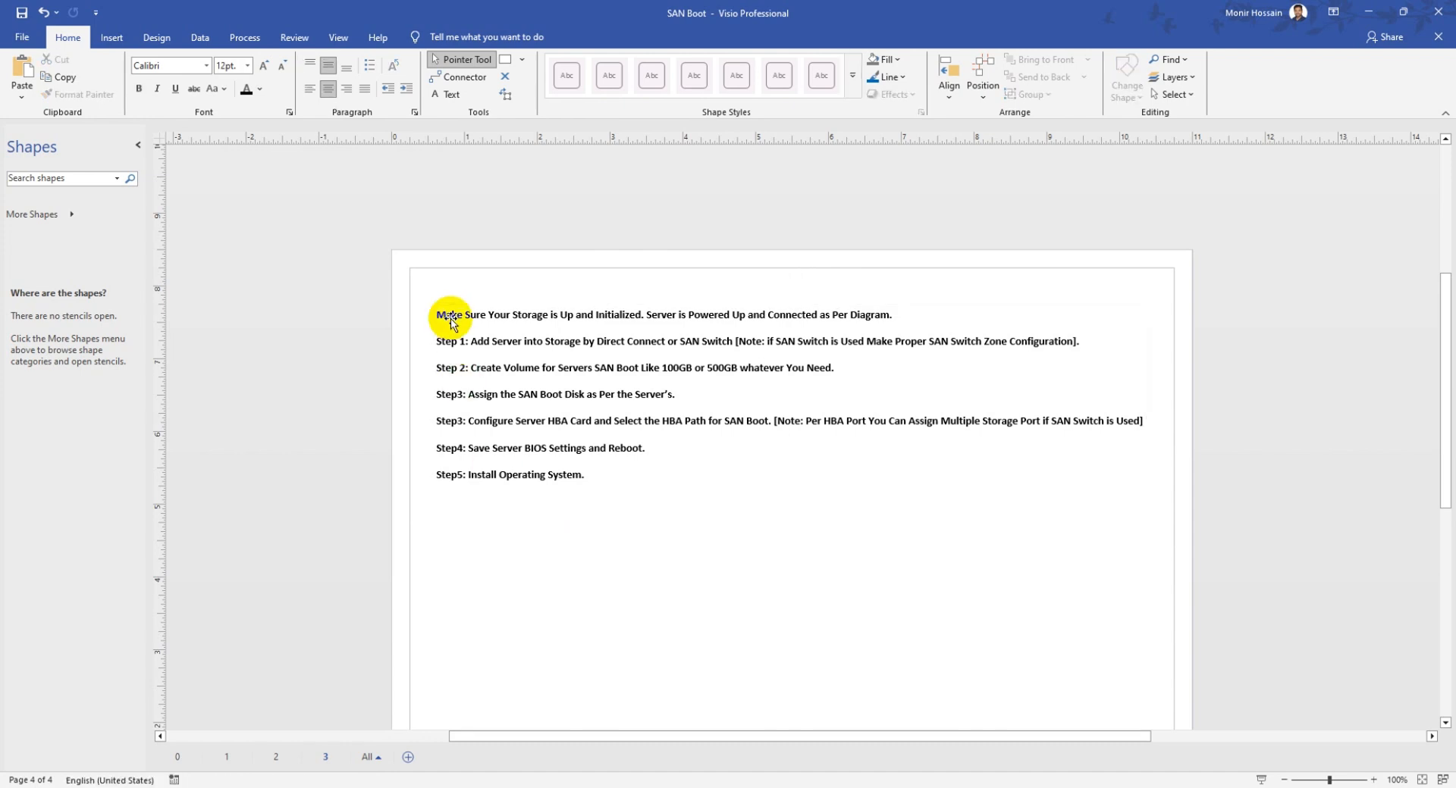
pyautogui.moveTo(543, 401)
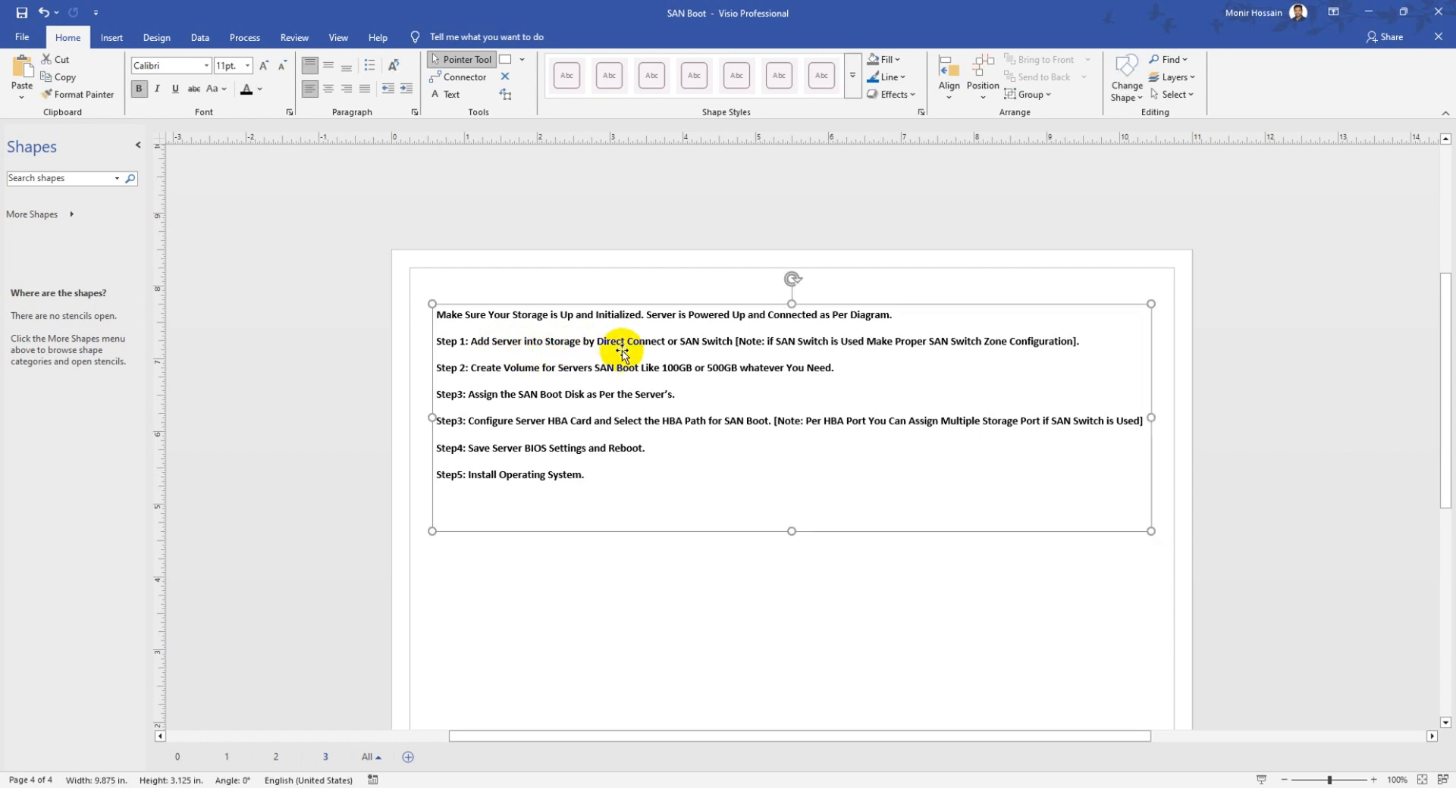
pyautogui.moveTo(862, 534)
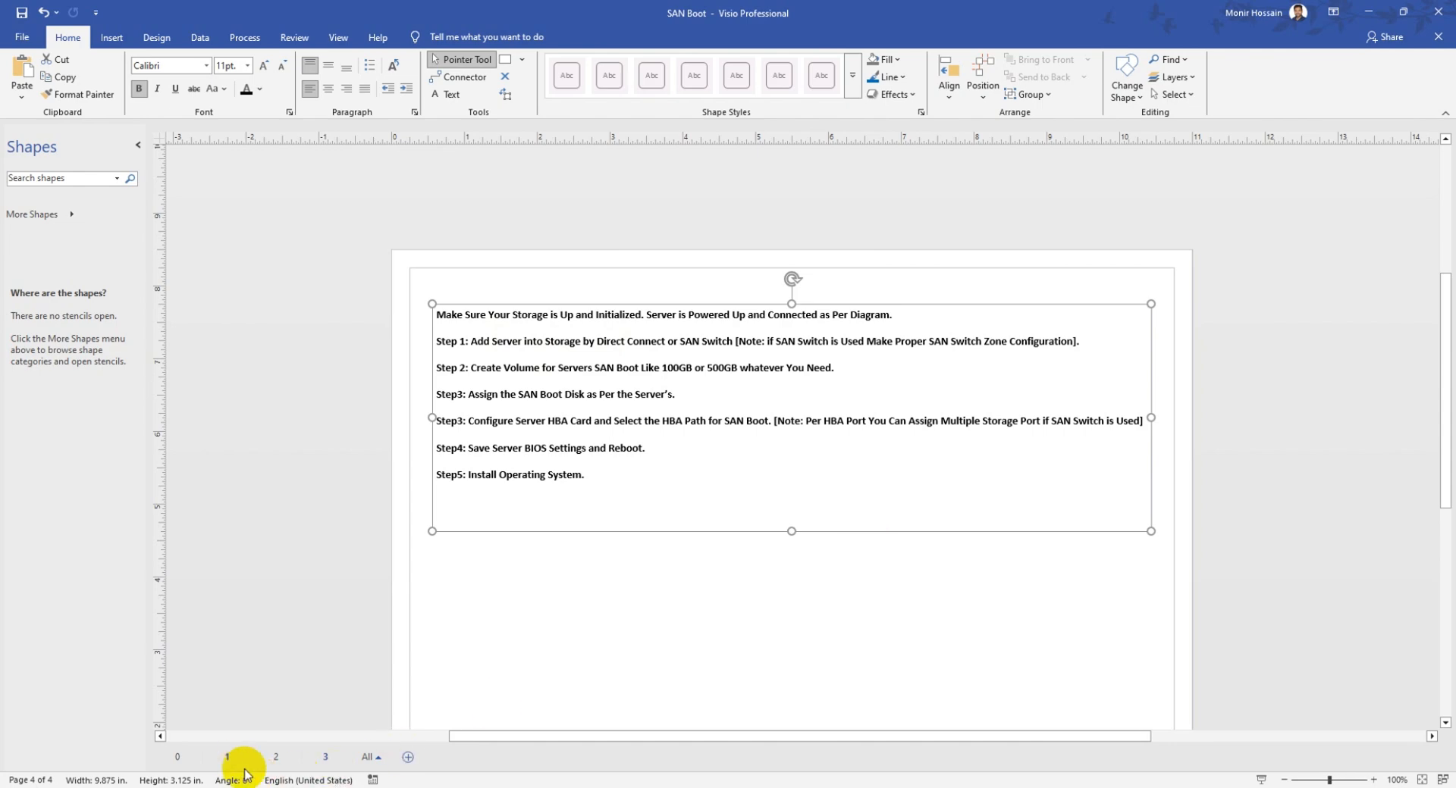
pyautogui.click(274, 756)
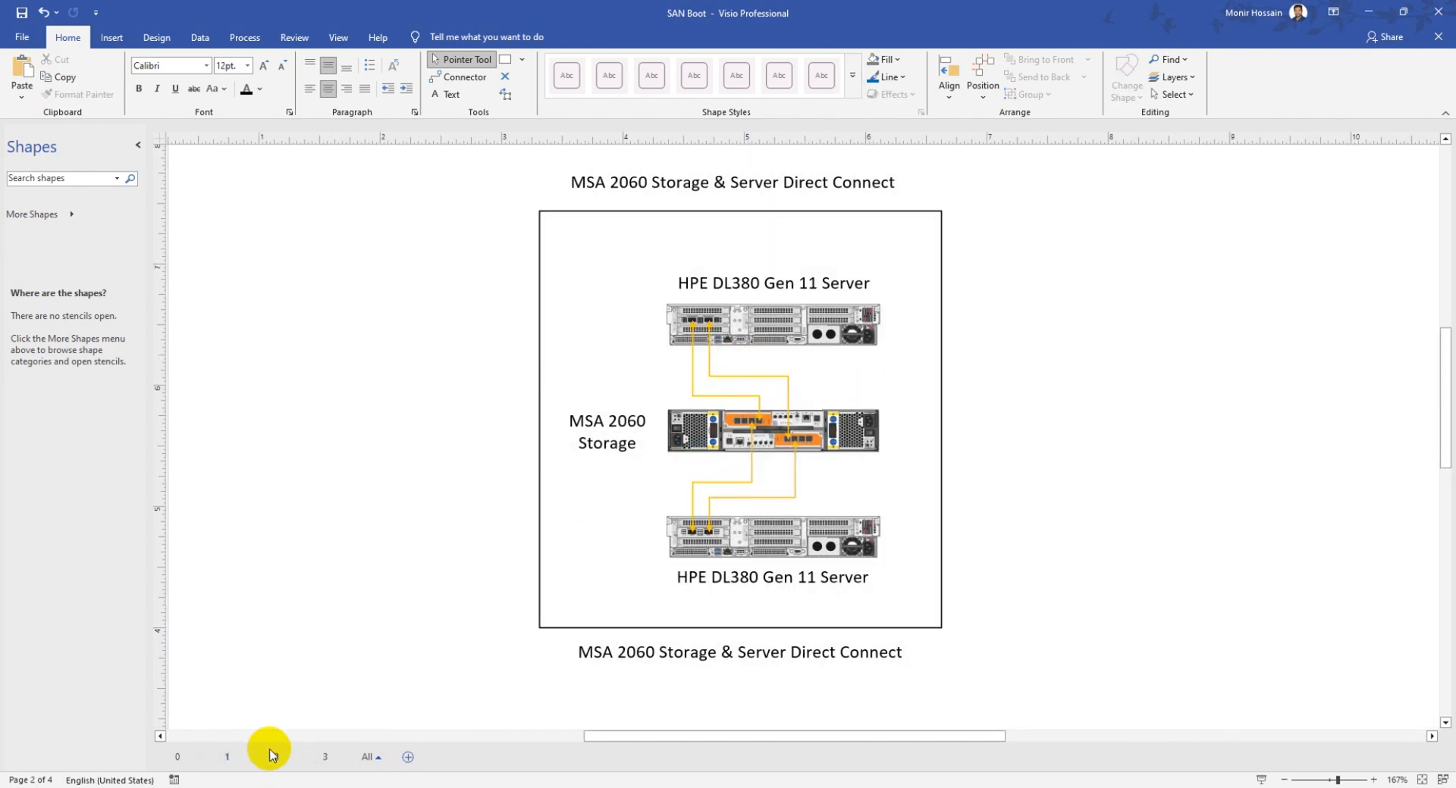
pyautogui.click(274, 757)
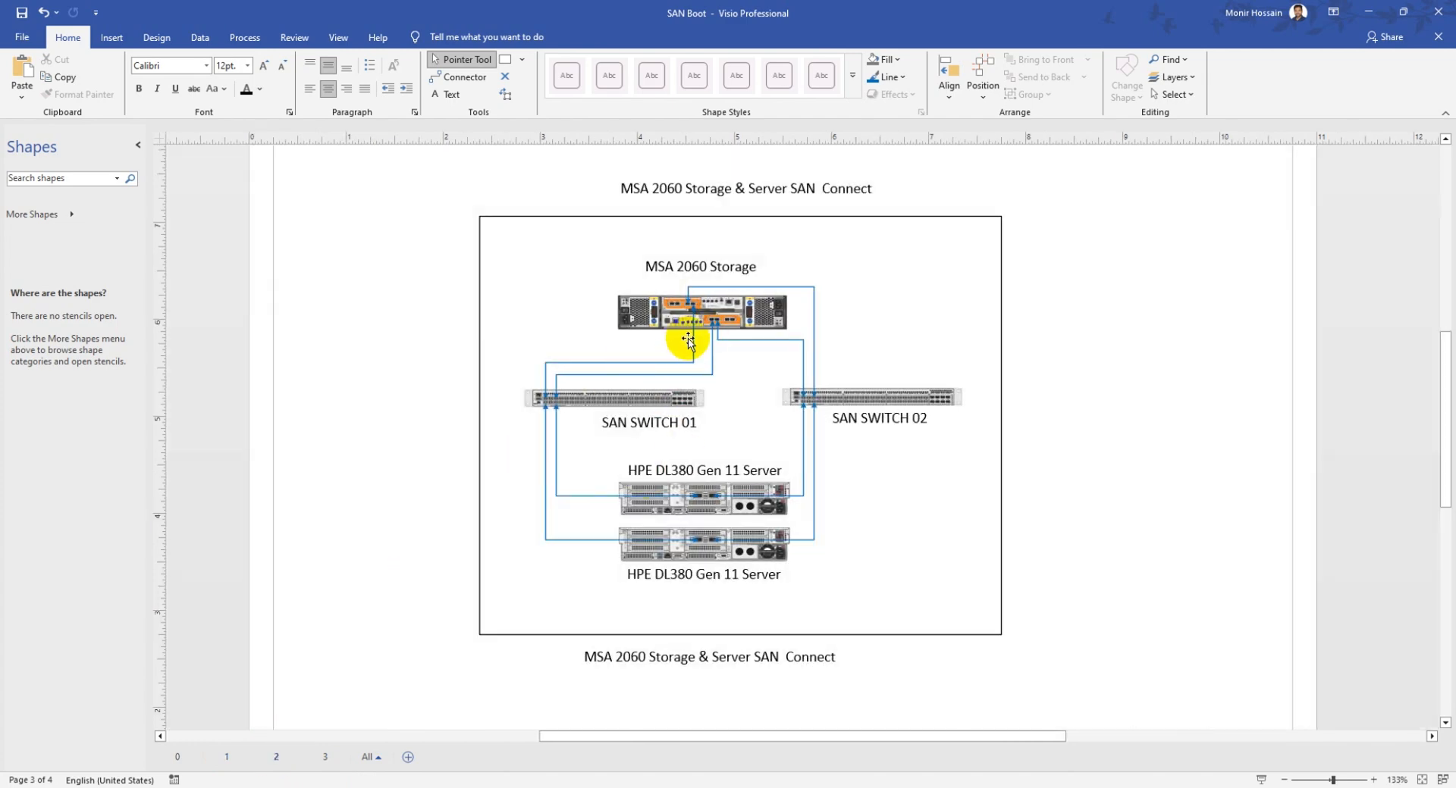
pyautogui.click(325, 756)
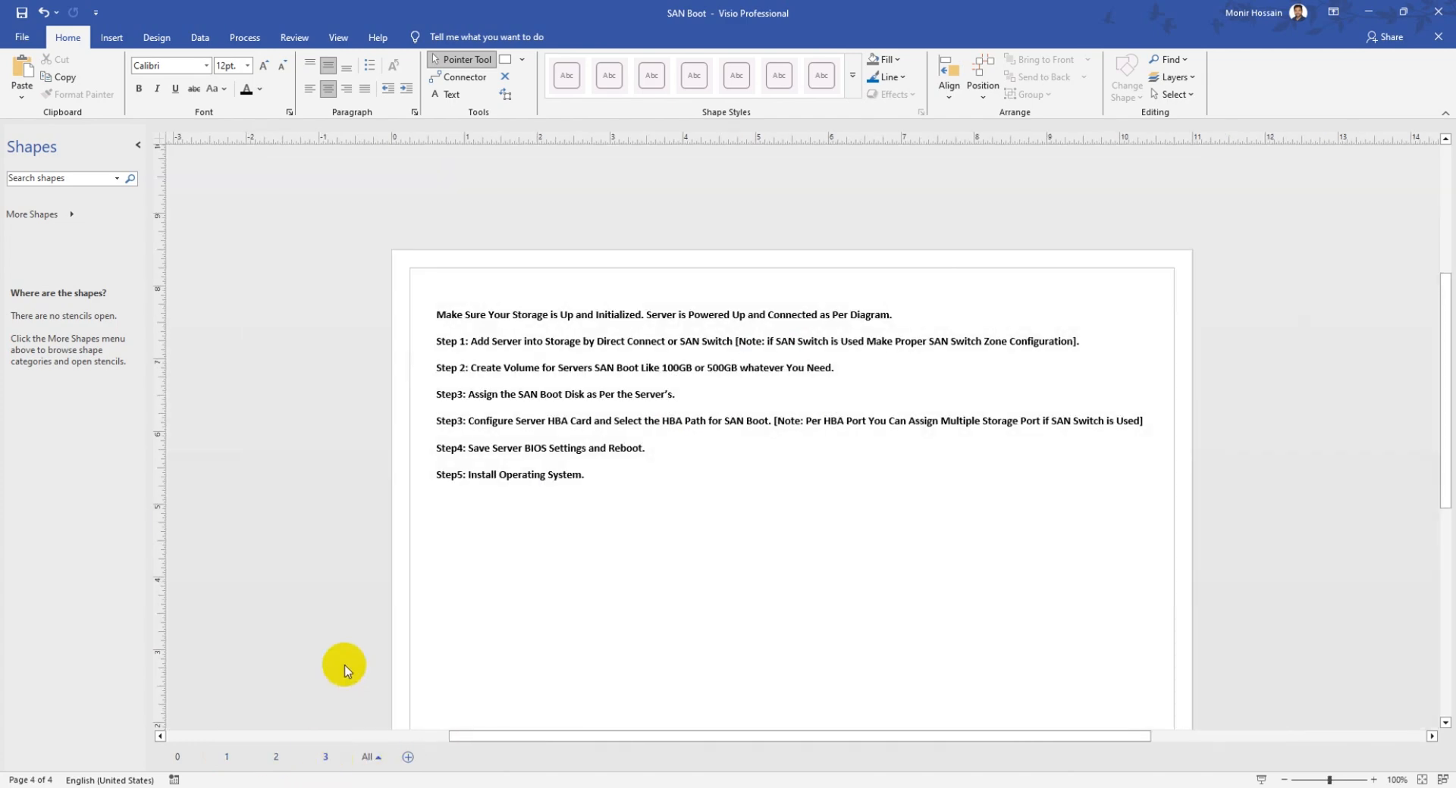
pyautogui.moveTo(493, 642)
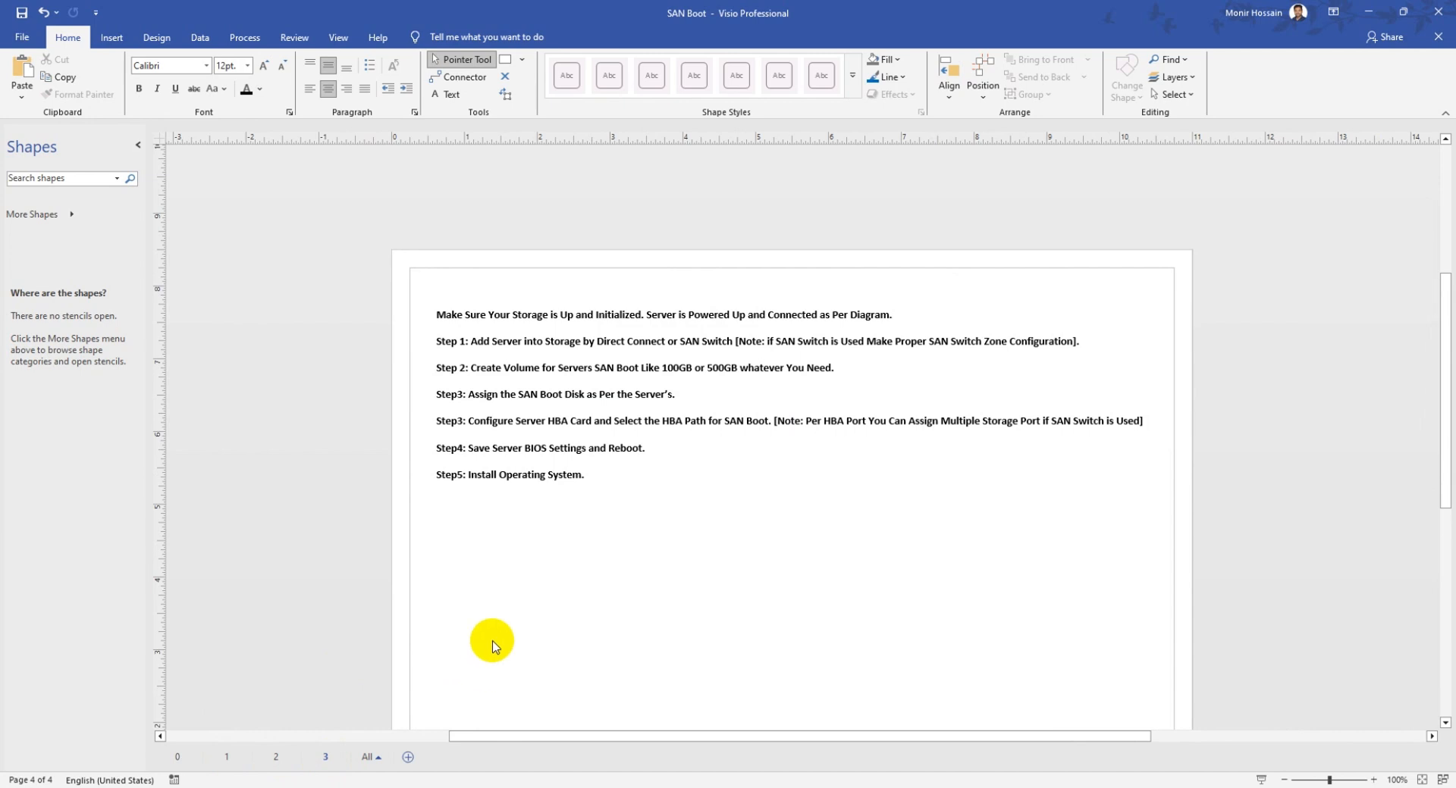
pyautogui.moveTo(535, 373)
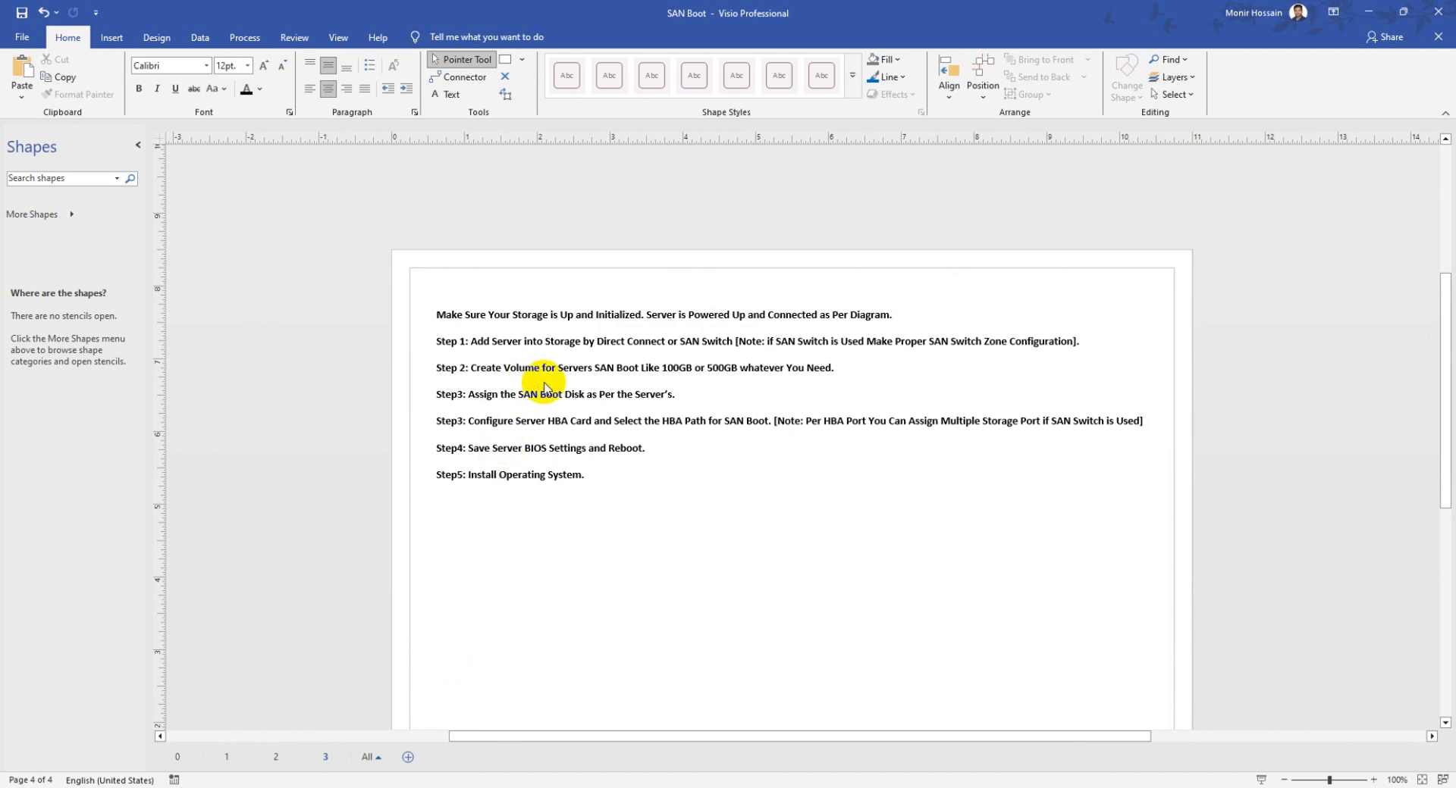
pyautogui.moveTo(608, 379)
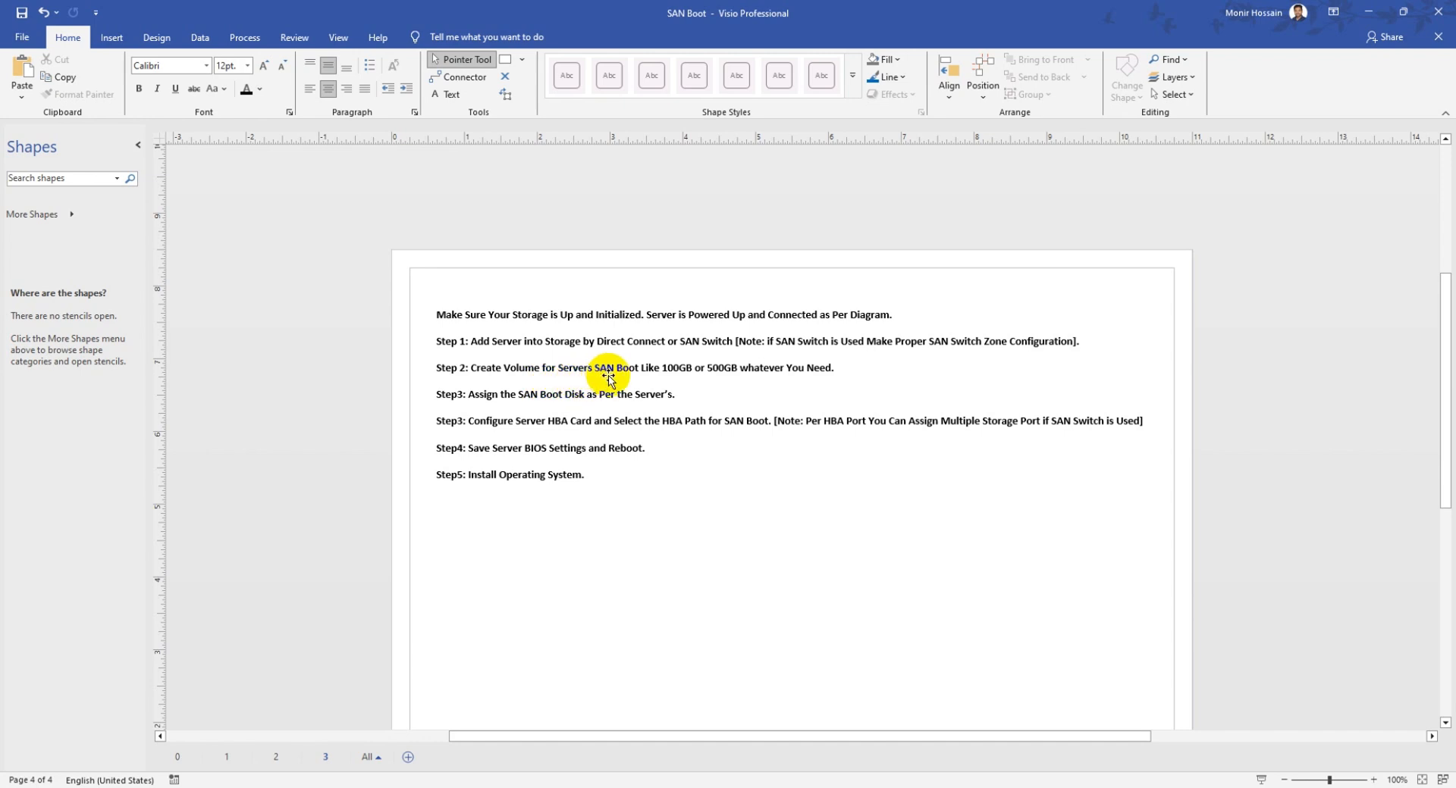
pyautogui.moveTo(673, 376)
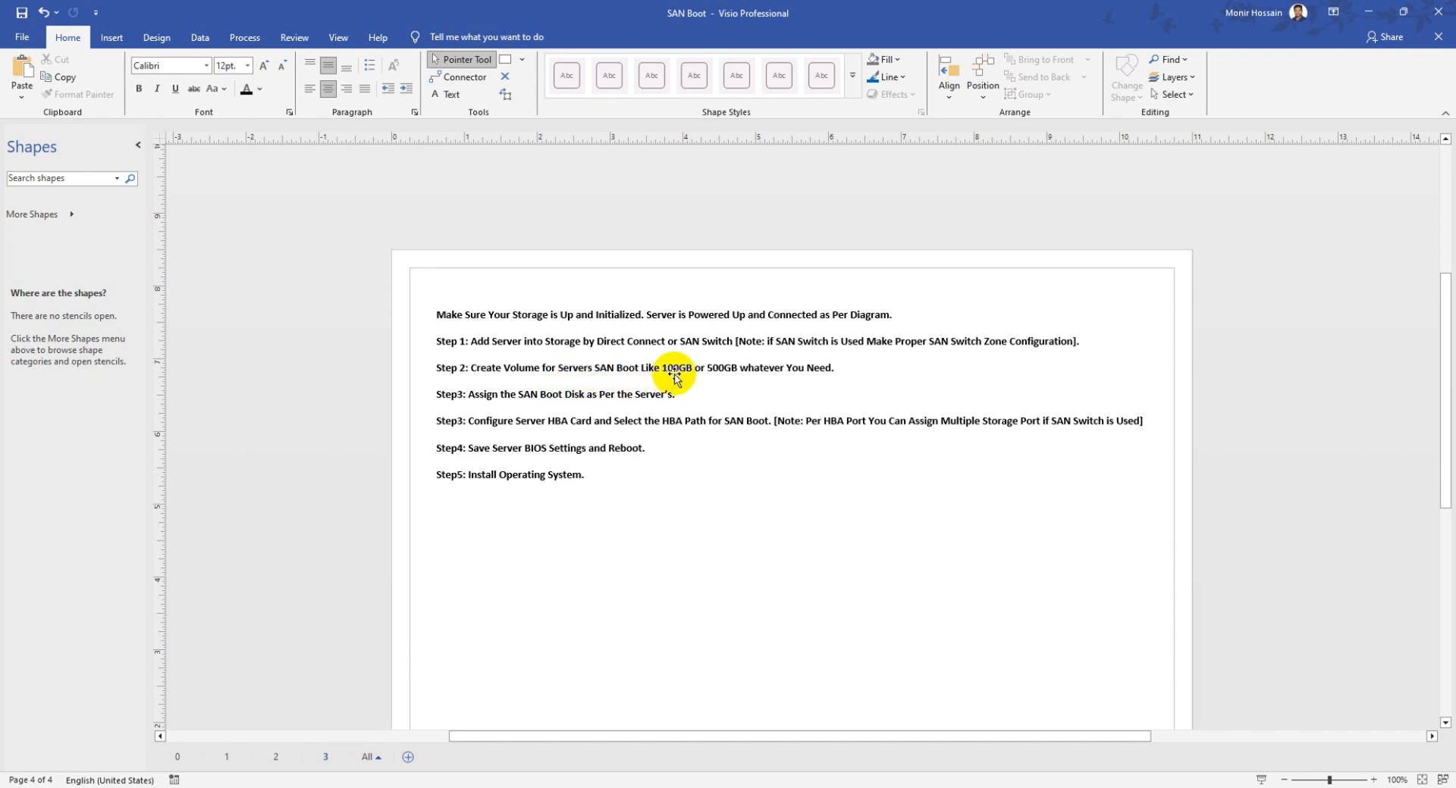
pyautogui.moveTo(669, 389)
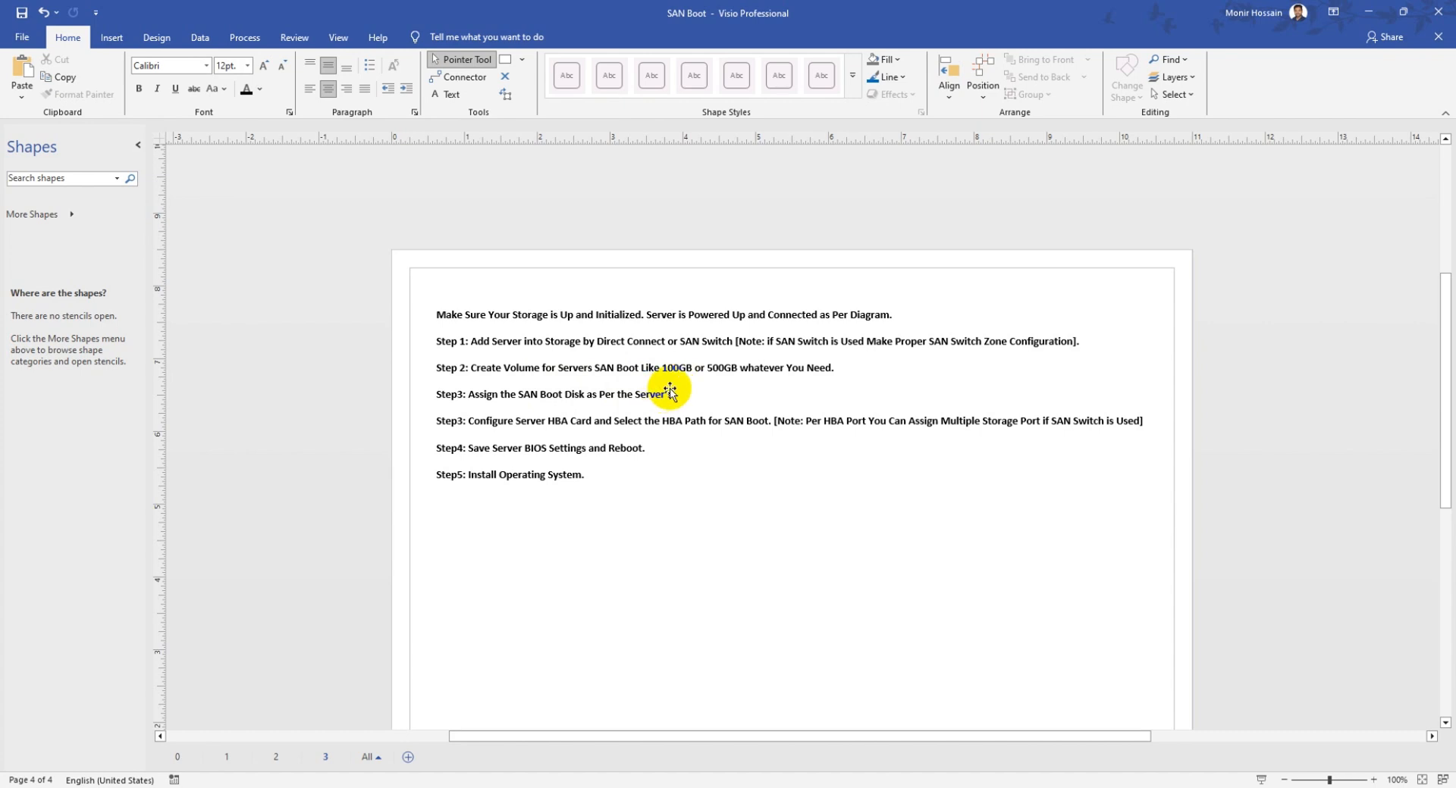
pyautogui.moveTo(755, 397)
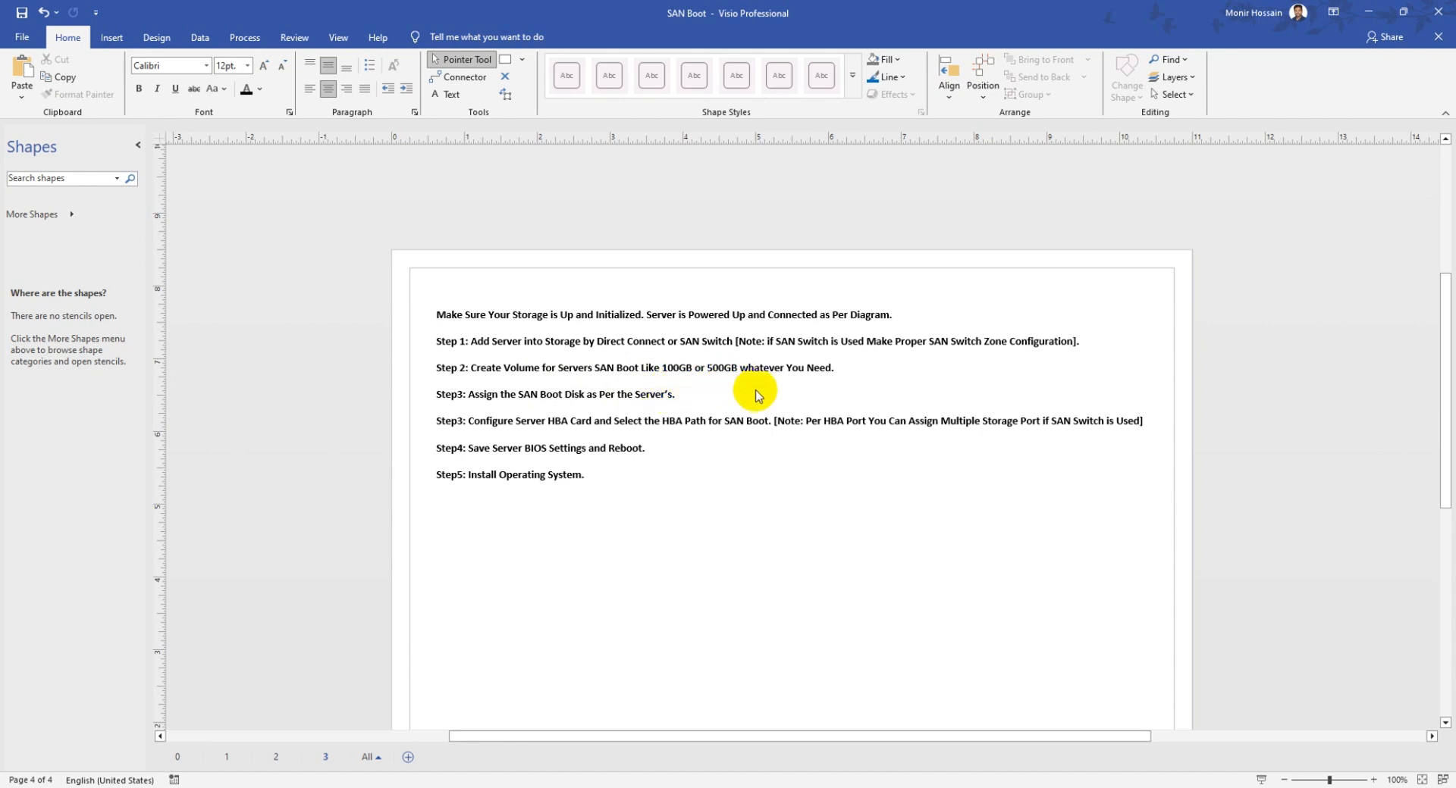
pyautogui.moveTo(475, 411)
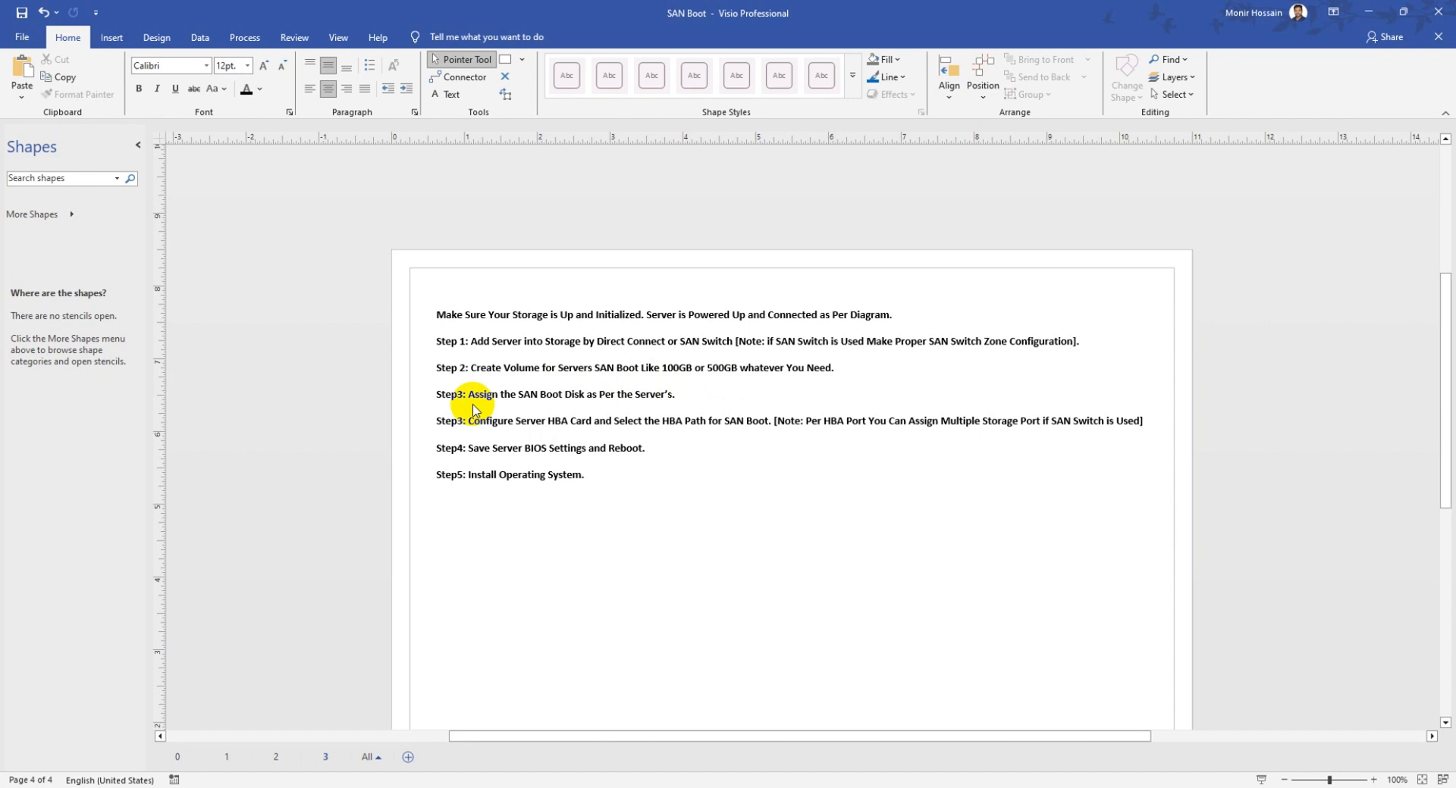
pyautogui.moveTo(499, 428)
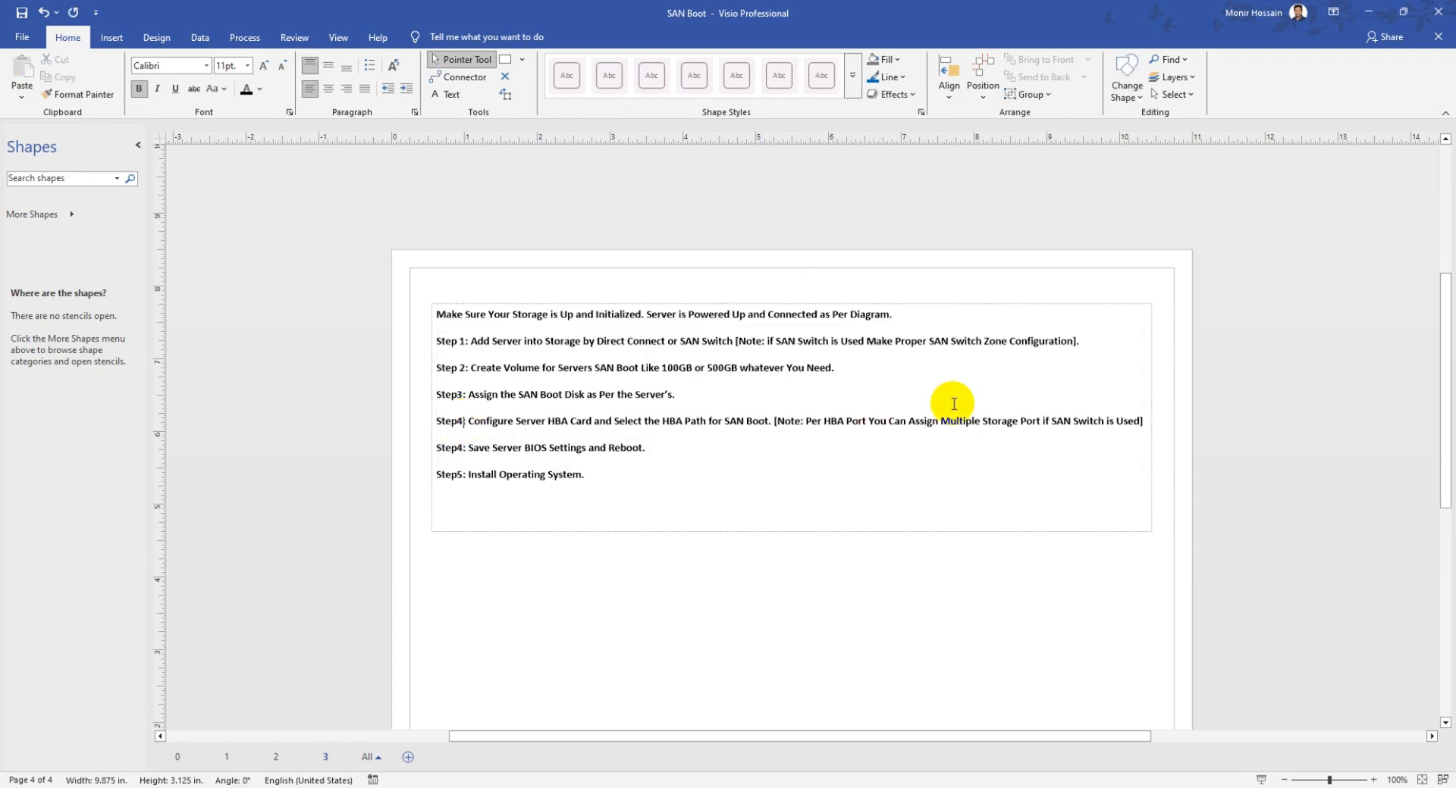
pyautogui.moveTo(482, 478)
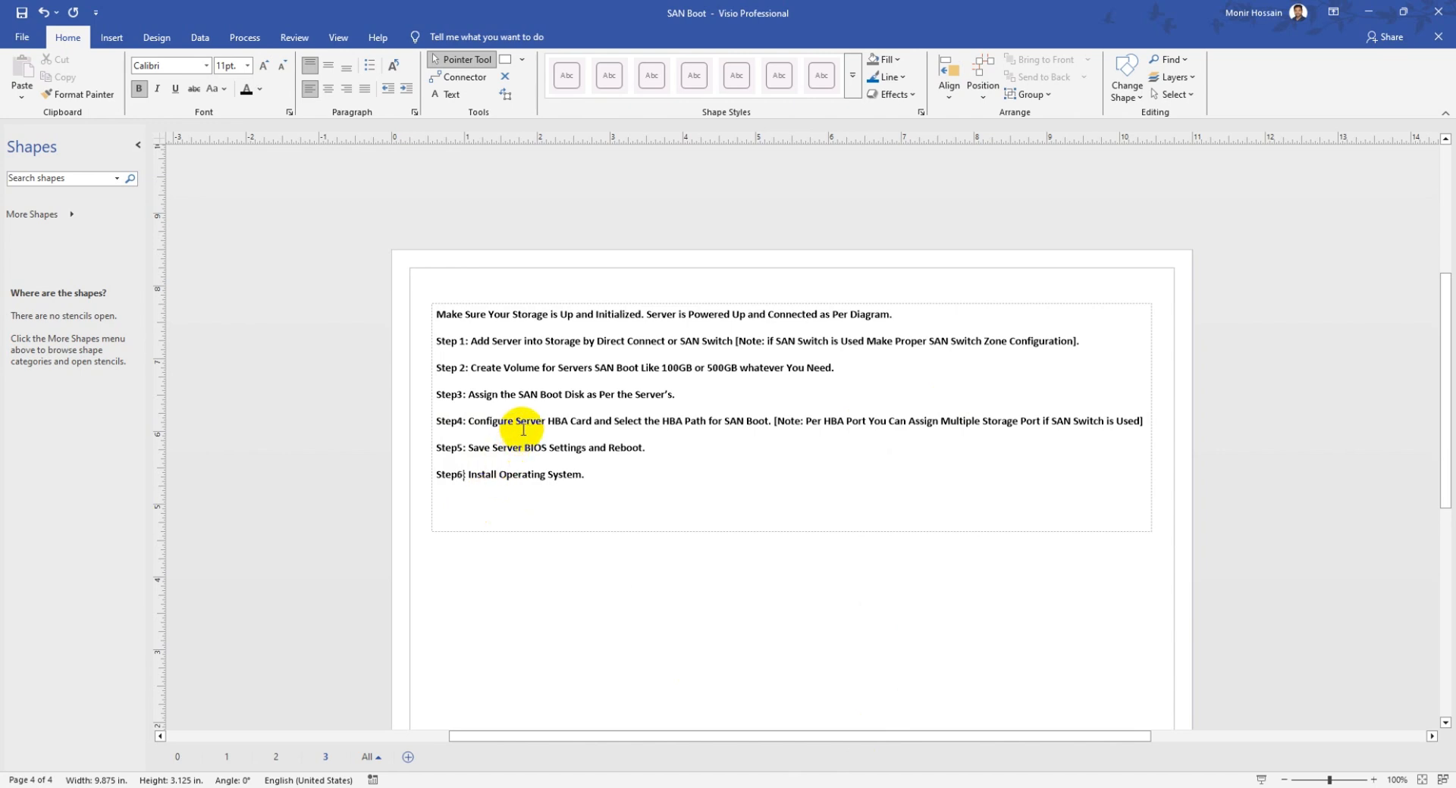
pyautogui.moveTo(589, 448)
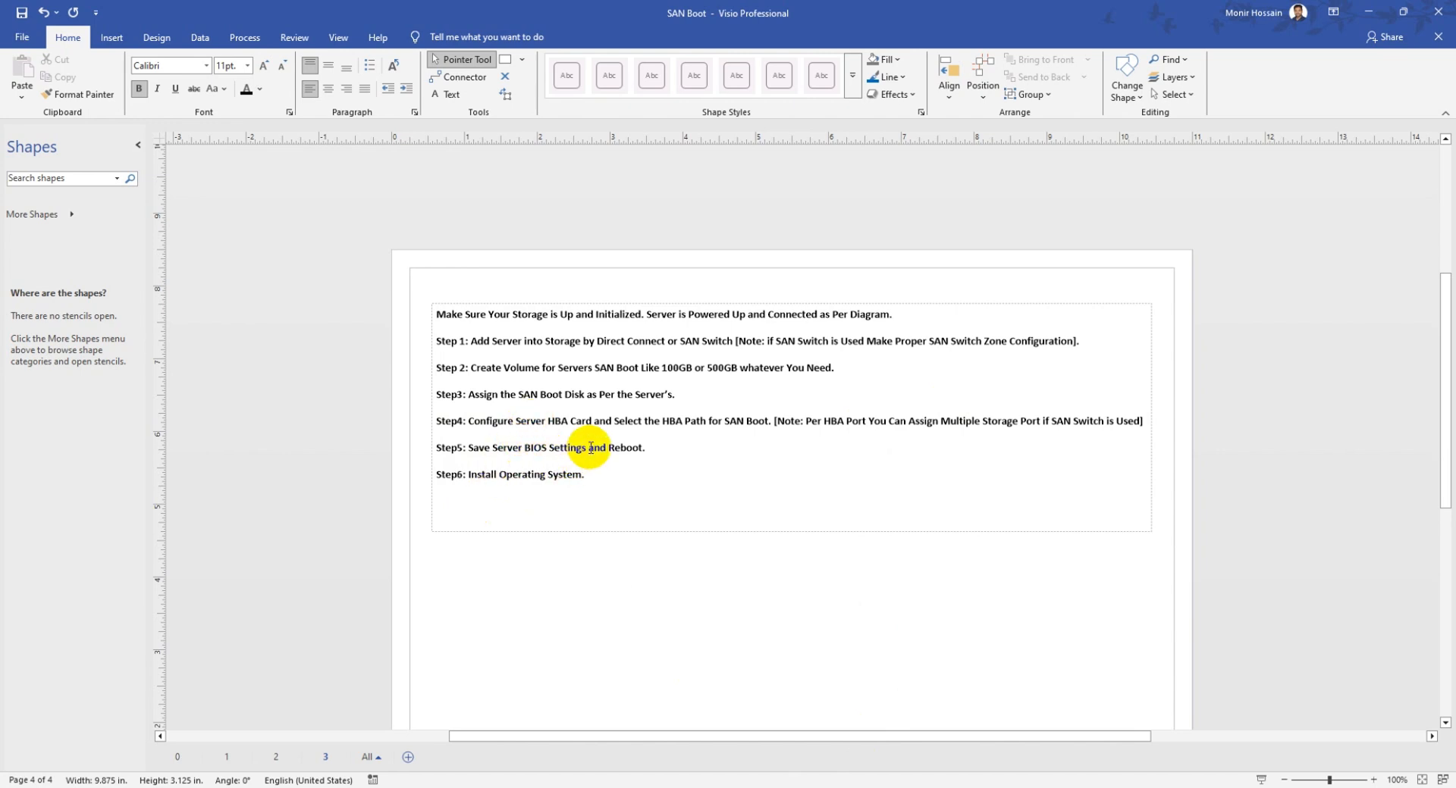
pyautogui.moveTo(468, 423)
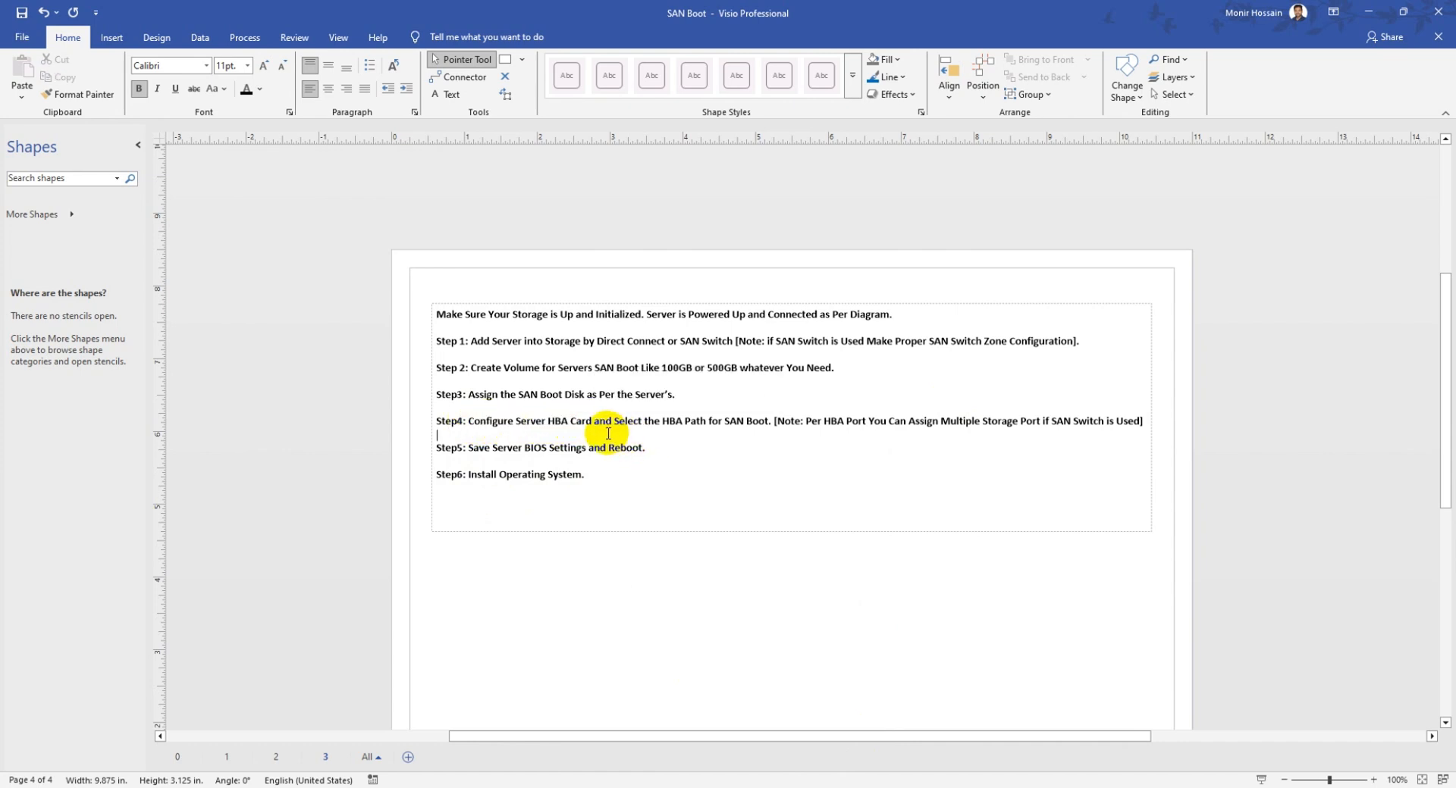
# Edit the step list so the duplicate Step3 becomes Step4, then Step5 and Step6
pyautogui.doubleClick(629, 420)
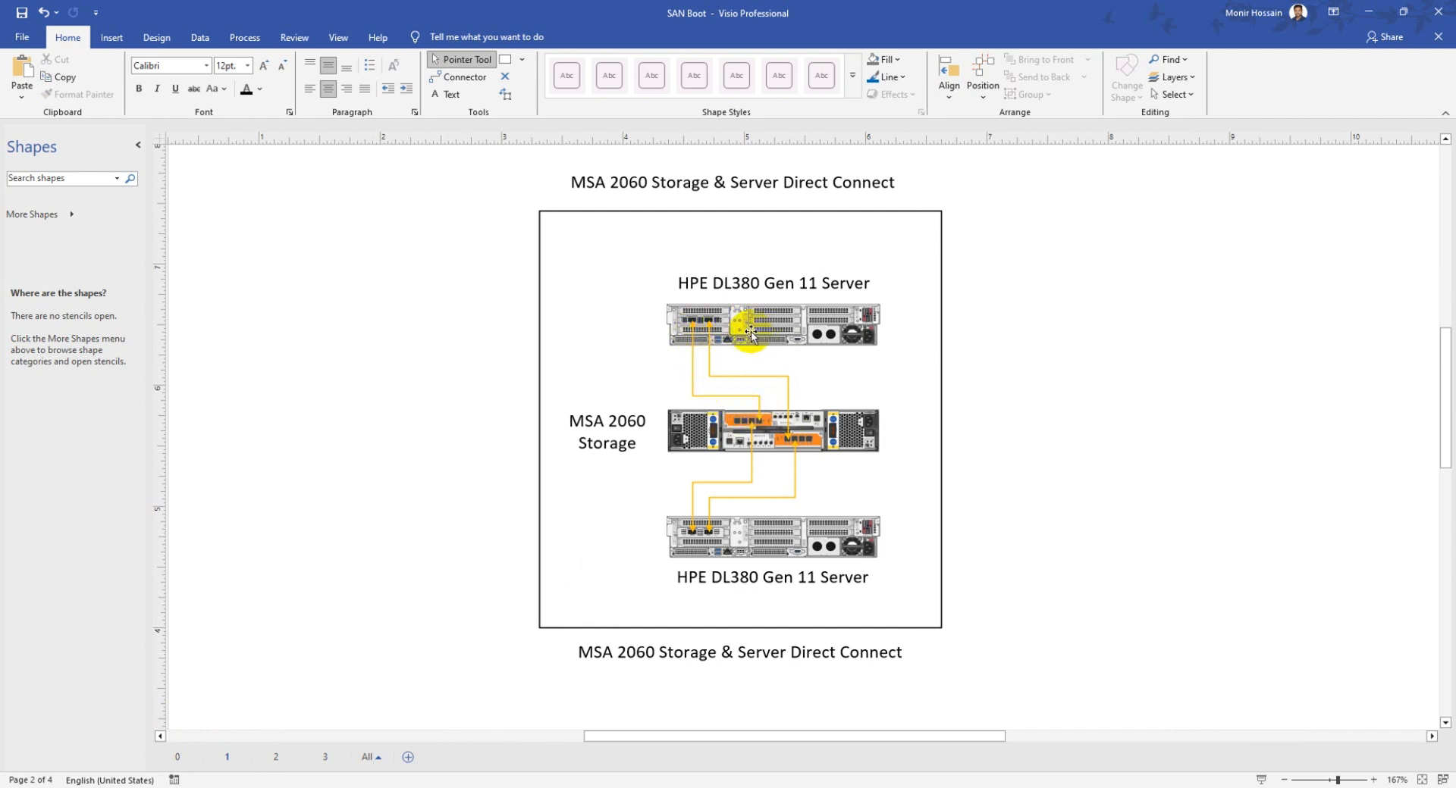
# Select the cable connected to the top server on the Direct Connect diagram
pyautogui.click(701, 323)
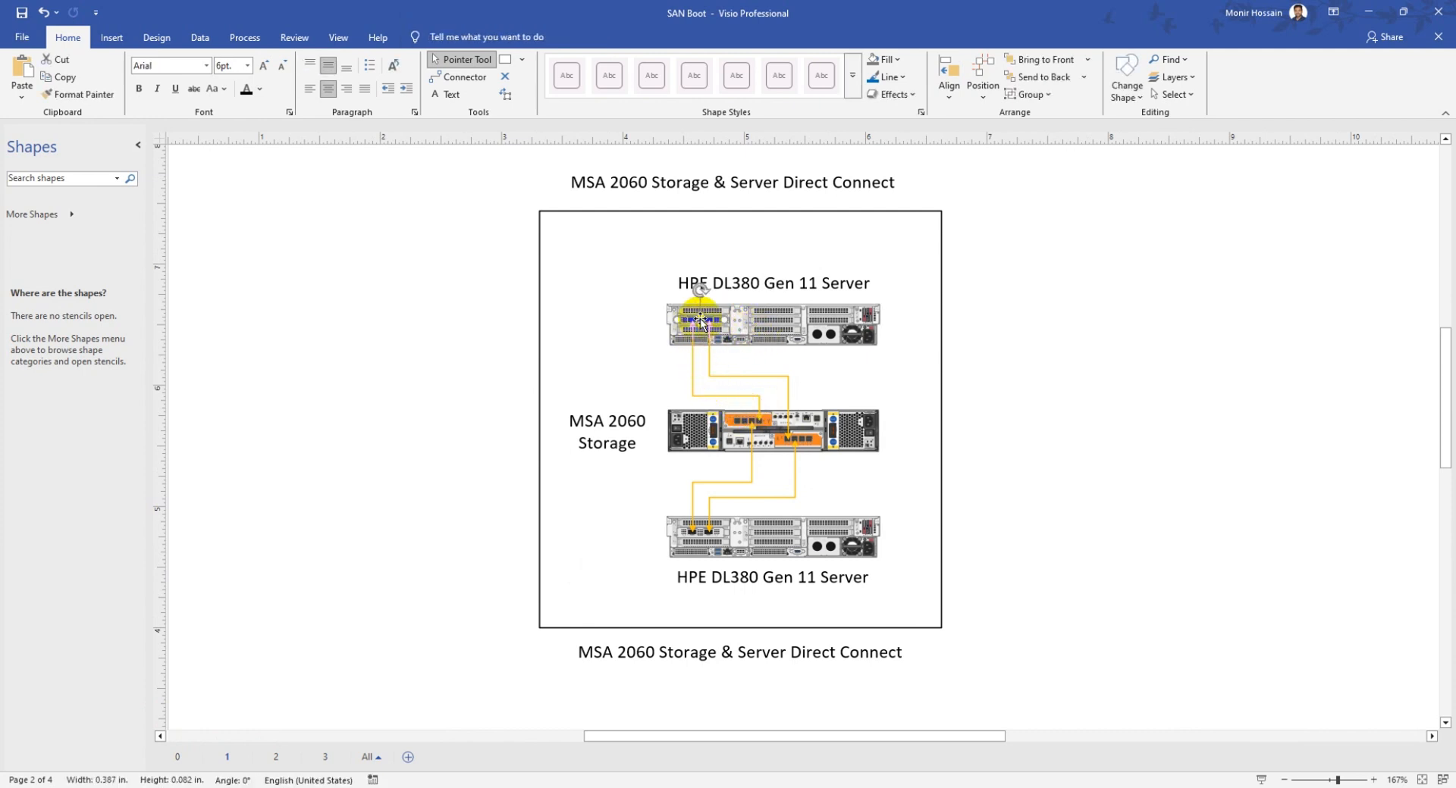
pyautogui.moveTo(710, 369)
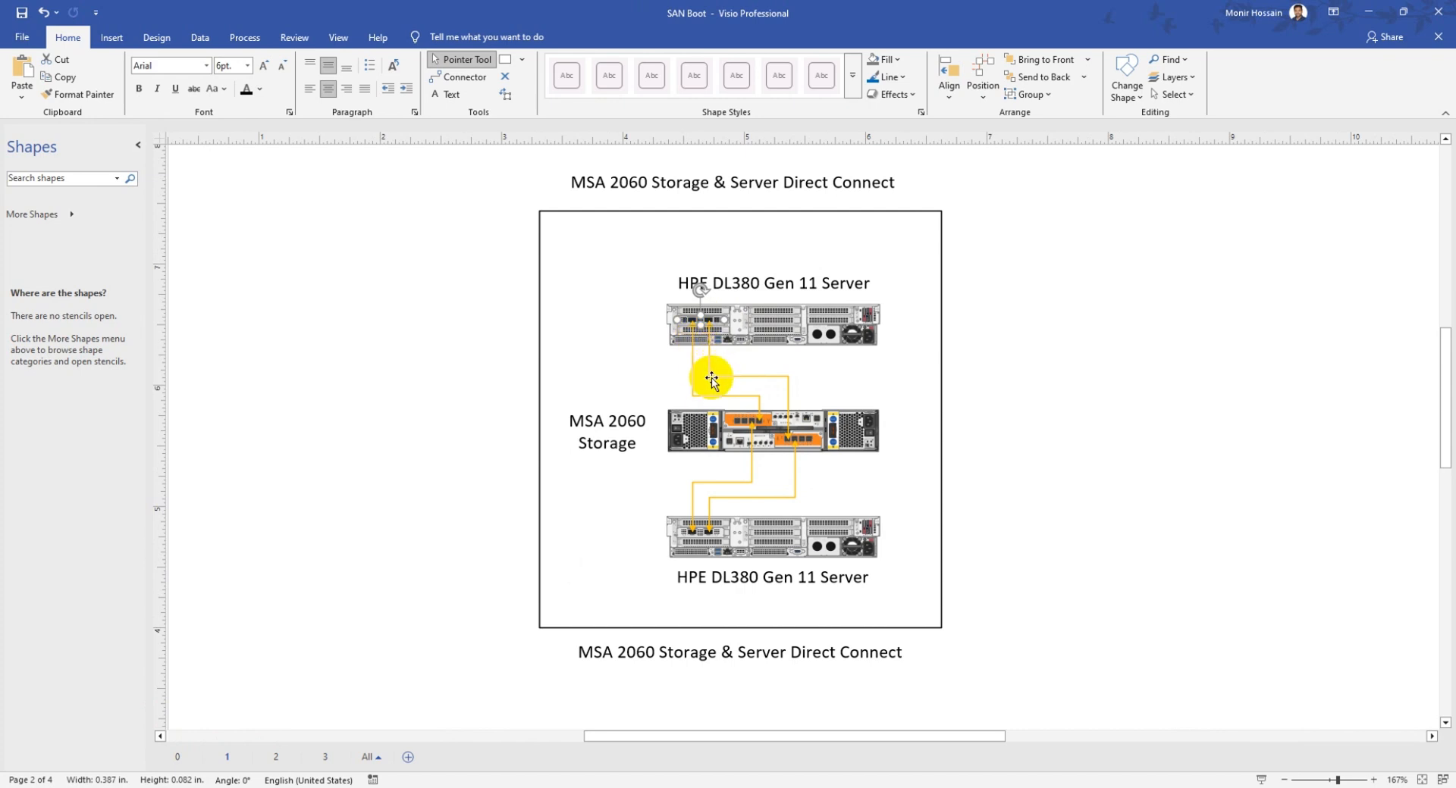
pyautogui.moveTo(694, 372)
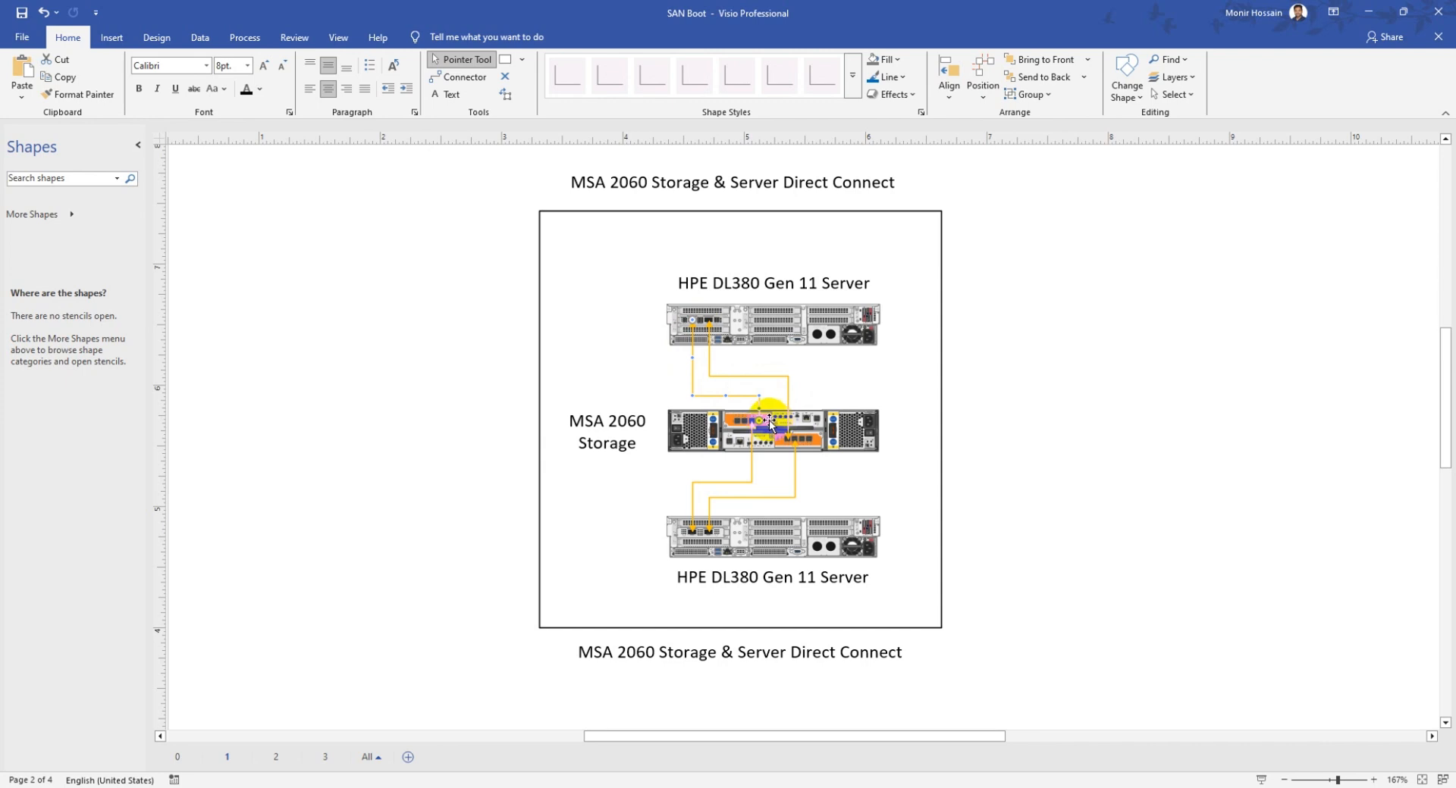
pyautogui.moveTo(692, 354)
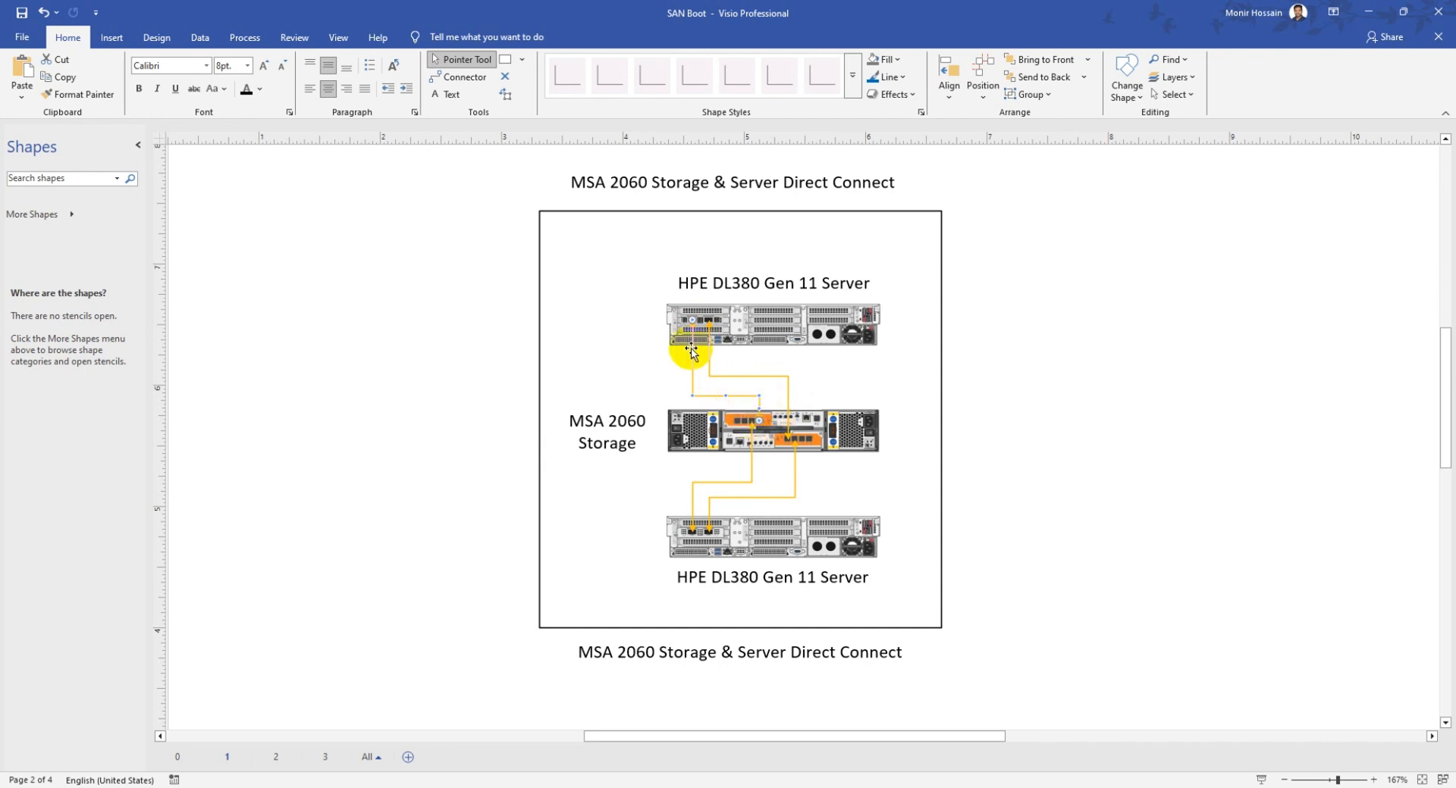
pyautogui.moveTo(396, 716)
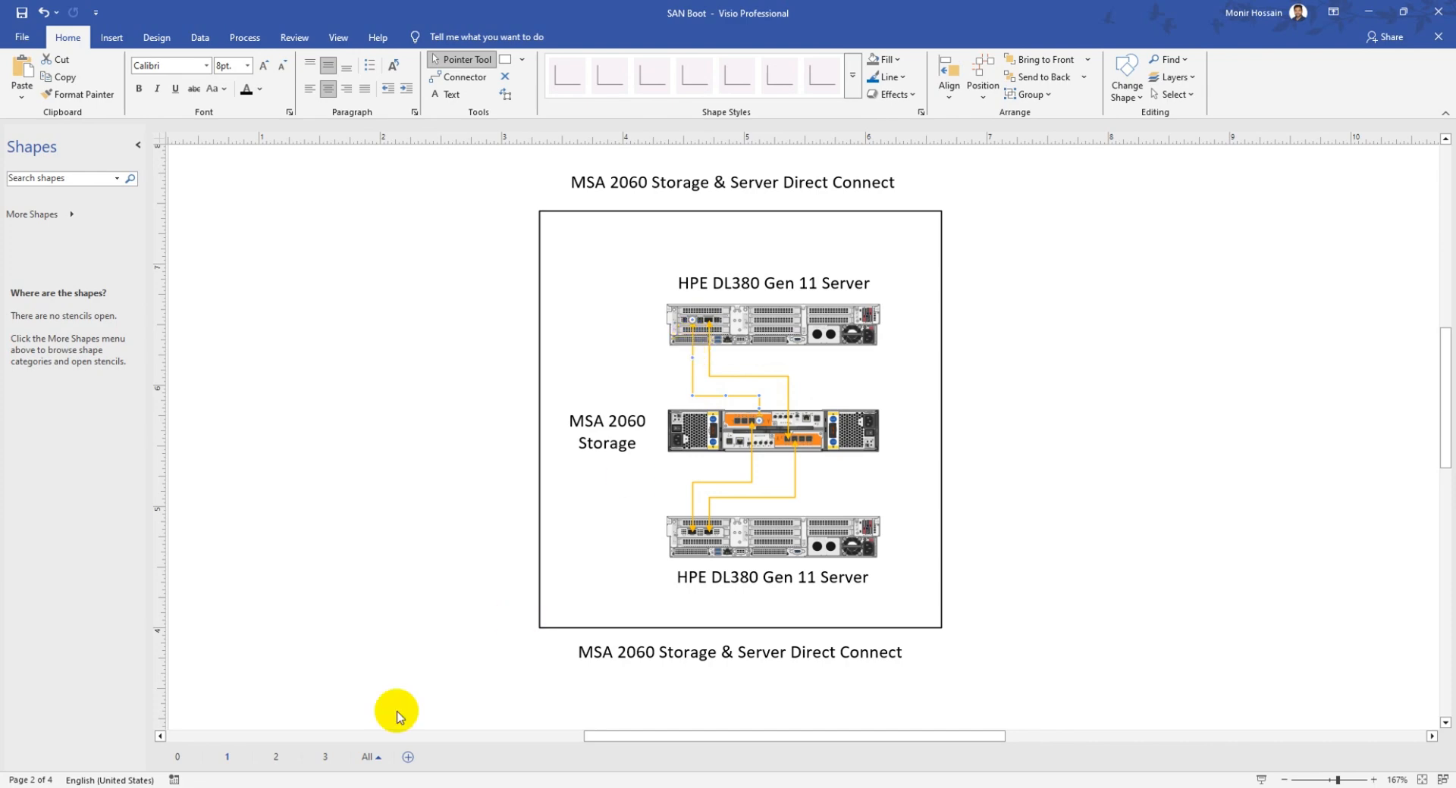
# Return to the Visio page listing the numbered SAN boot steps
pyautogui.click(324, 757)
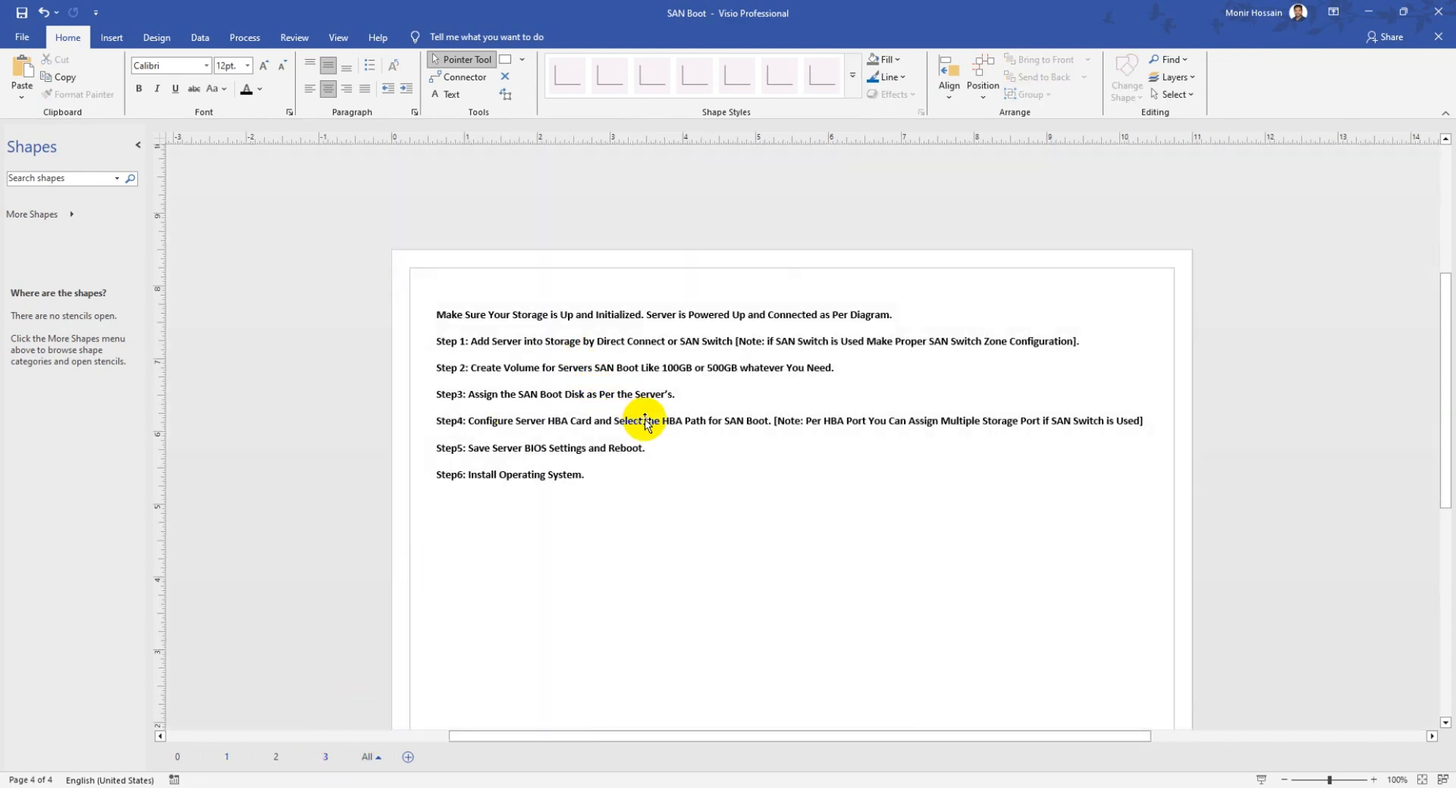
pyautogui.moveTo(577, 455)
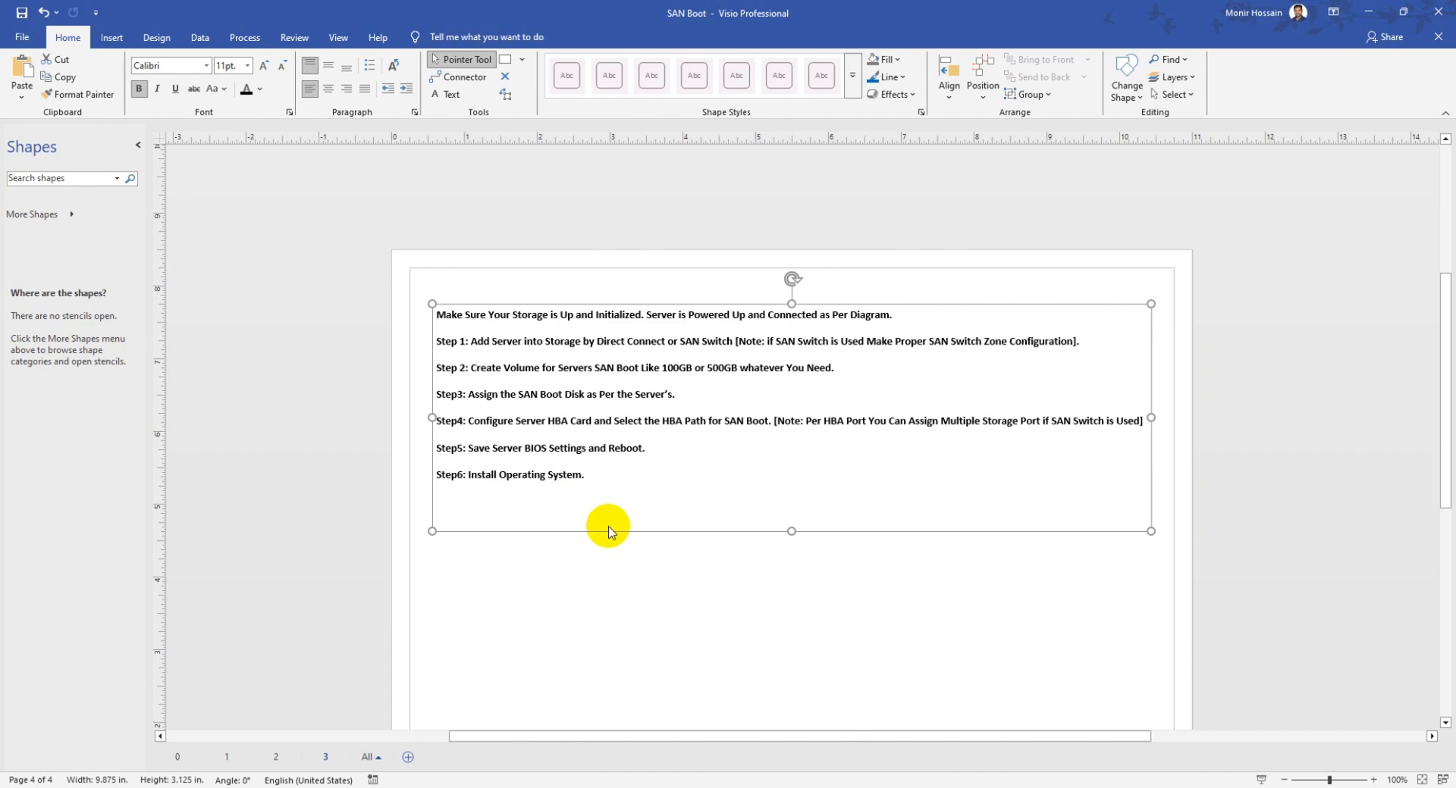
pyautogui.moveTo(511, 478)
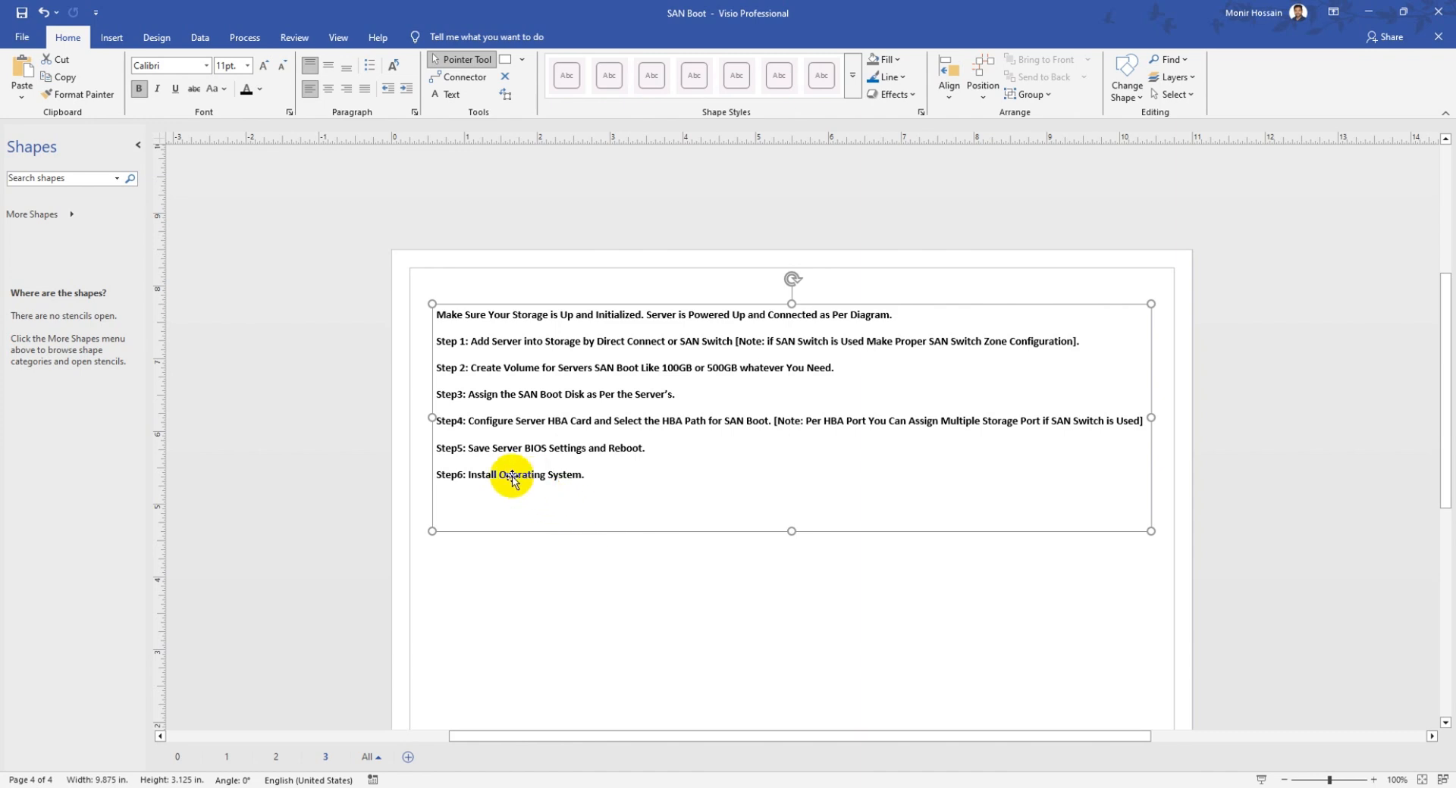
pyautogui.moveTo(609, 575)
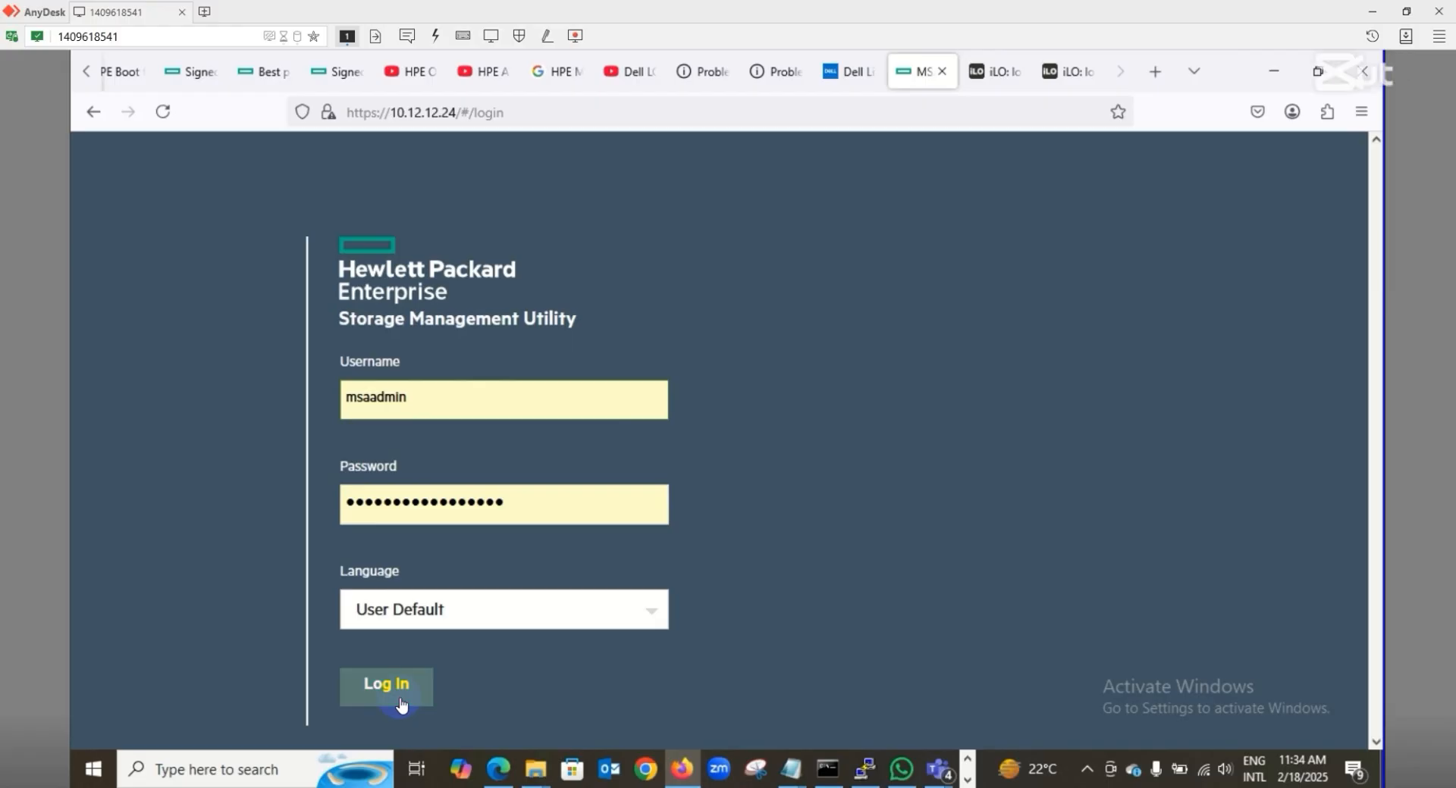
# Log in to the MSA utility and show the Hosts list with SERVER1 and SERVER2
pyautogui.click(387, 684)
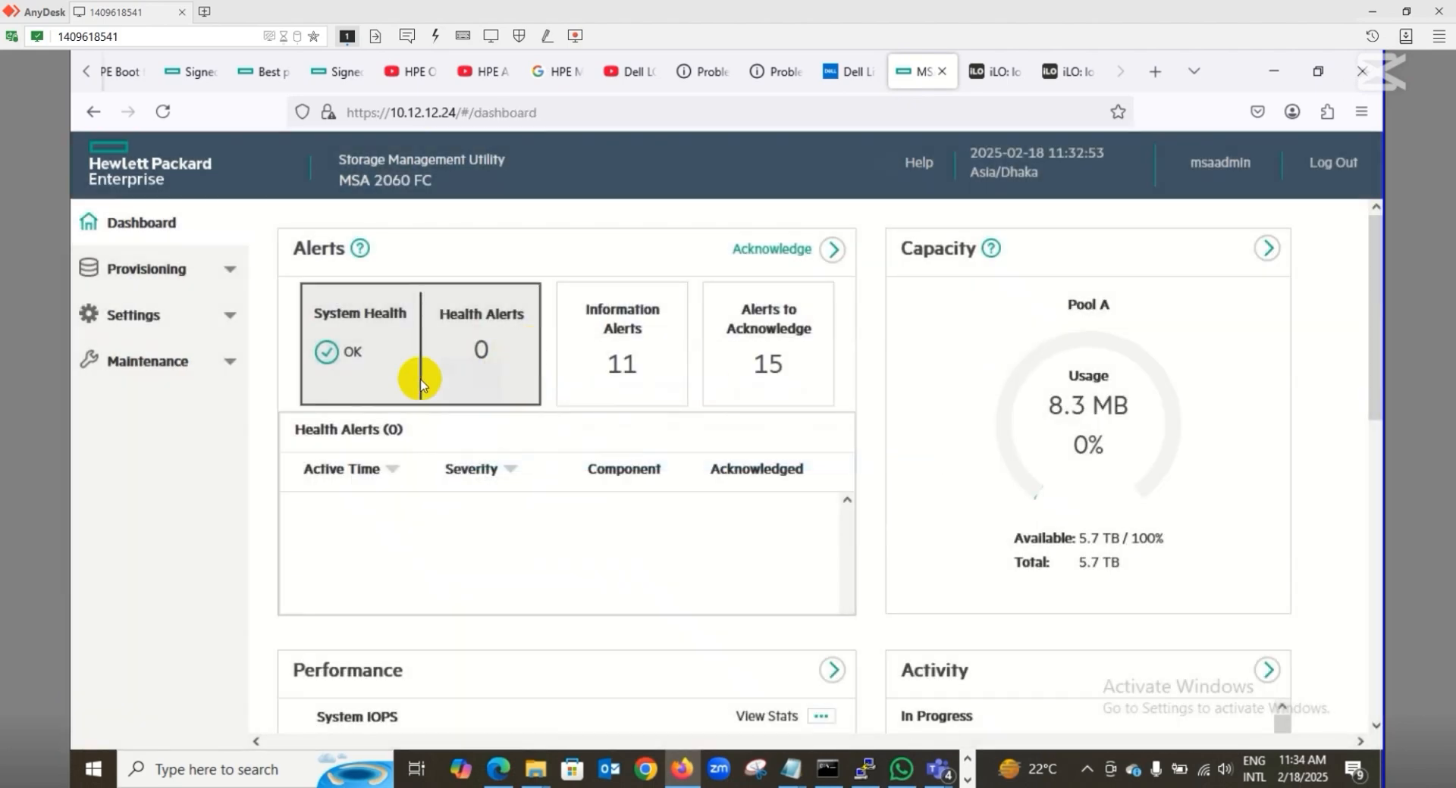
pyautogui.click(146, 268)
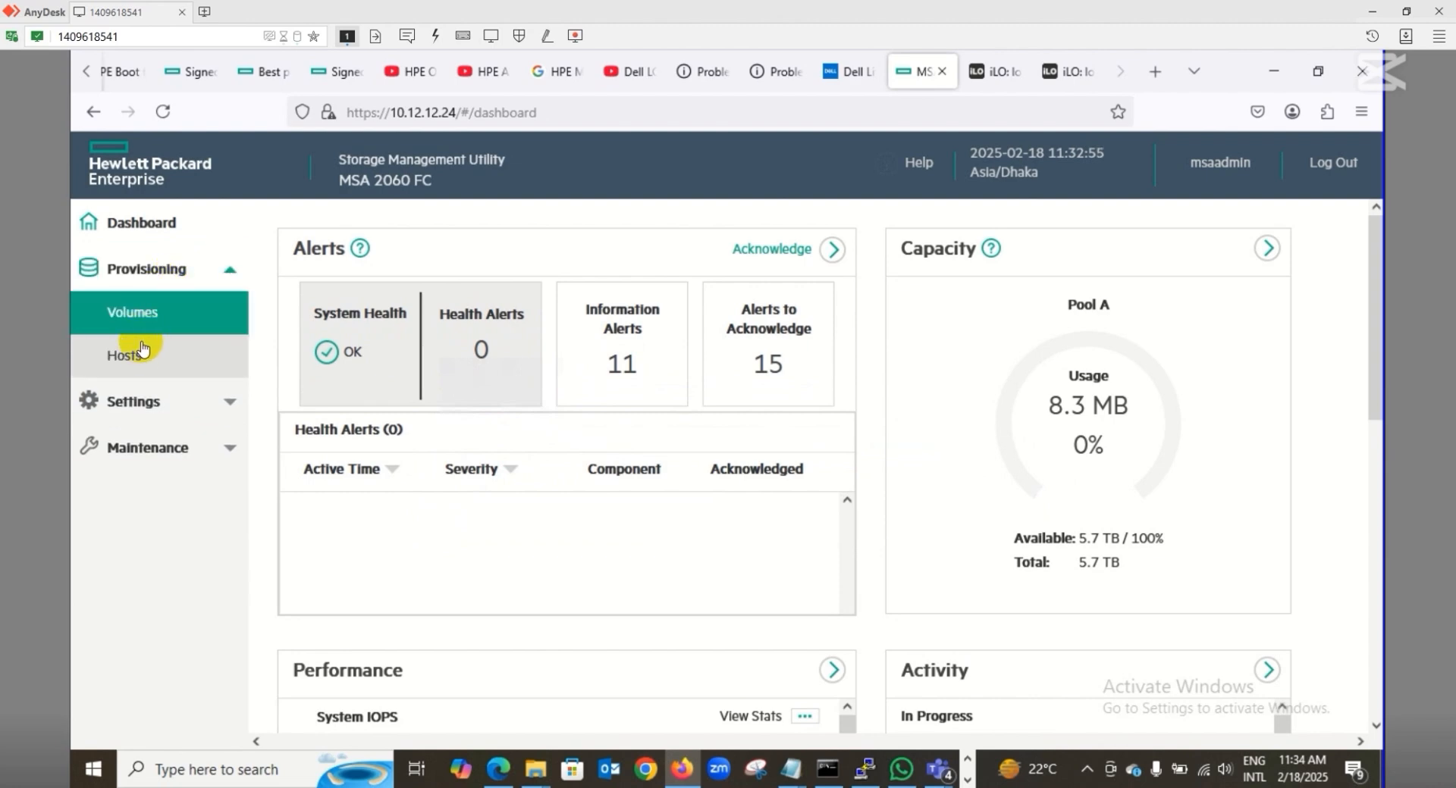
pyautogui.click(125, 355)
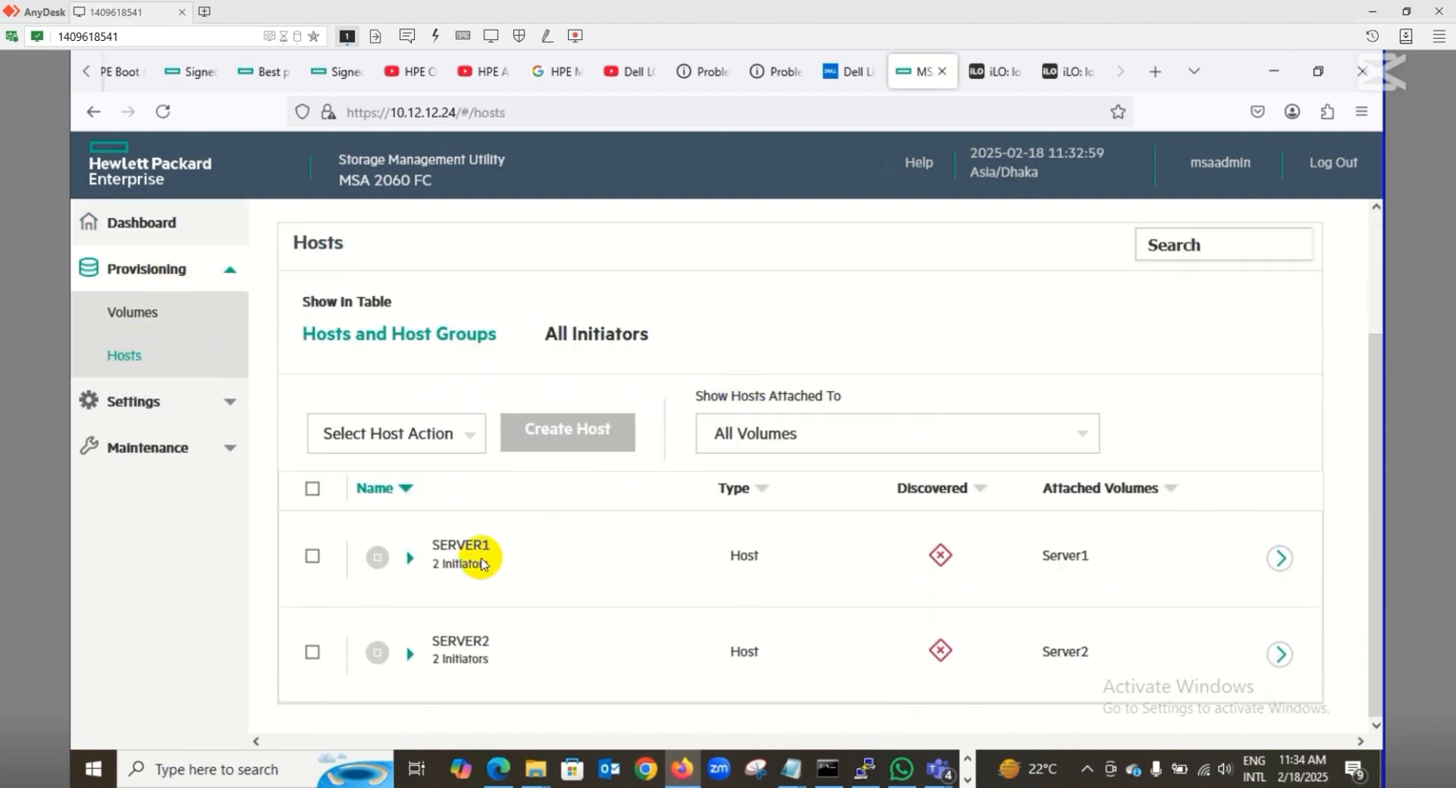
pyautogui.moveTo(494, 569)
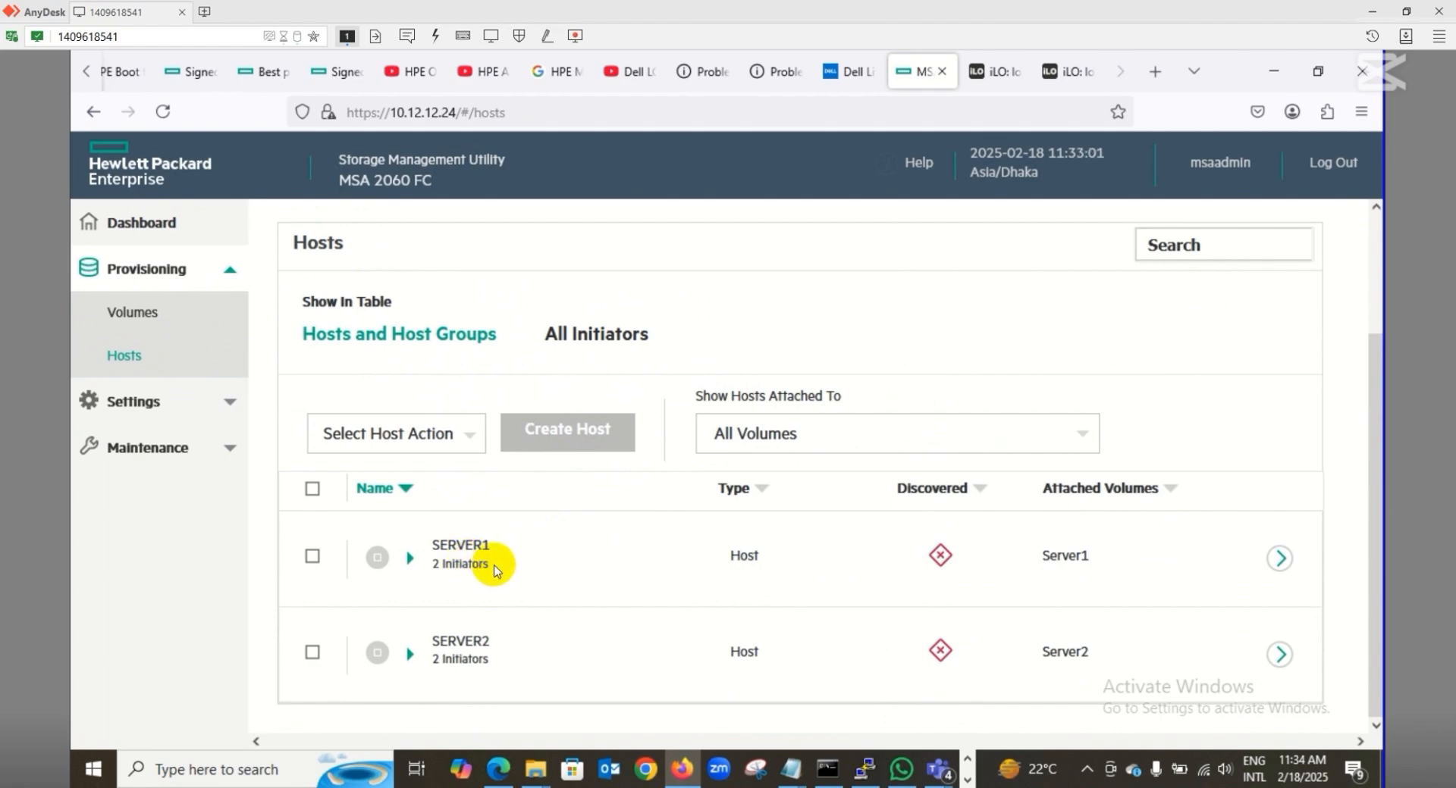
pyautogui.moveTo(517, 668)
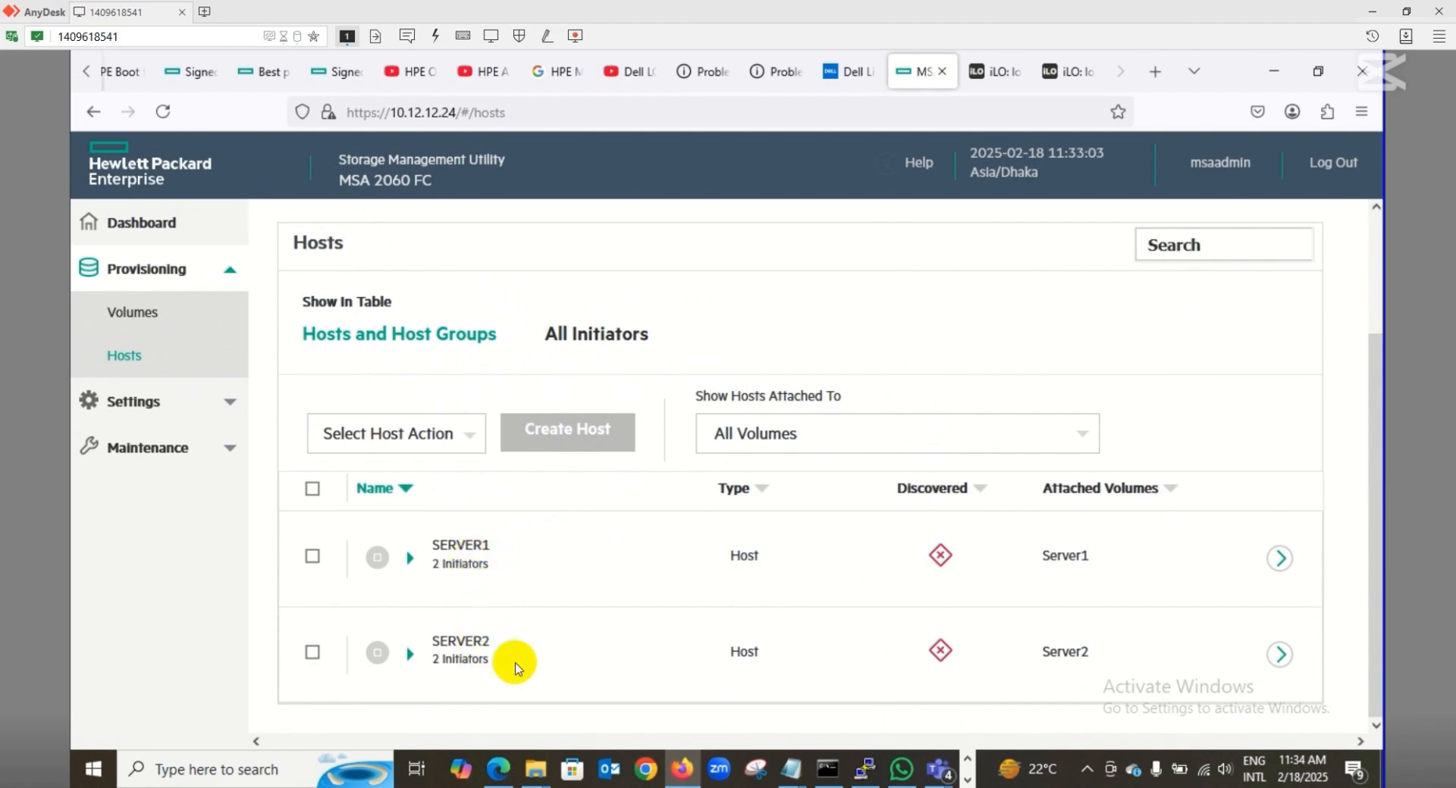
pyautogui.moveTo(134, 312)
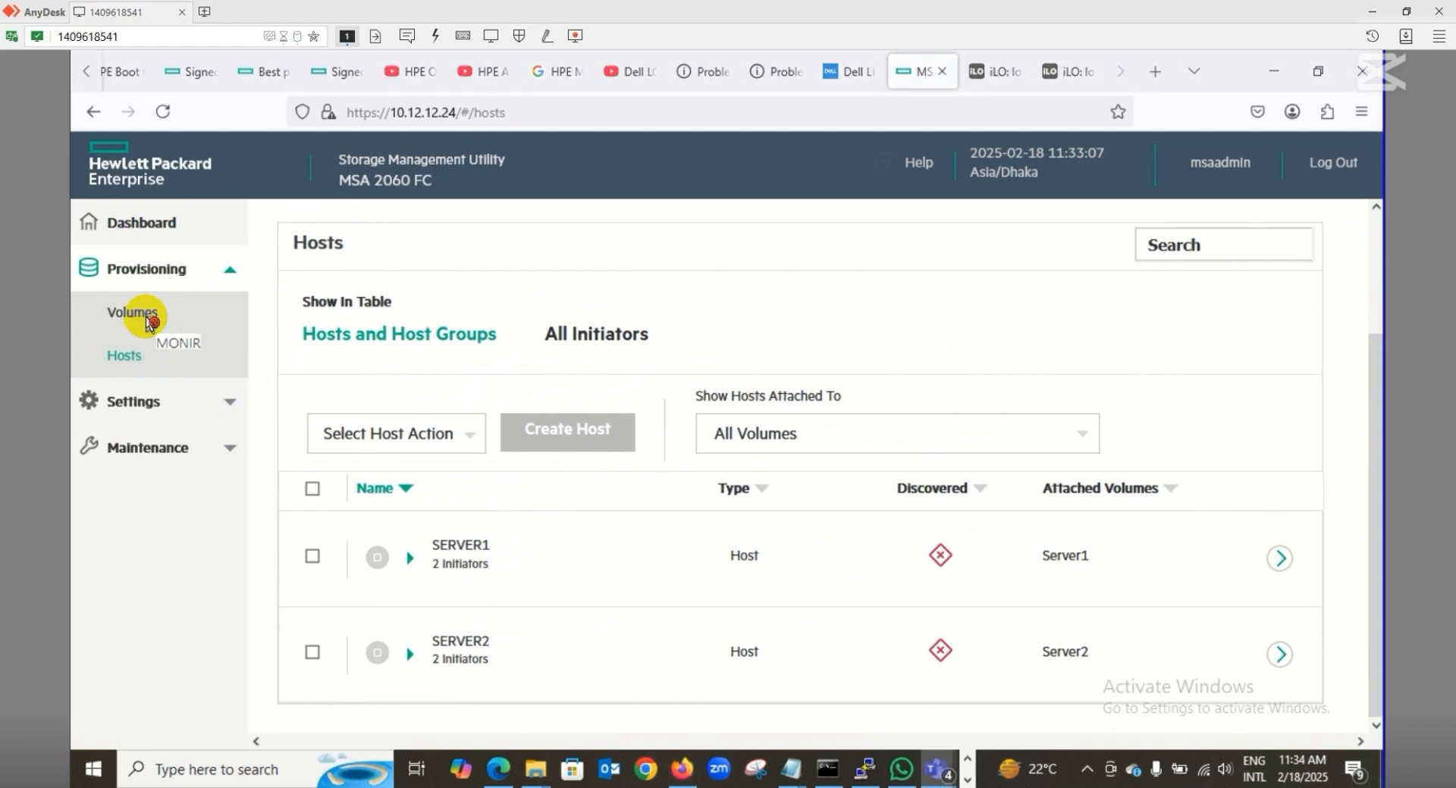
pyautogui.click(133, 313)
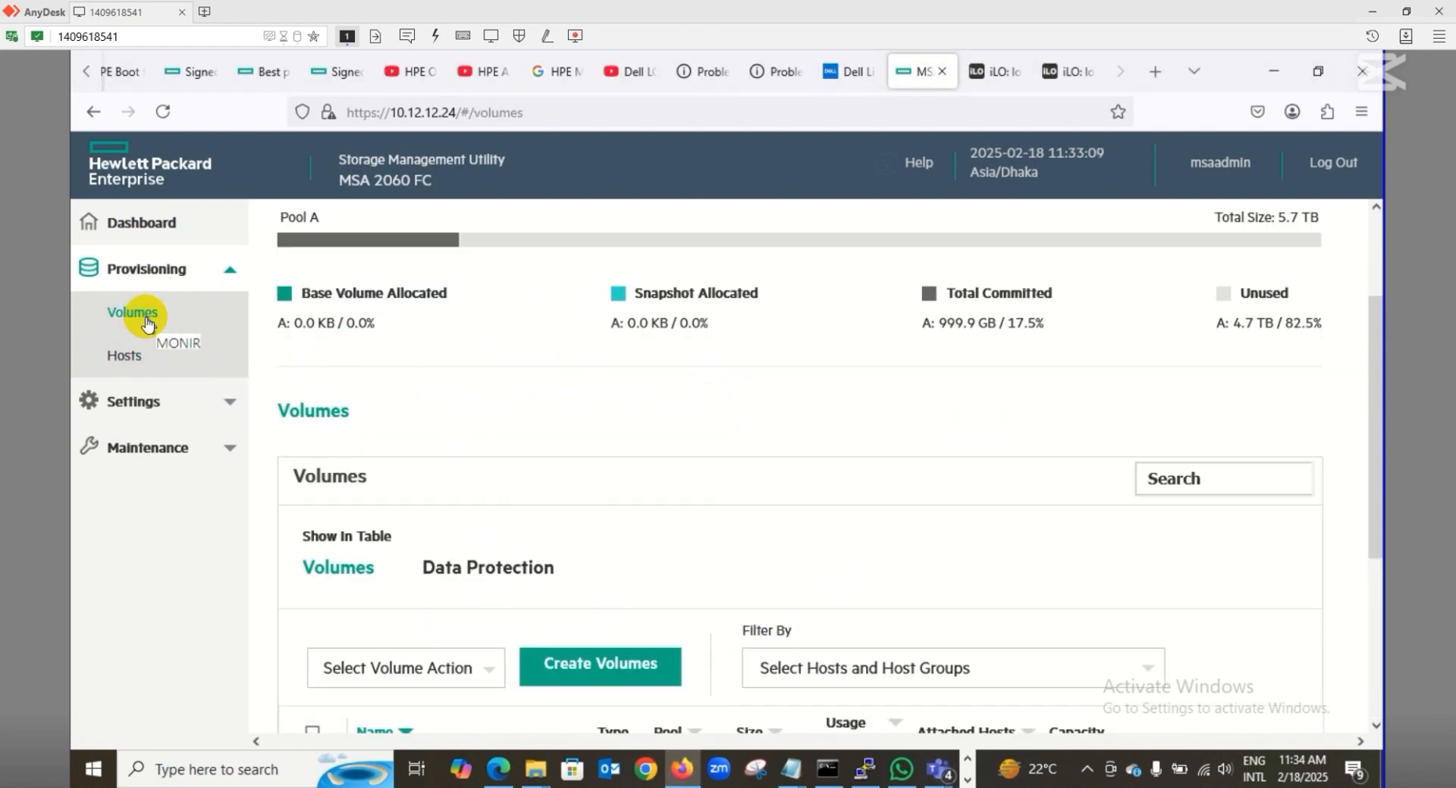
pyautogui.scroll(-3)
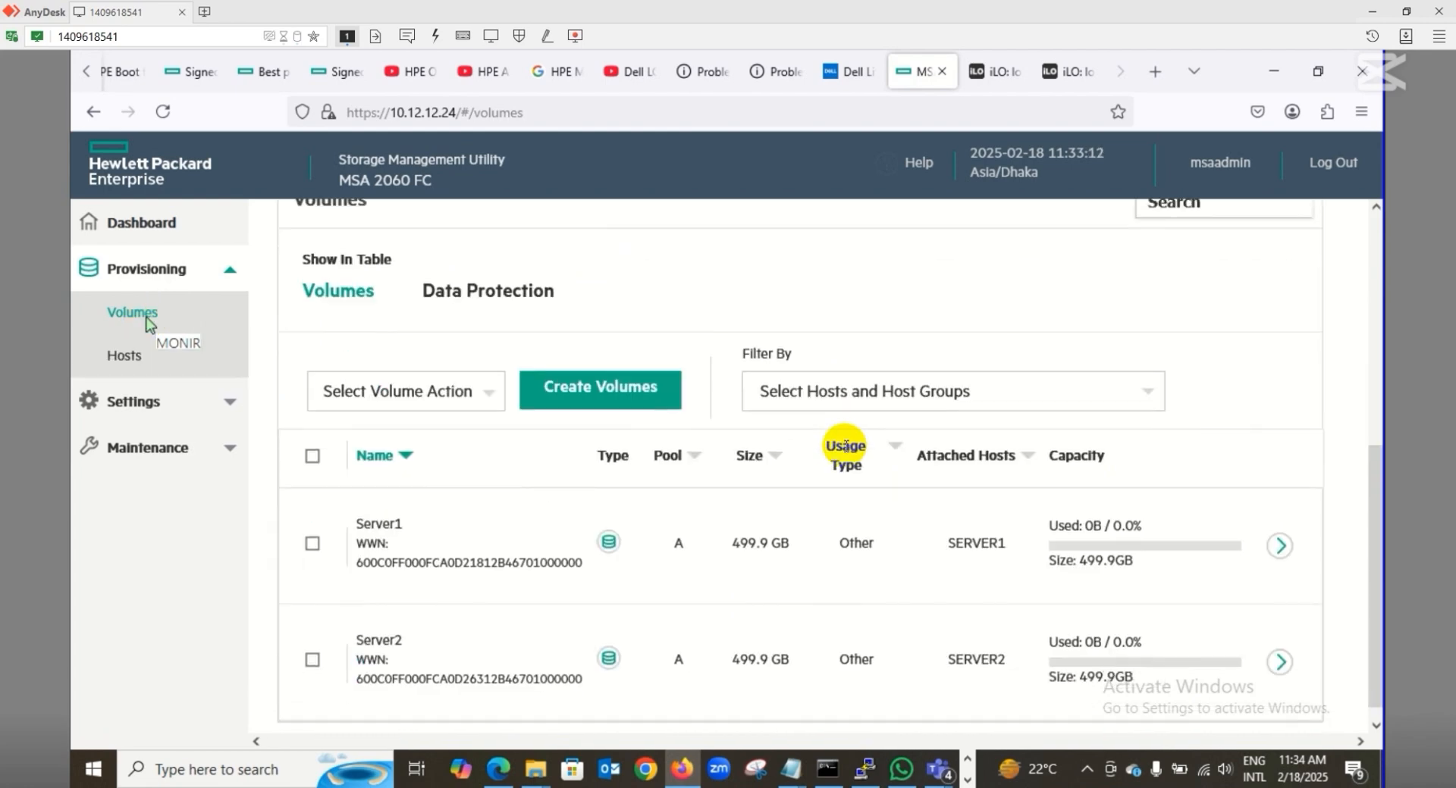
pyautogui.moveTo(806, 566)
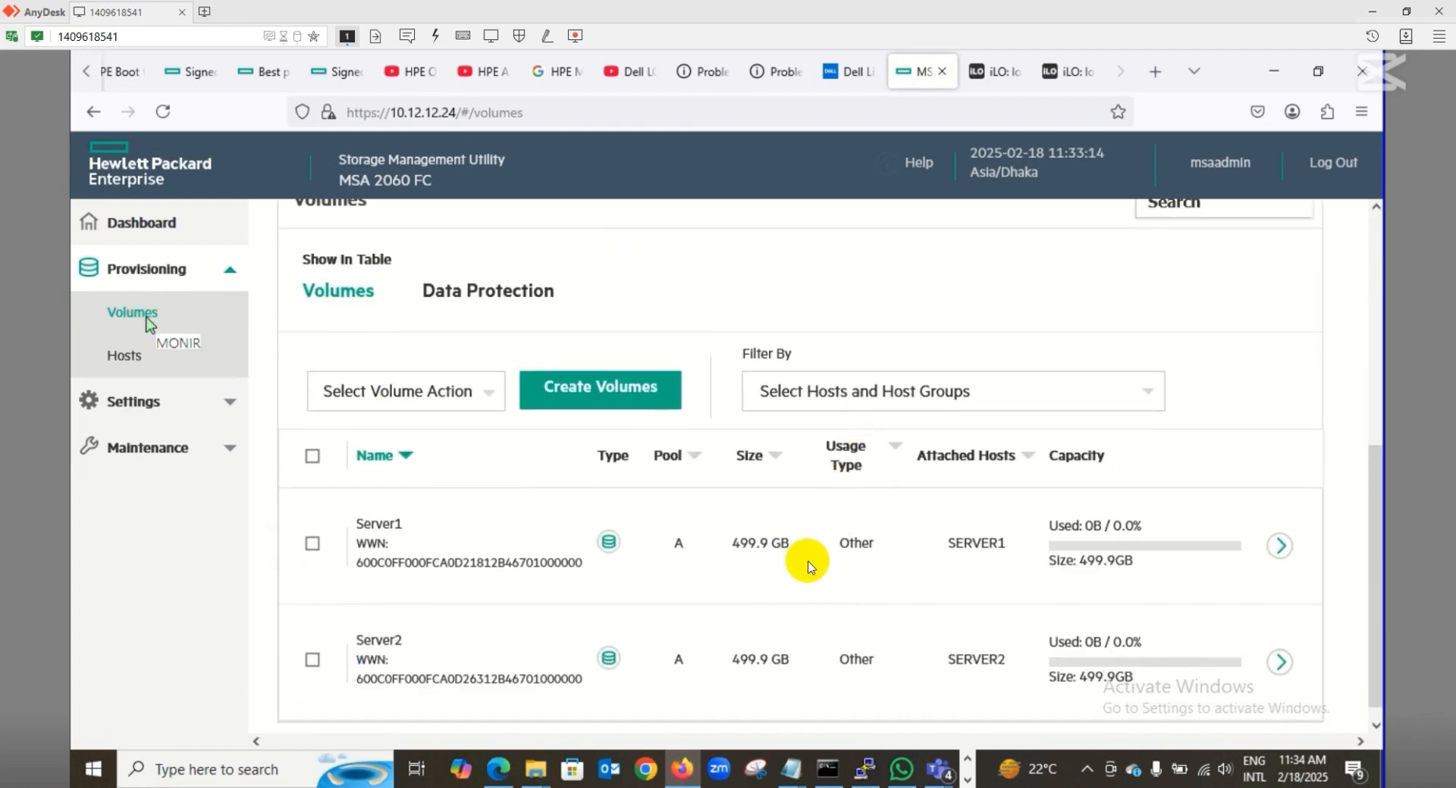
pyautogui.moveTo(989, 568)
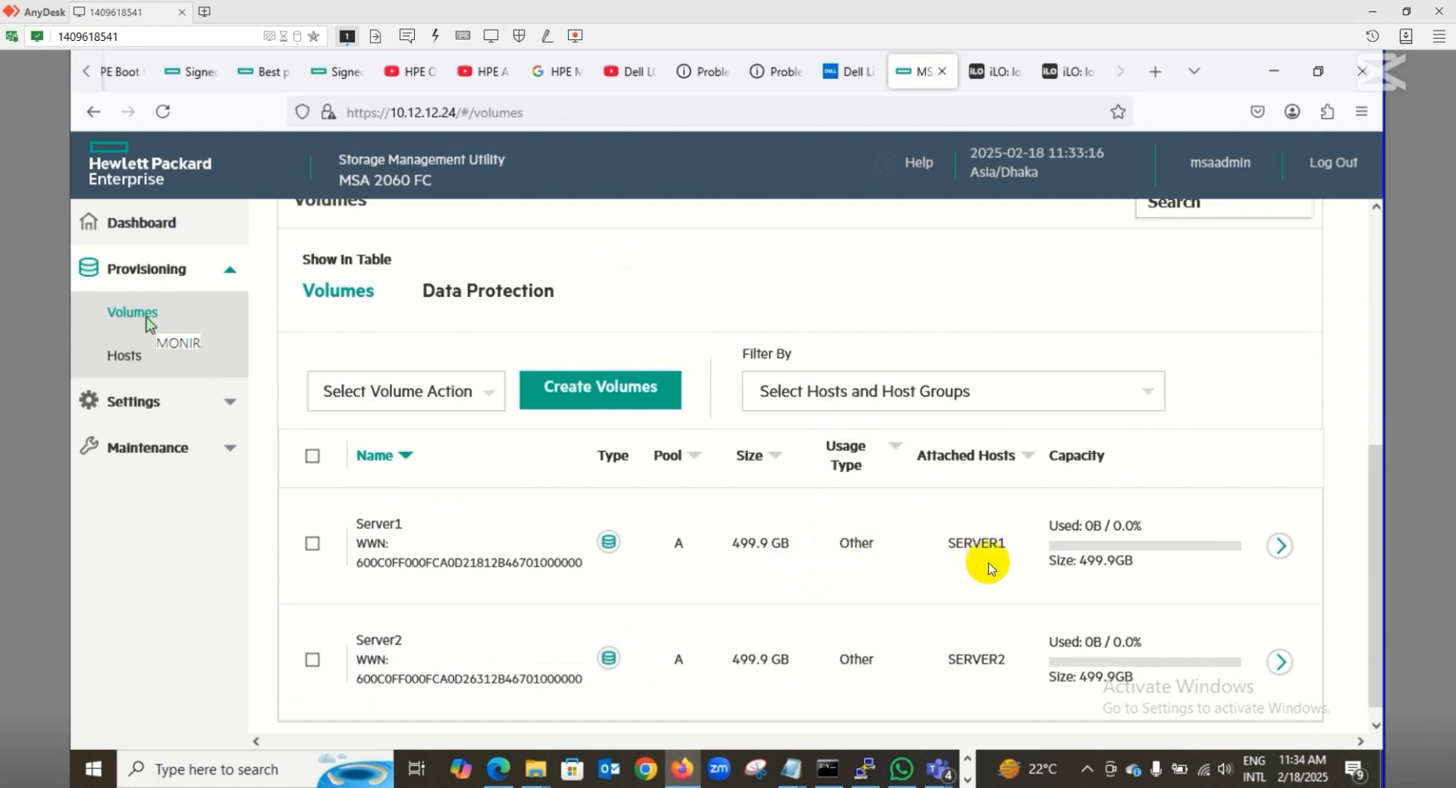
pyautogui.moveTo(919, 555)
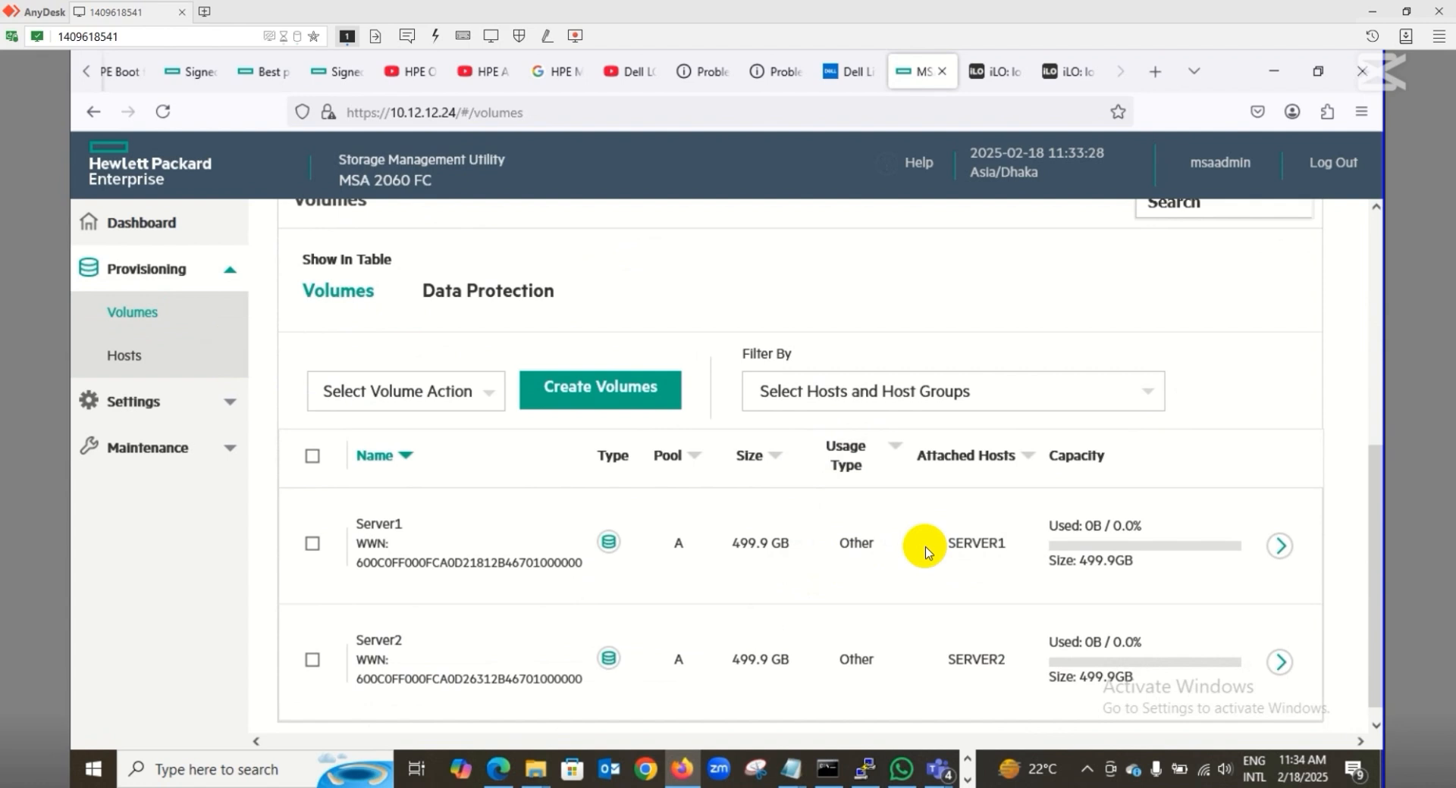
pyautogui.moveTo(780, 548)
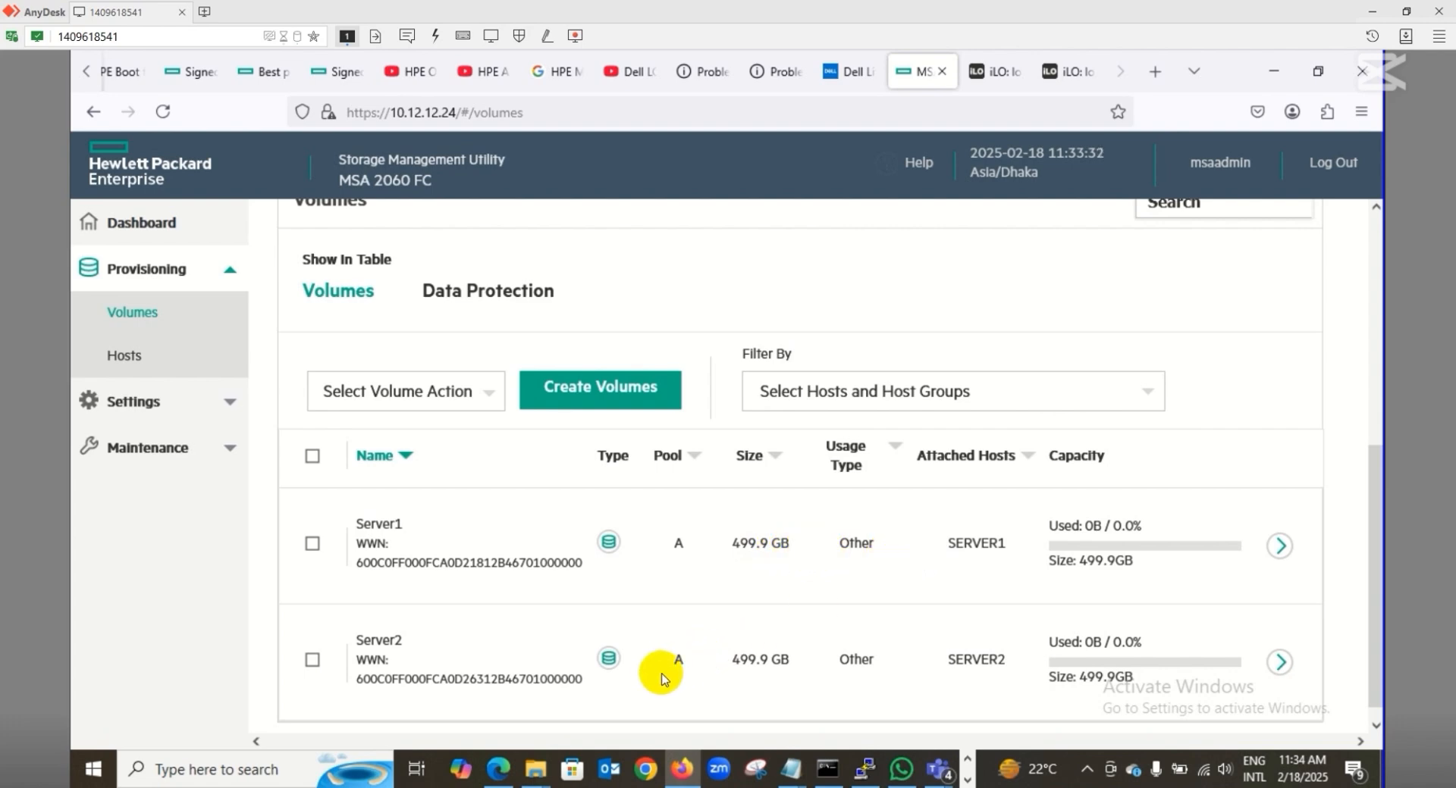
pyautogui.moveTo(508, 584)
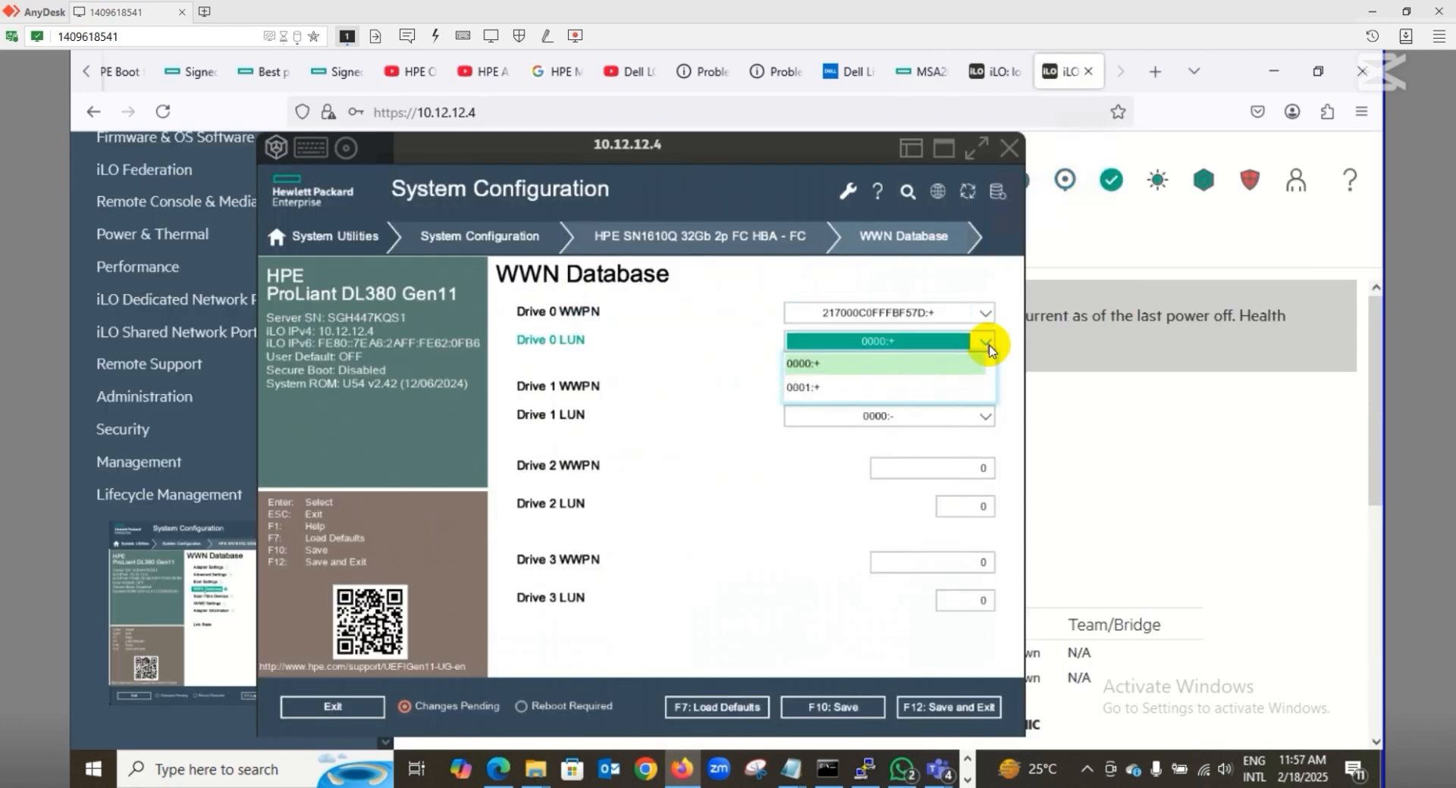
pyautogui.moveTo(812, 390)
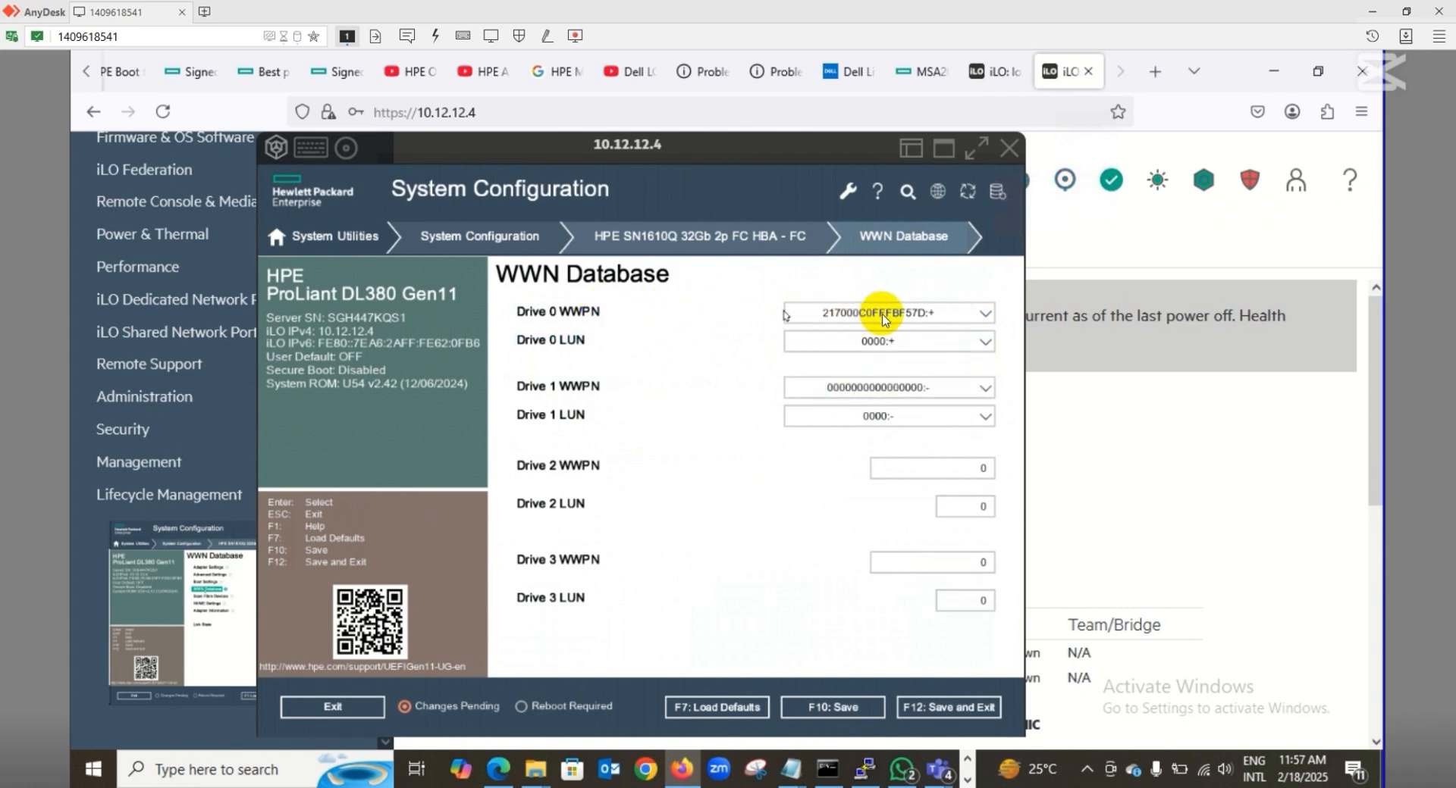
pyautogui.moveTo(747, 258)
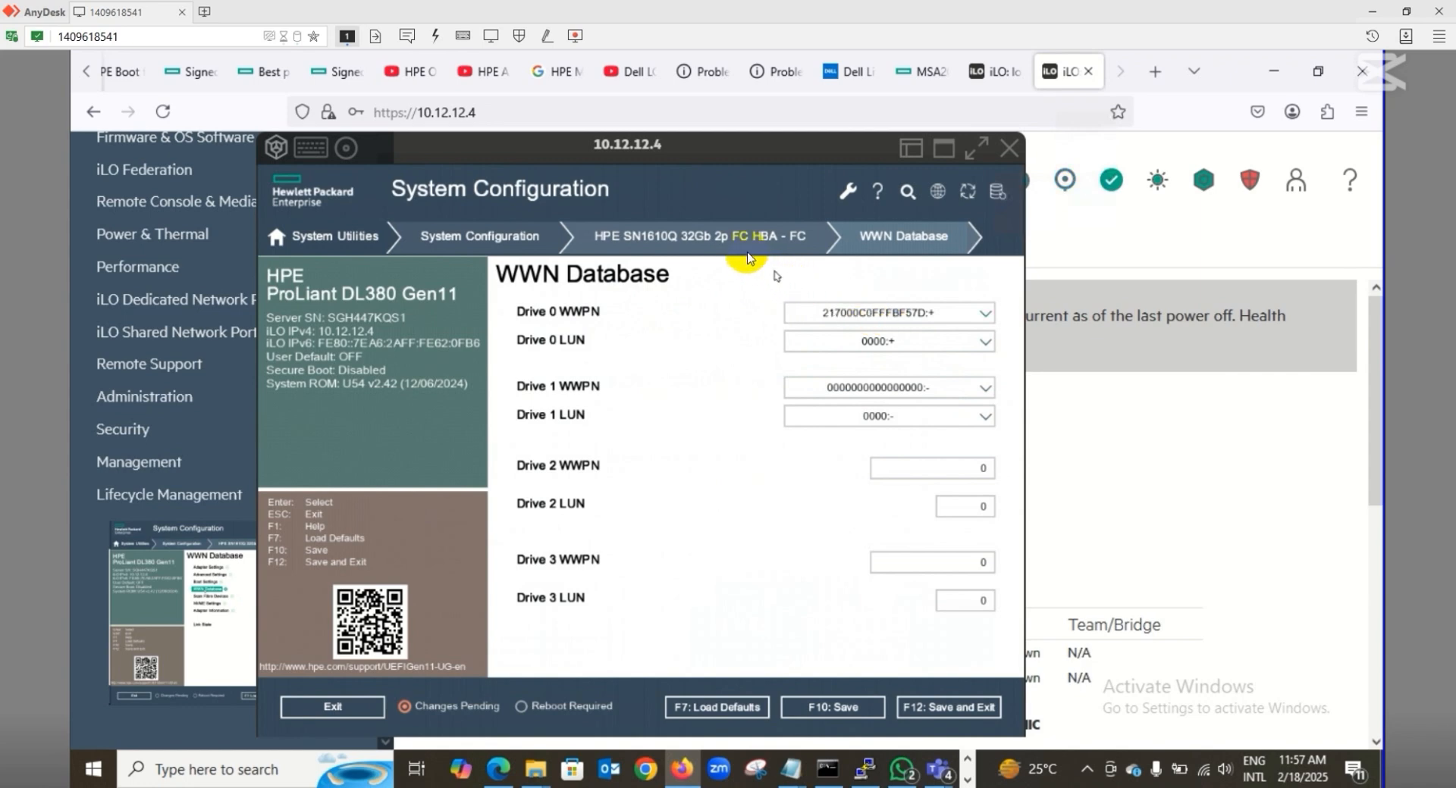
# Go back from the WWN Database to the FC HBA's settings overview
pyautogui.click(700, 237)
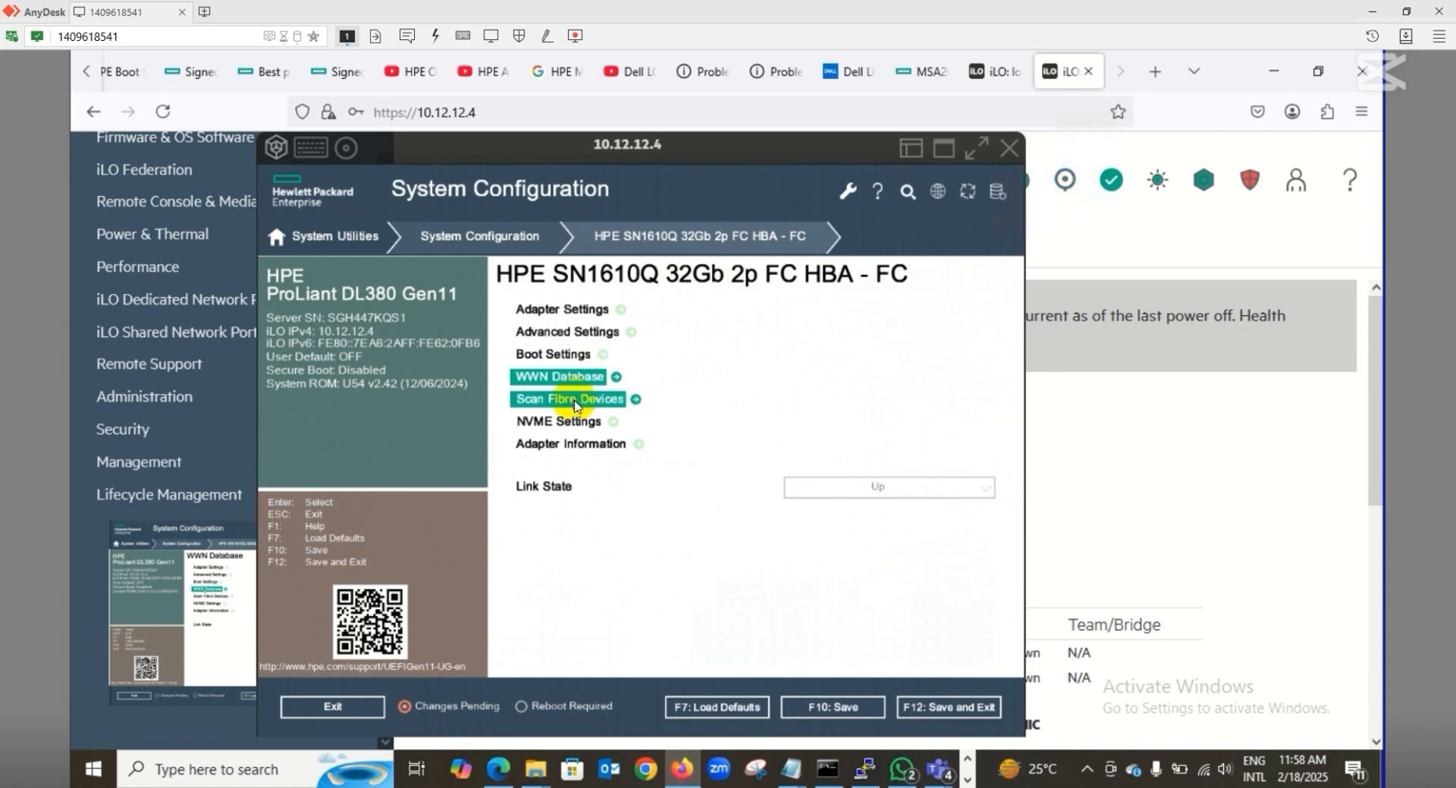
pyautogui.moveTo(569, 444)
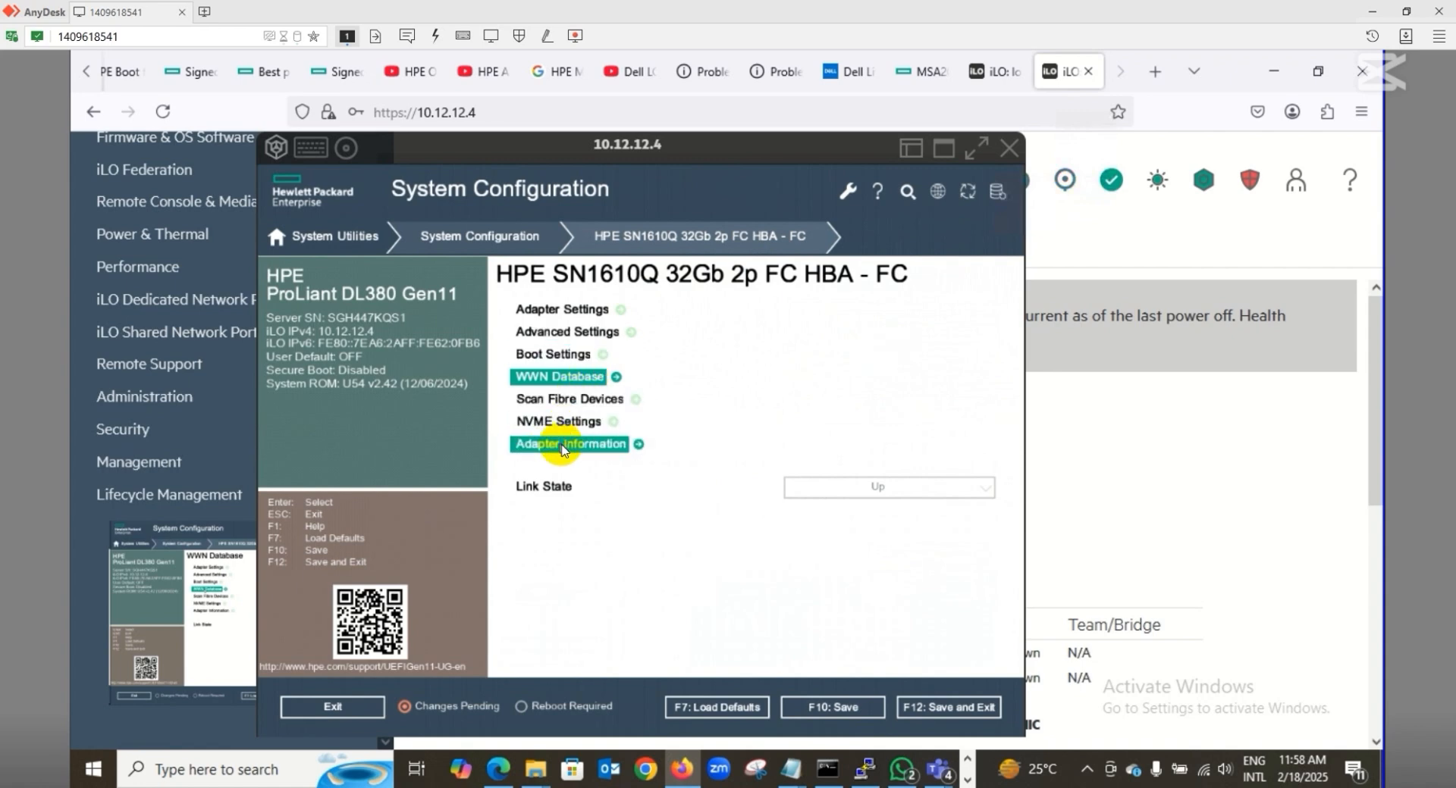
pyautogui.moveTo(570, 444)
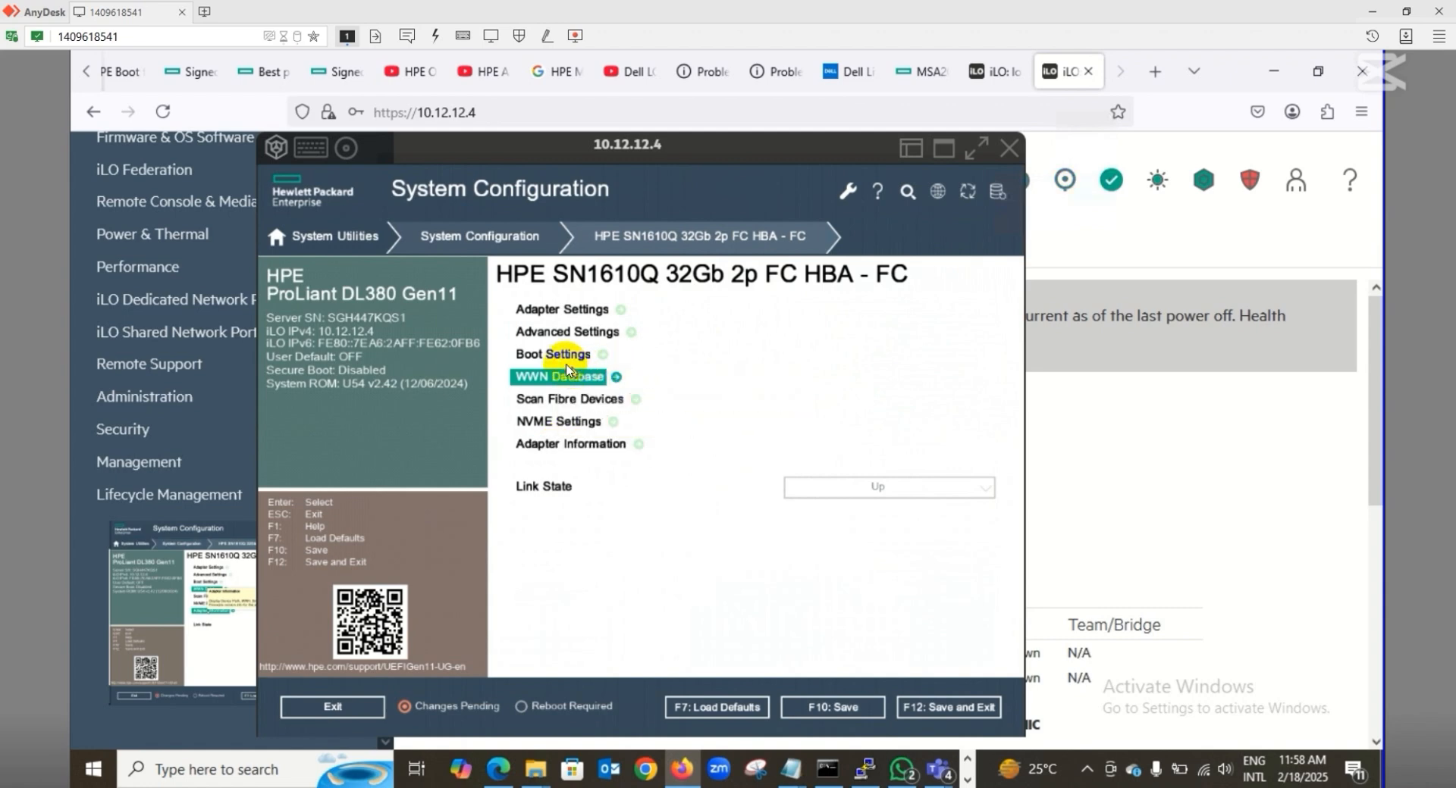
# Set World Login to Enabled in the HBA's Boot Settings and save the change
pyautogui.click(552, 361)
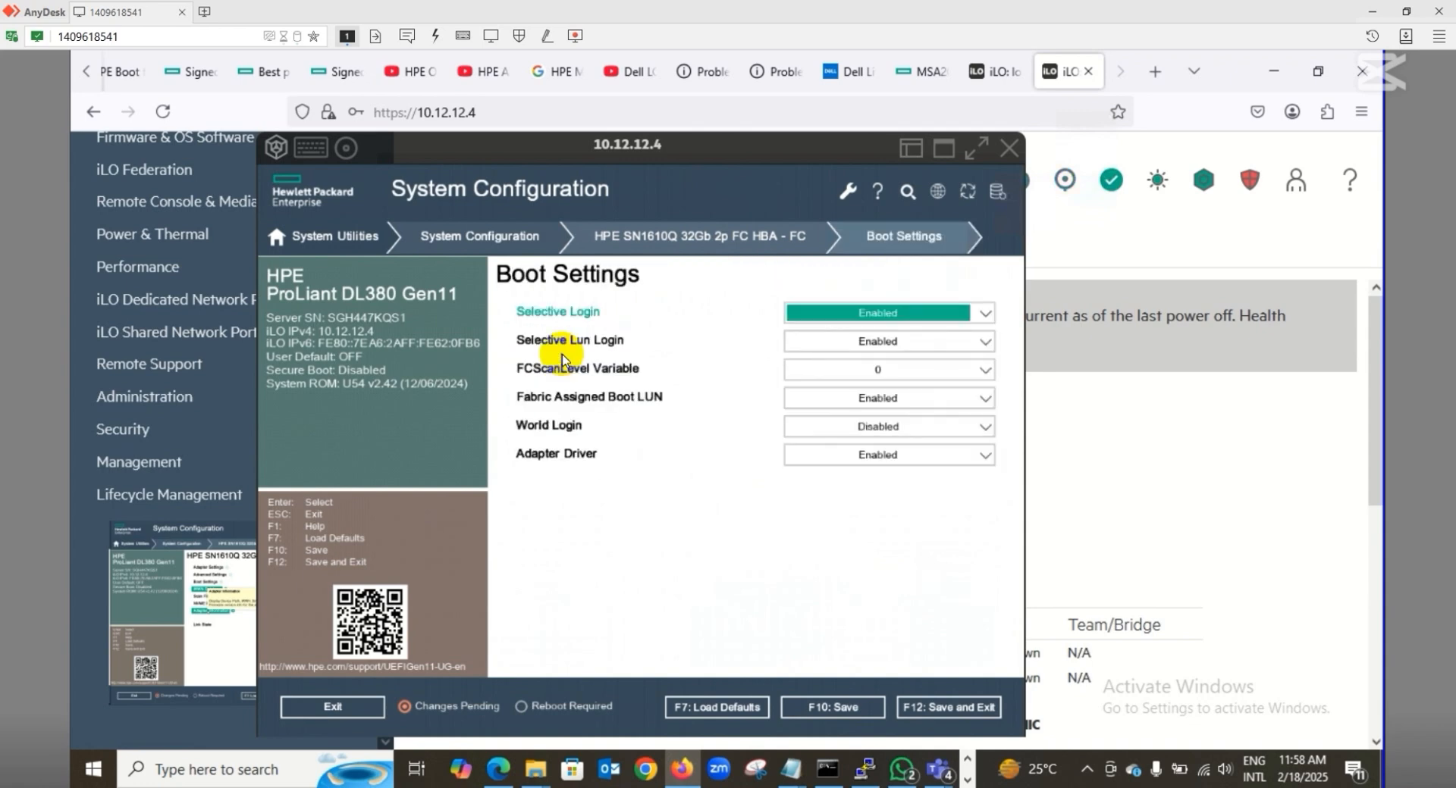
pyautogui.moveTo(807, 435)
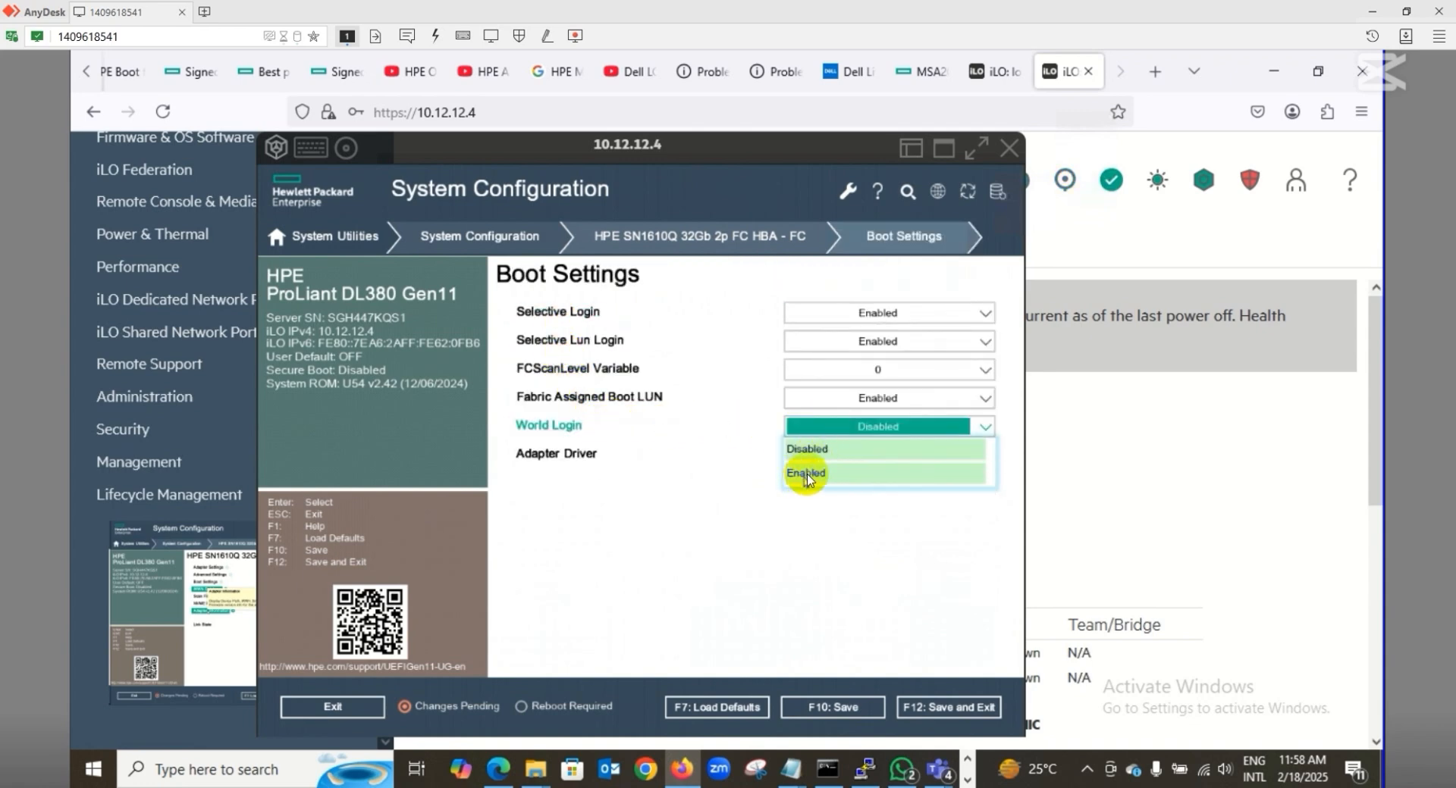
pyautogui.click(805, 473)
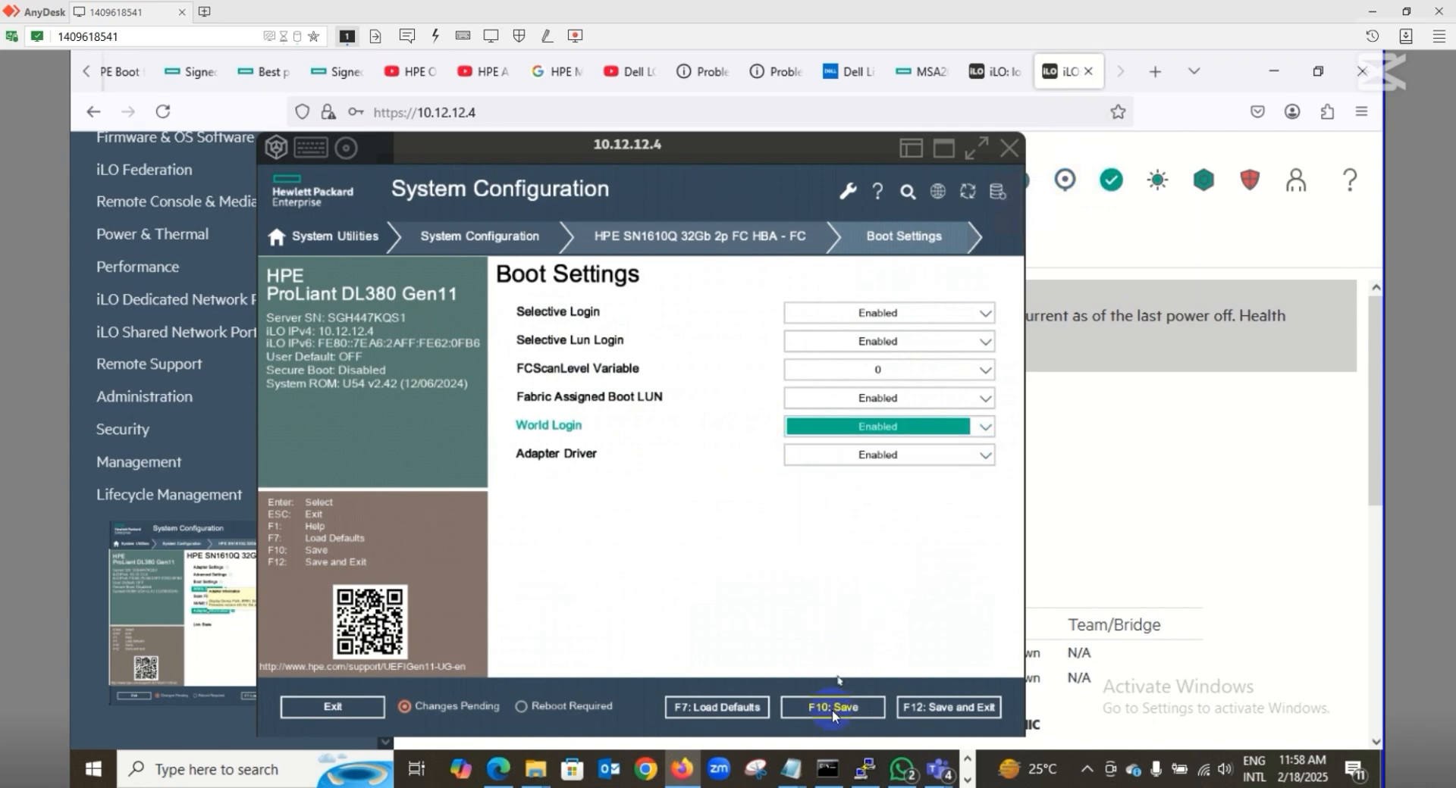
pyautogui.click(831, 712)
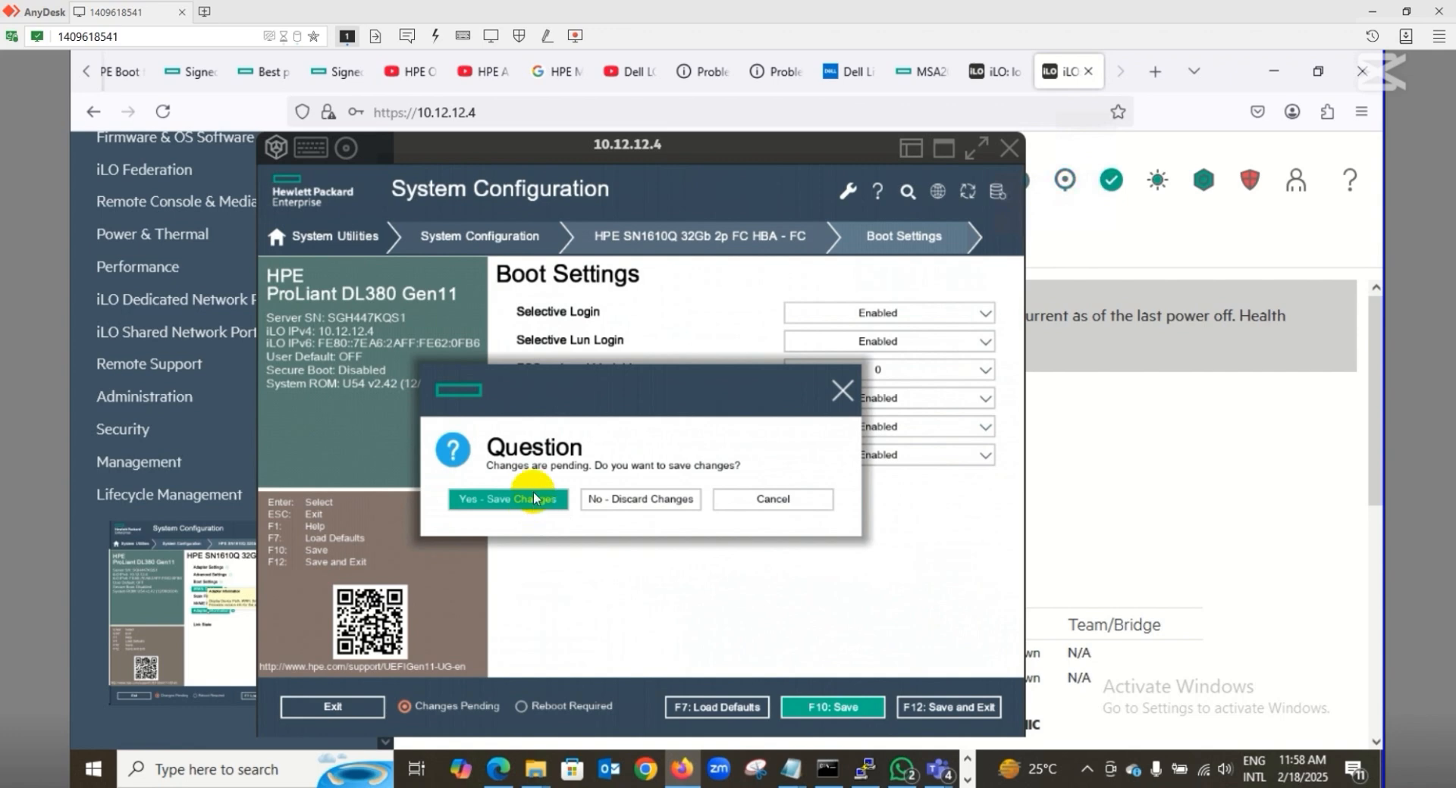
pyautogui.click(507, 502)
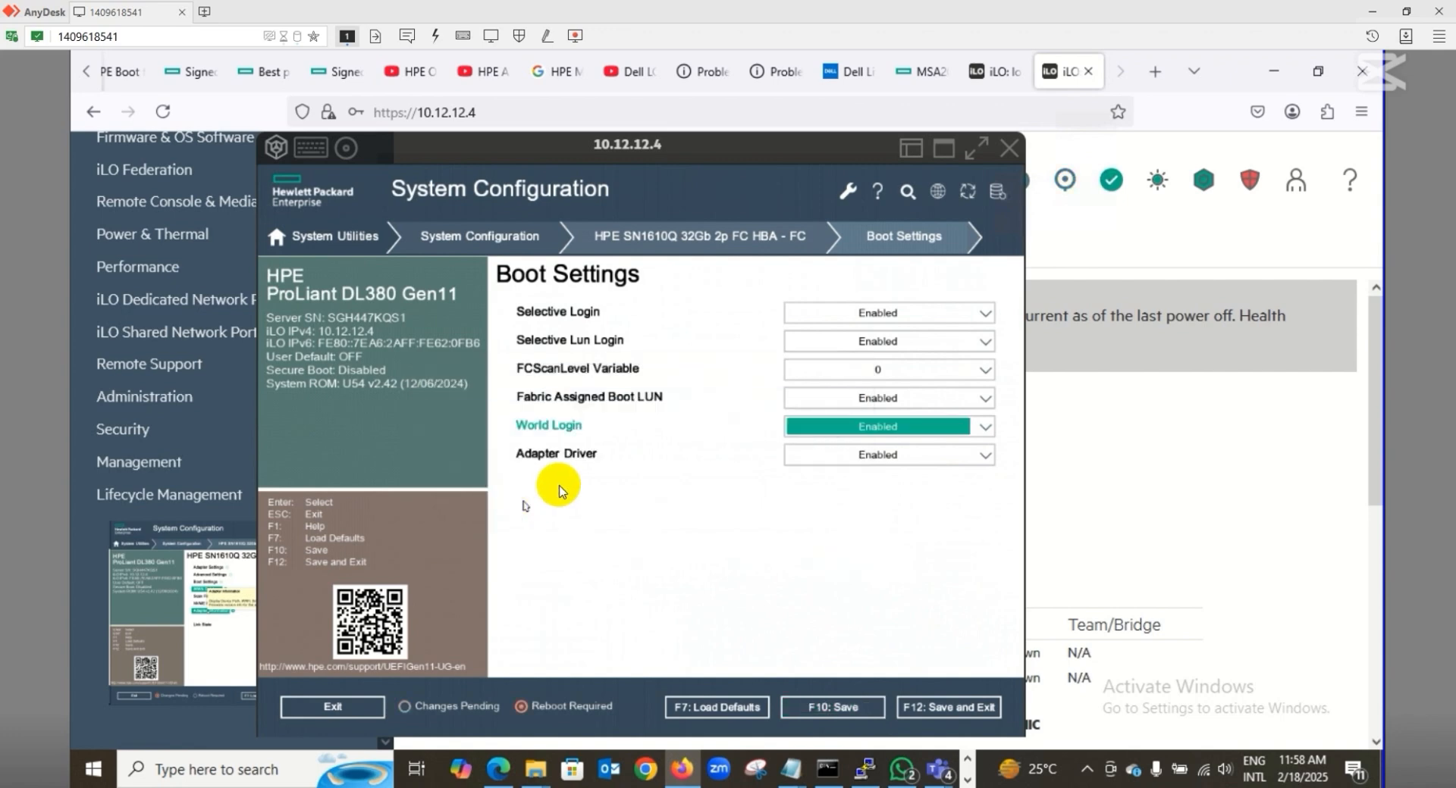
pyautogui.click(702, 236)
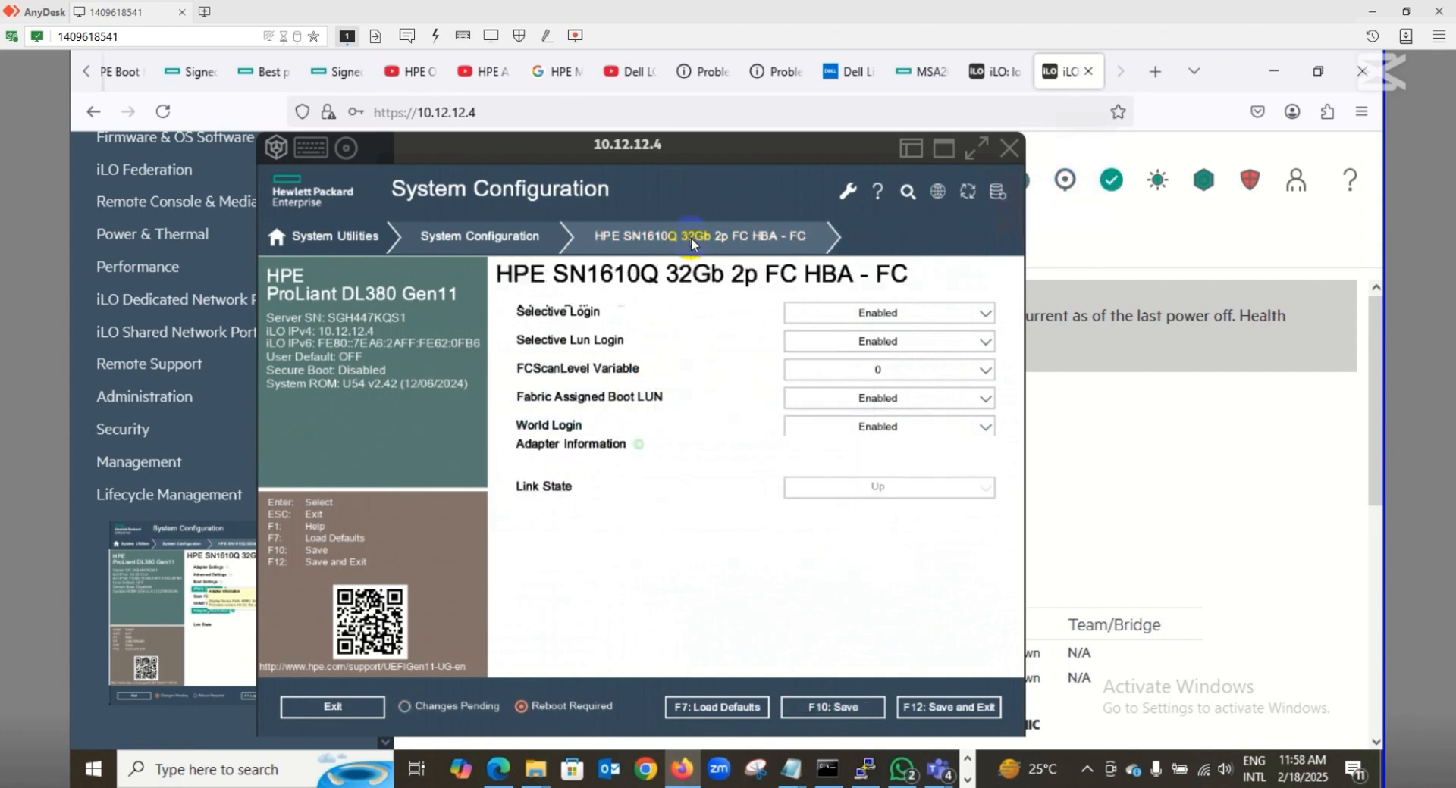
pyautogui.click(697, 240)
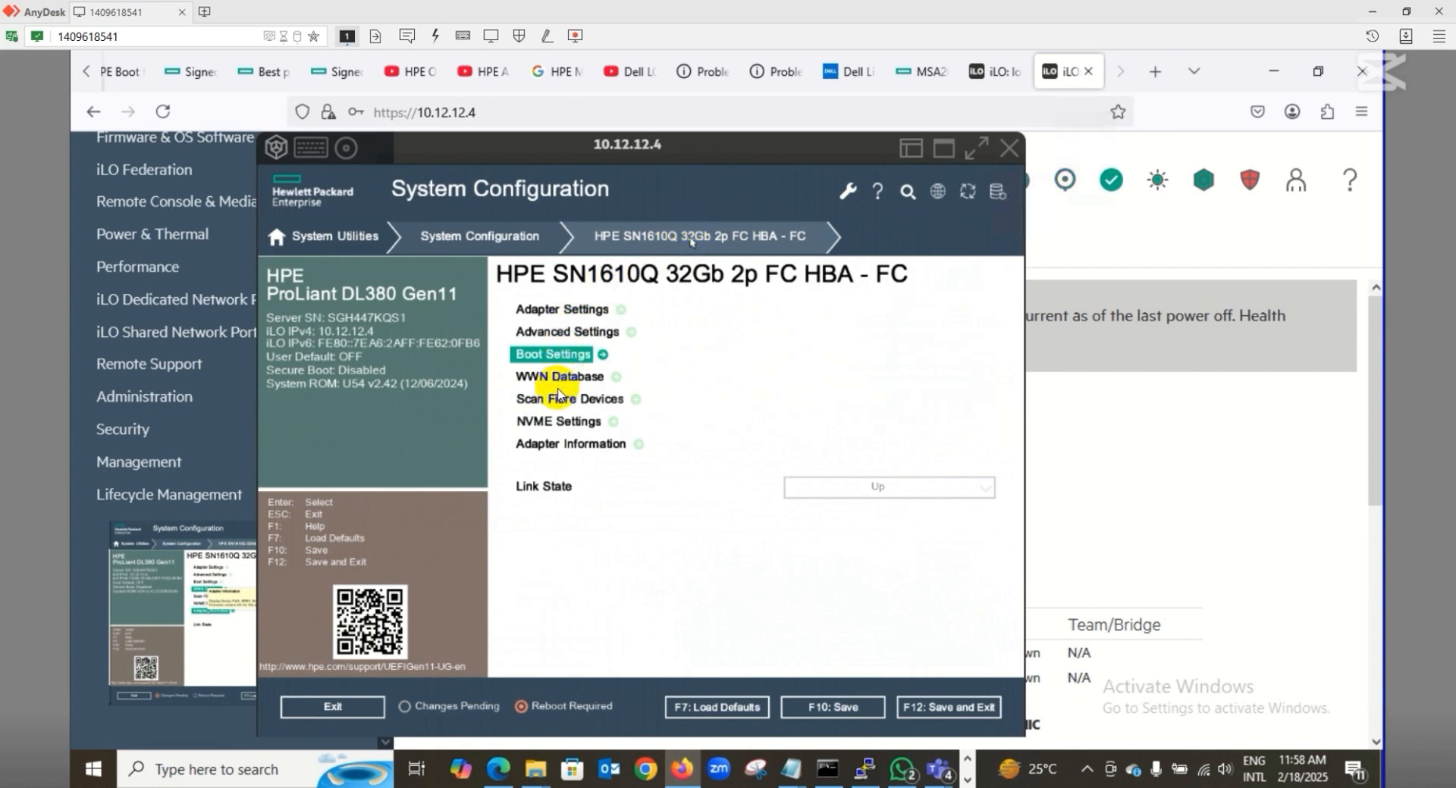
pyautogui.click(570, 399)
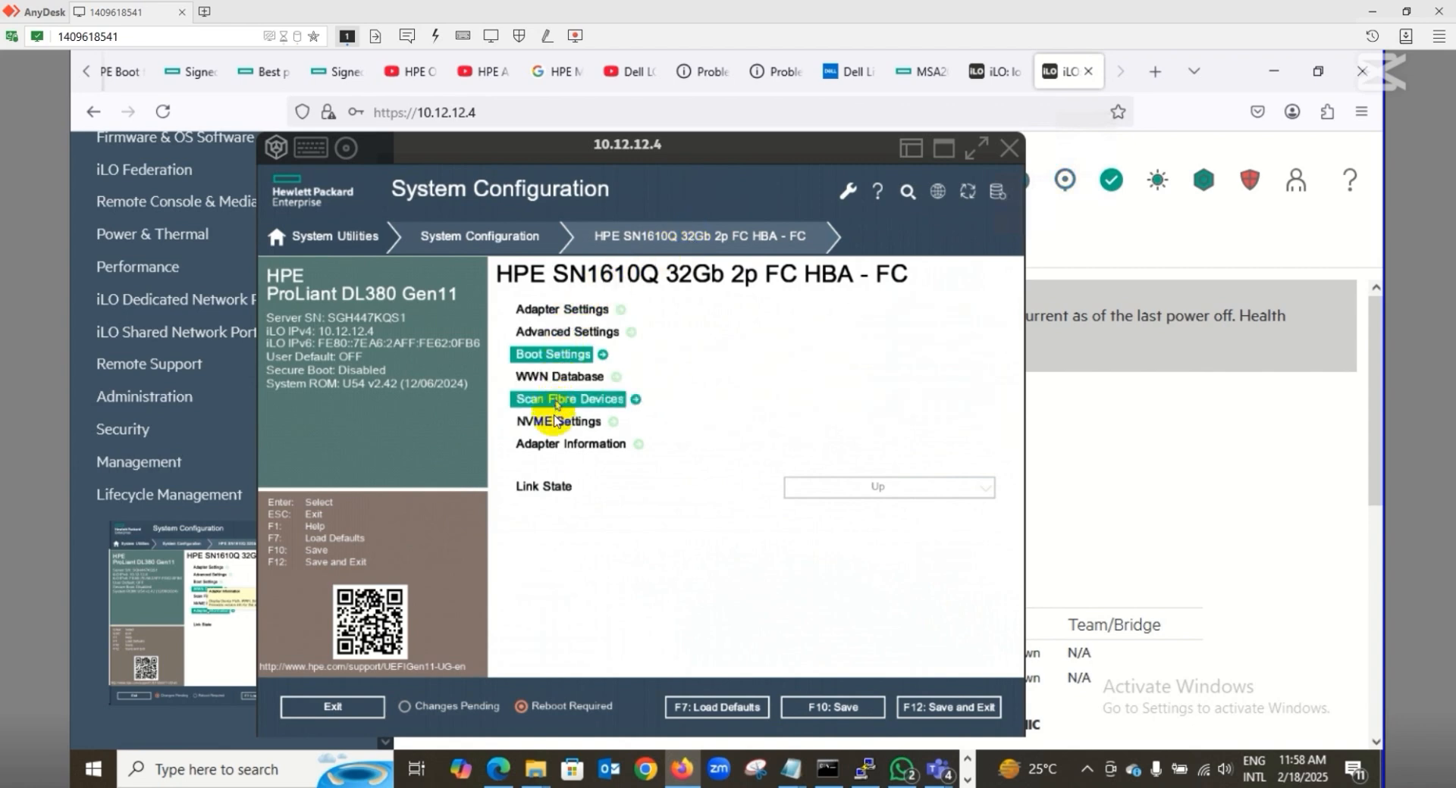
pyautogui.click(574, 445)
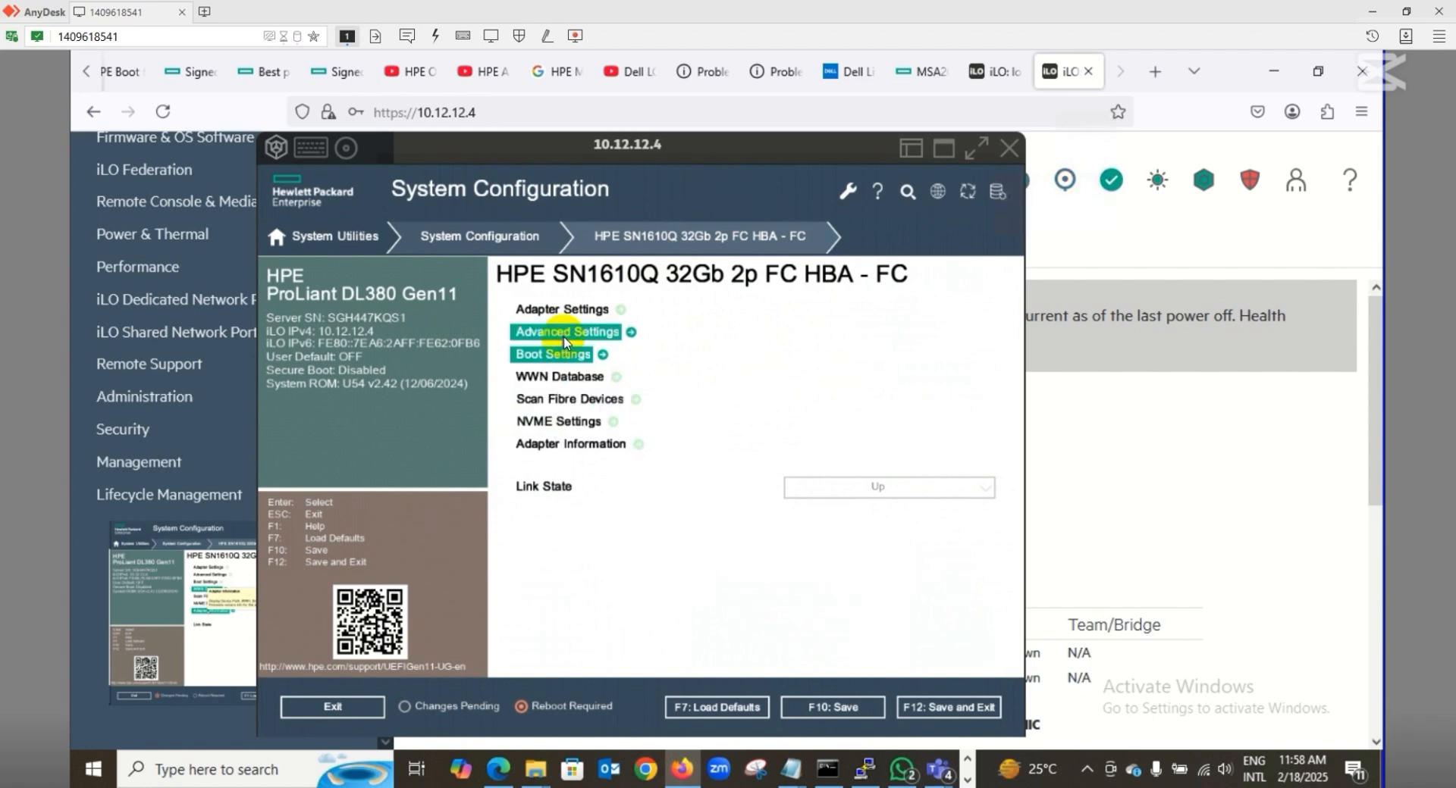
pyautogui.click(564, 332)
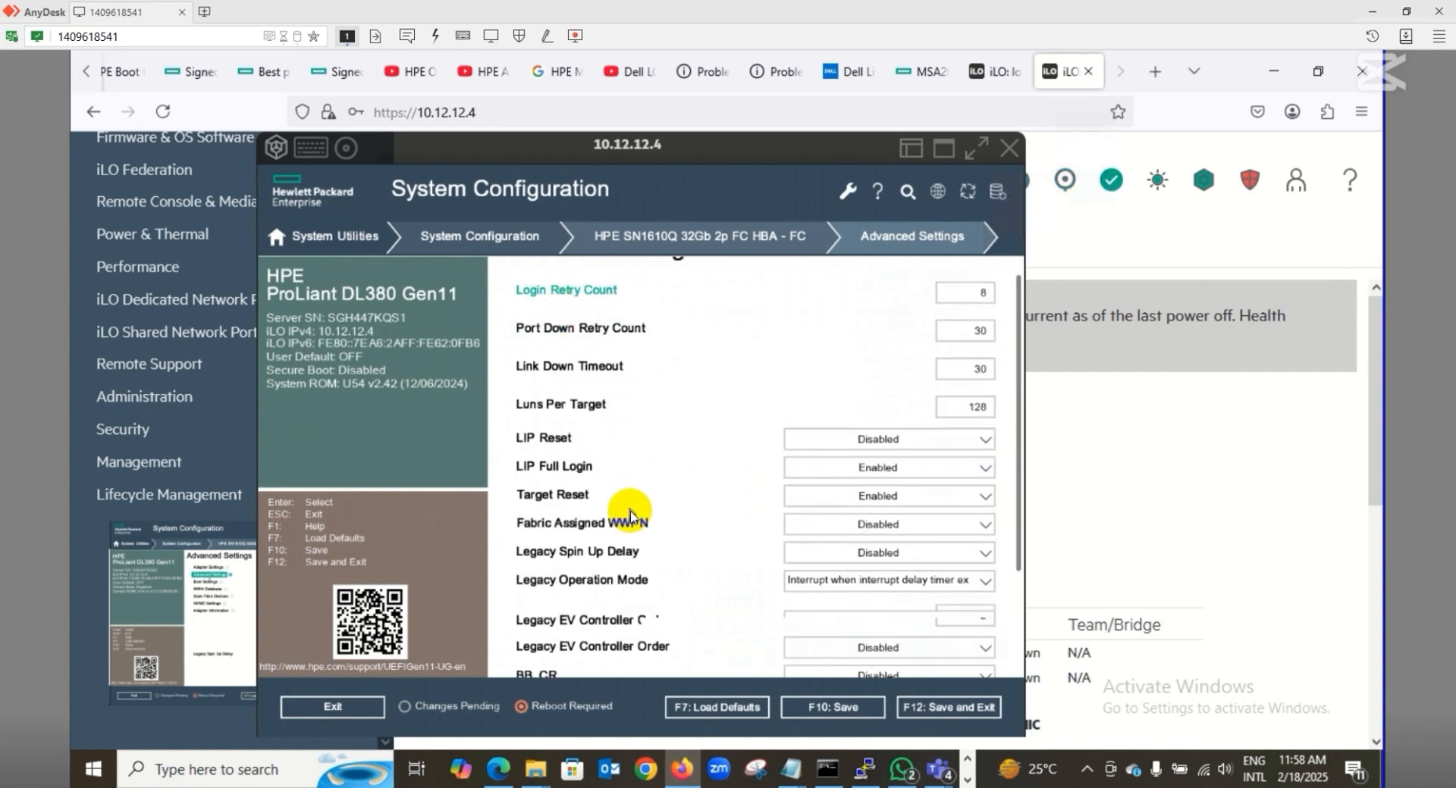
pyautogui.scroll(-3)
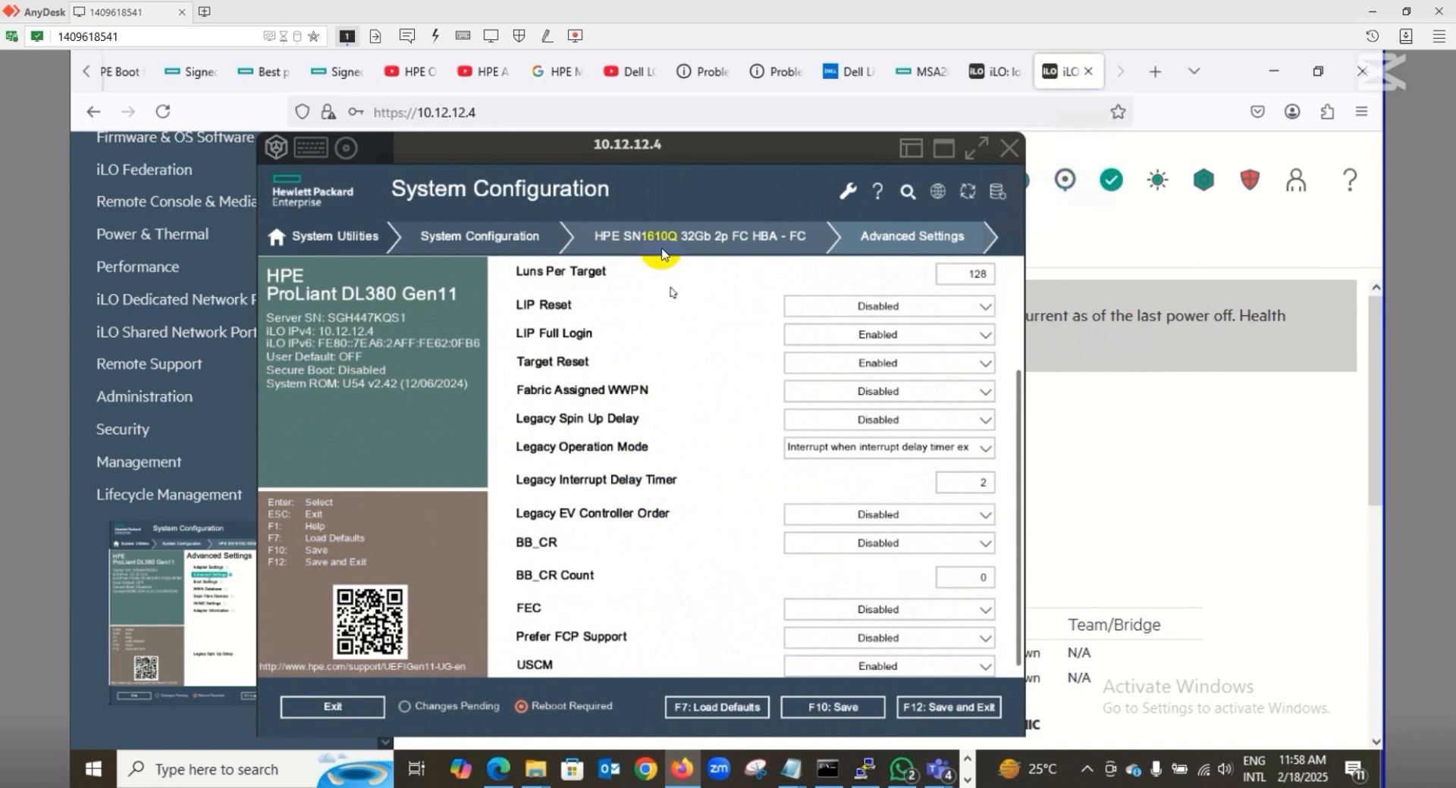
pyautogui.click(696, 237)
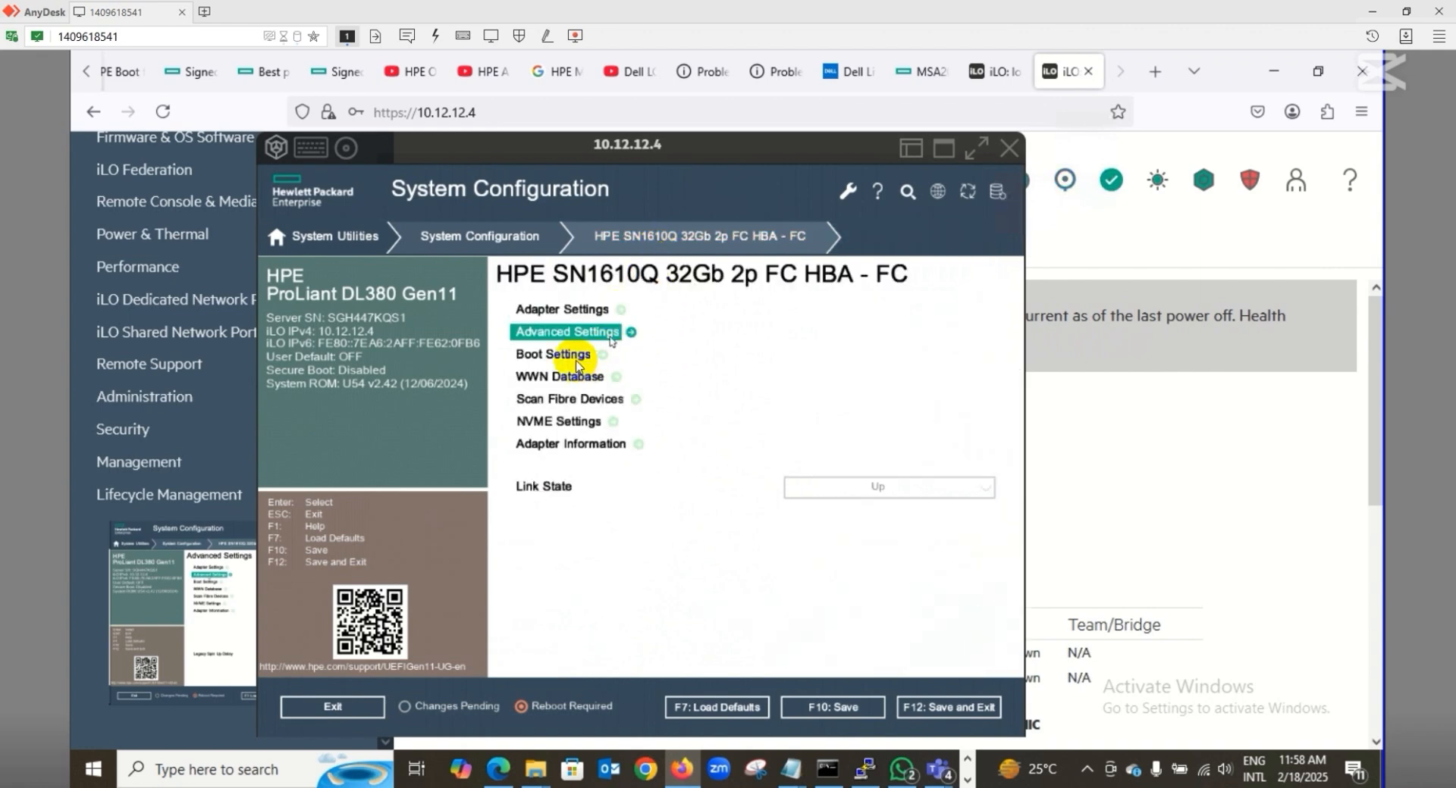
pyautogui.click(552, 353)
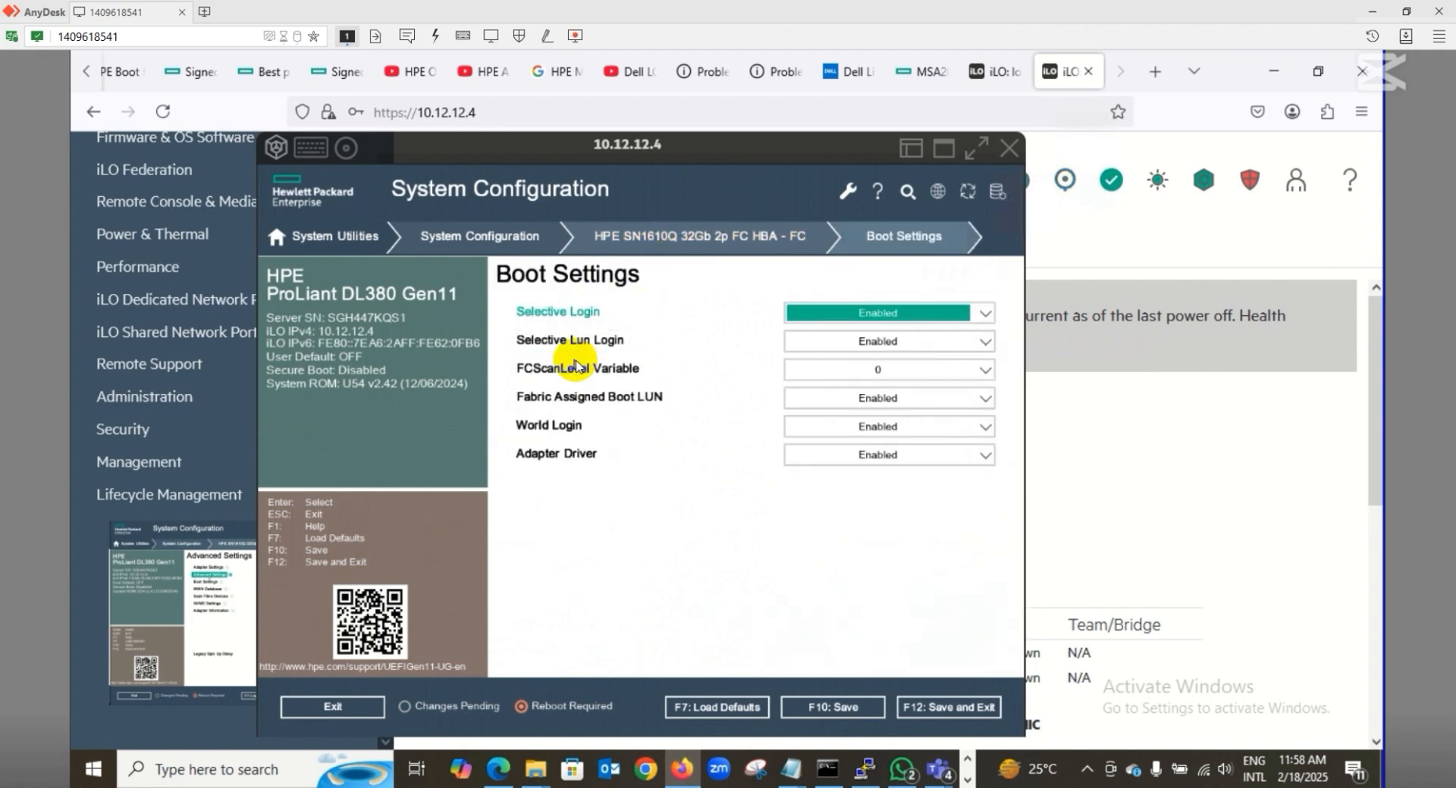
pyautogui.moveTo(997, 380)
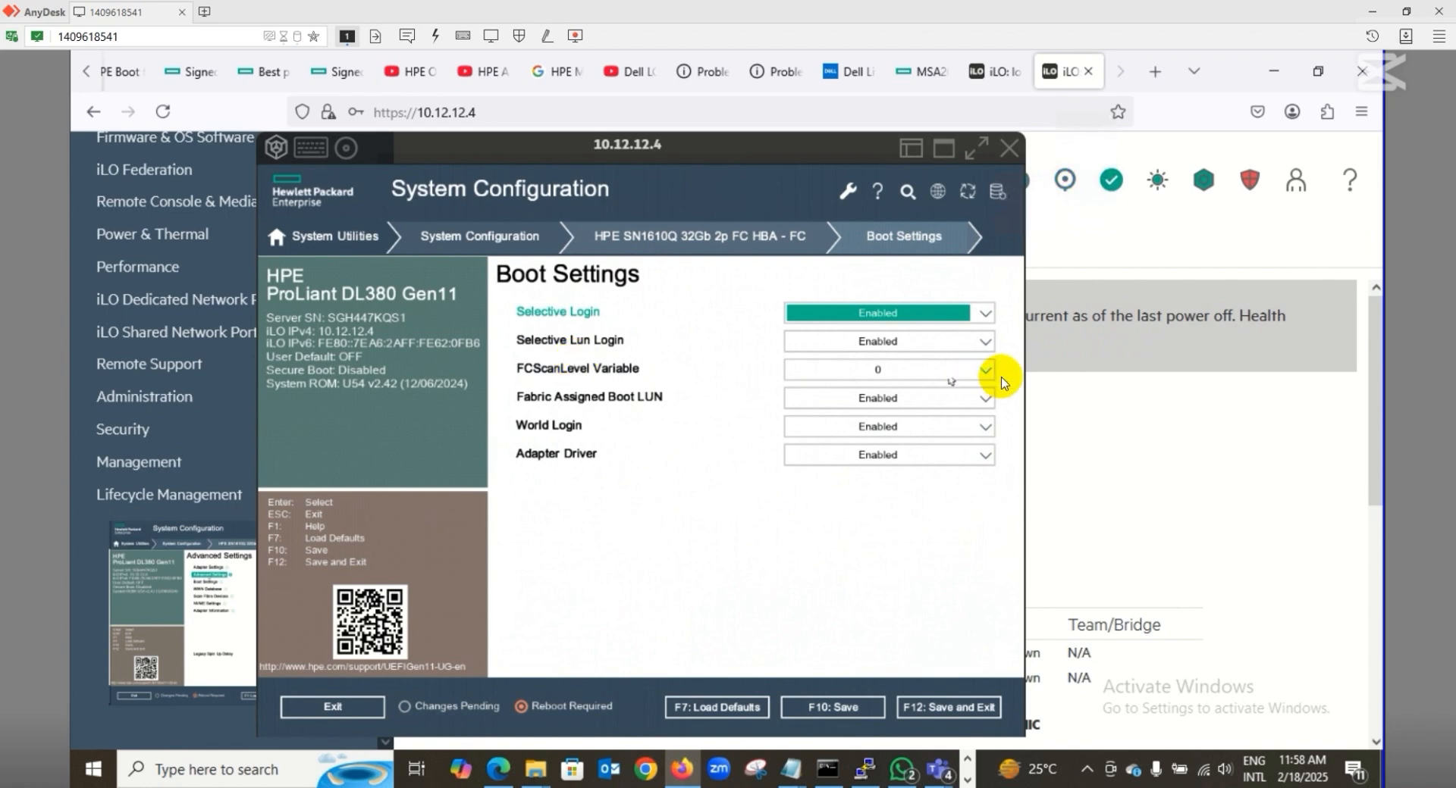
pyautogui.click(984, 369)
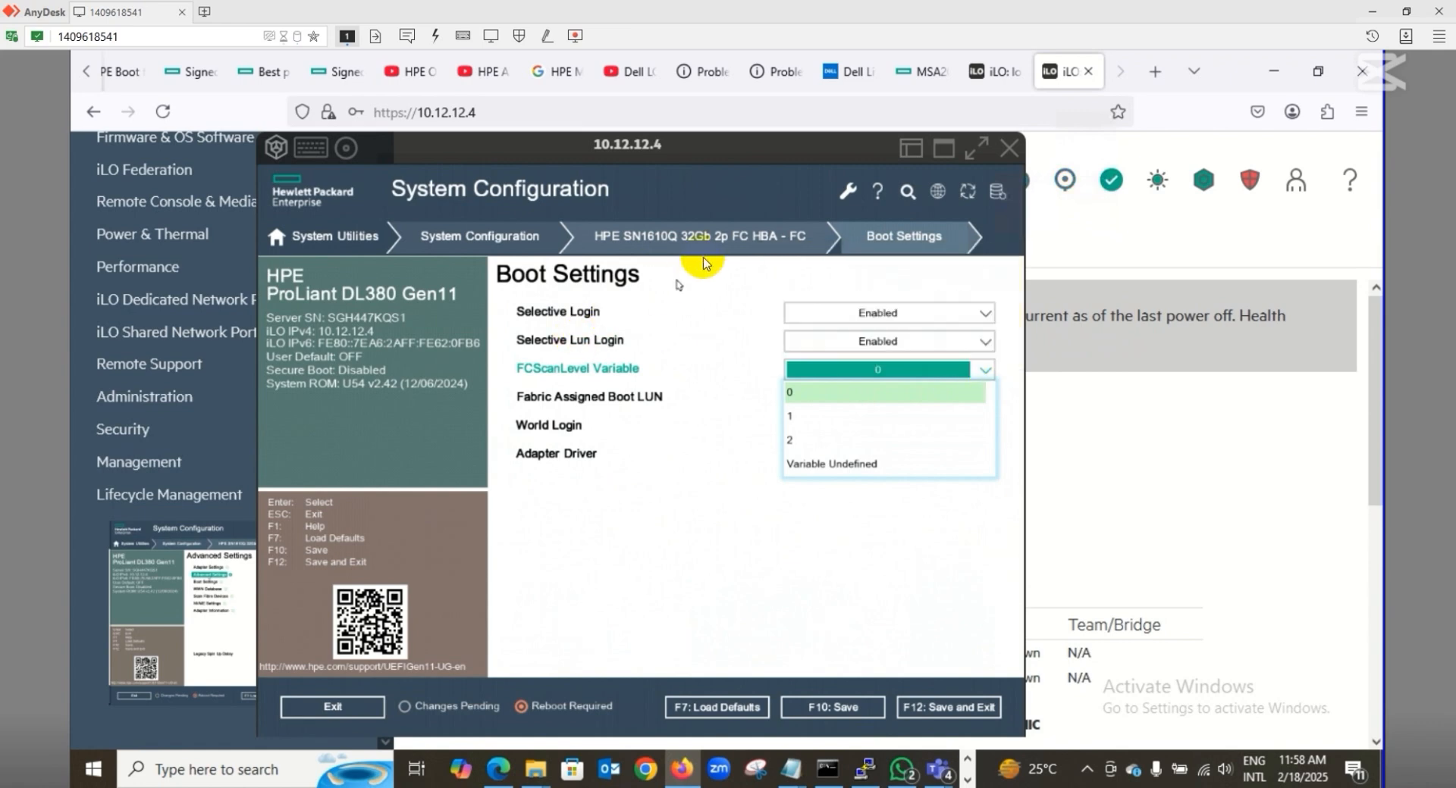
pyautogui.click(696, 236)
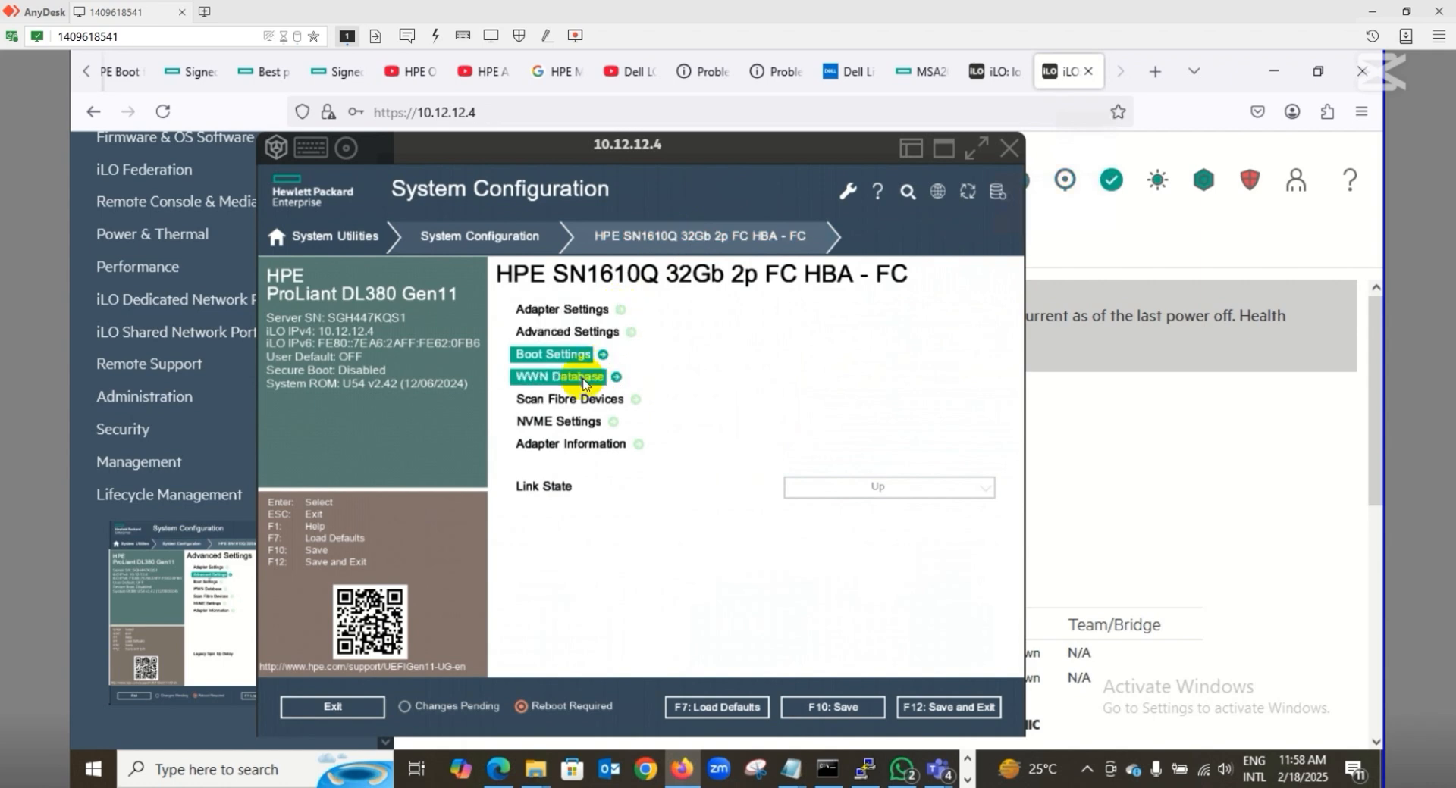
pyautogui.moveTo(556, 376)
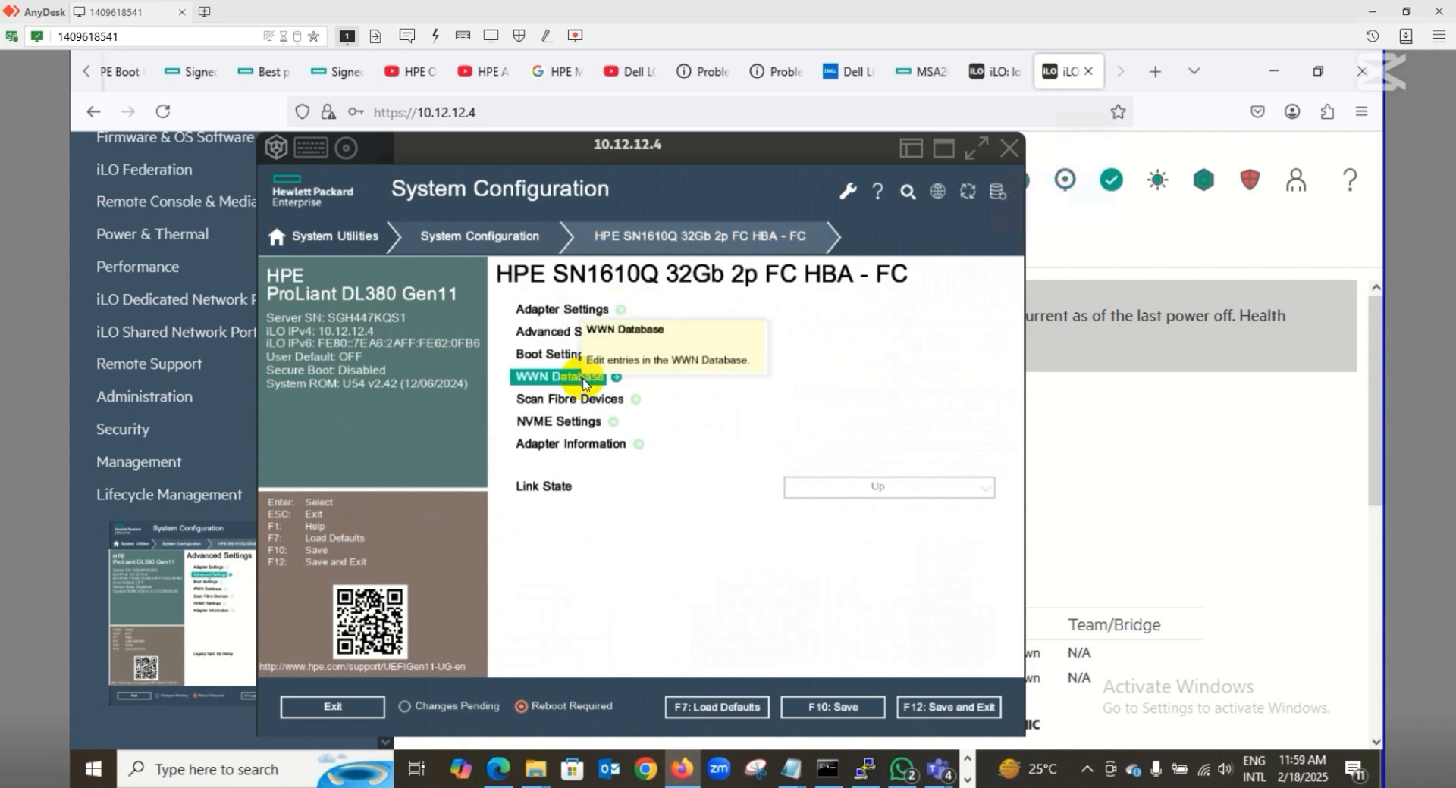
pyautogui.click(556, 376)
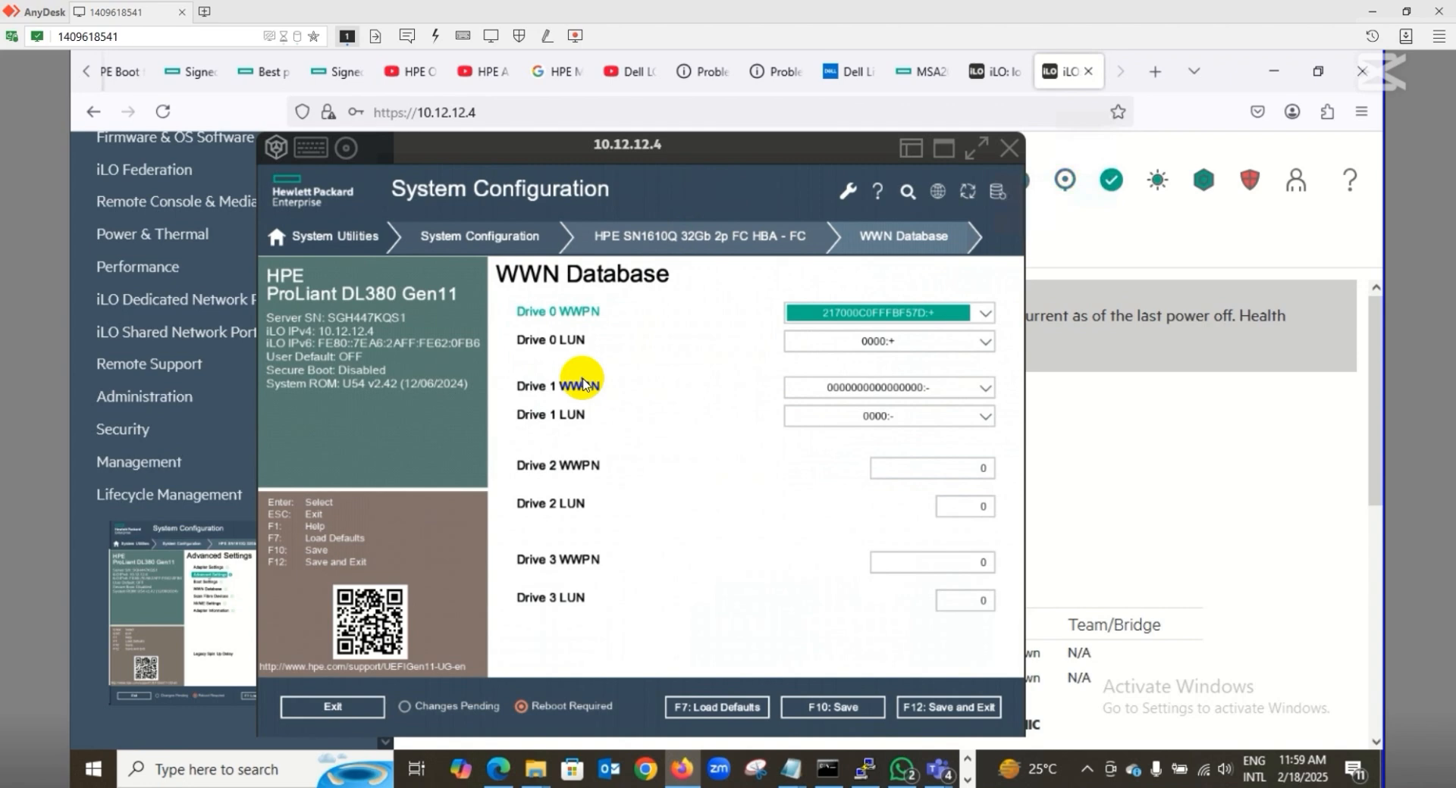
pyautogui.moveTo(919, 71)
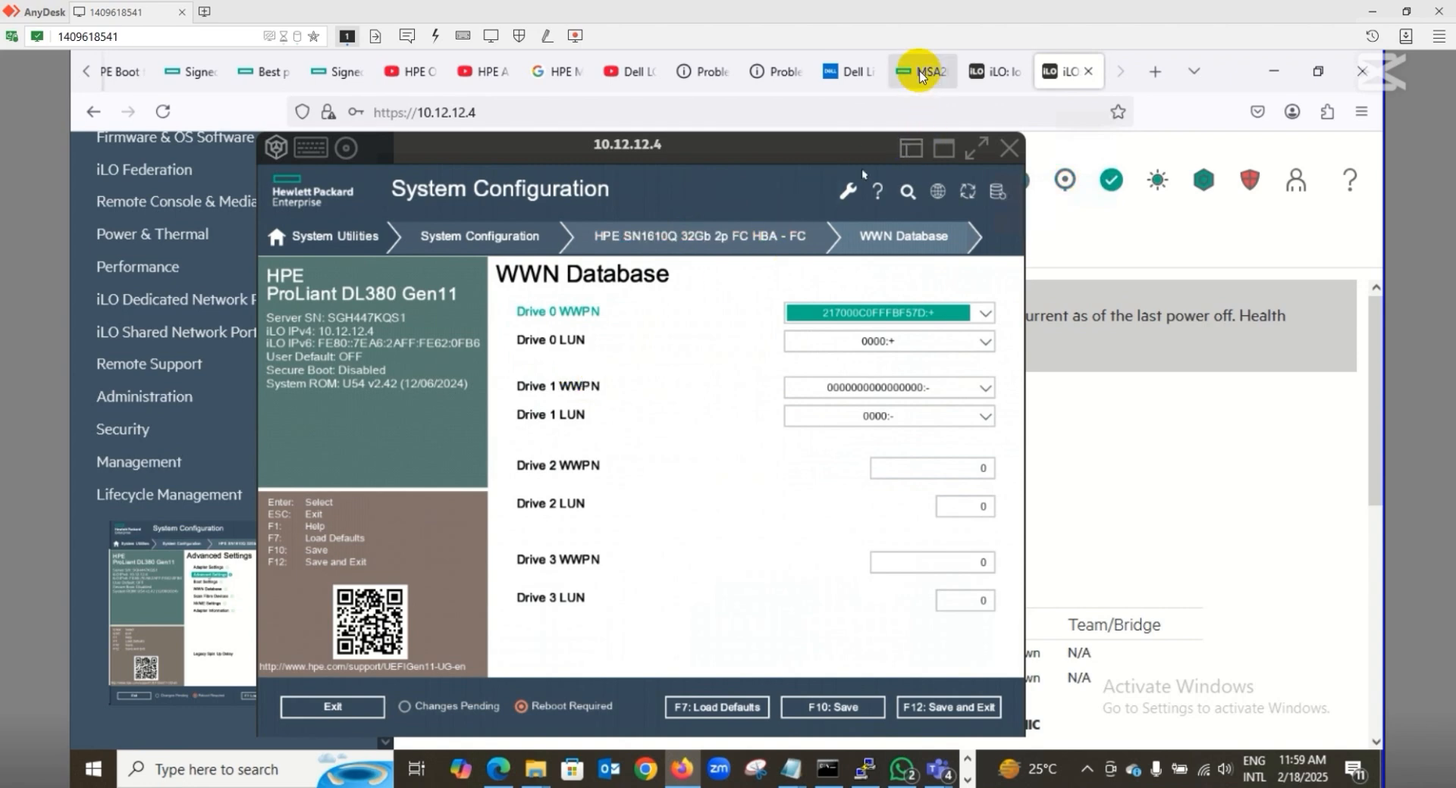
pyautogui.moveTo(921, 72)
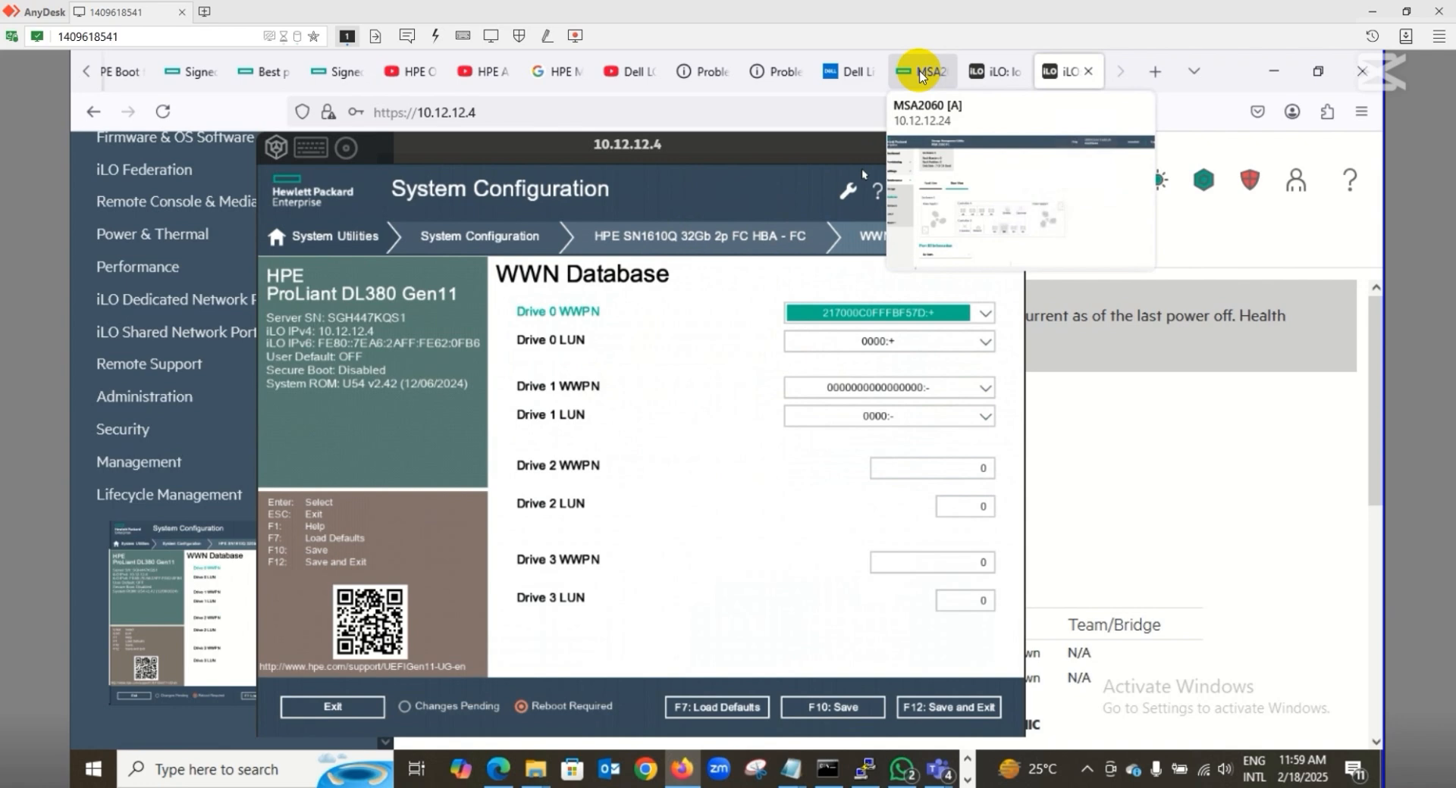
# Show controller port A2 details in the MSA utility, including target ID 217000c0fffbf57d
pyautogui.click(919, 72)
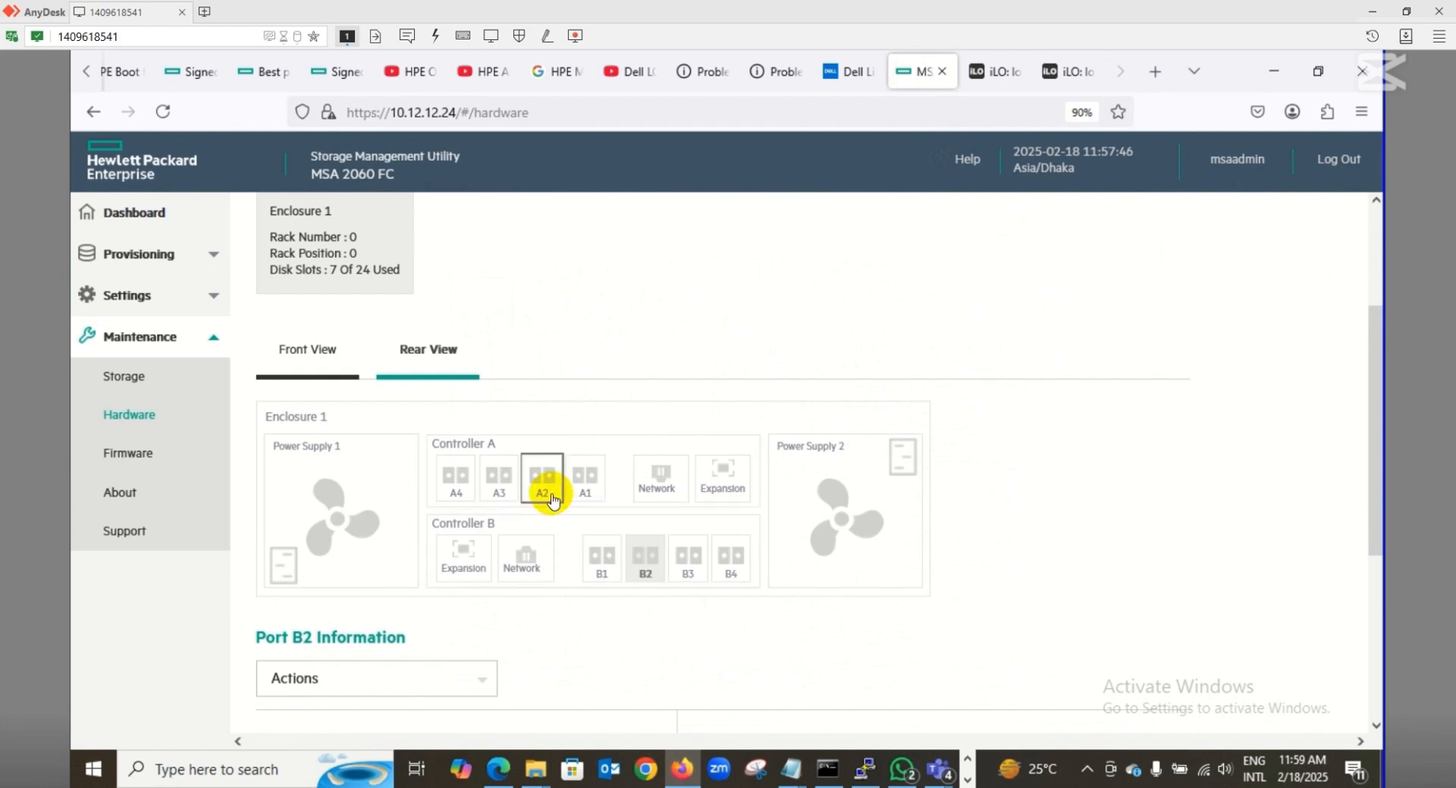
pyautogui.click(541, 477)
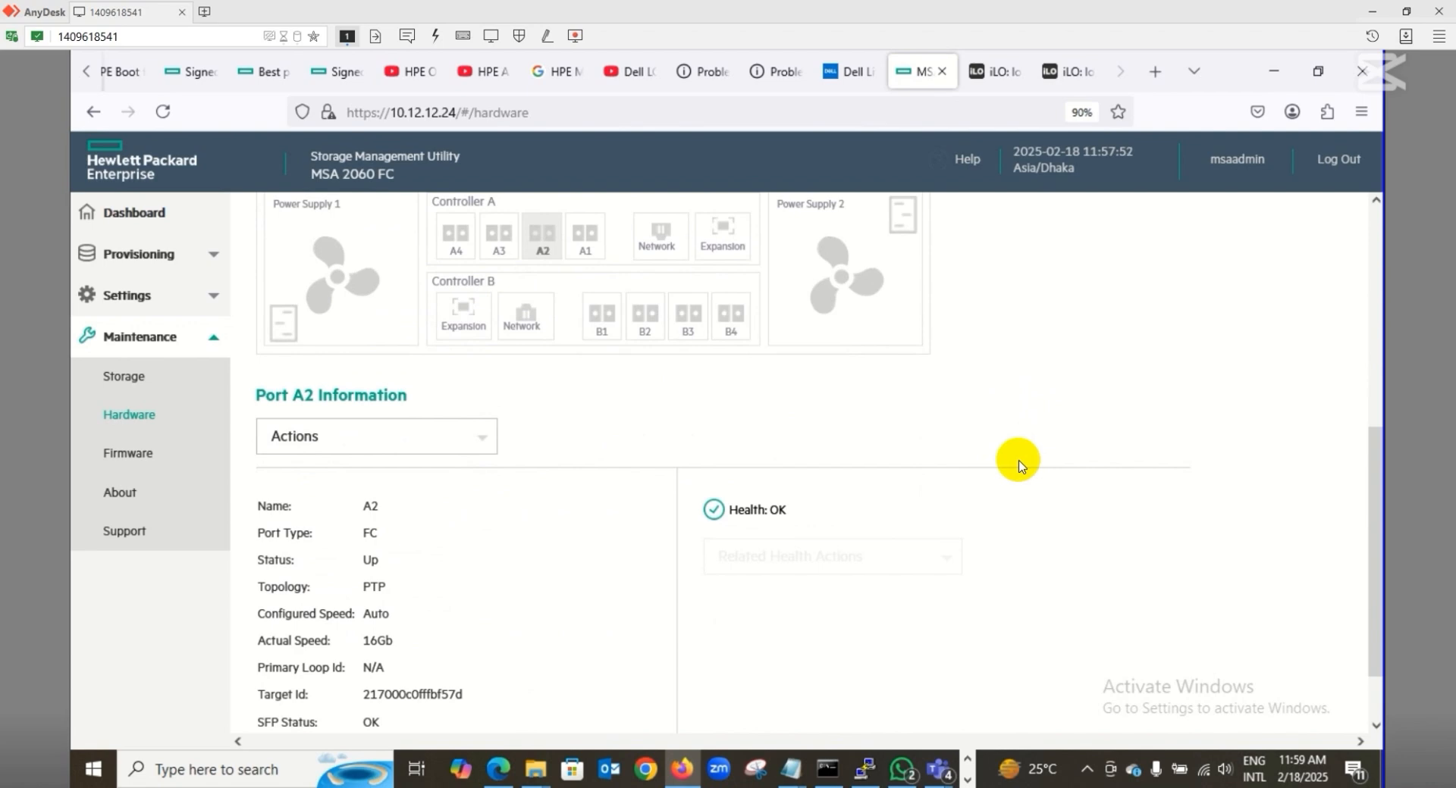
# Check the Drive 0 LUN and Drive 1 WWPN choices in the WWN Database against the MSA target
pyautogui.click(1060, 71)
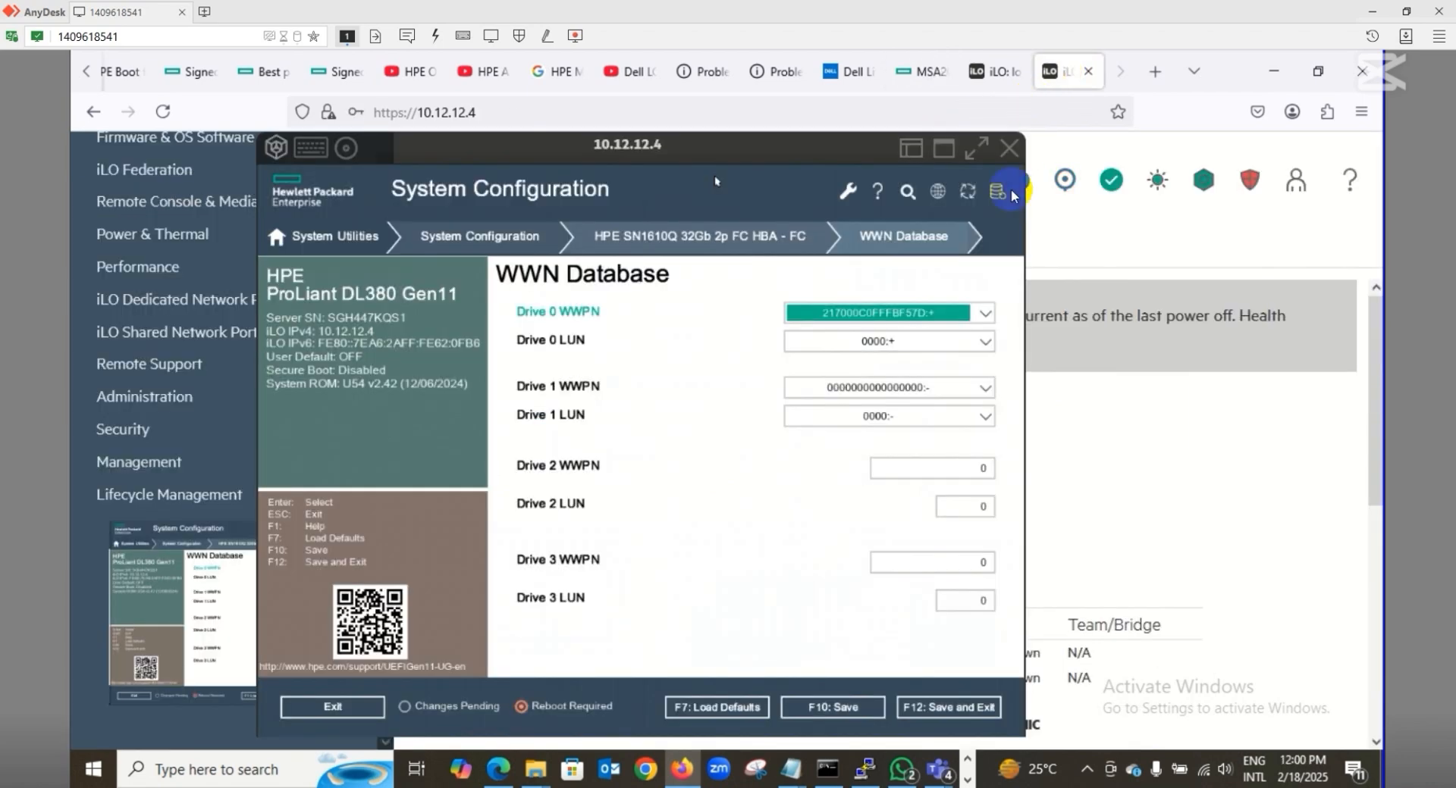
pyautogui.moveTo(979, 346)
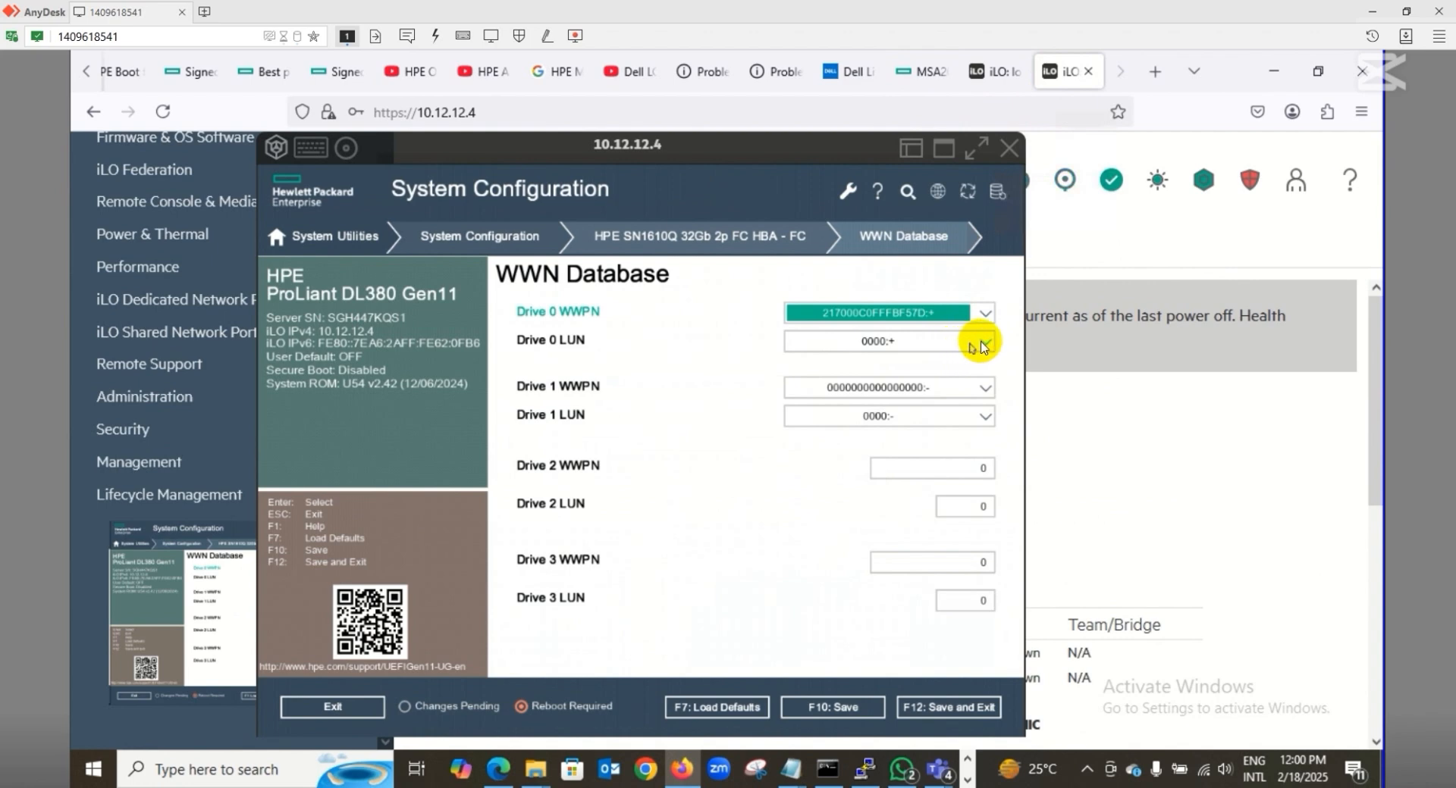
pyautogui.click(983, 345)
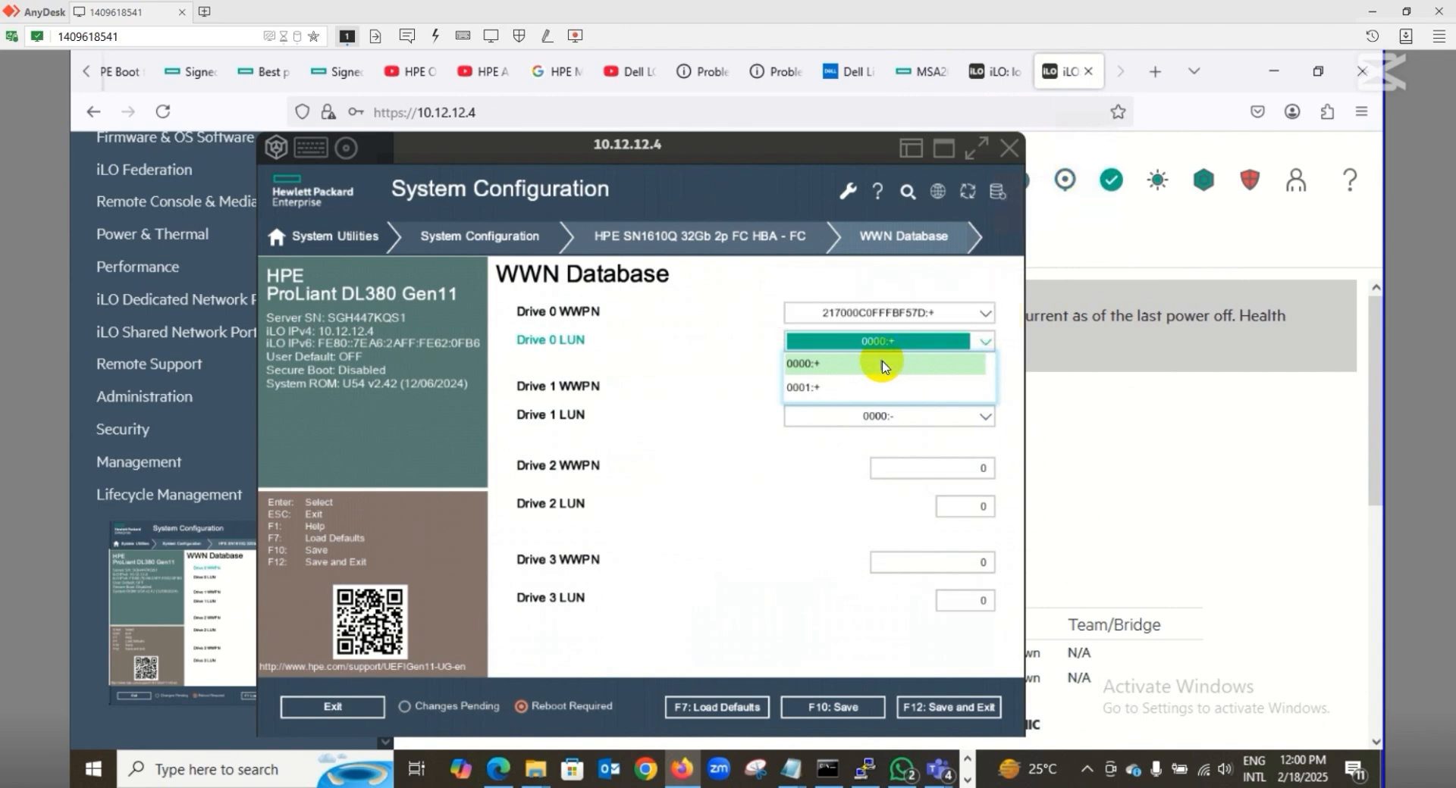
pyautogui.moveTo(632, 399)
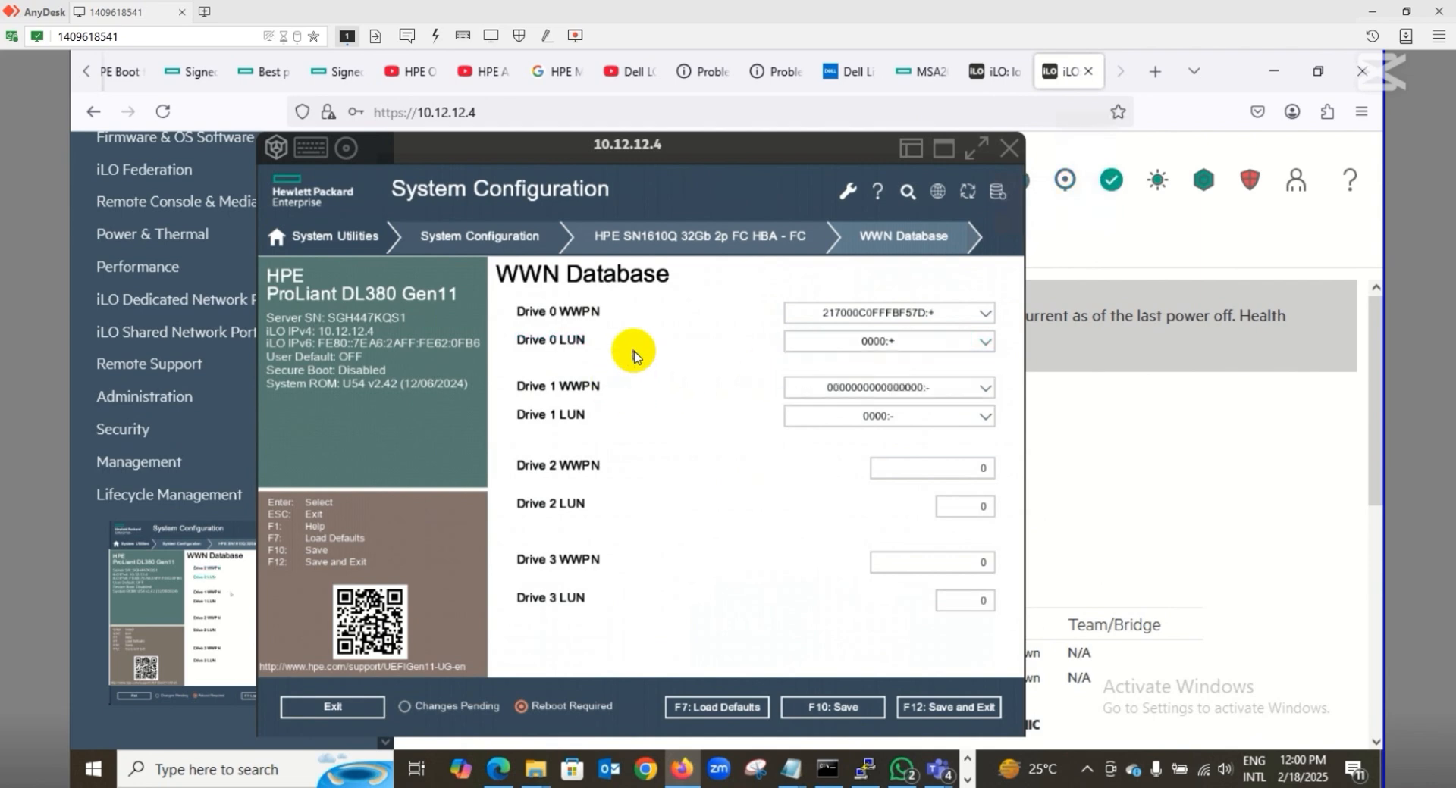
pyautogui.moveTo(914, 395)
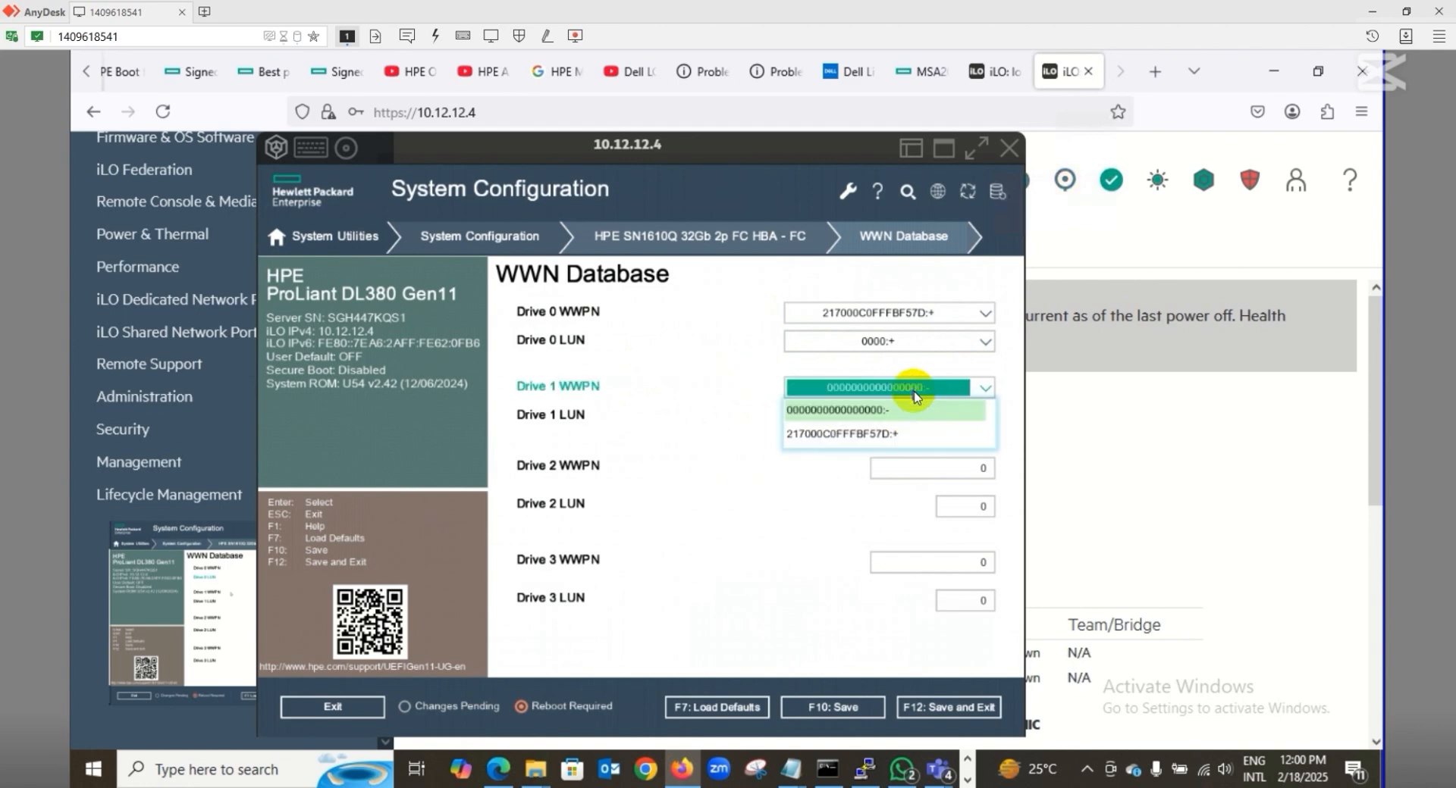
pyautogui.moveTo(914, 398)
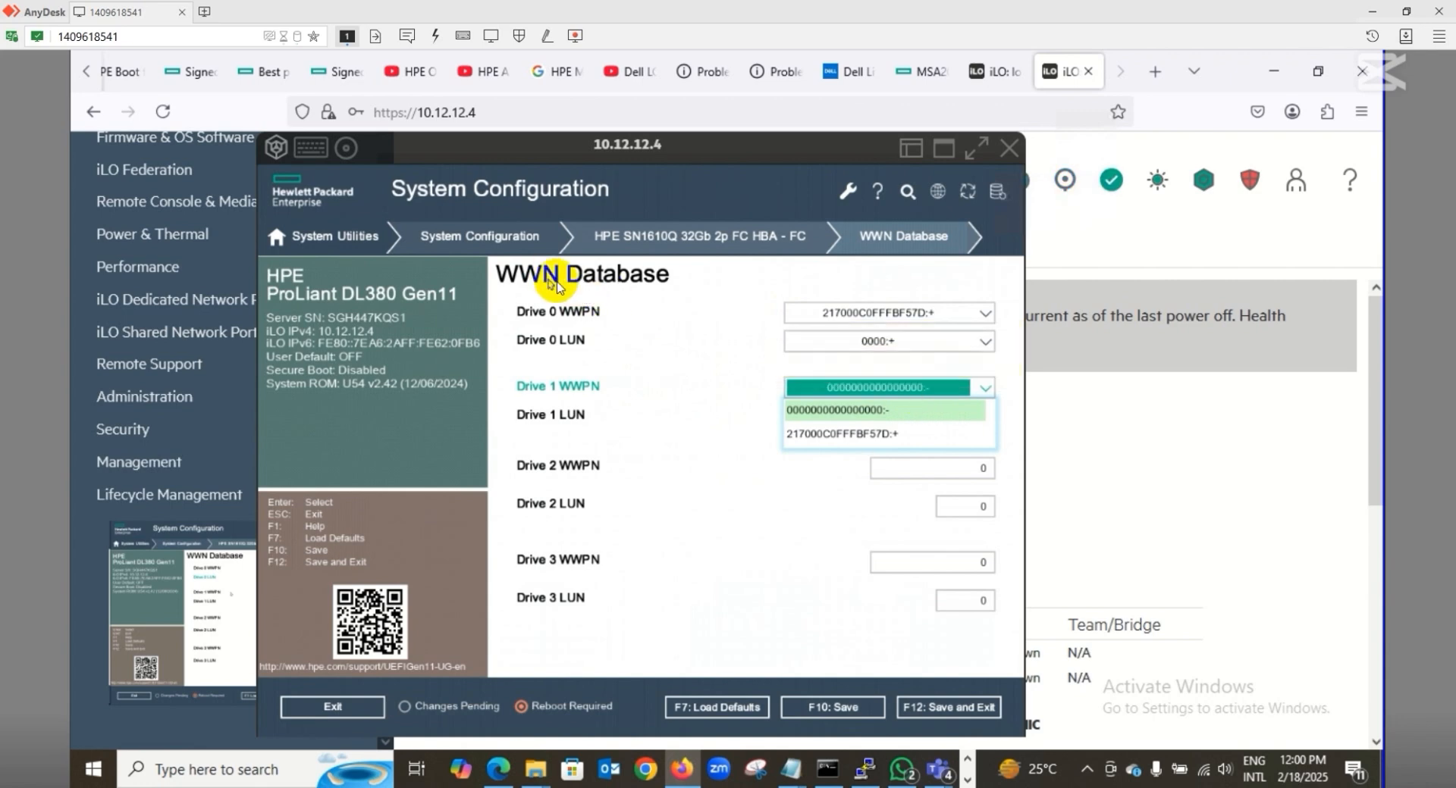
pyautogui.moveTo(655, 327)
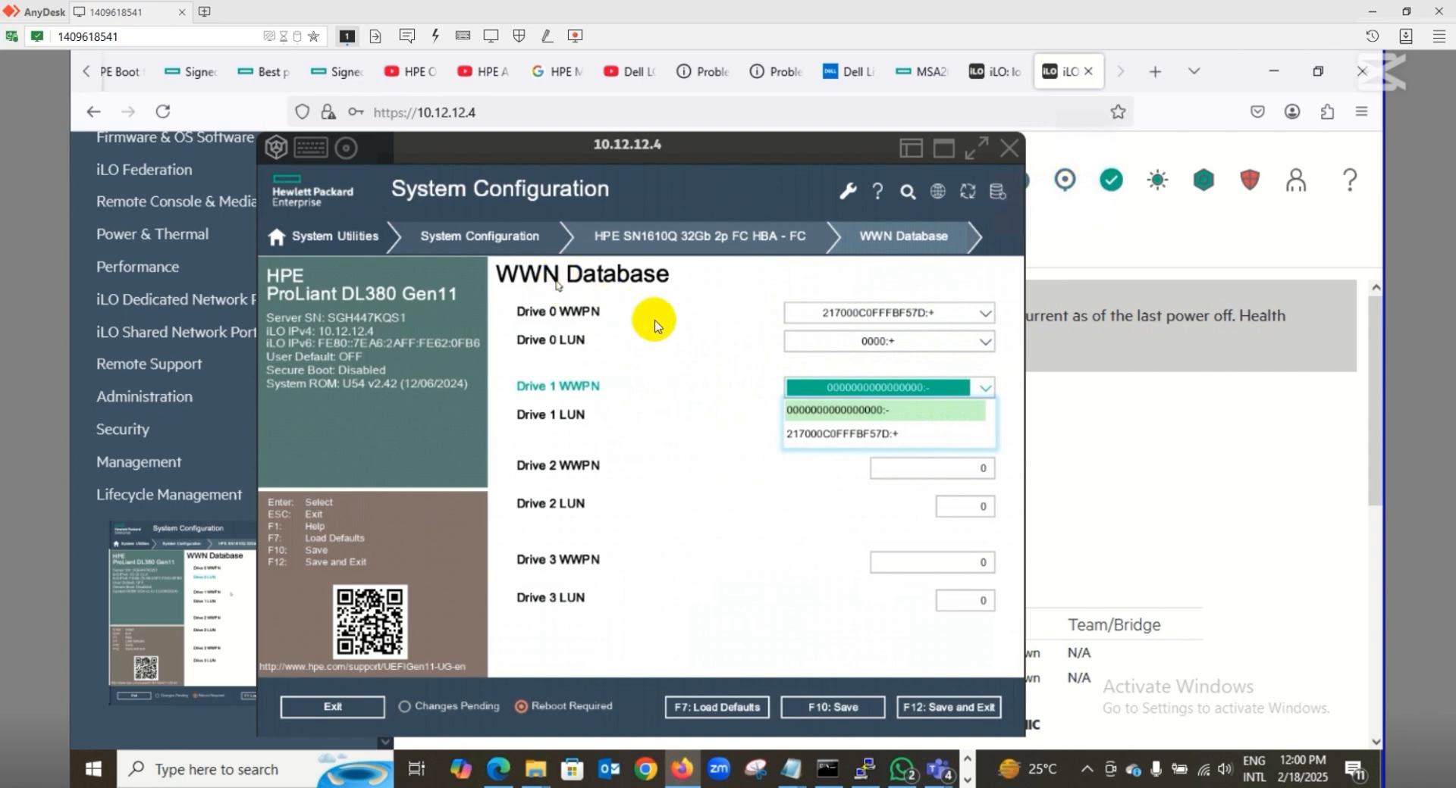
pyautogui.click(884, 409)
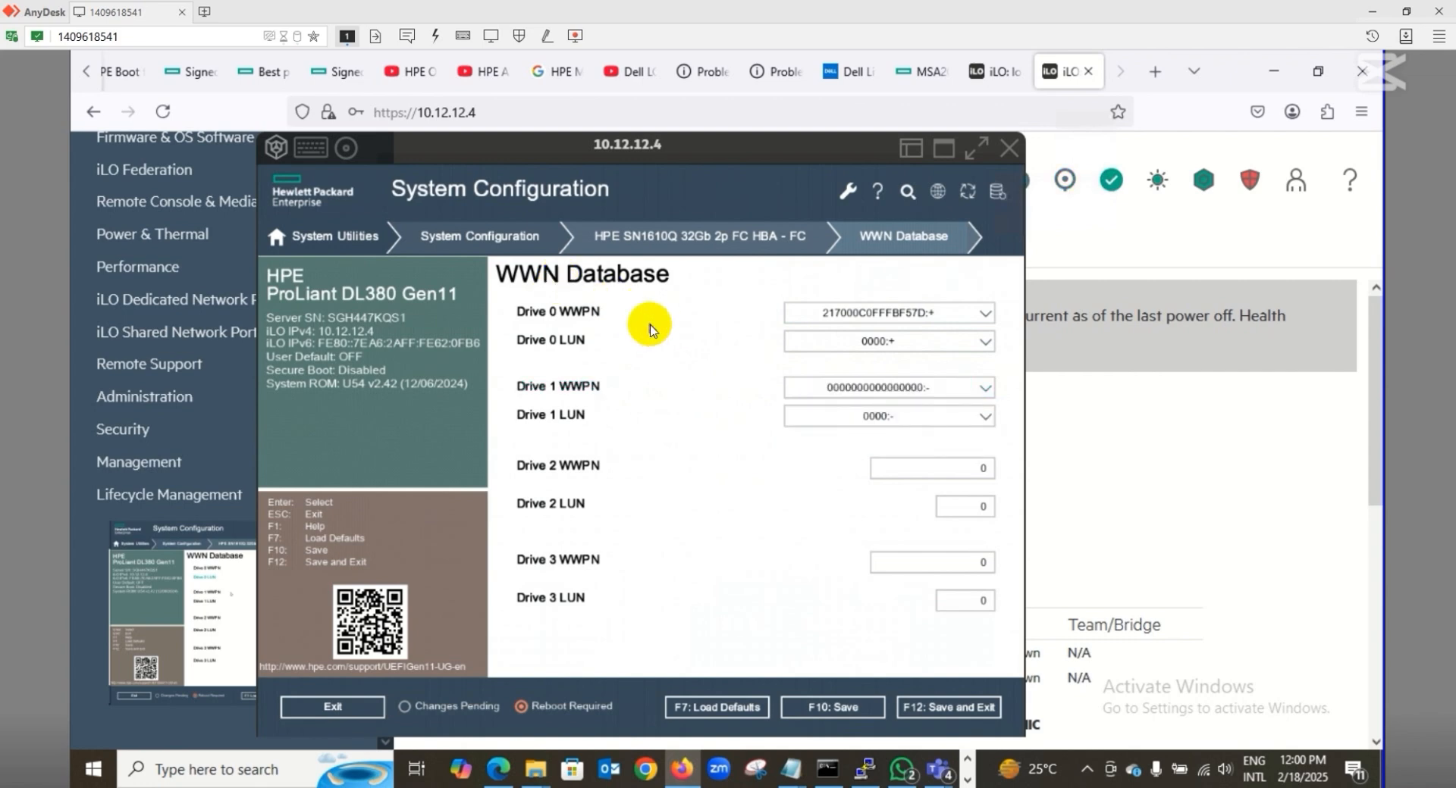
pyautogui.moveTo(748, 264)
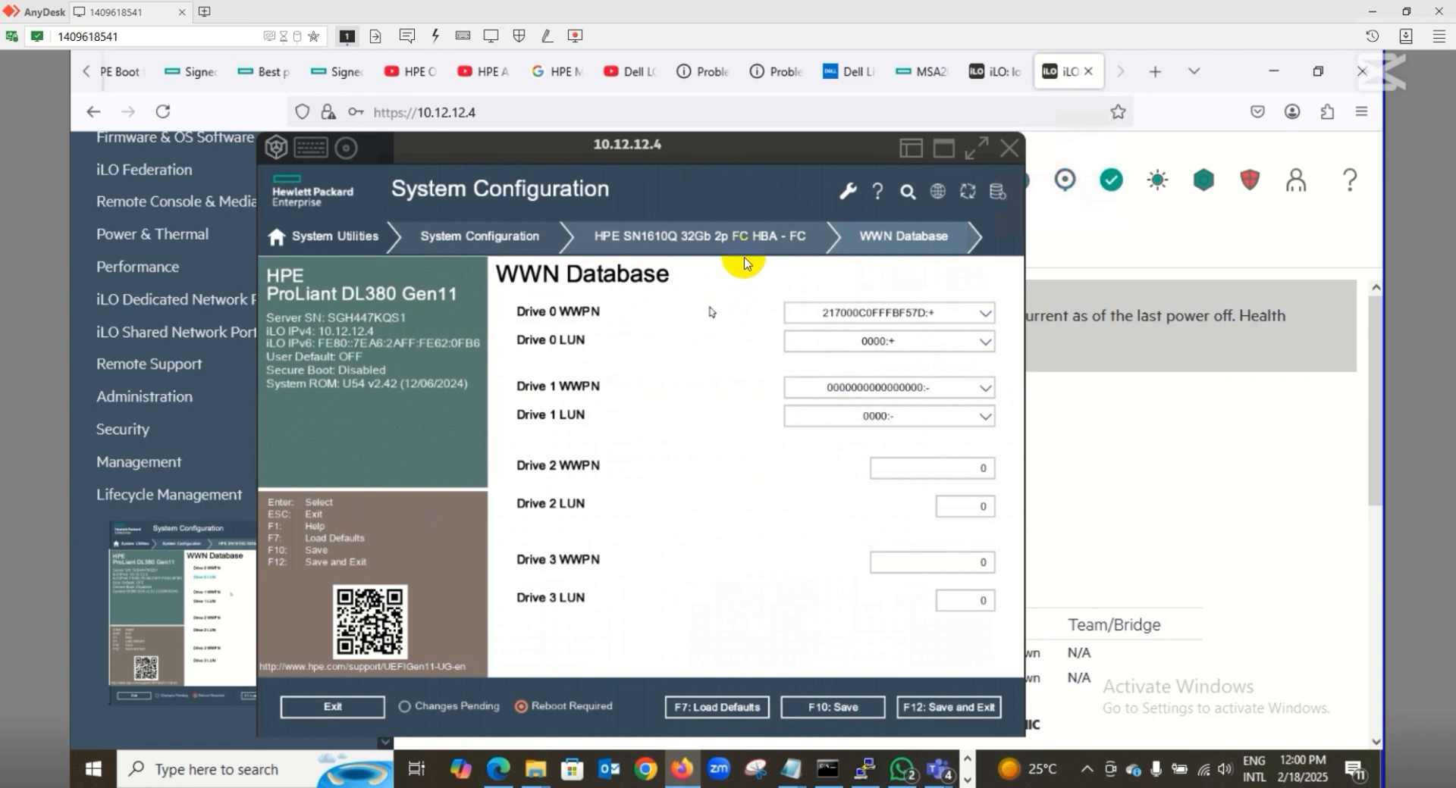
pyautogui.click(700, 238)
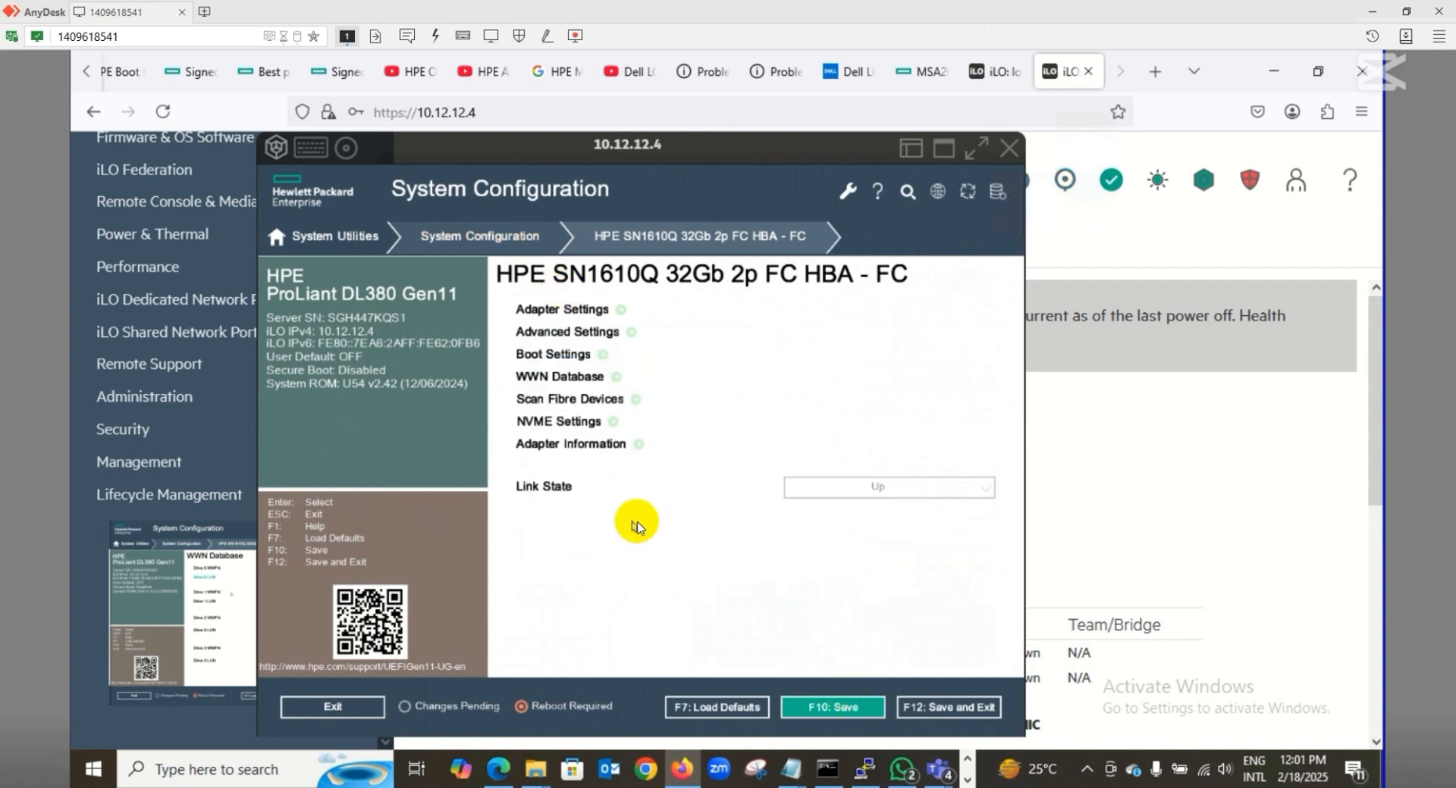
# Navigate via System Configuration back into the Slot 4 FC adapter's WWN Database
pyautogui.click(481, 238)
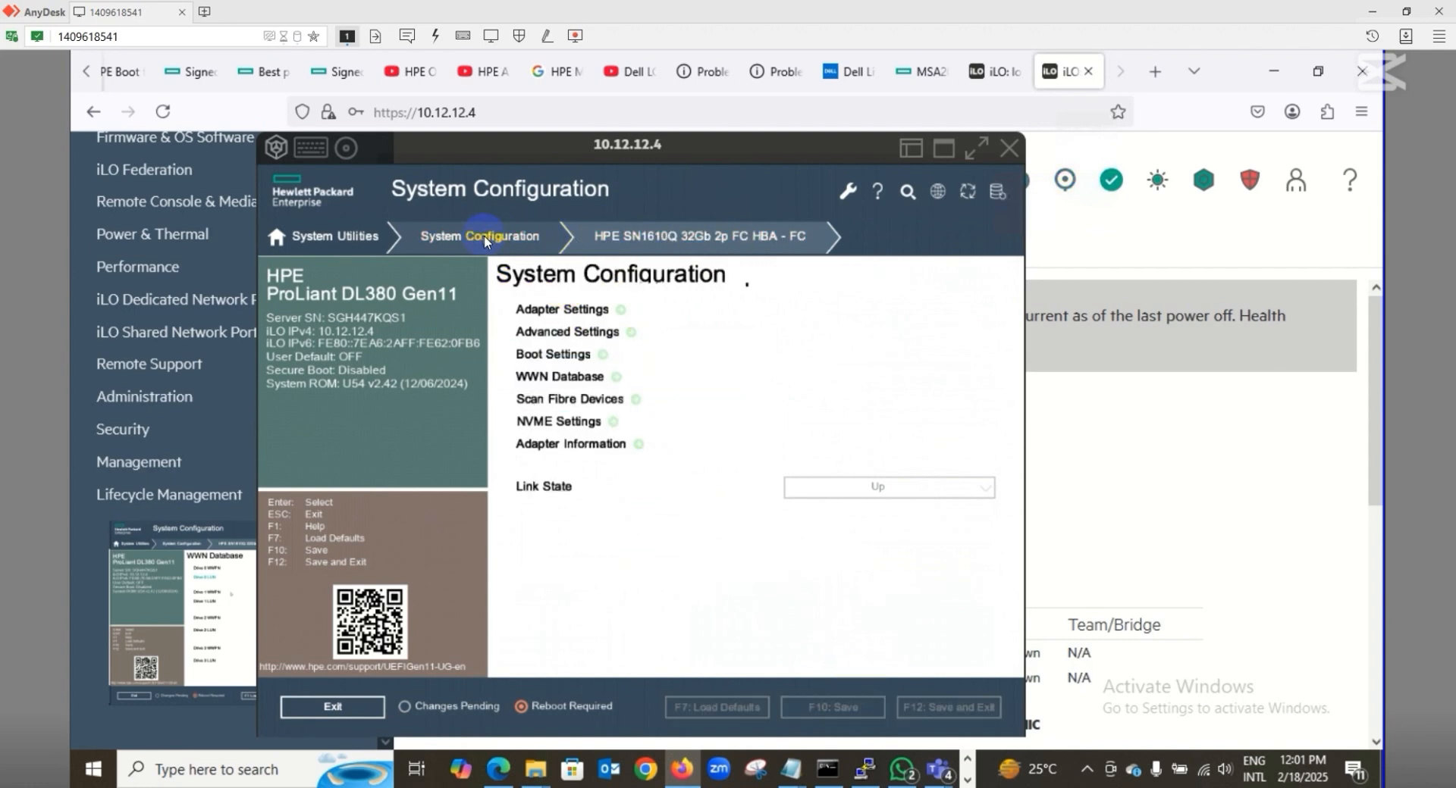
pyautogui.click(481, 238)
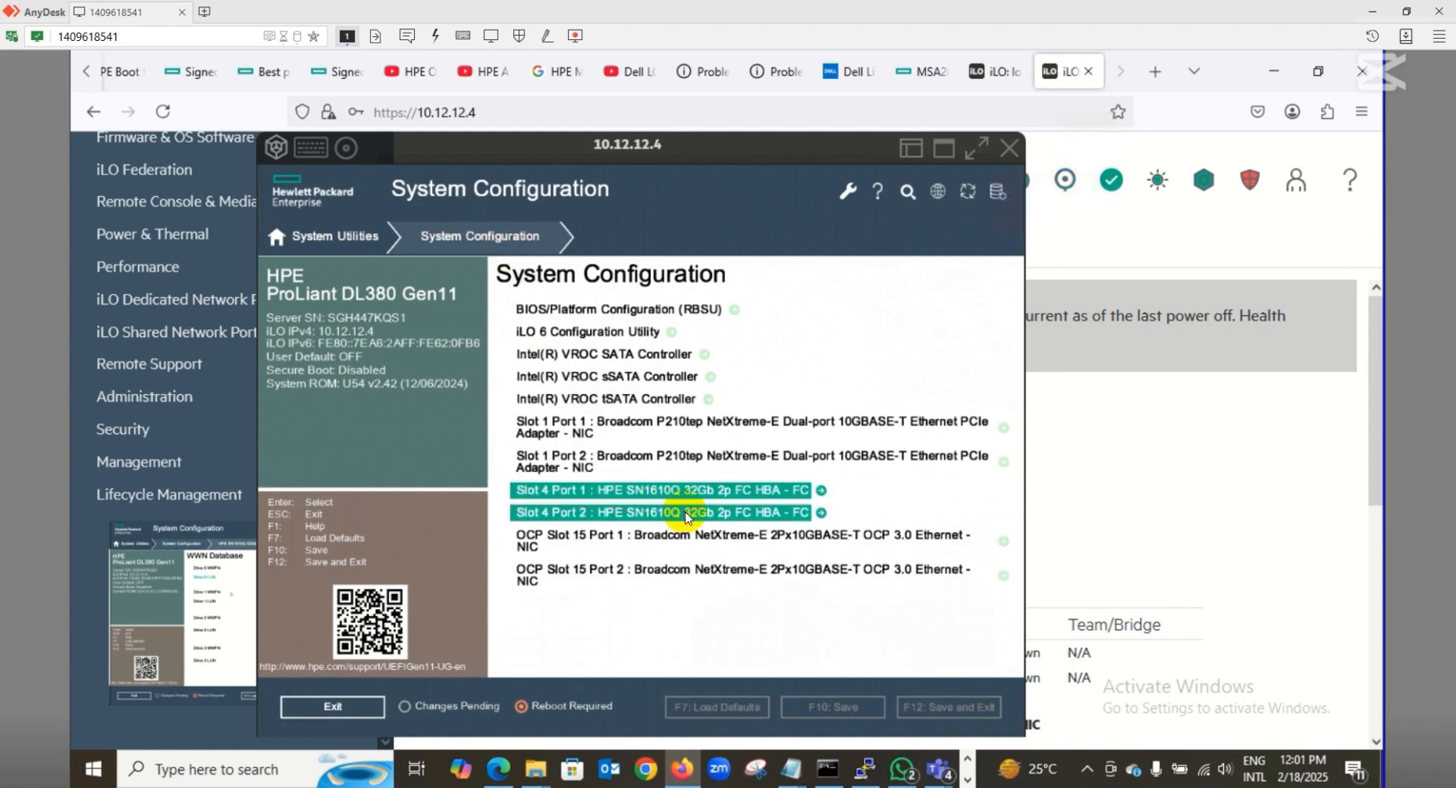
pyautogui.click(661, 490)
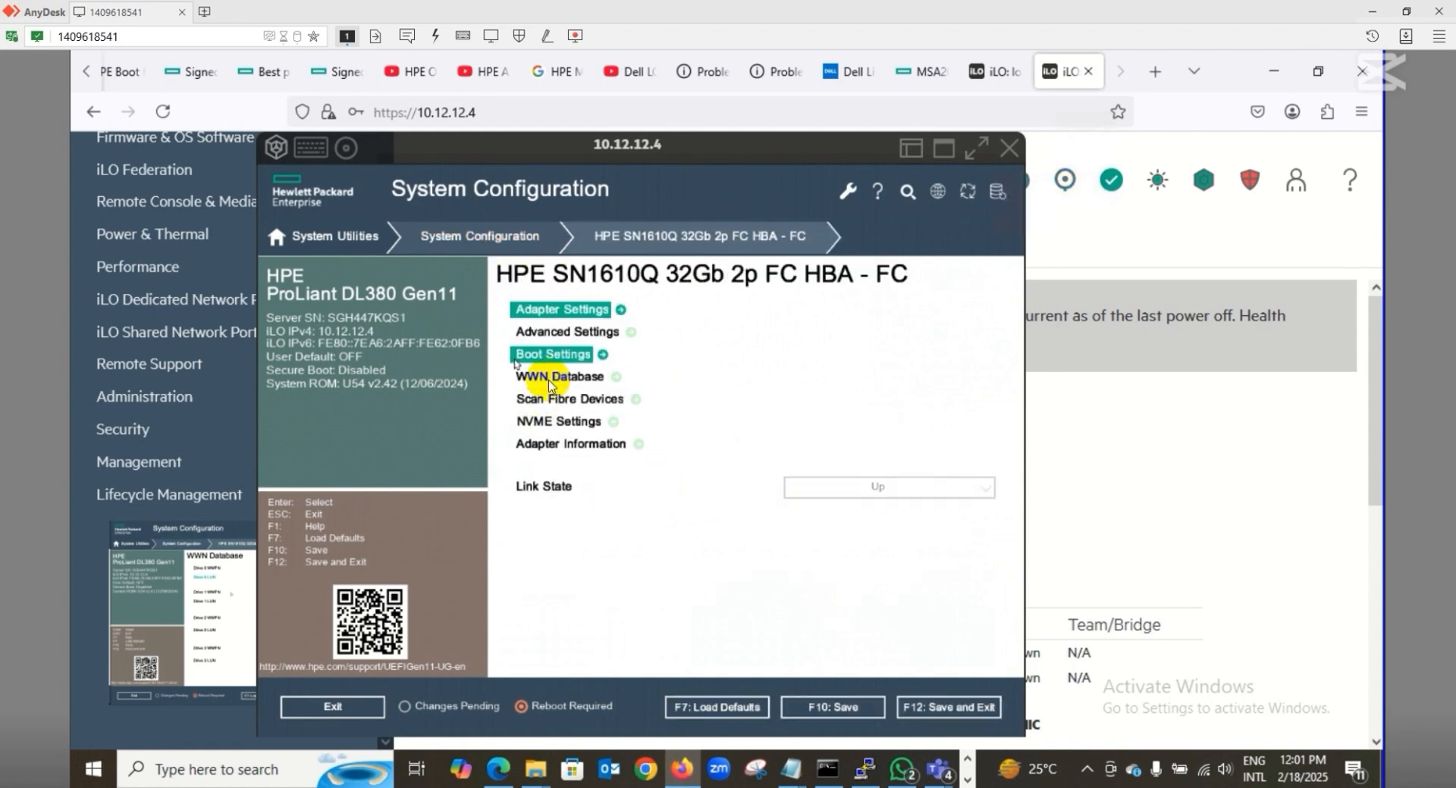
pyautogui.moveTo(559, 376)
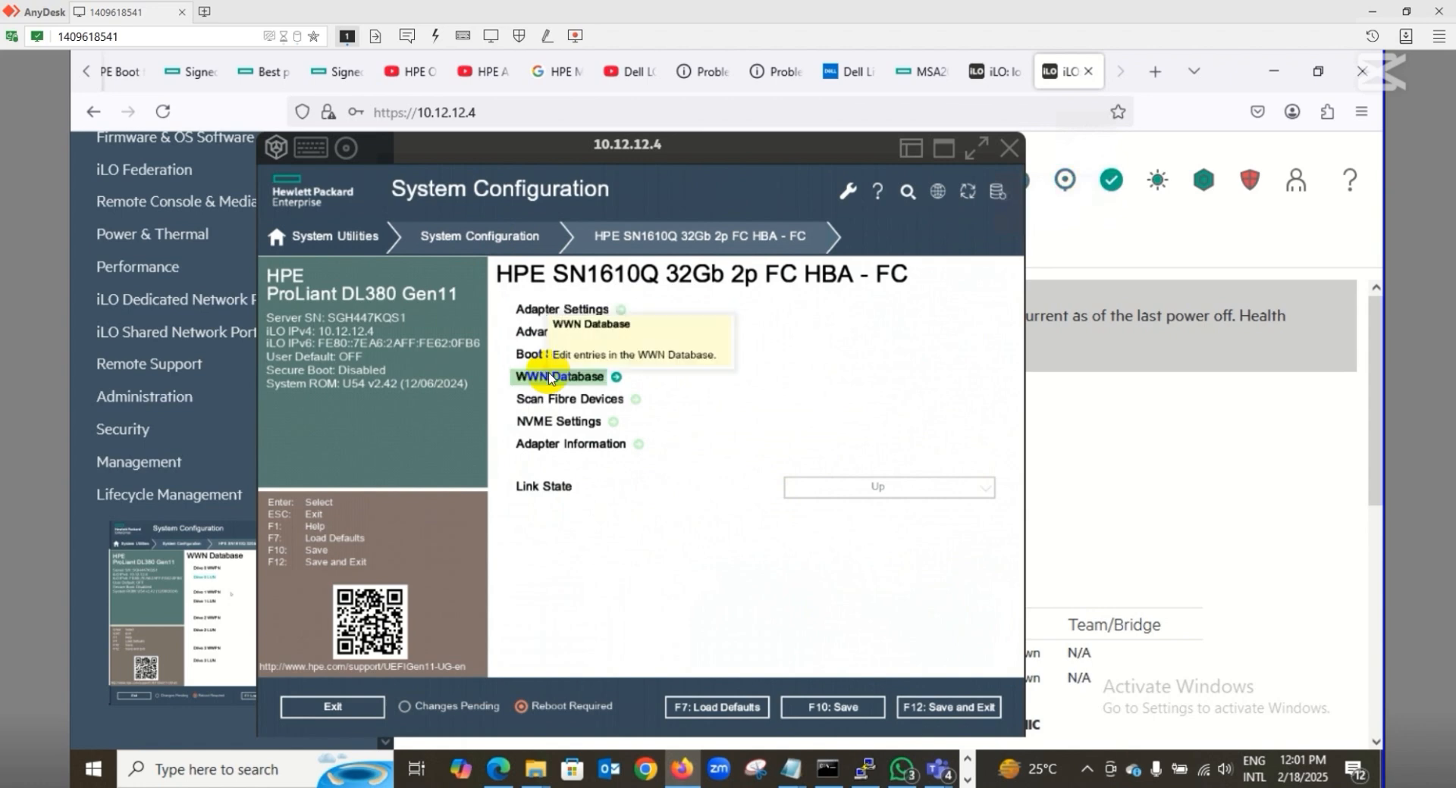
pyautogui.click(560, 378)
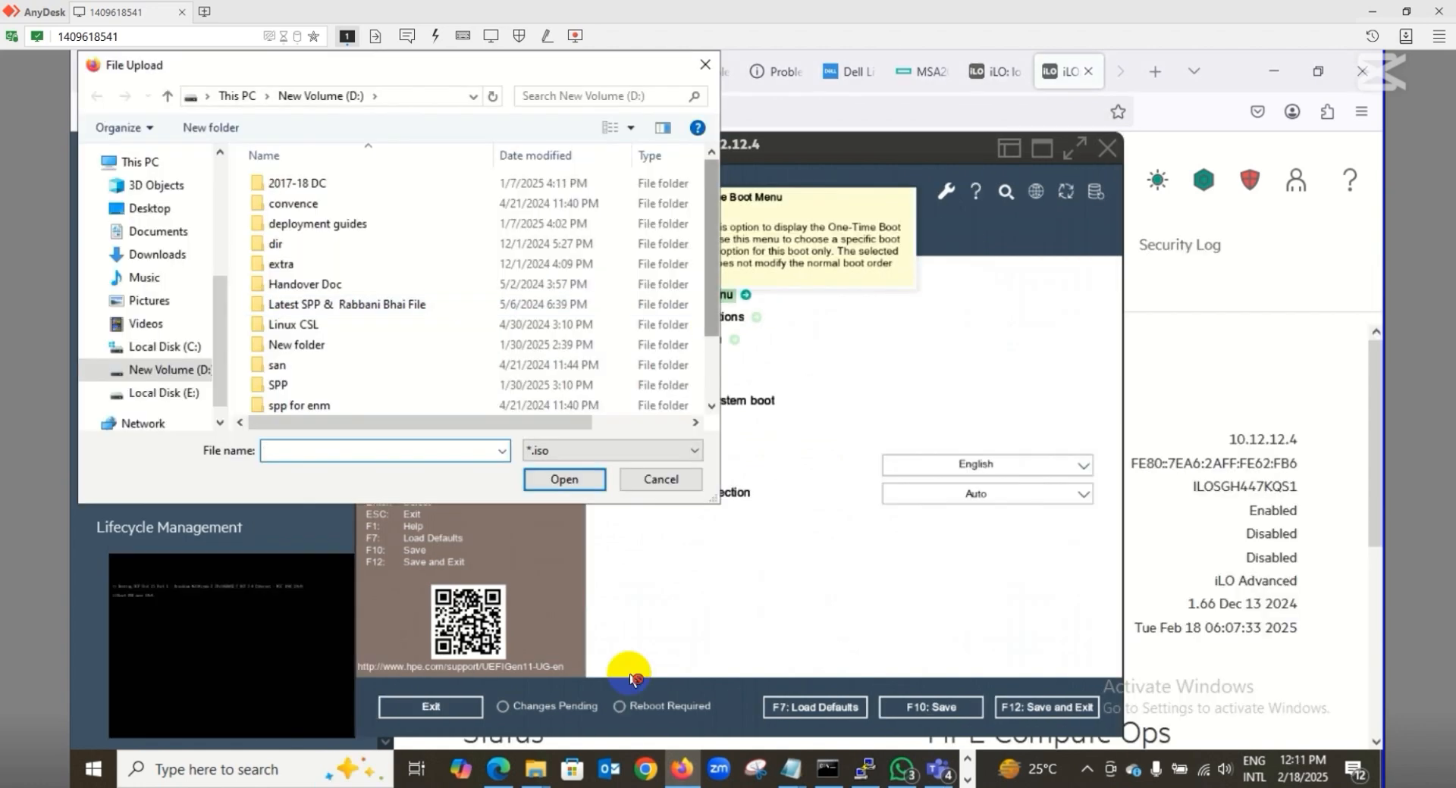
# Mount the ESXi ISO as virtual media and boot once from the iLO Virtual CD-ROM
pyautogui.click(372, 403)
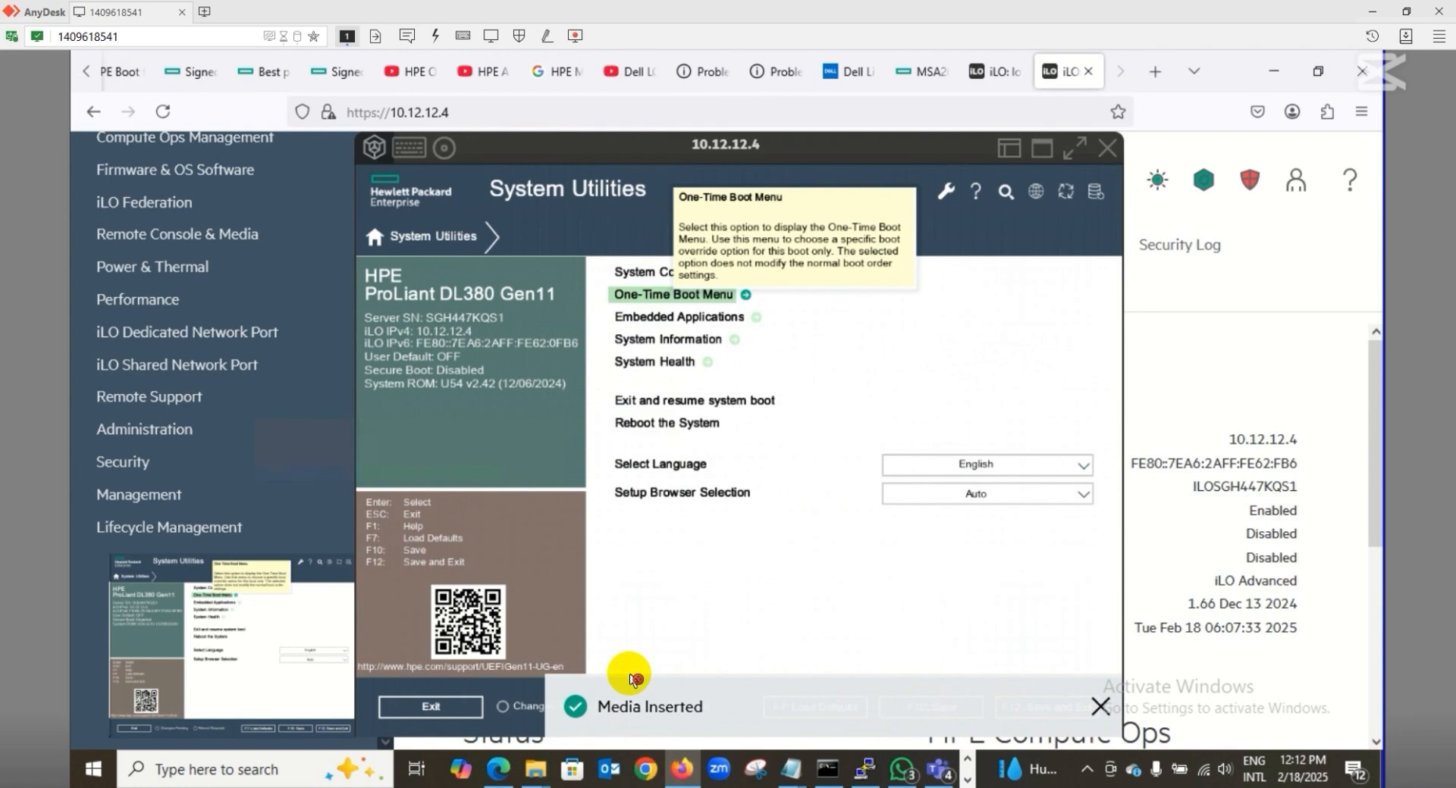
pyautogui.click(673, 294)
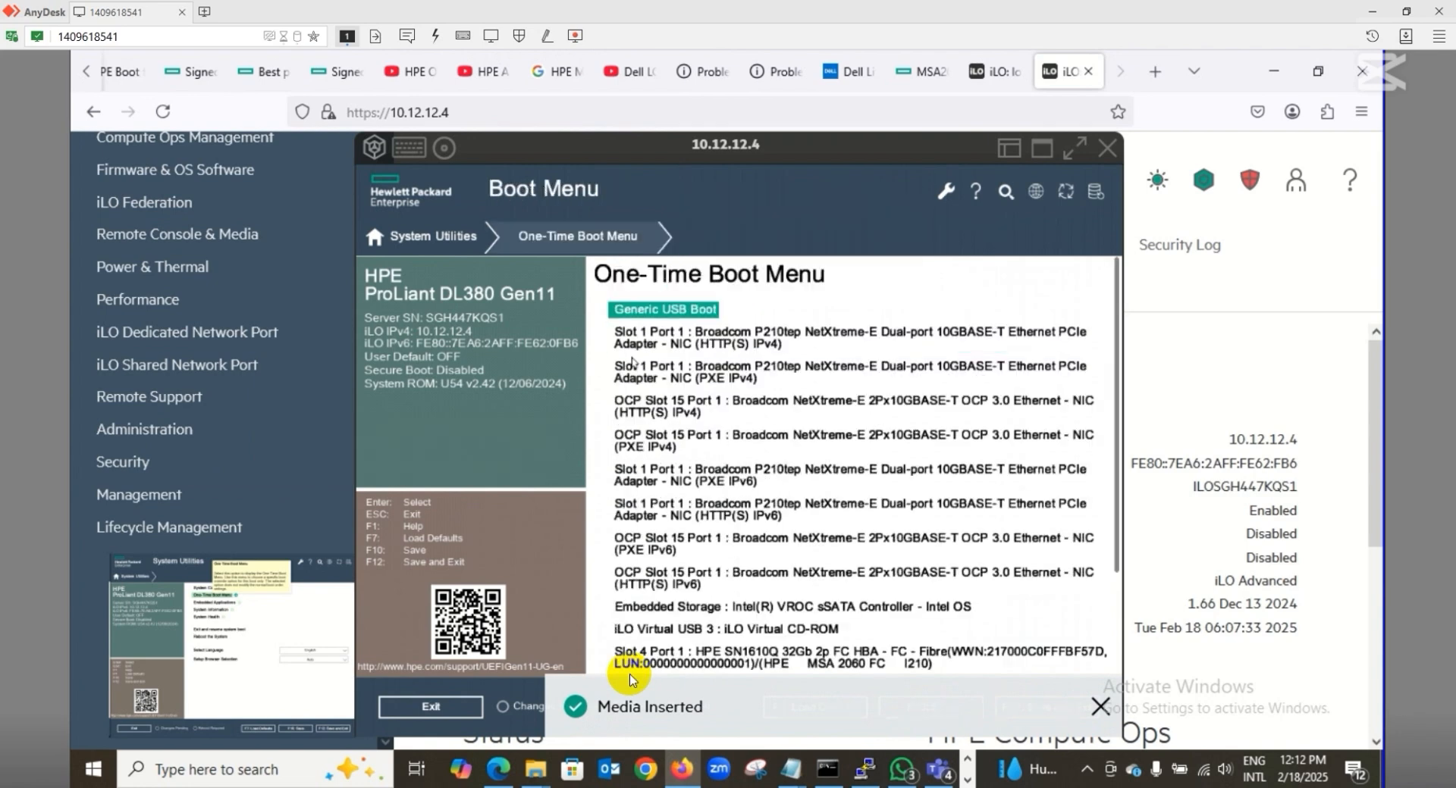
pyautogui.click(853, 543)
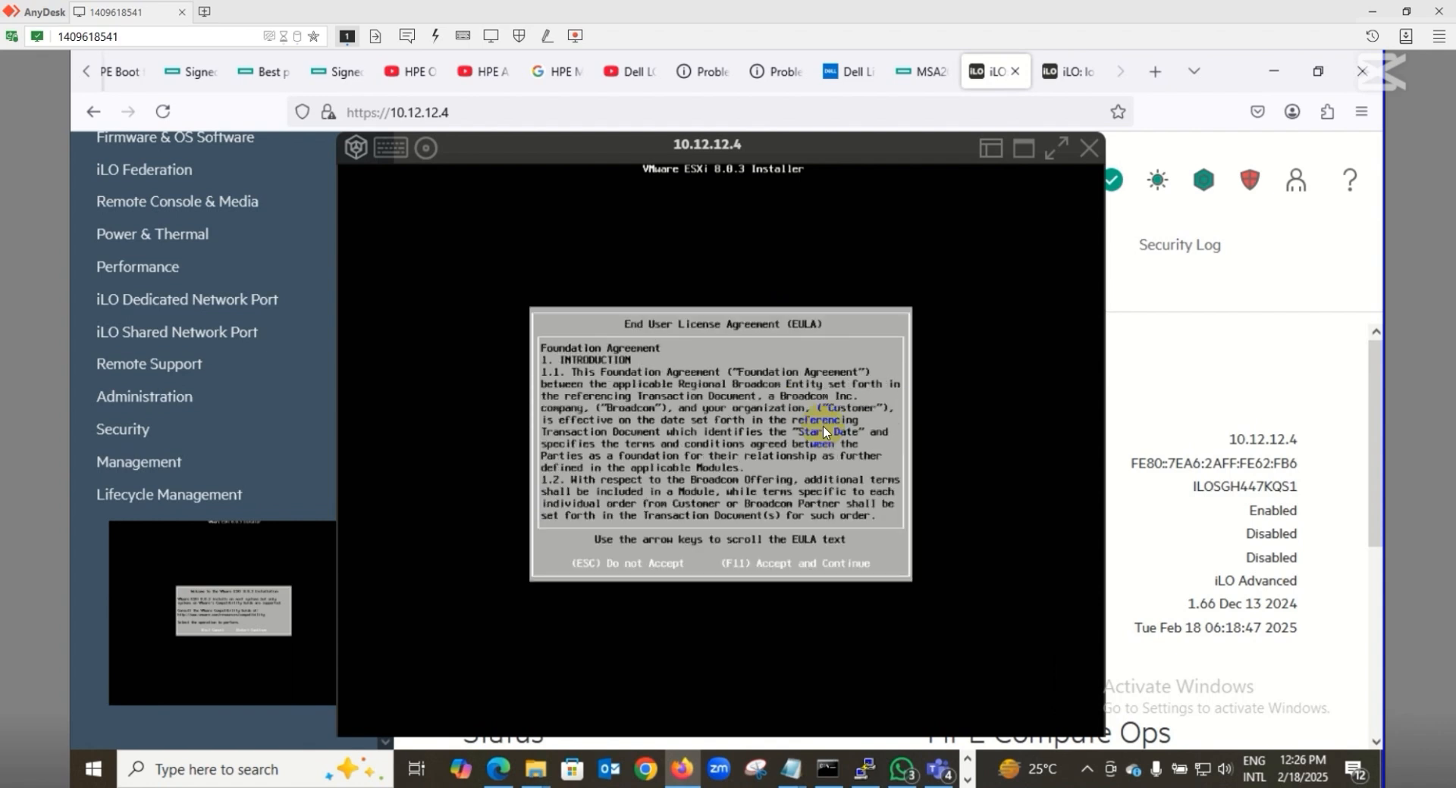
# Accept the EULA, select the MSA 2060 FC remote disk and enter the root password to start installing
pyautogui.press('f11')
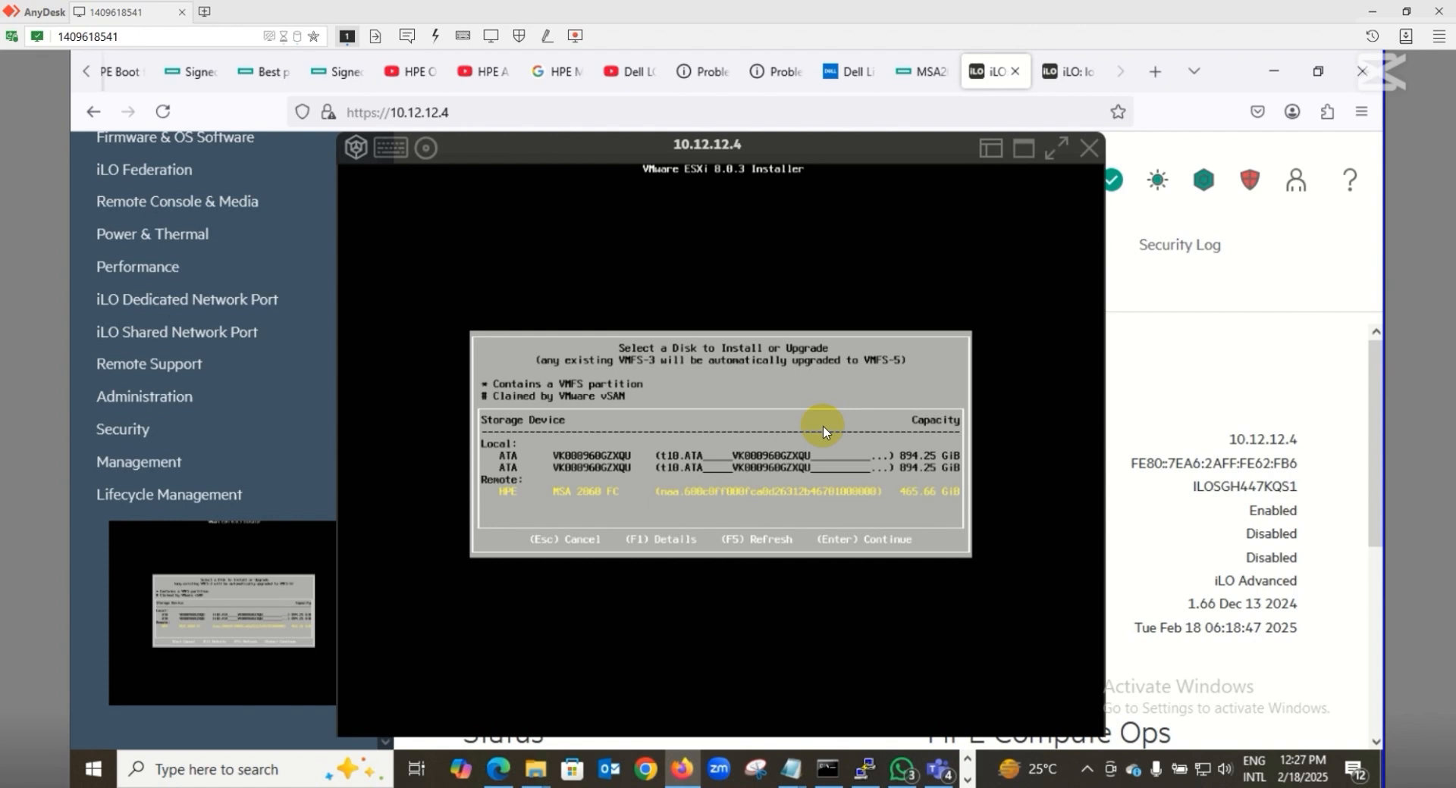
pyautogui.press('Return')
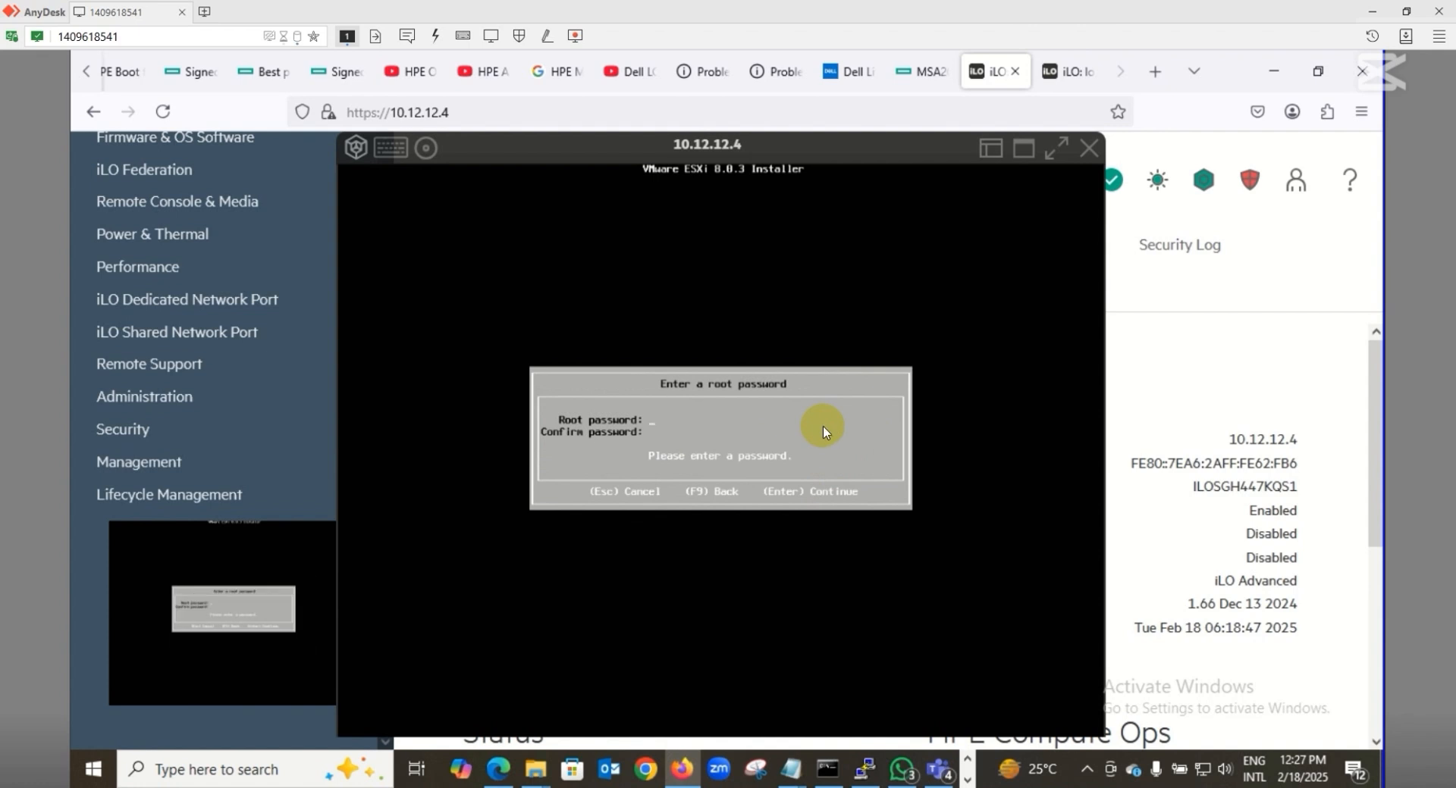
pyautogui.write('*')
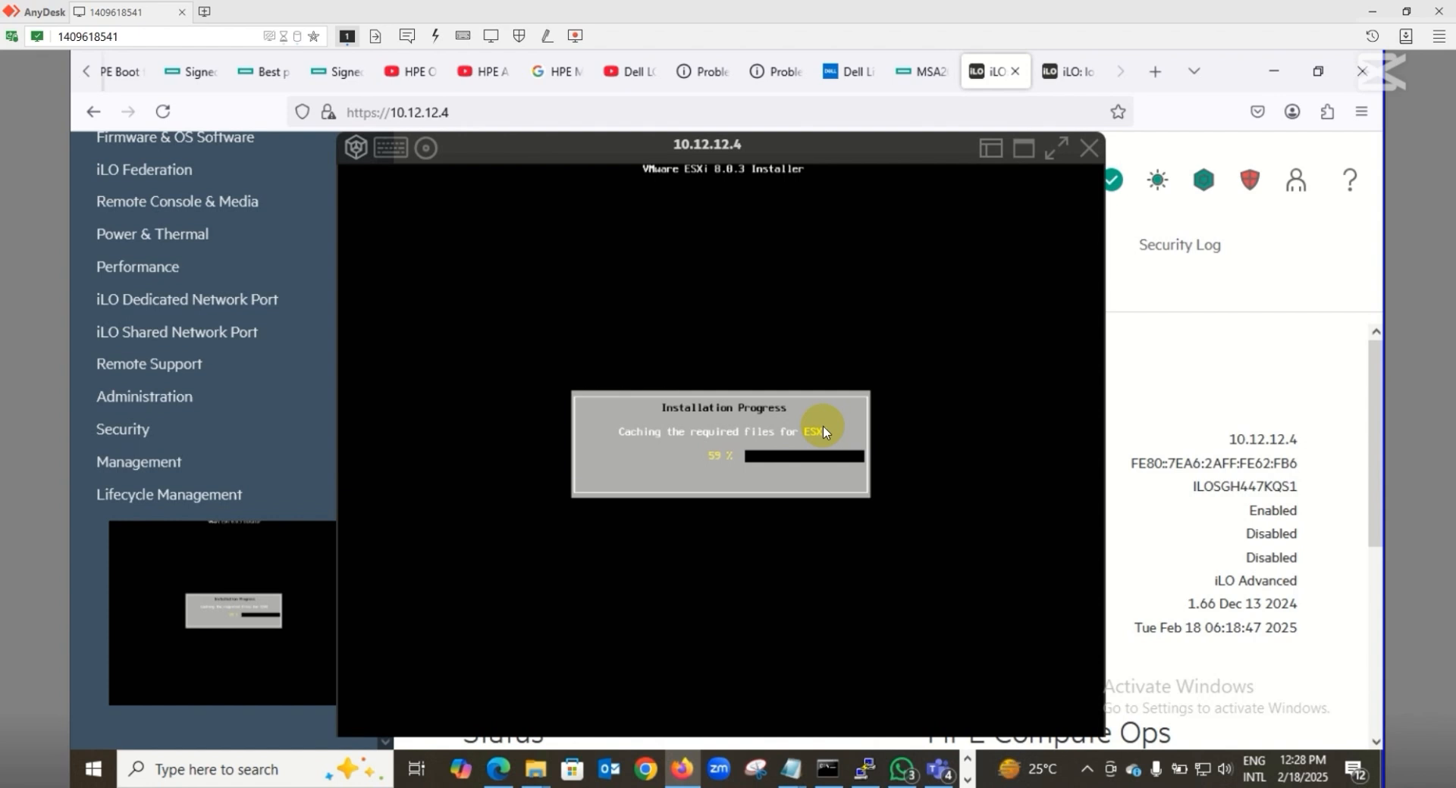
pyautogui.moveTo(834, 408)
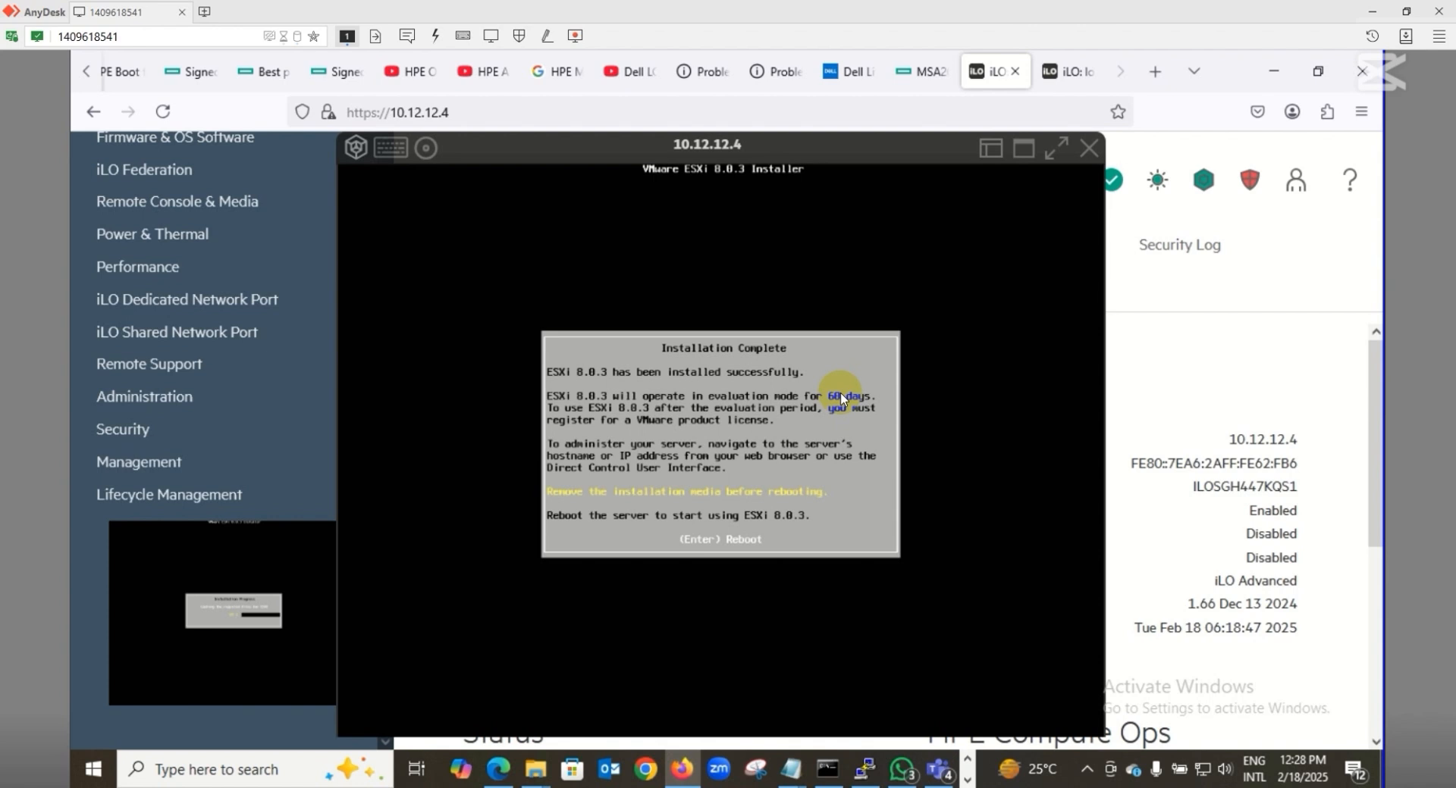
pyautogui.moveTo(470, 204)
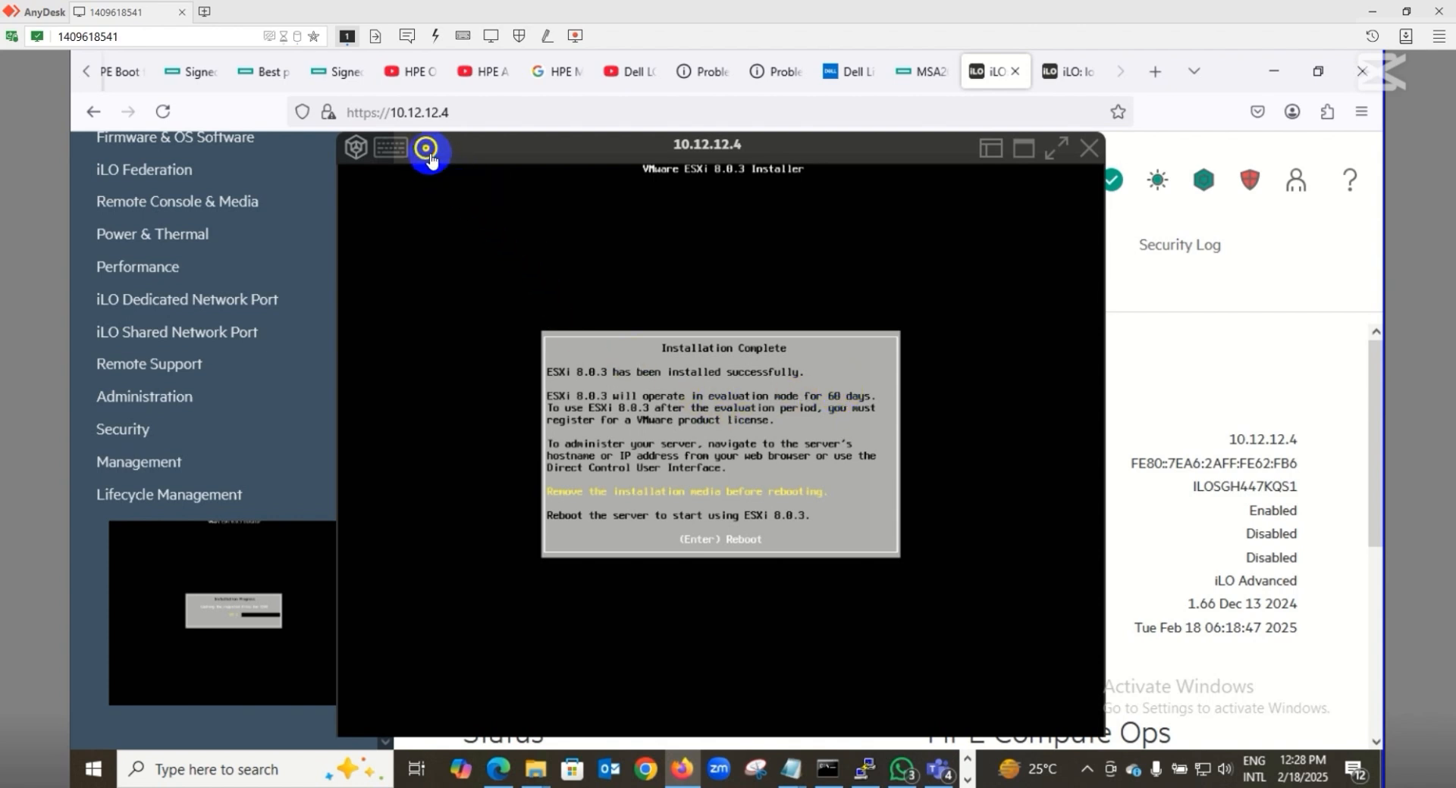
# Eject the mounted installer media and confirm rebooting the server after installation
pyautogui.click(427, 148)
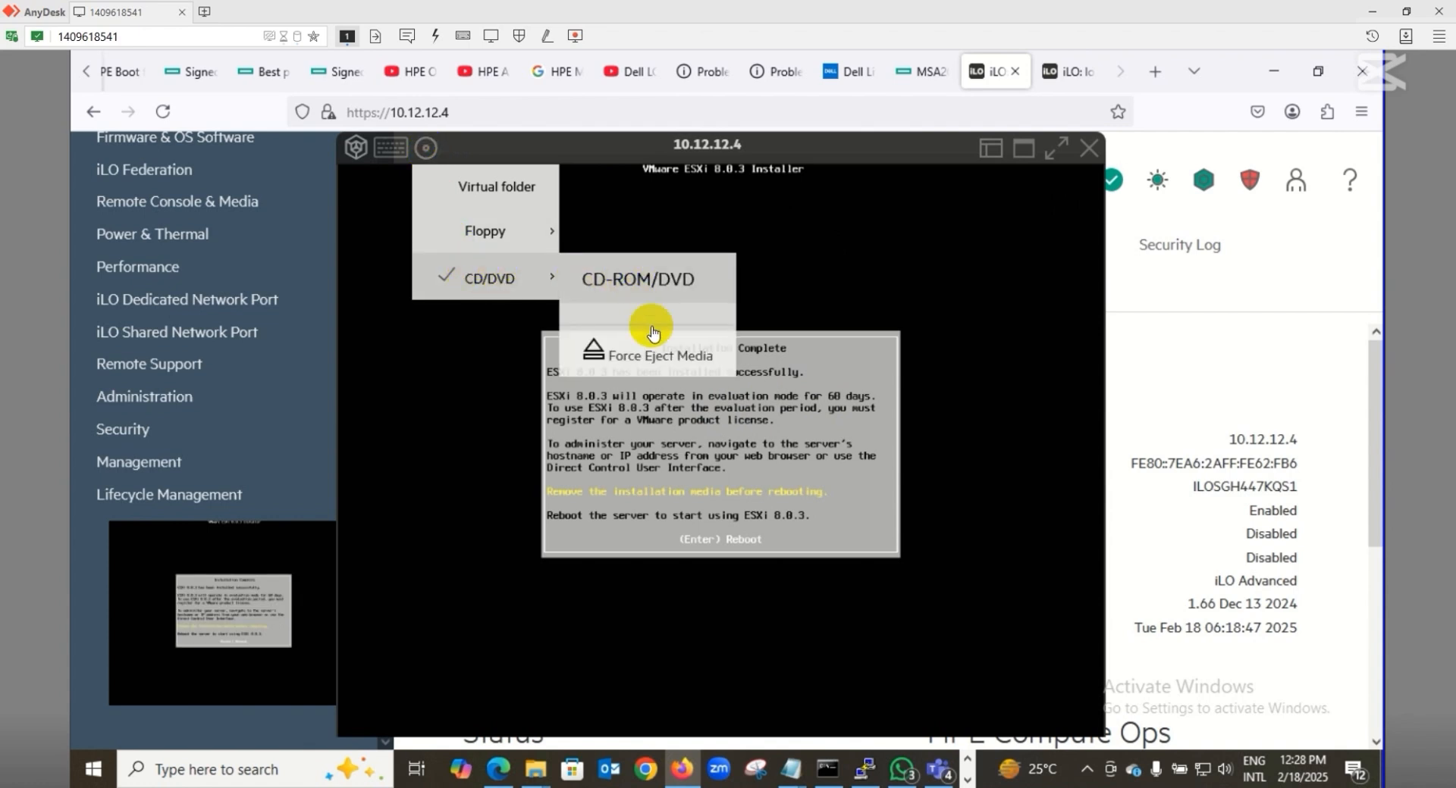
pyautogui.click(652, 355)
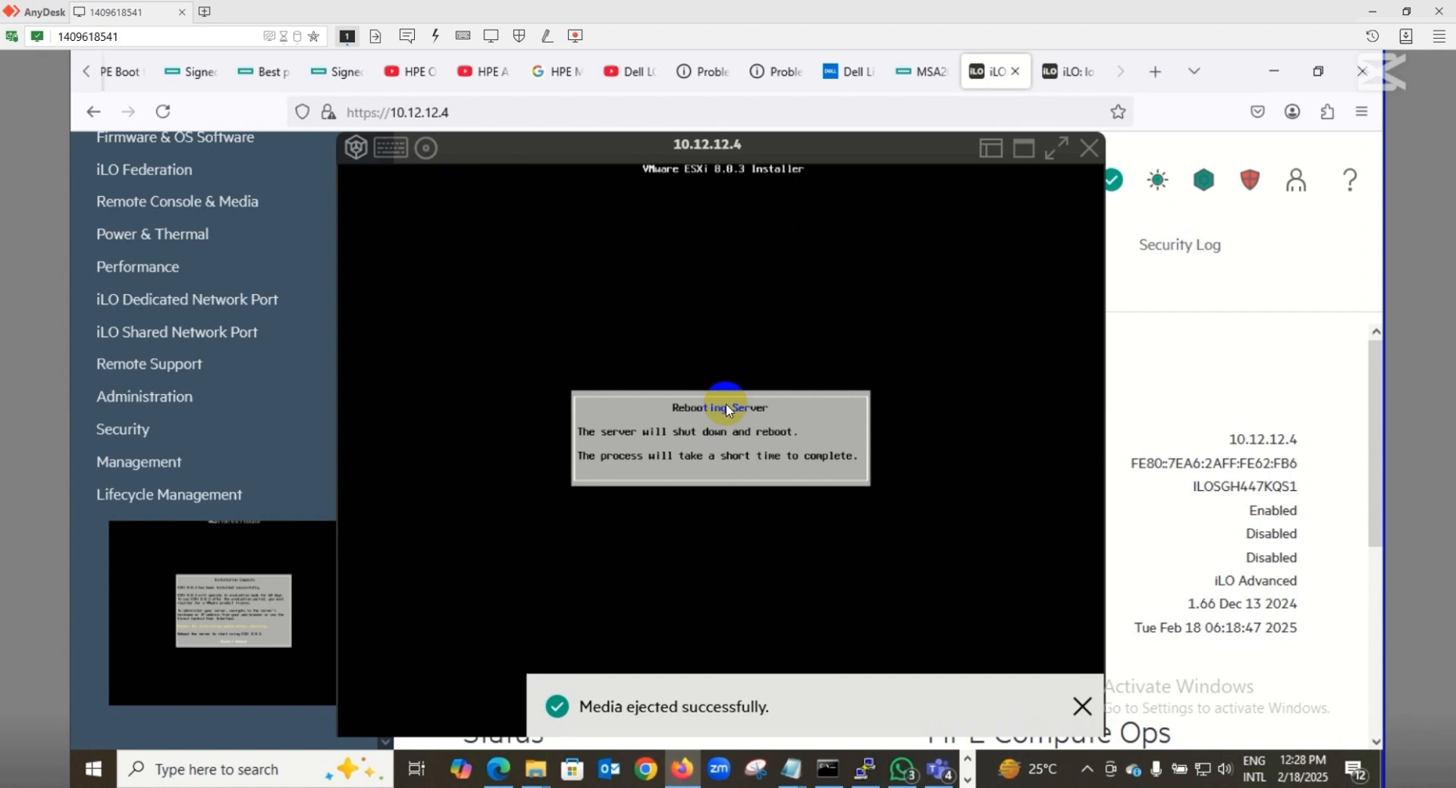
pyautogui.click(1081, 705)
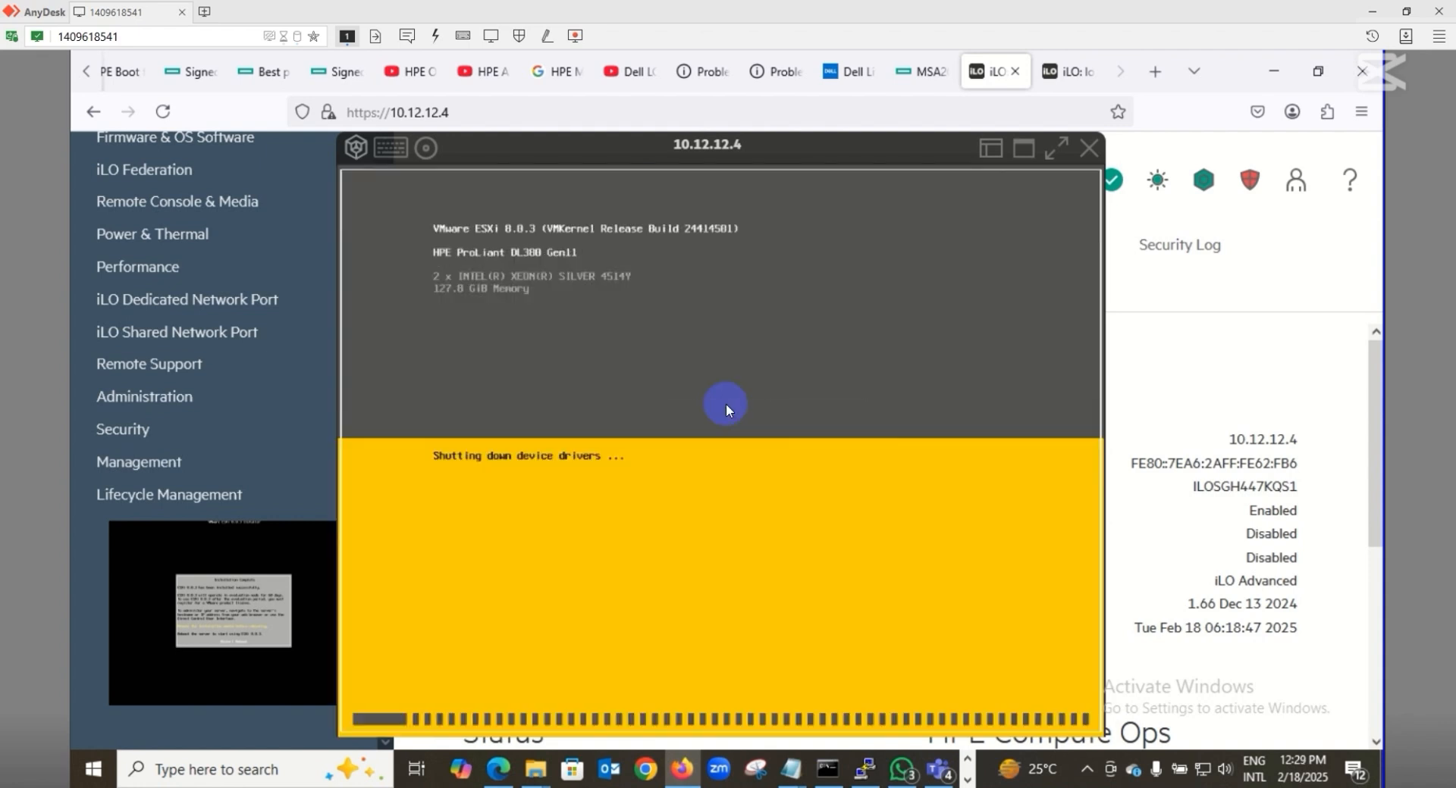
# Check the 10.12.12.3 iLO console, then return to the rebooting 10.12.12.4 console
pyautogui.click(1068, 71)
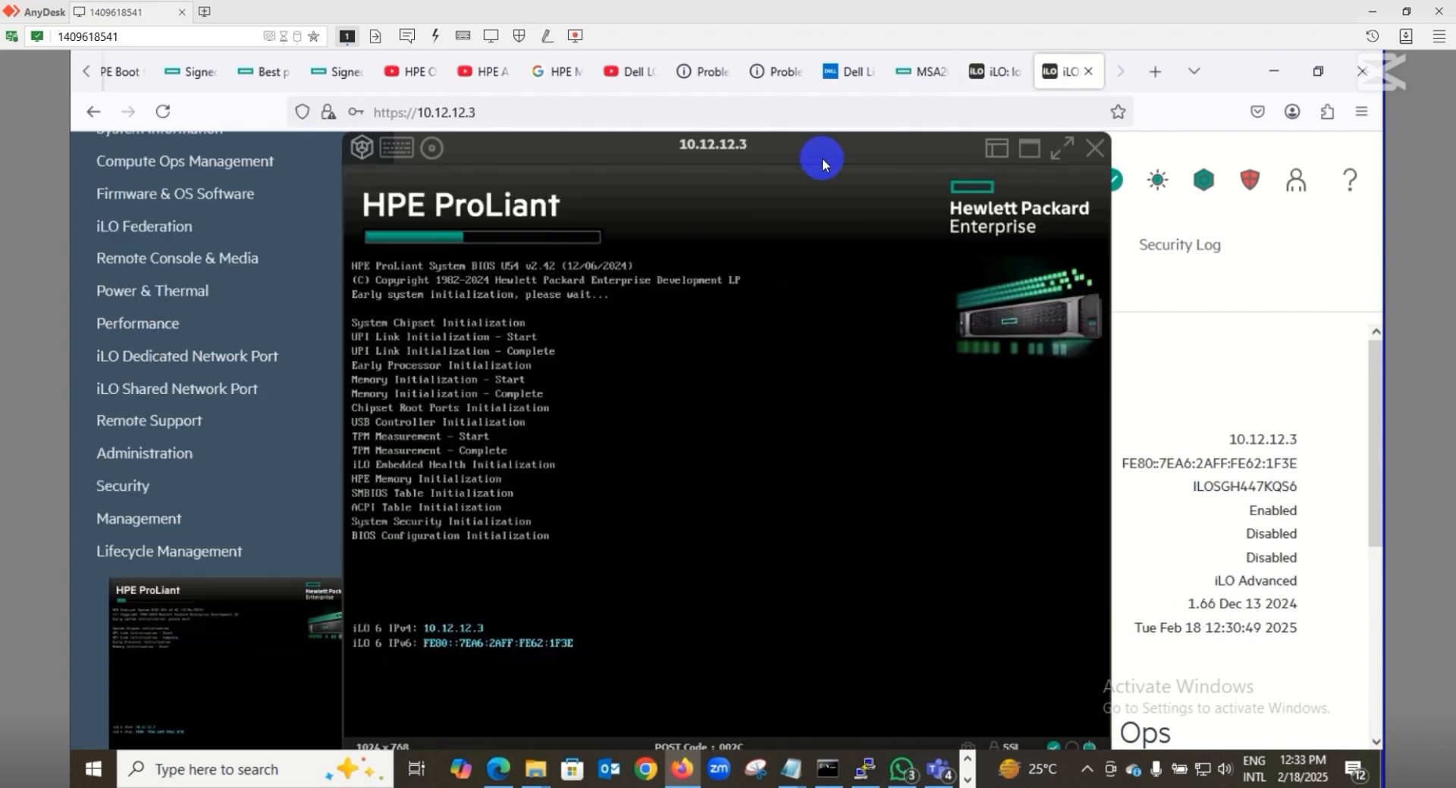
pyautogui.moveTo(778, 514)
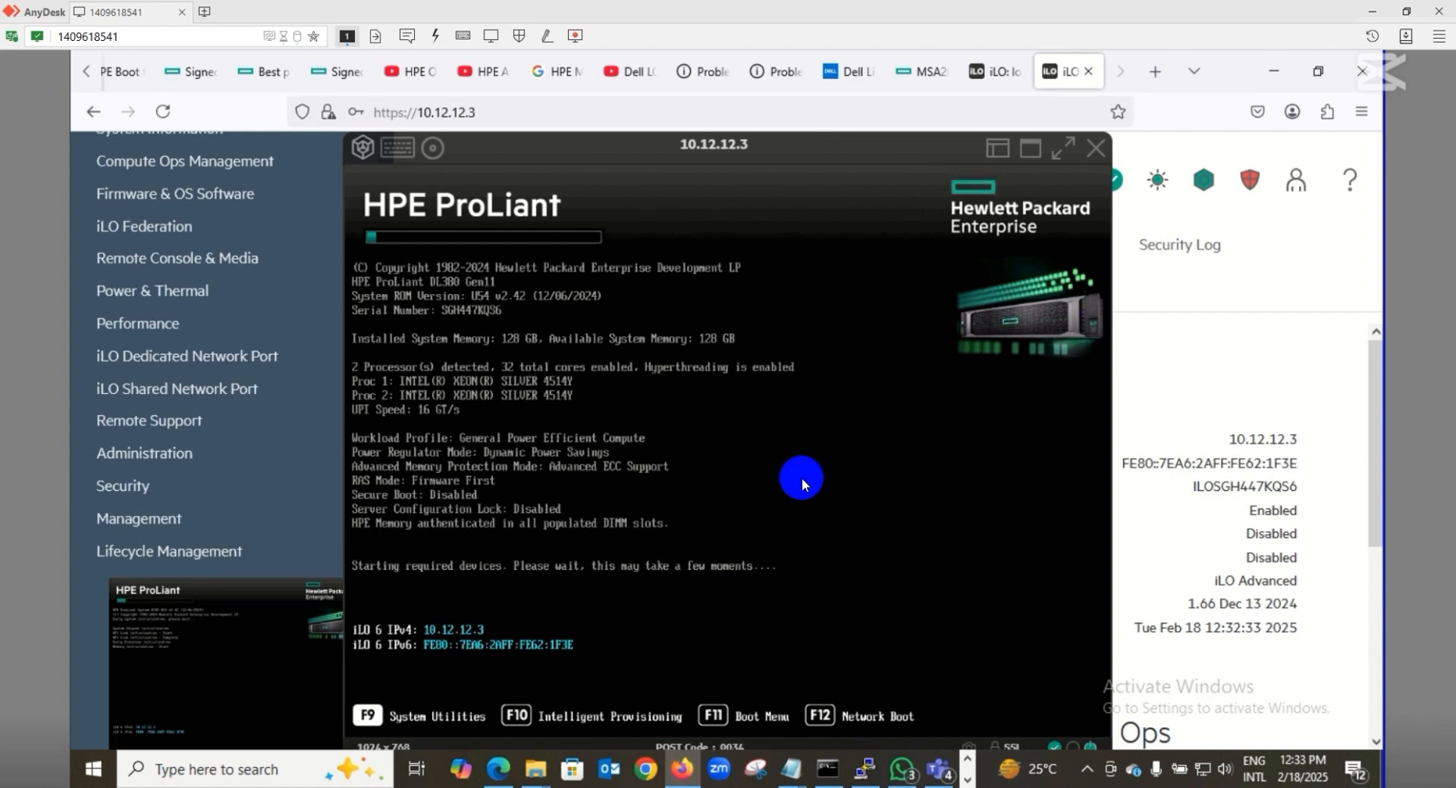
pyautogui.click(994, 71)
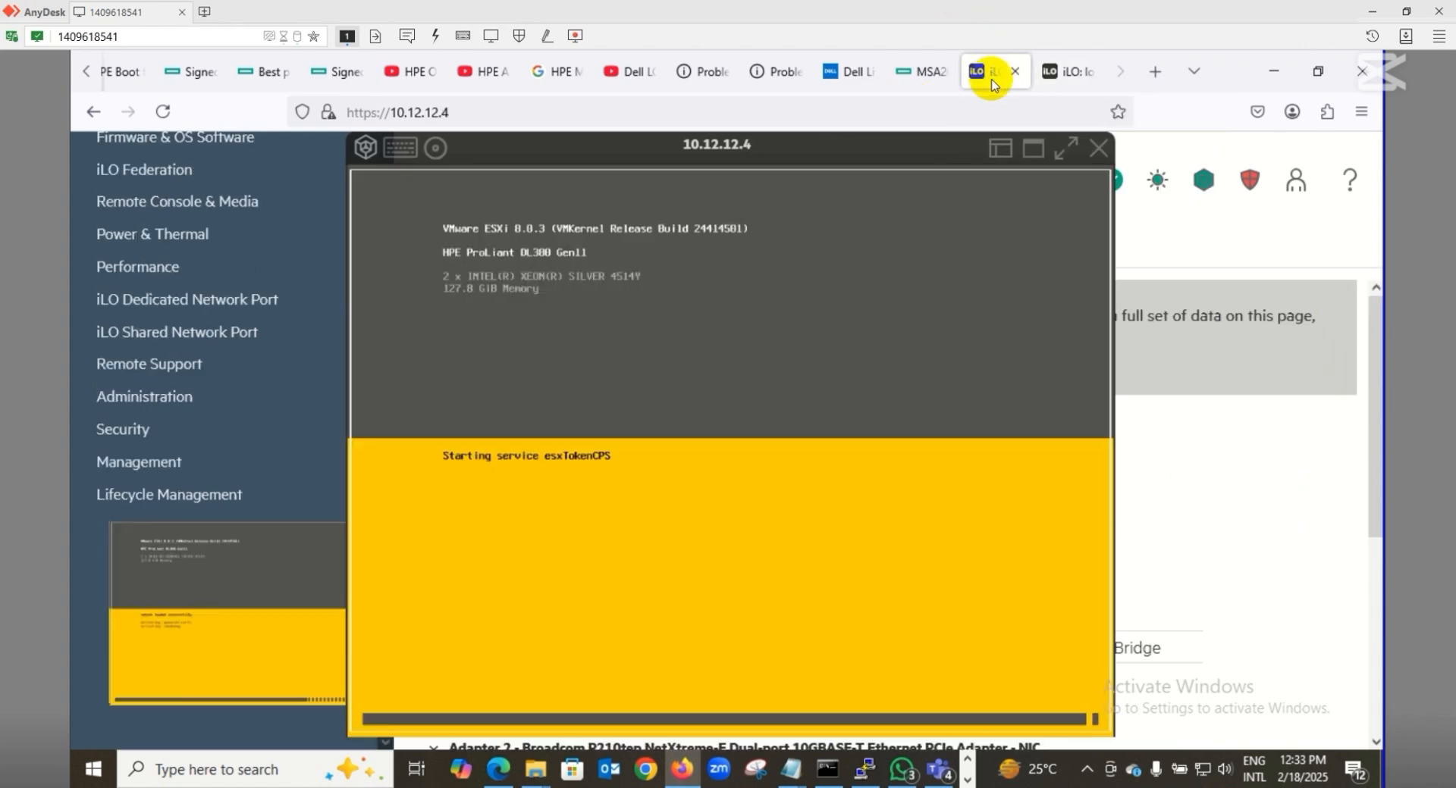
# Review Hosts in the MSA utility, confirm SERVER2's two FC initiators are discovered, and return to the dashboard
pyautogui.click(914, 72)
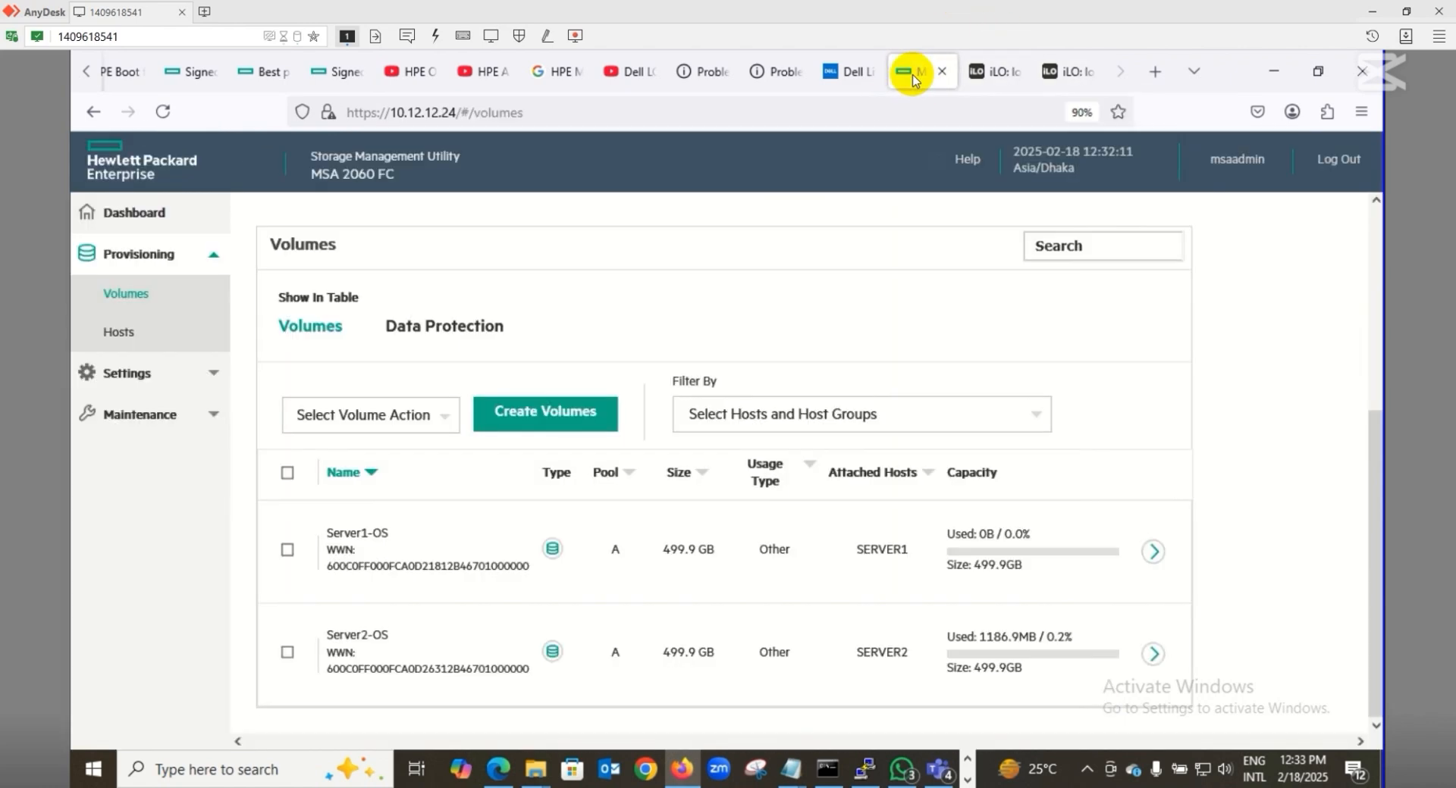
pyautogui.click(119, 333)
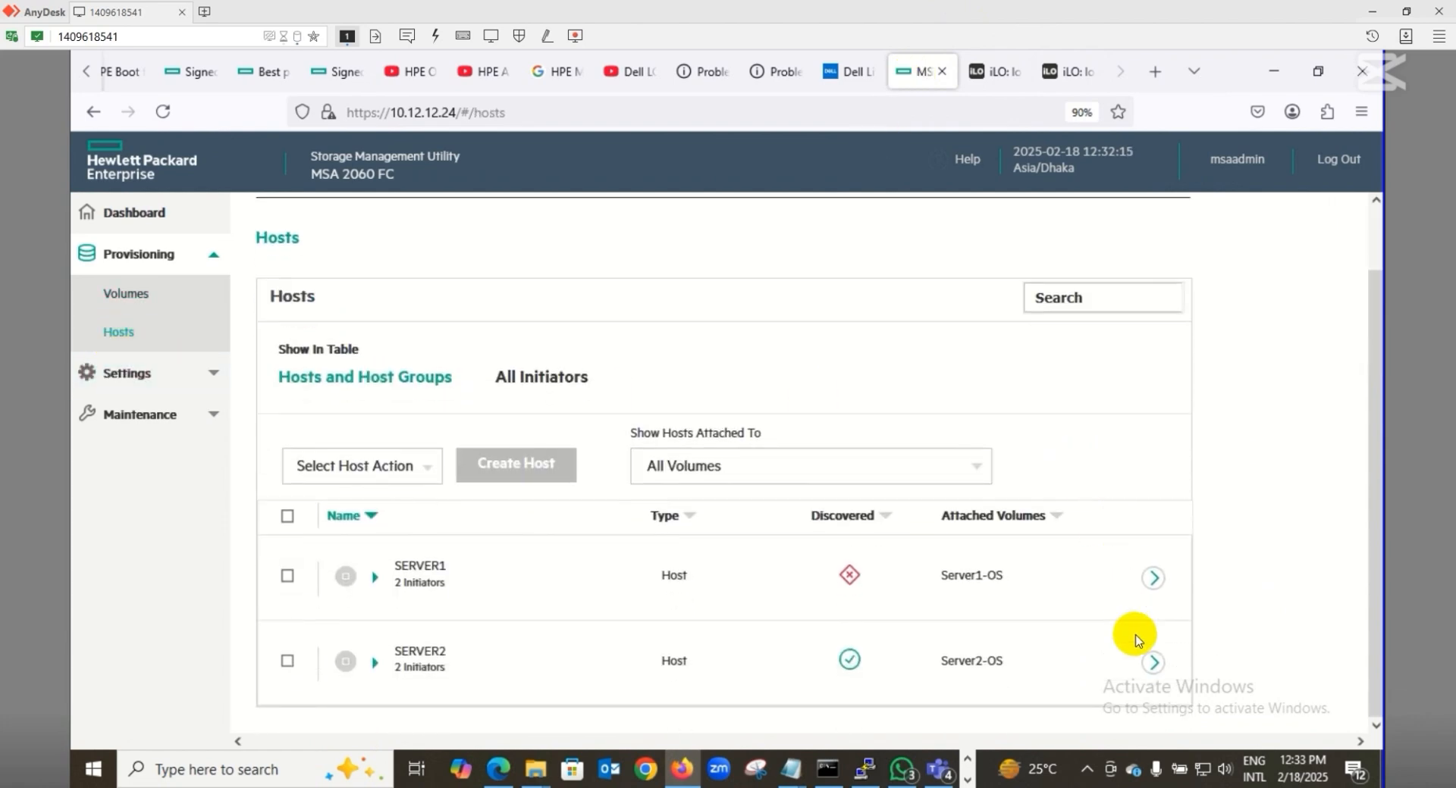
pyautogui.click(1152, 663)
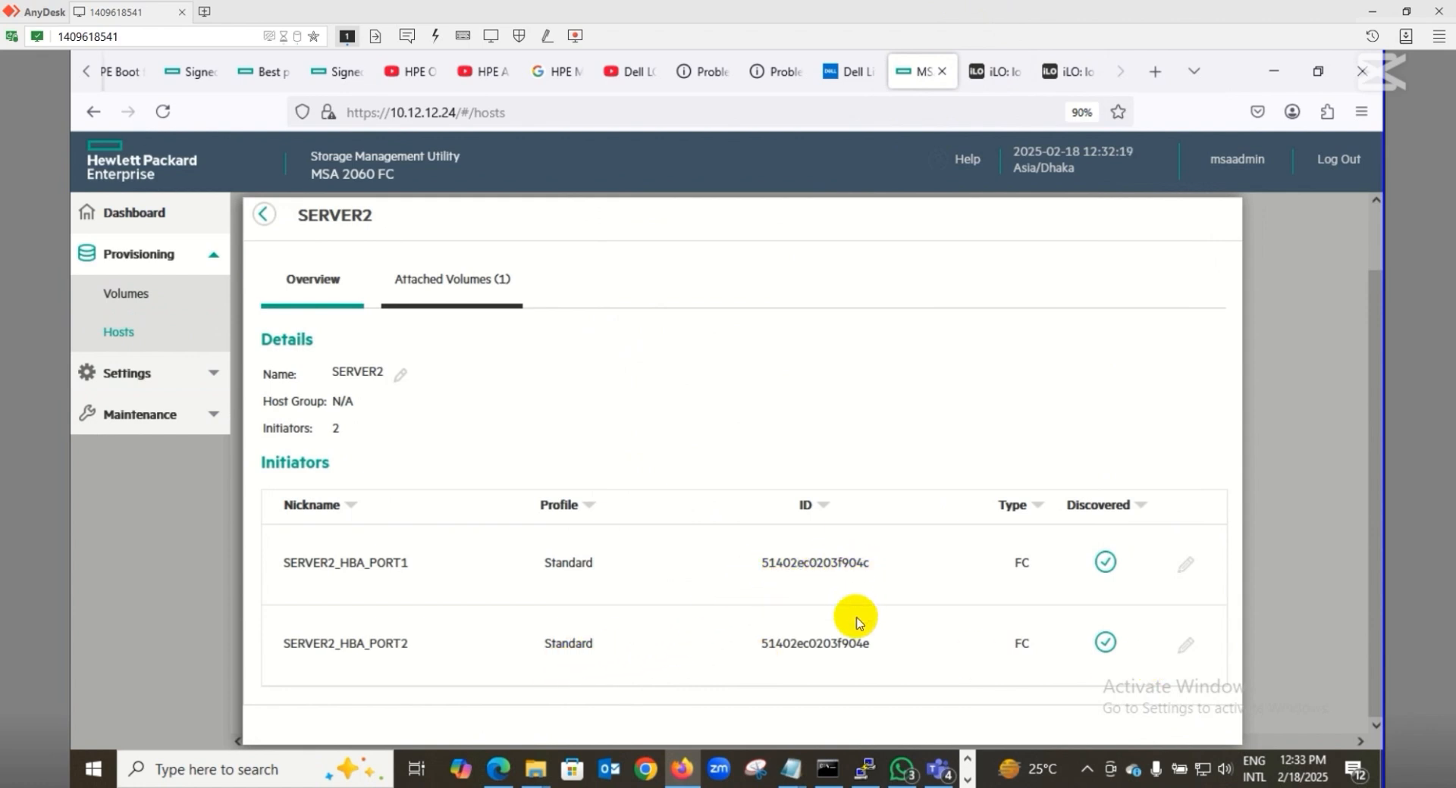
pyautogui.click(134, 212)
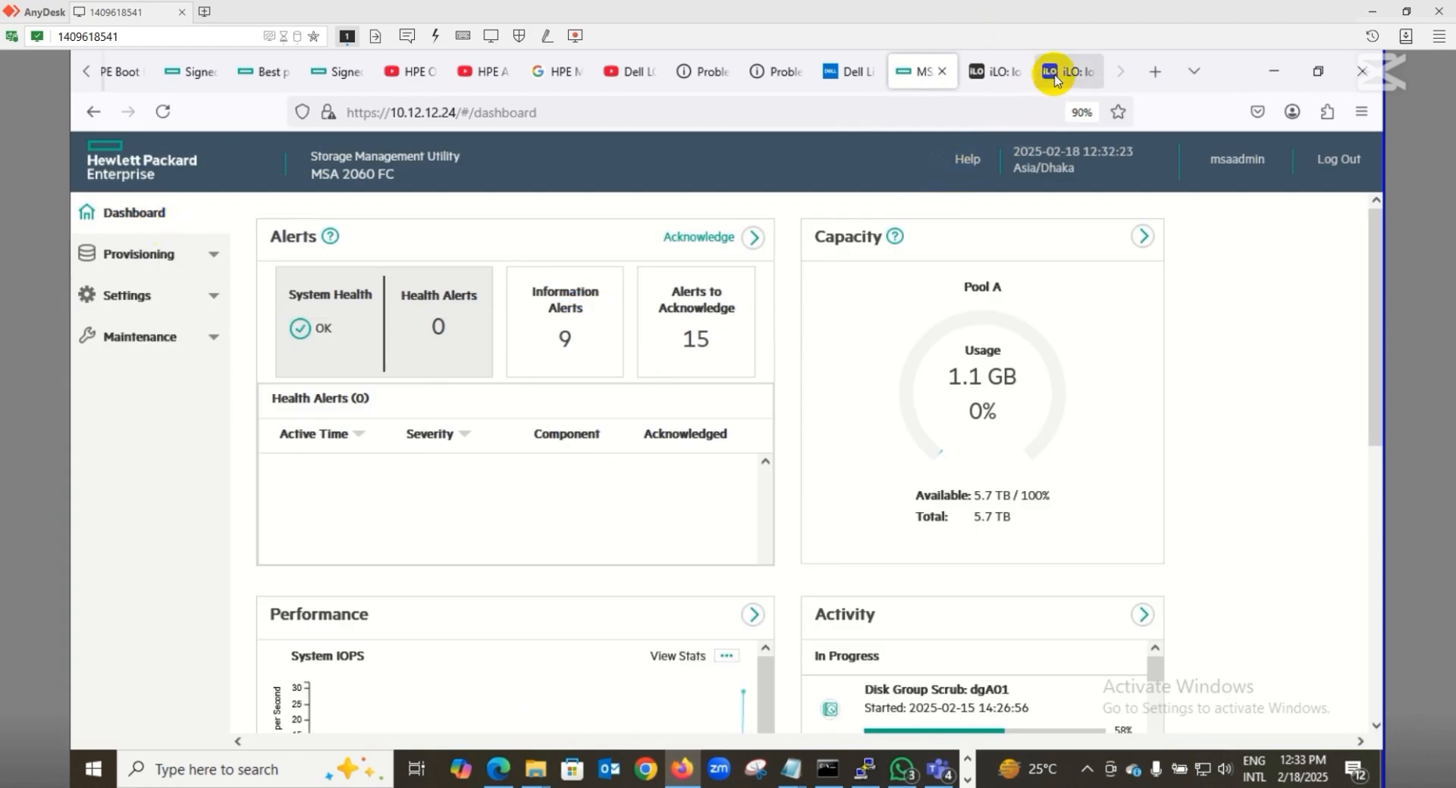
pyautogui.click(1062, 72)
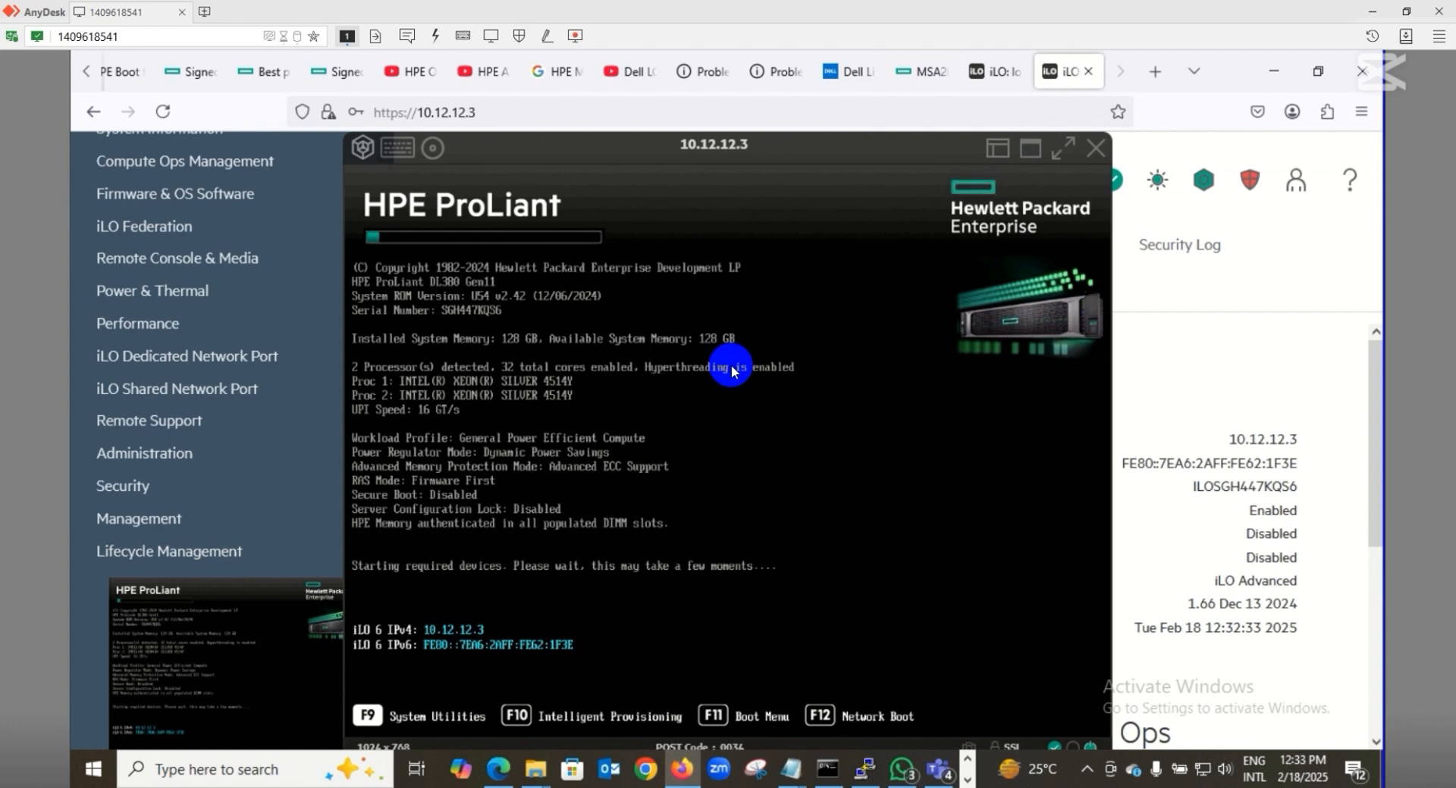
# View the booted ESXi DCUI showing management address 10.12.15.11 and start a new browser tab
pyautogui.click(975, 71)
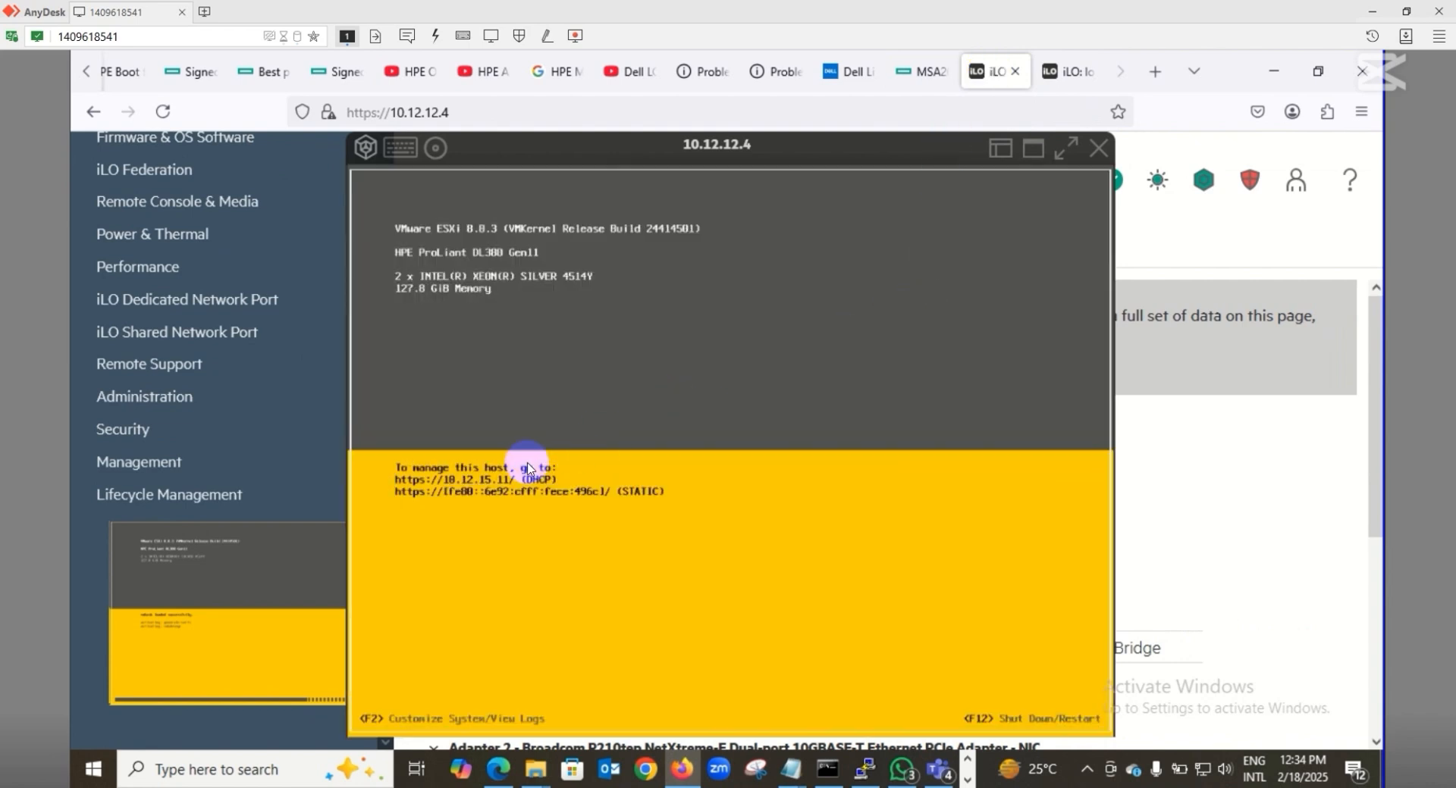
pyautogui.moveTo(605, 406)
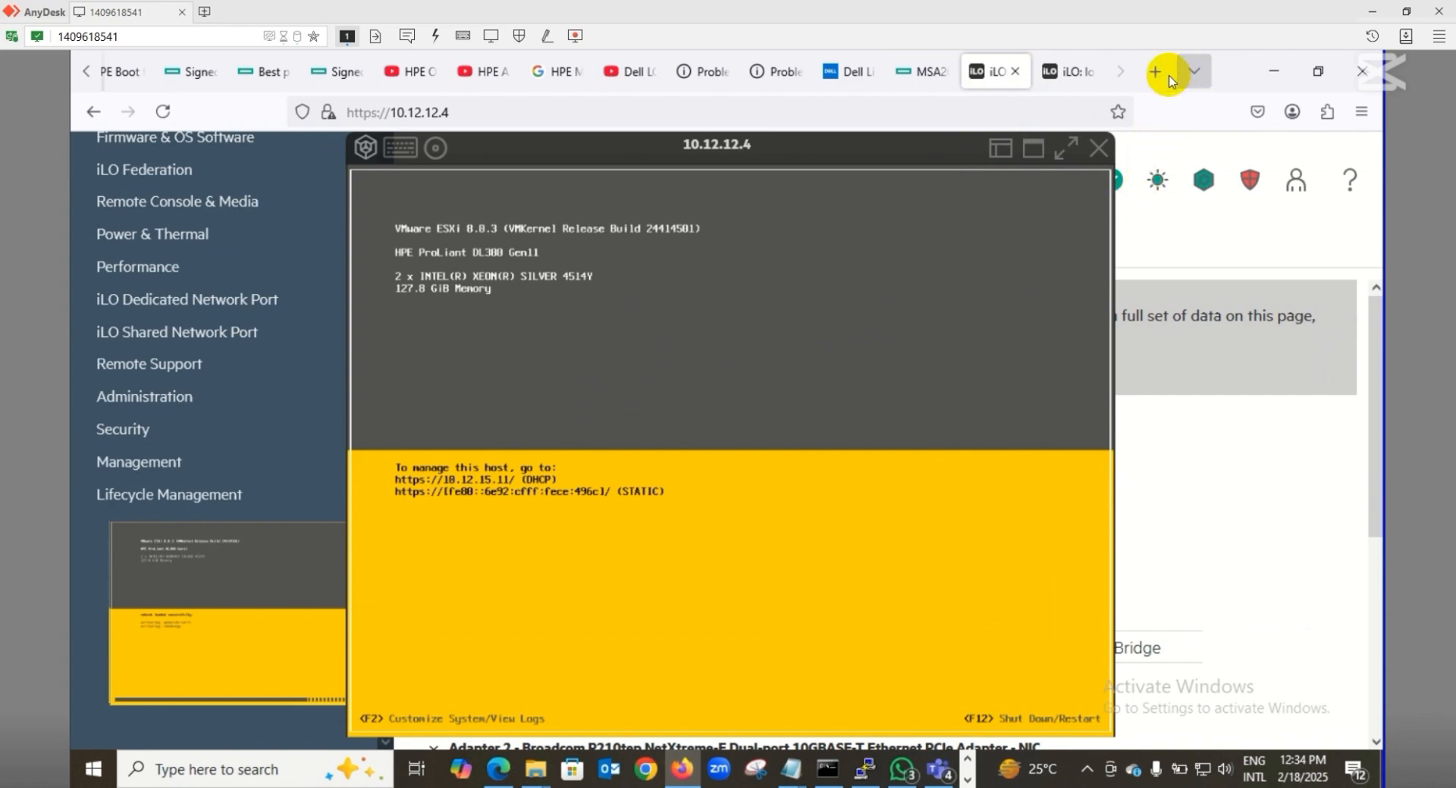
pyautogui.click(1152, 71)
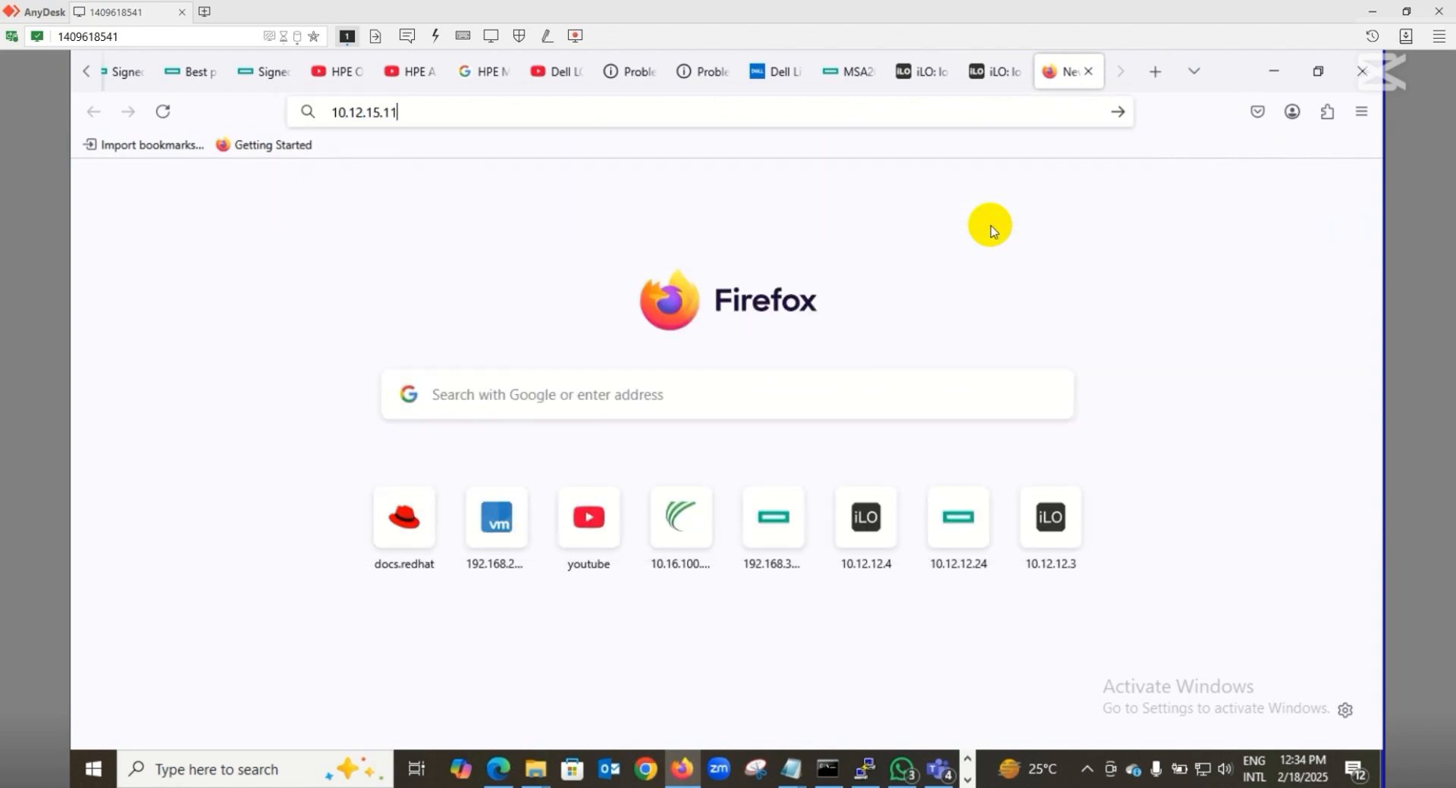
# Browse to 10.12.15.11 and accept the self-signed certificate risk to reach the ESXi login page
pyautogui.press('Return')
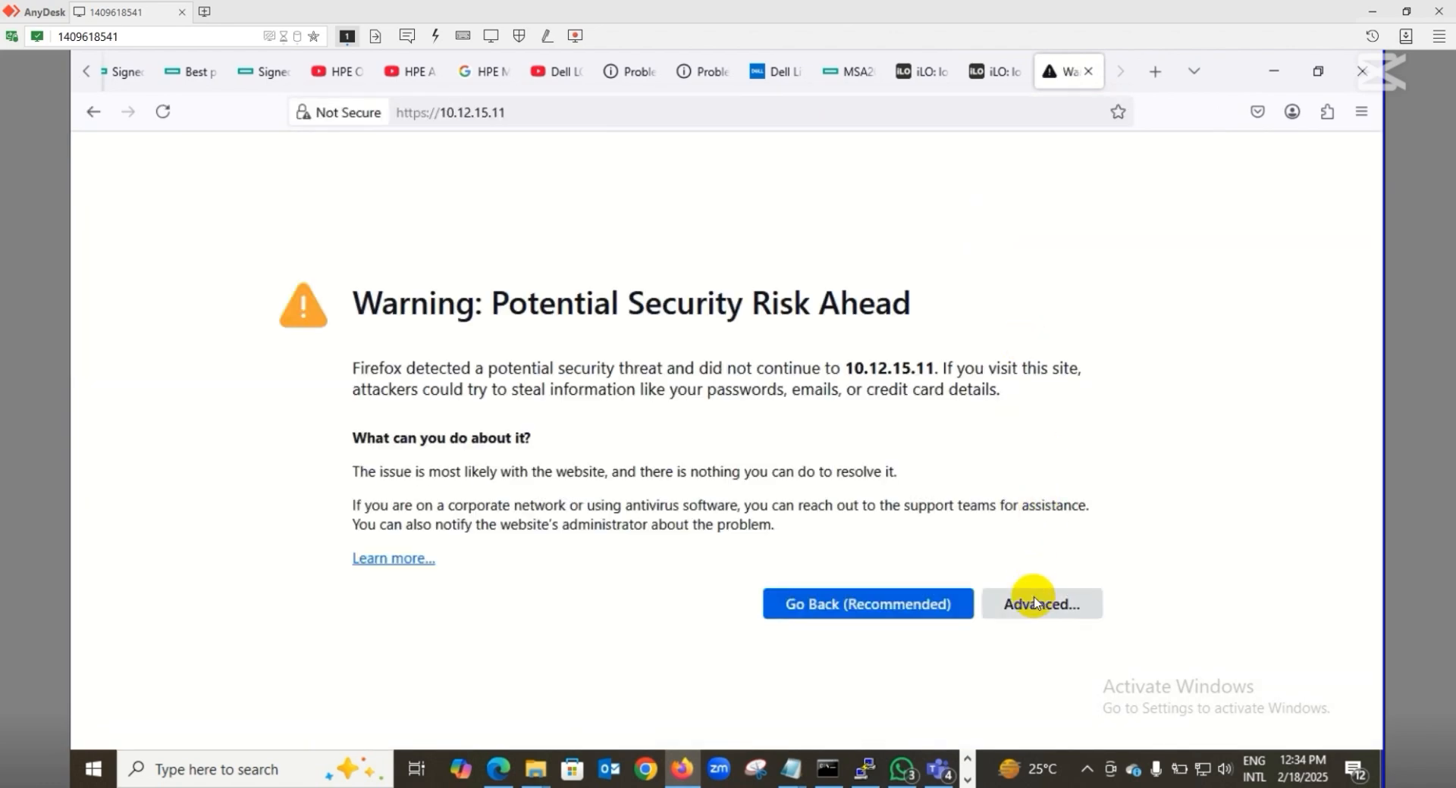
pyautogui.click(1040, 603)
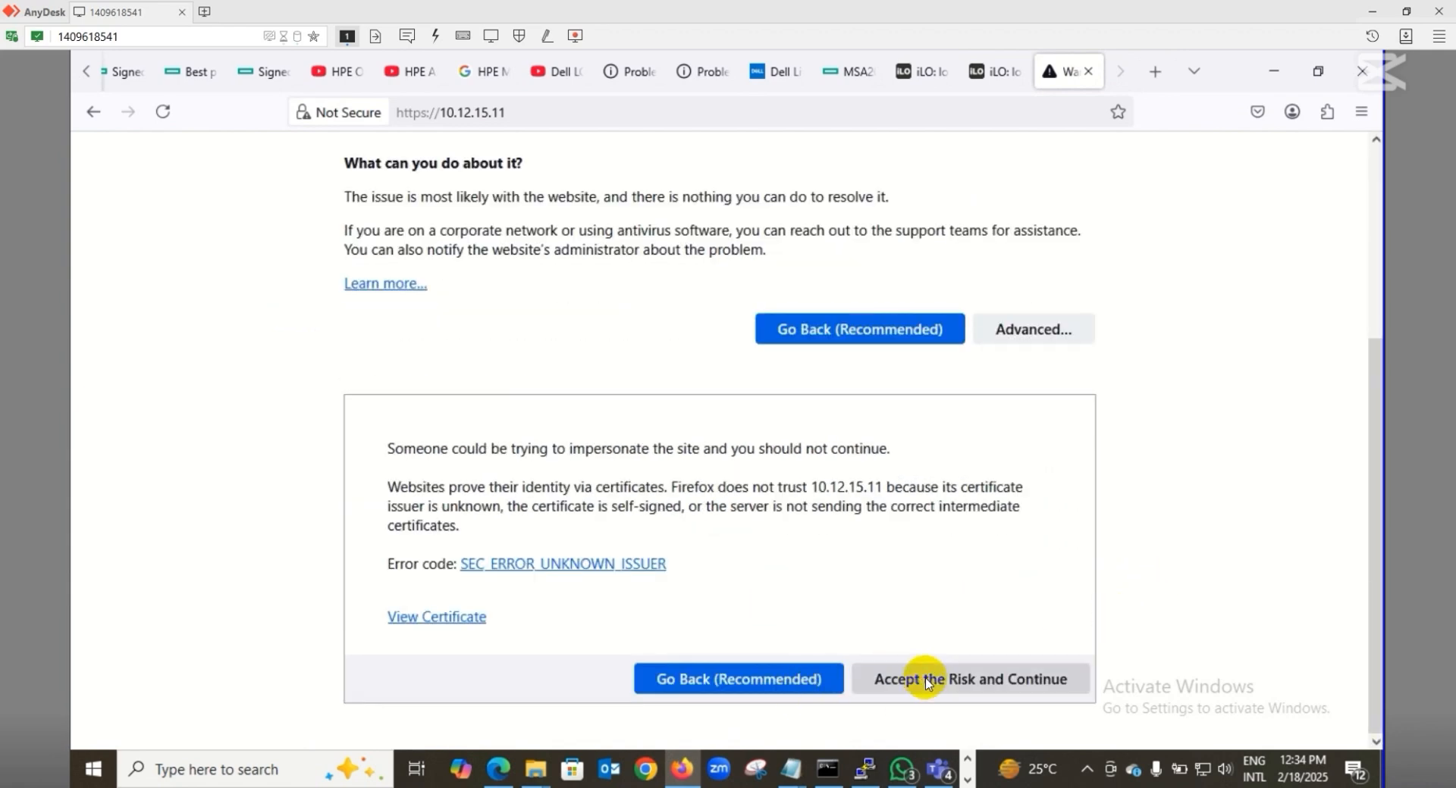
pyautogui.click(968, 679)
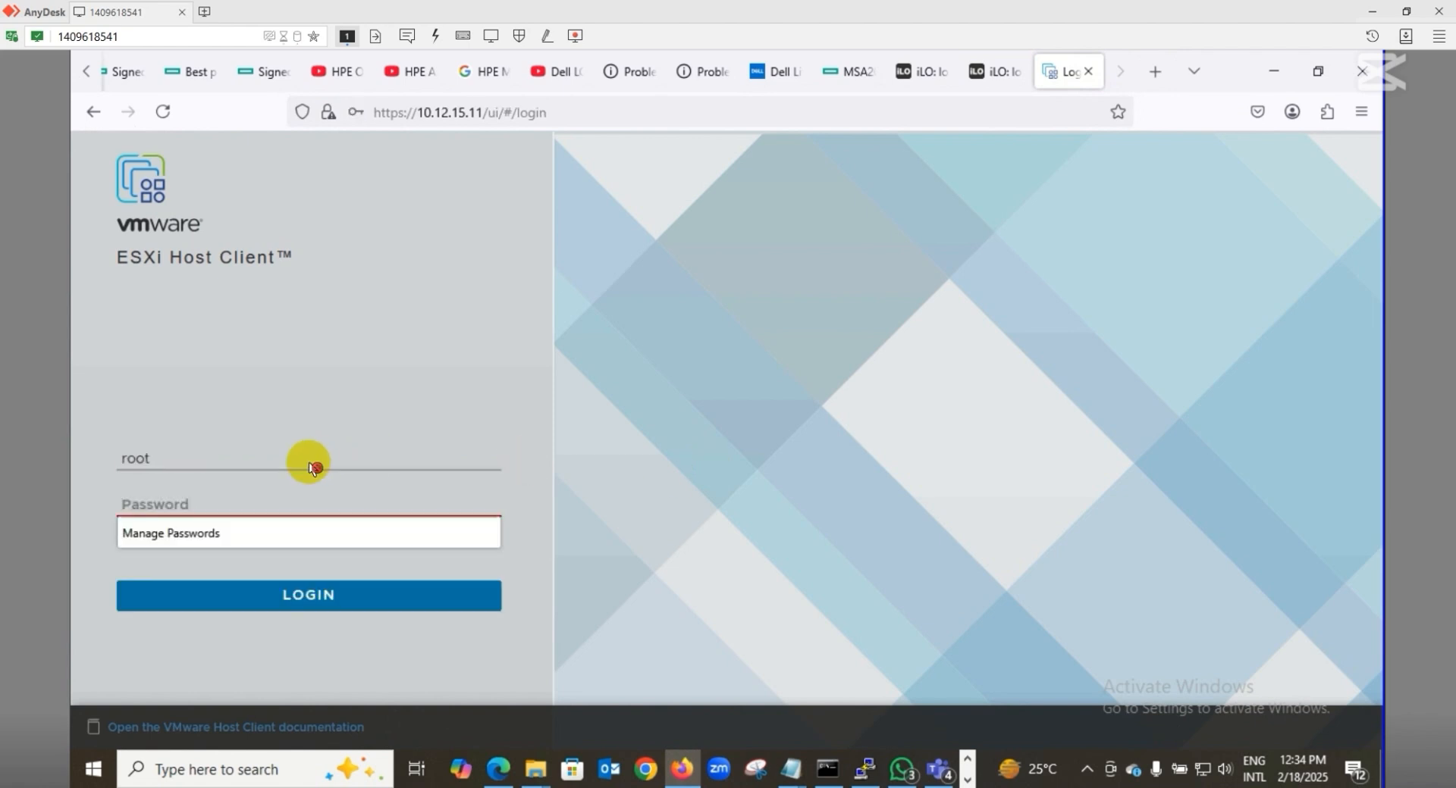
# Log in as root, declining the save-password and CEIP prompts, to reach the localhost.localdomain summary
pyautogui.write('password')
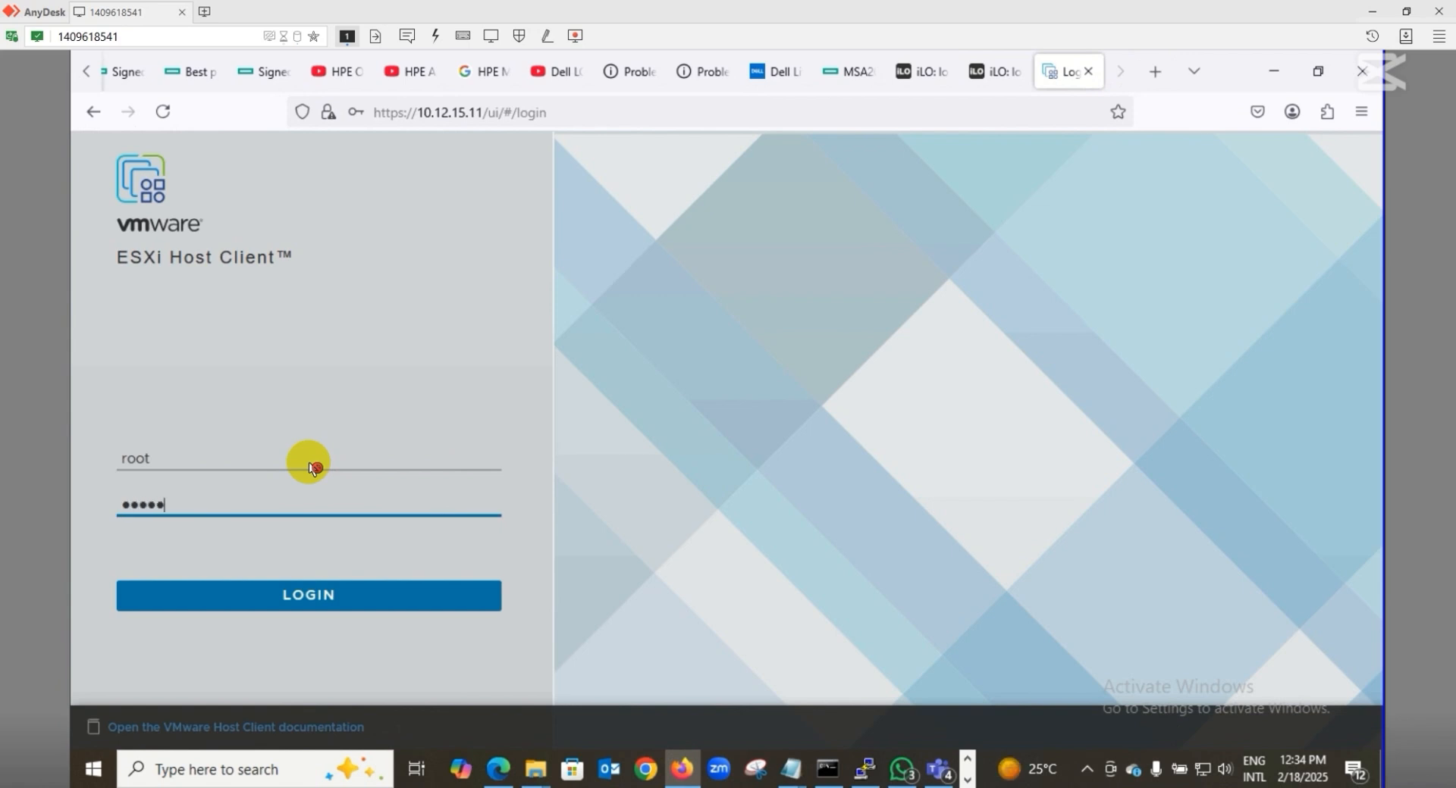
pyautogui.click(308, 596)
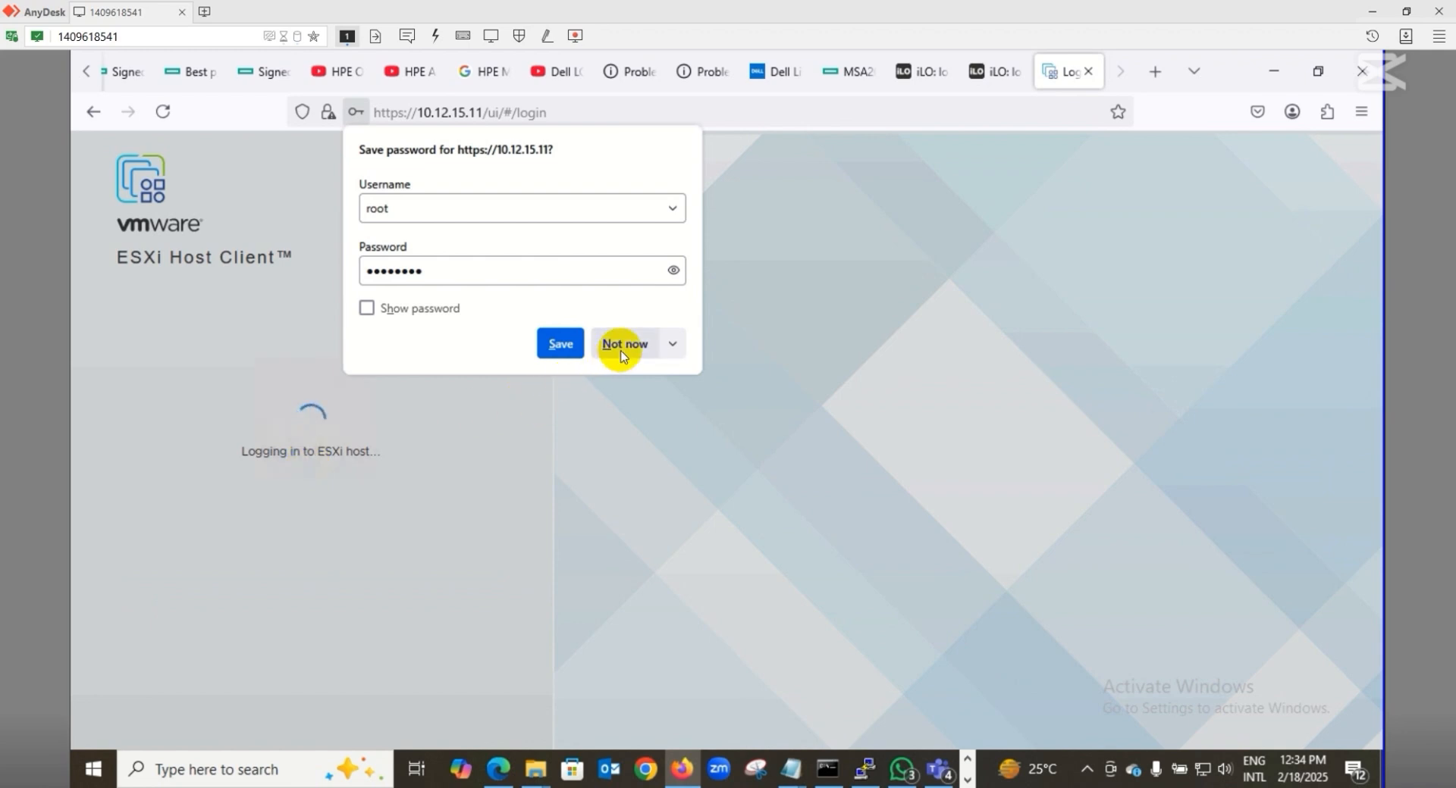
pyautogui.click(623, 344)
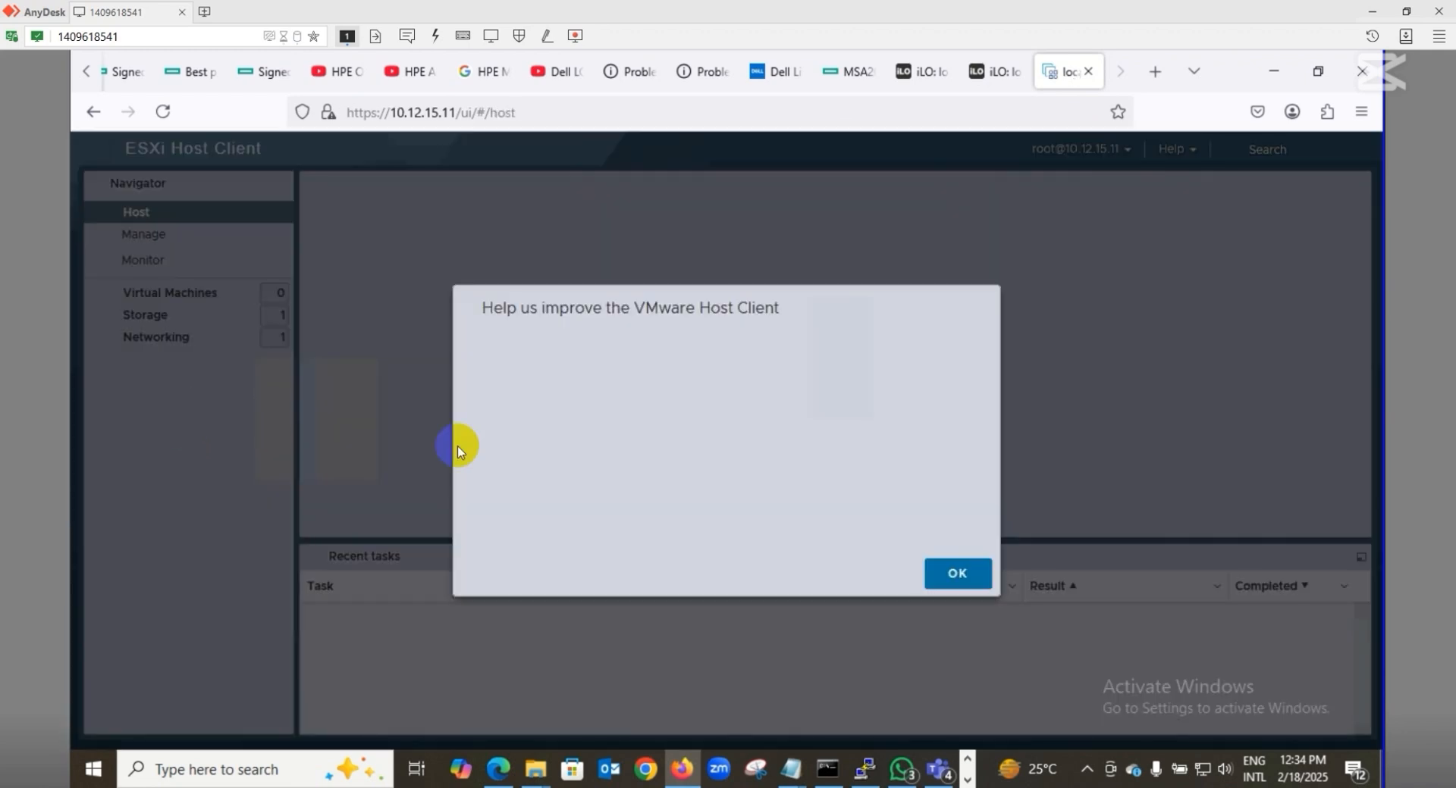
pyautogui.click(957, 573)
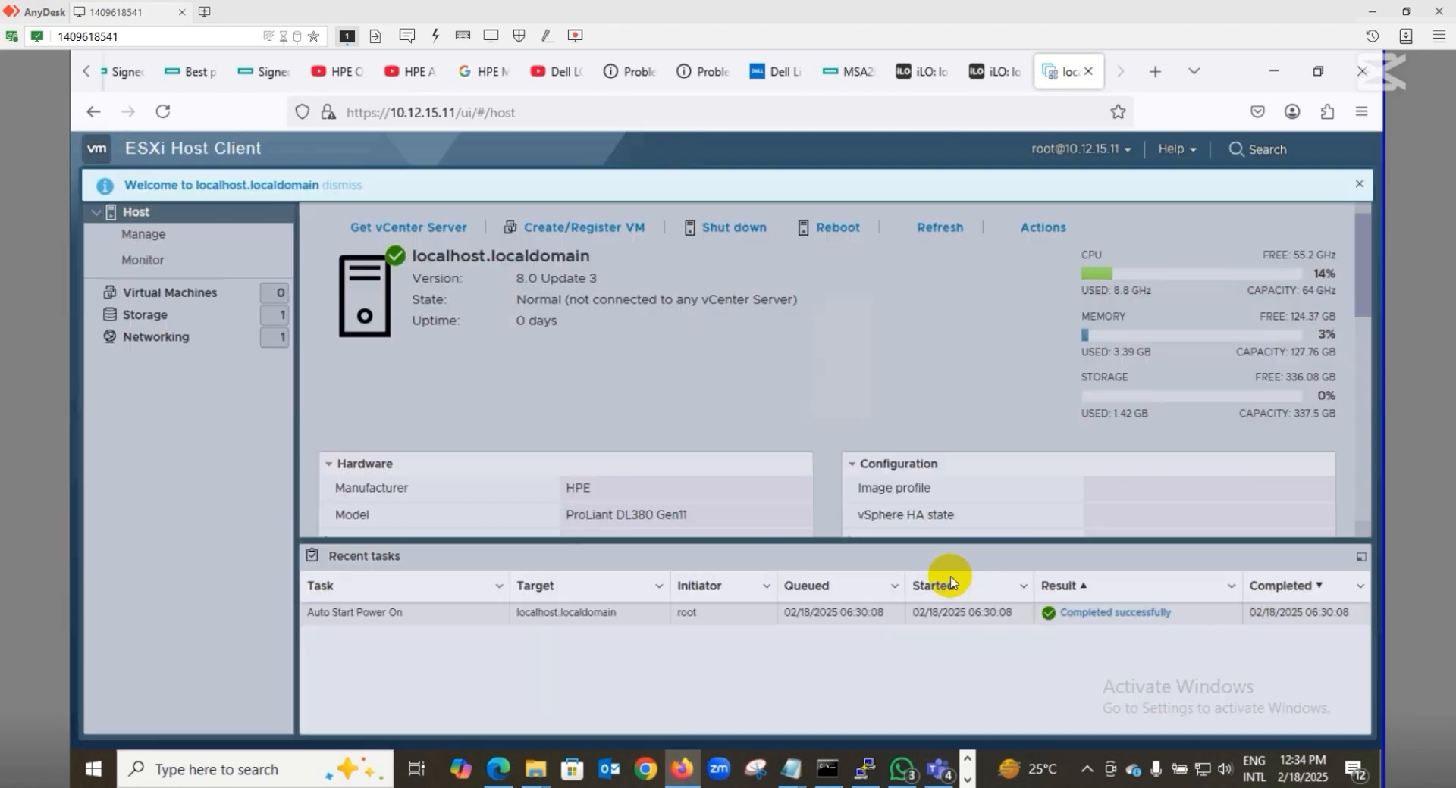
# Under Storage, start renaming datastore1 with SERVER2_OS entered as its new name
pyautogui.click(145, 315)
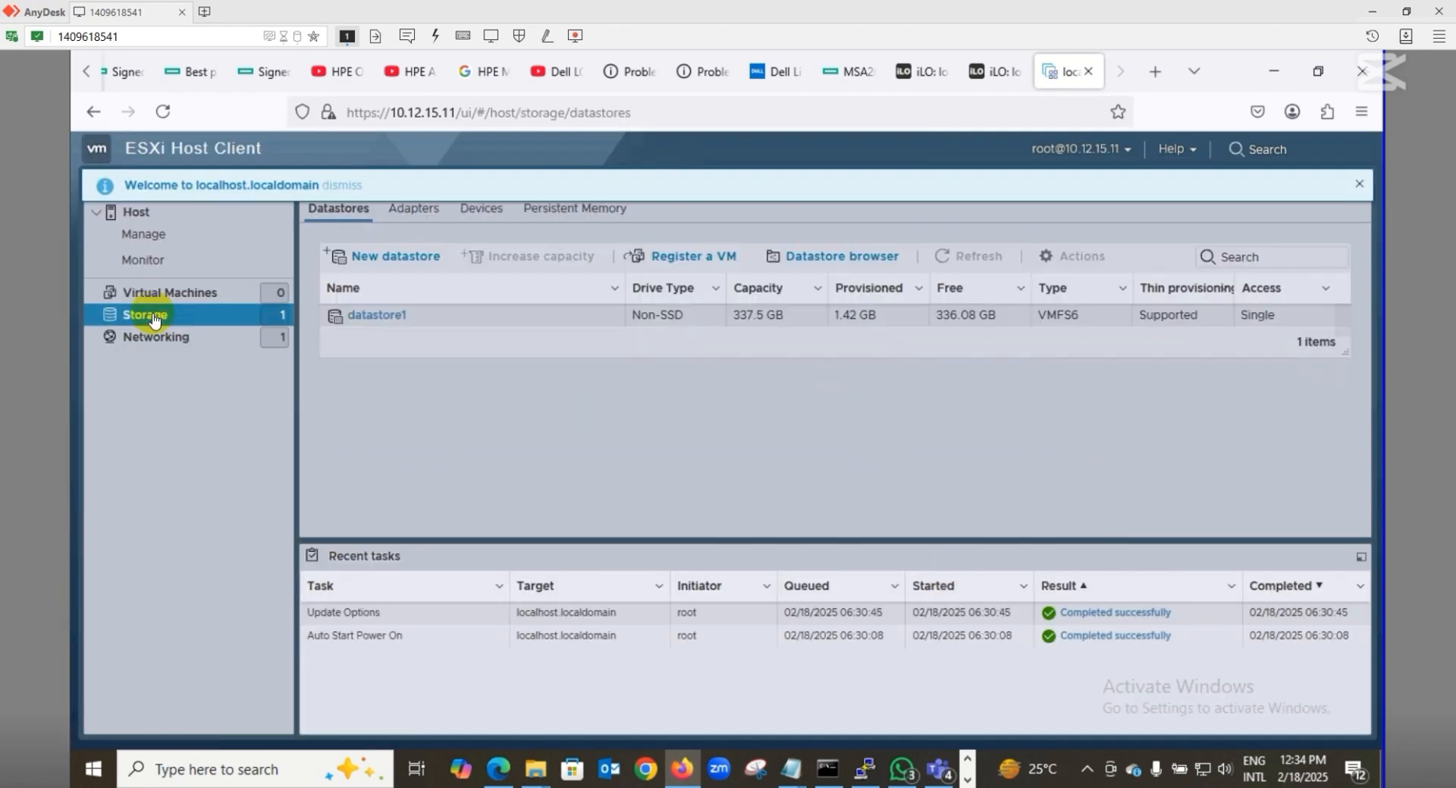
pyautogui.click(464, 315)
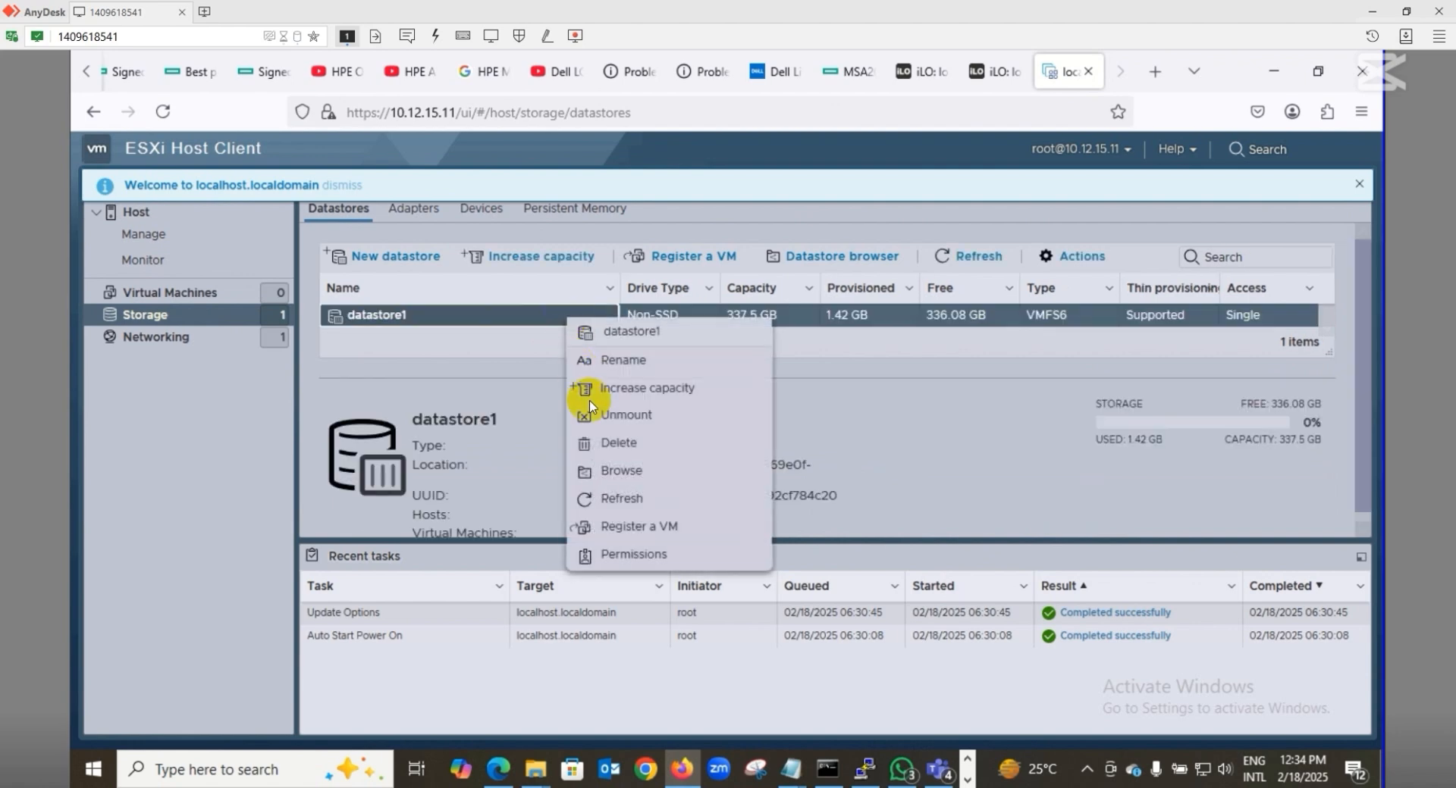
pyautogui.moveTo(646, 386)
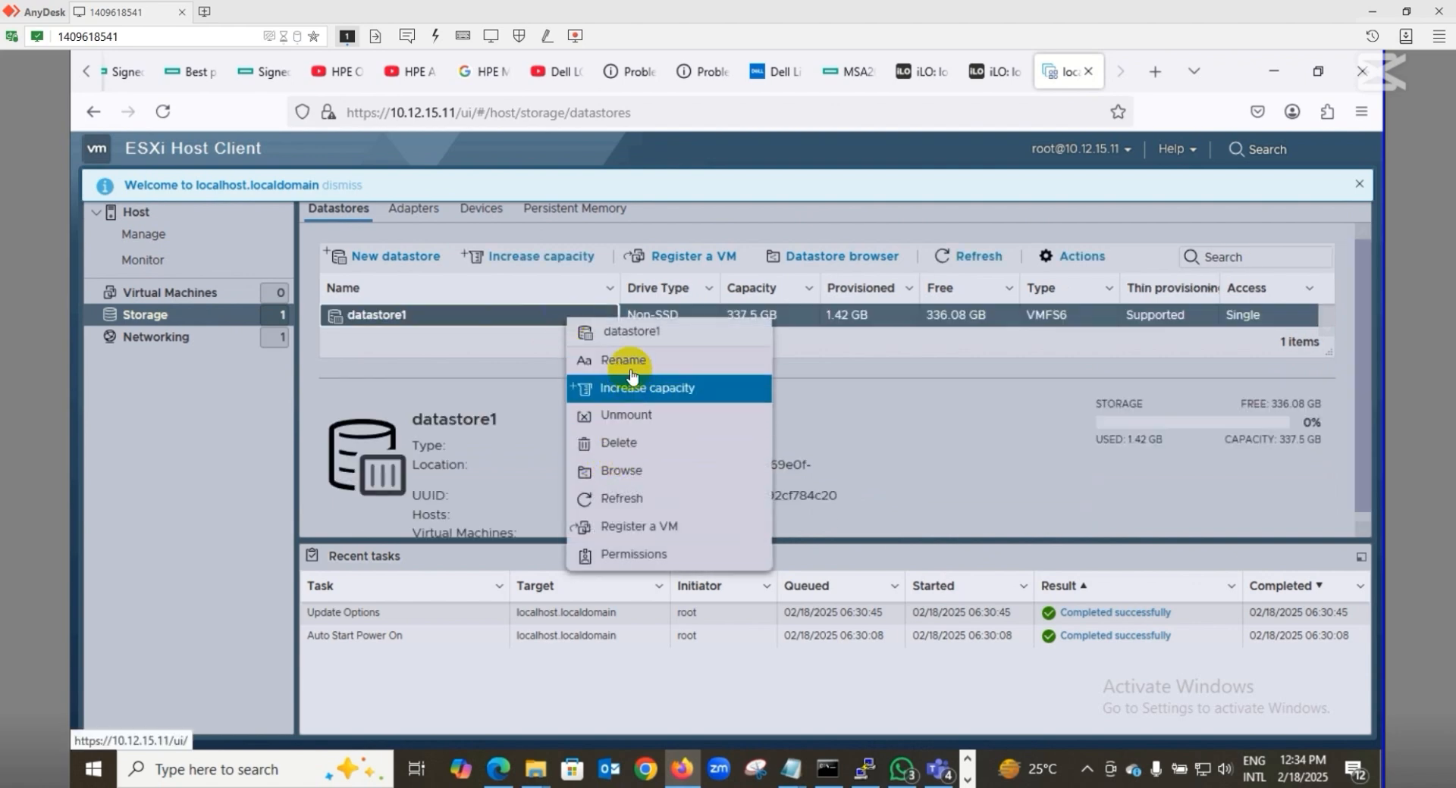
pyautogui.click(623, 361)
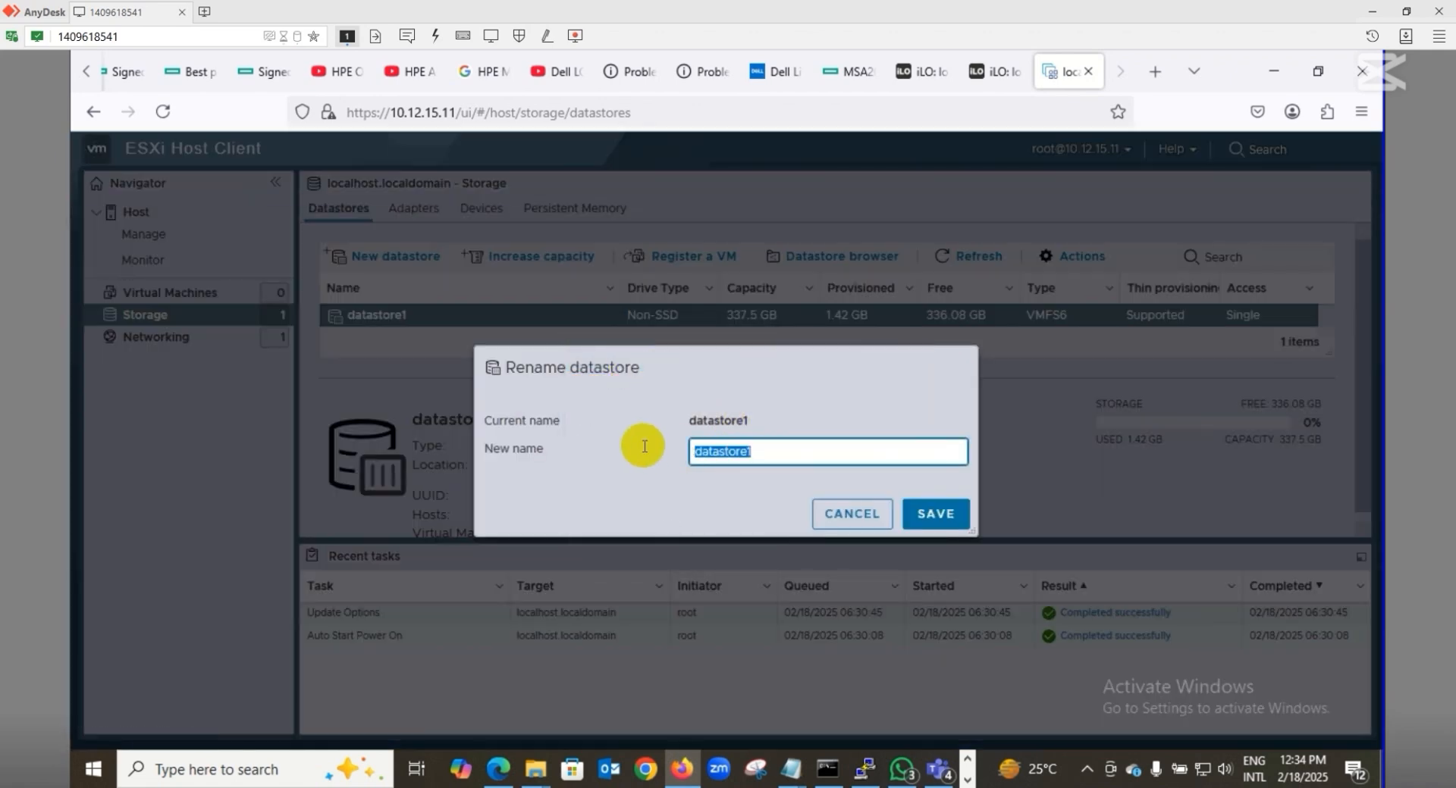
pyautogui.write('SERVER2')
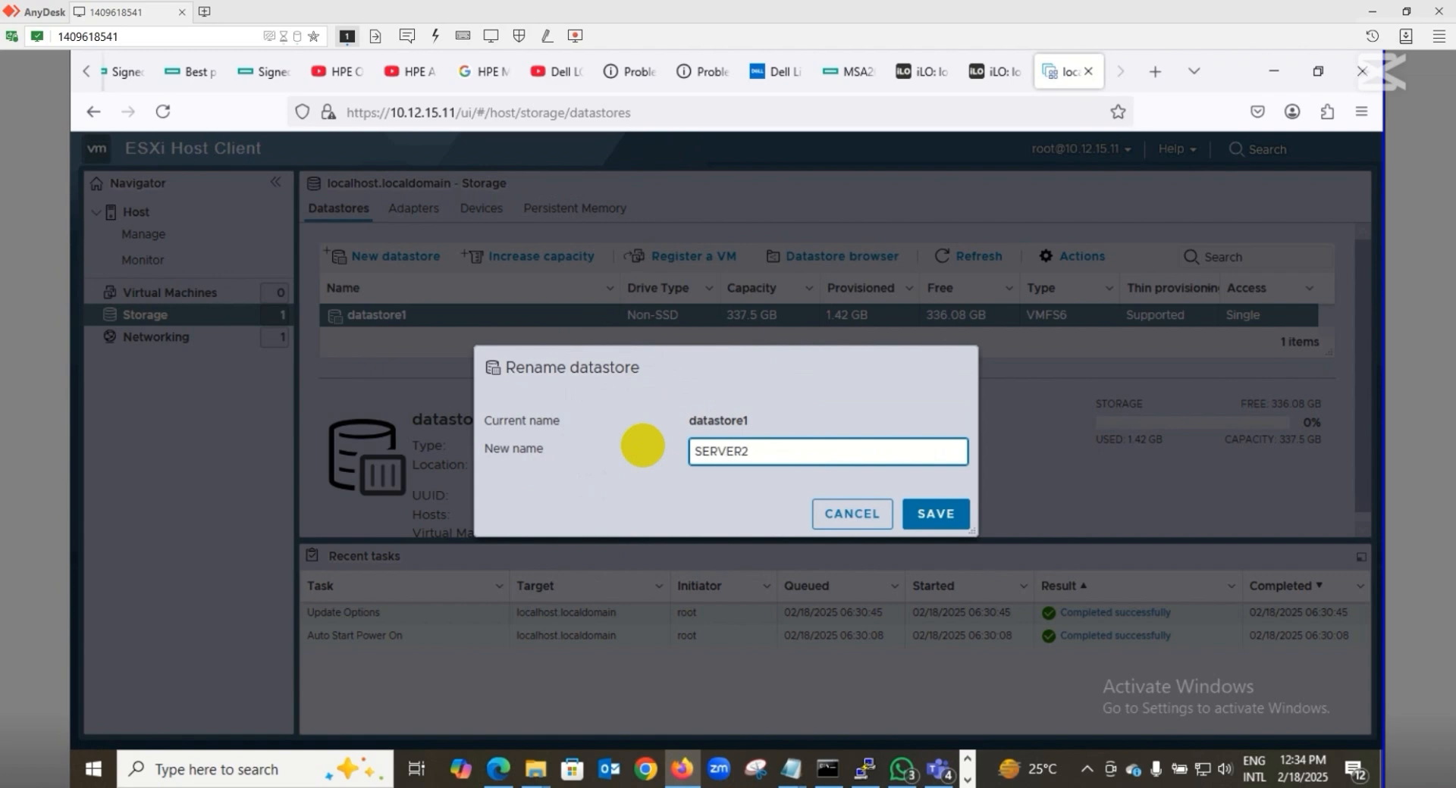
pyautogui.write('_OS')
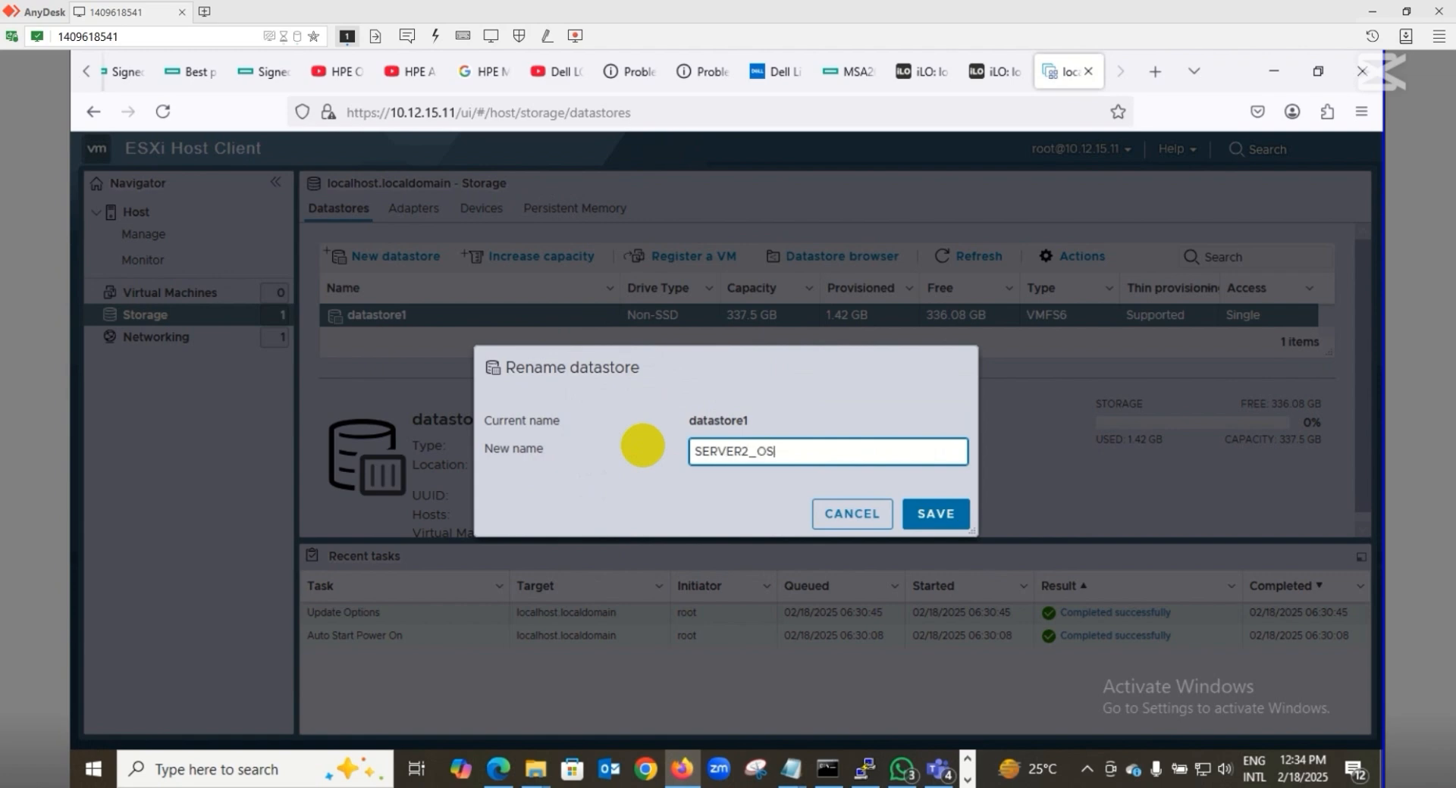